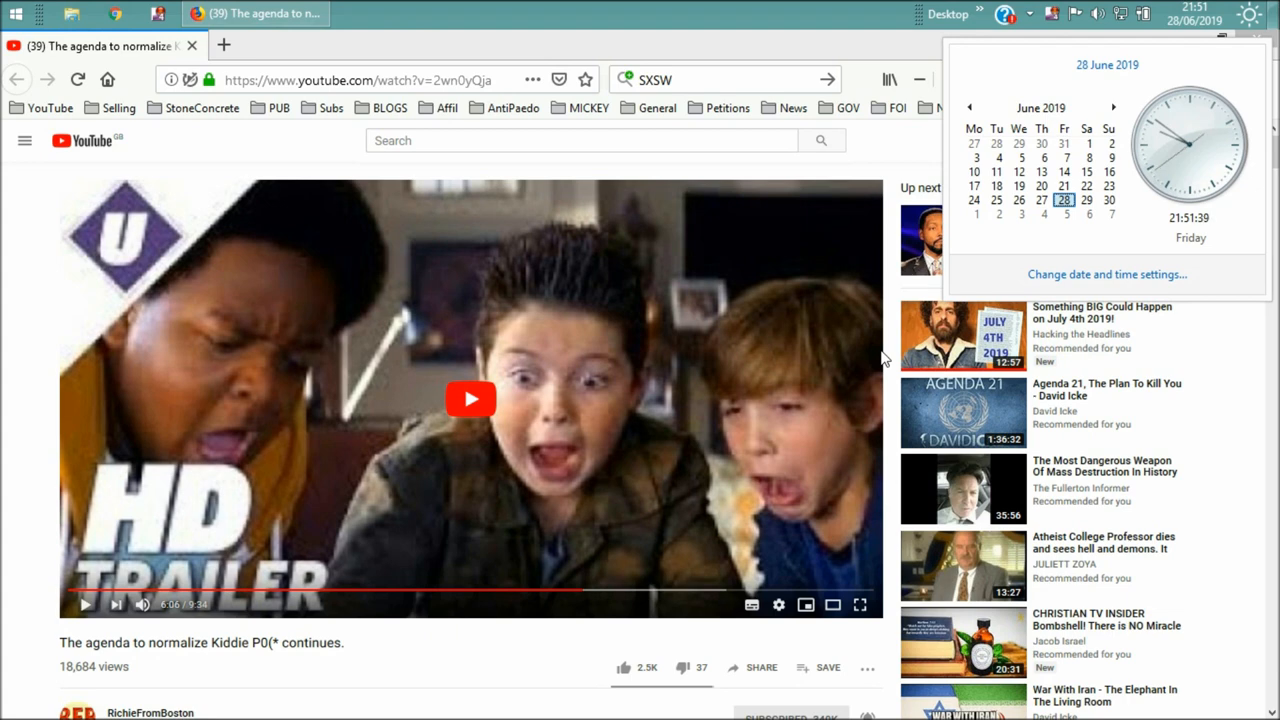
mouse_move(1165, 42)
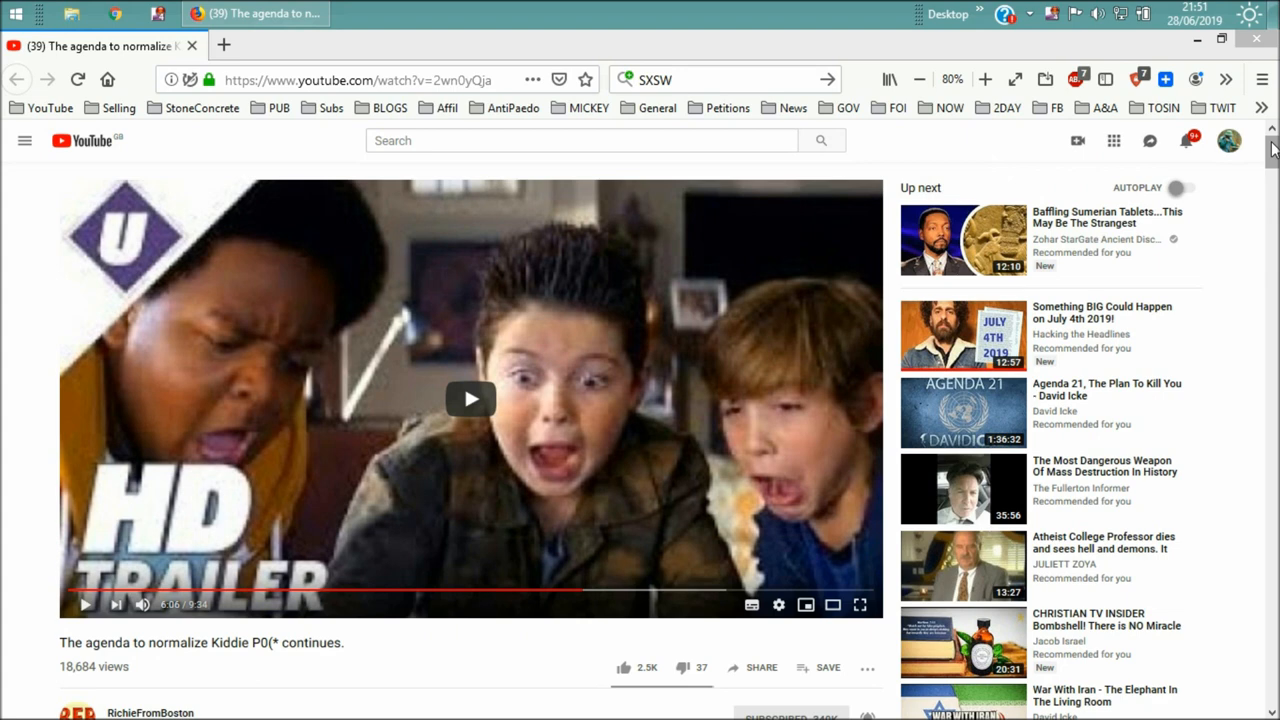
mouse_move(1163, 107)
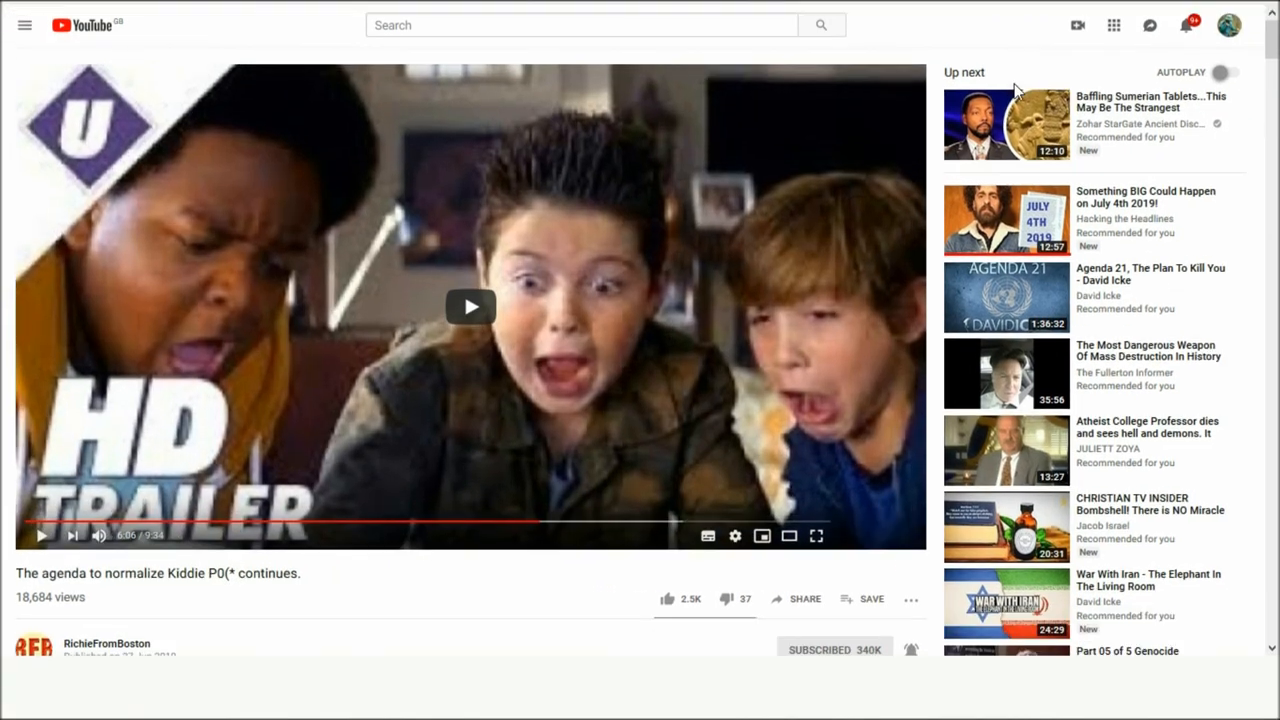
- Scroll past the description to the pinned comment and the two identical A Stonemason comments
scroll(down, 3)
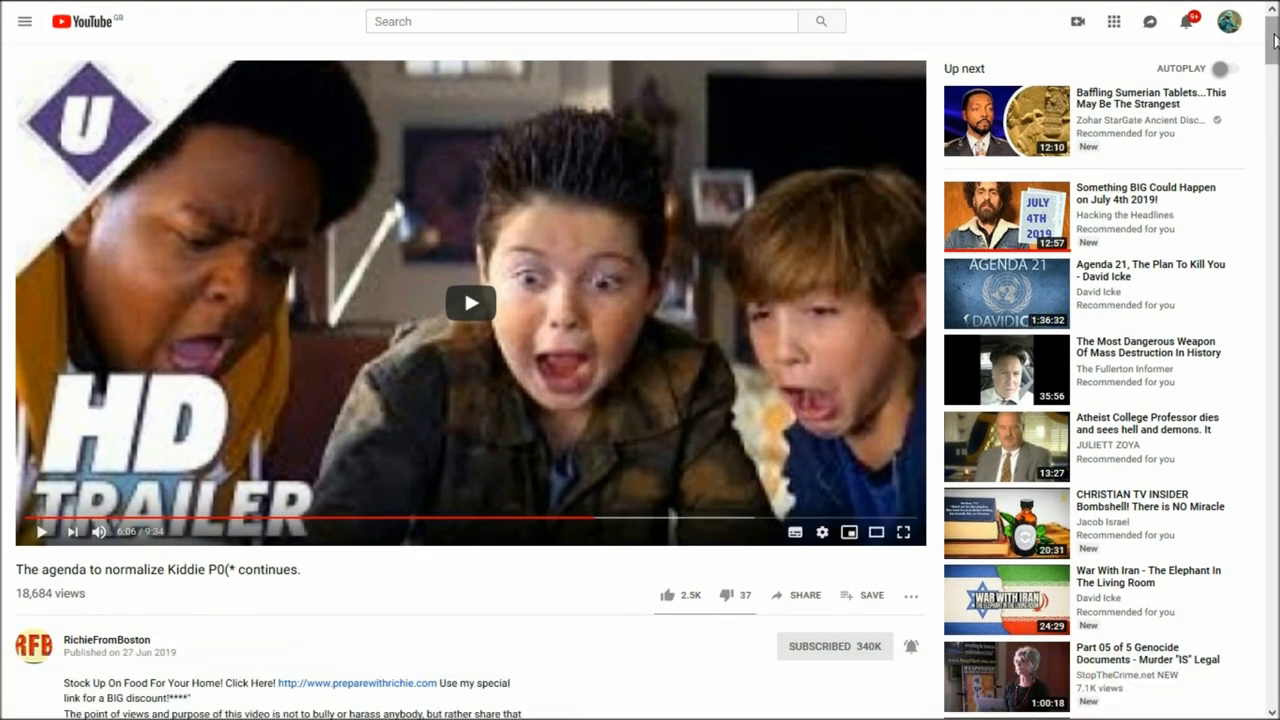
scroll(down, 3)
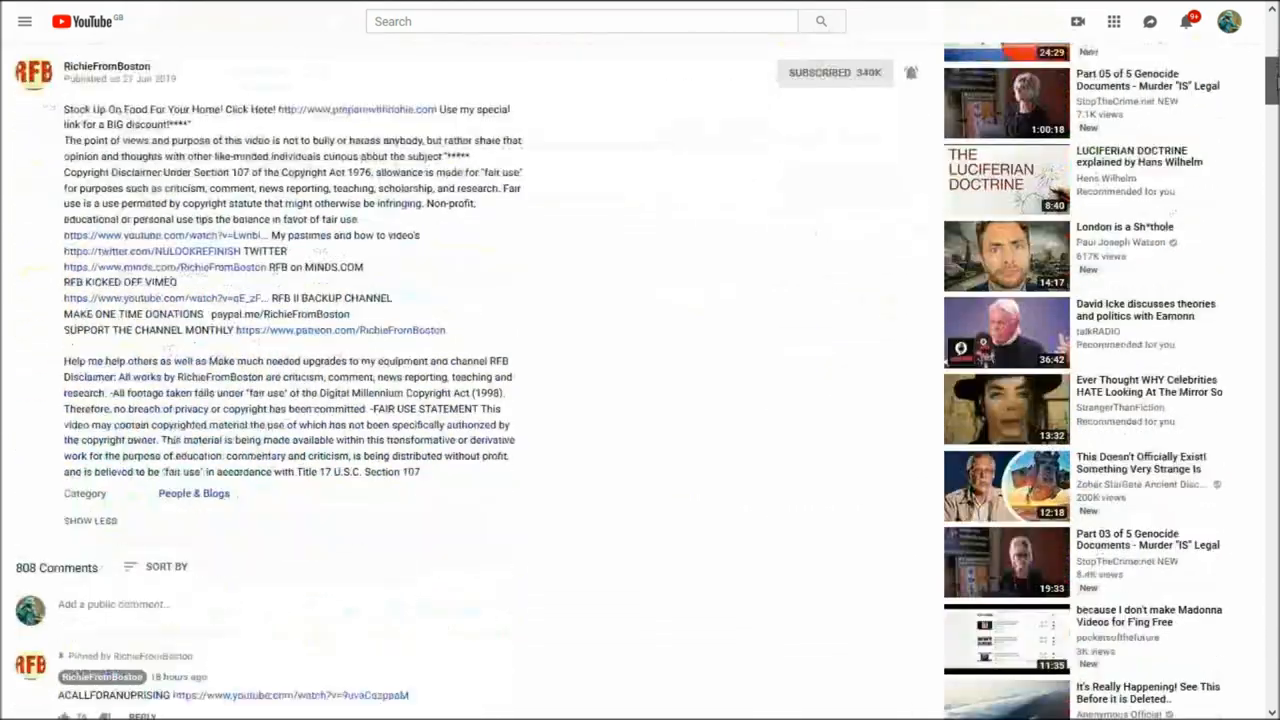
scroll(down, 3)
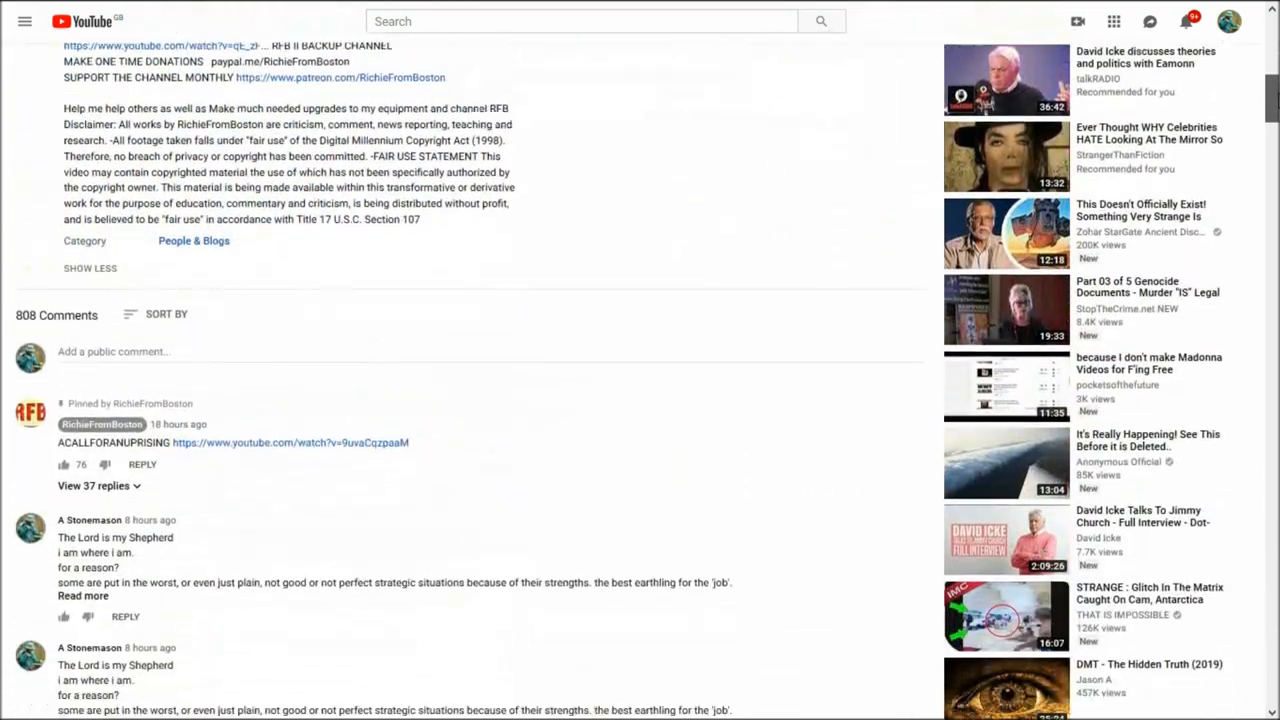
scroll(down, 3)
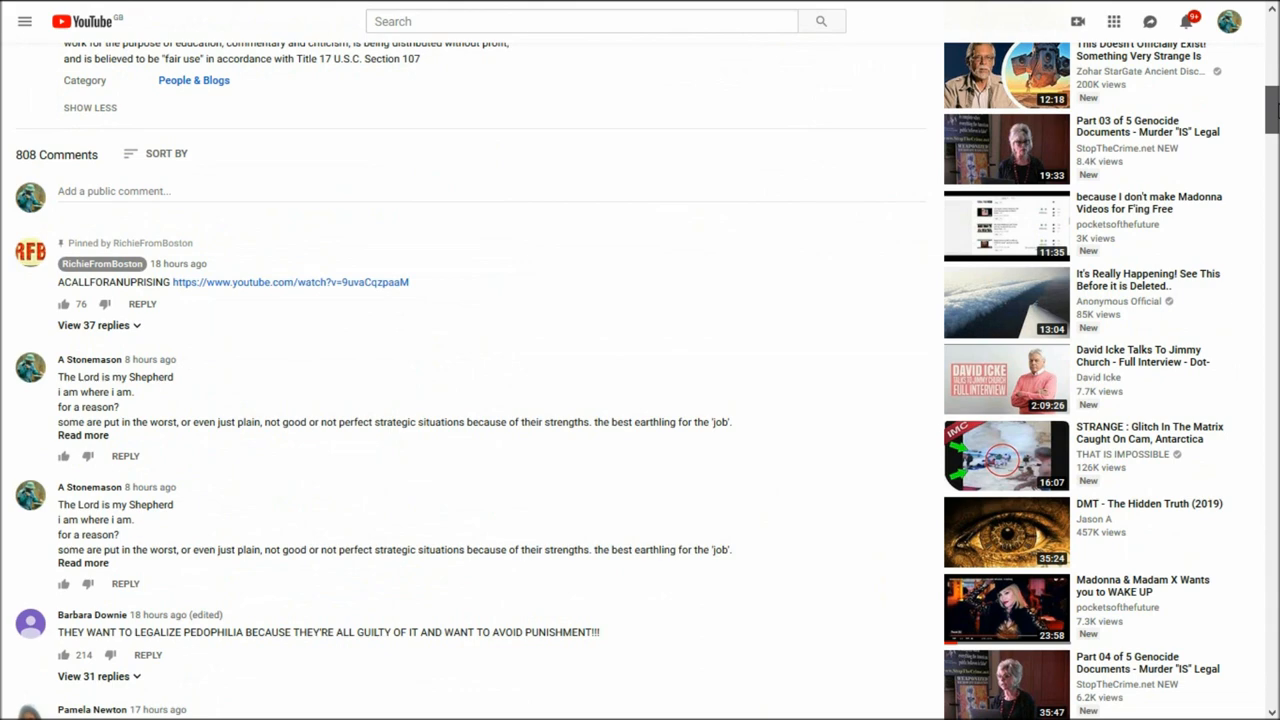
scroll(down, 3)
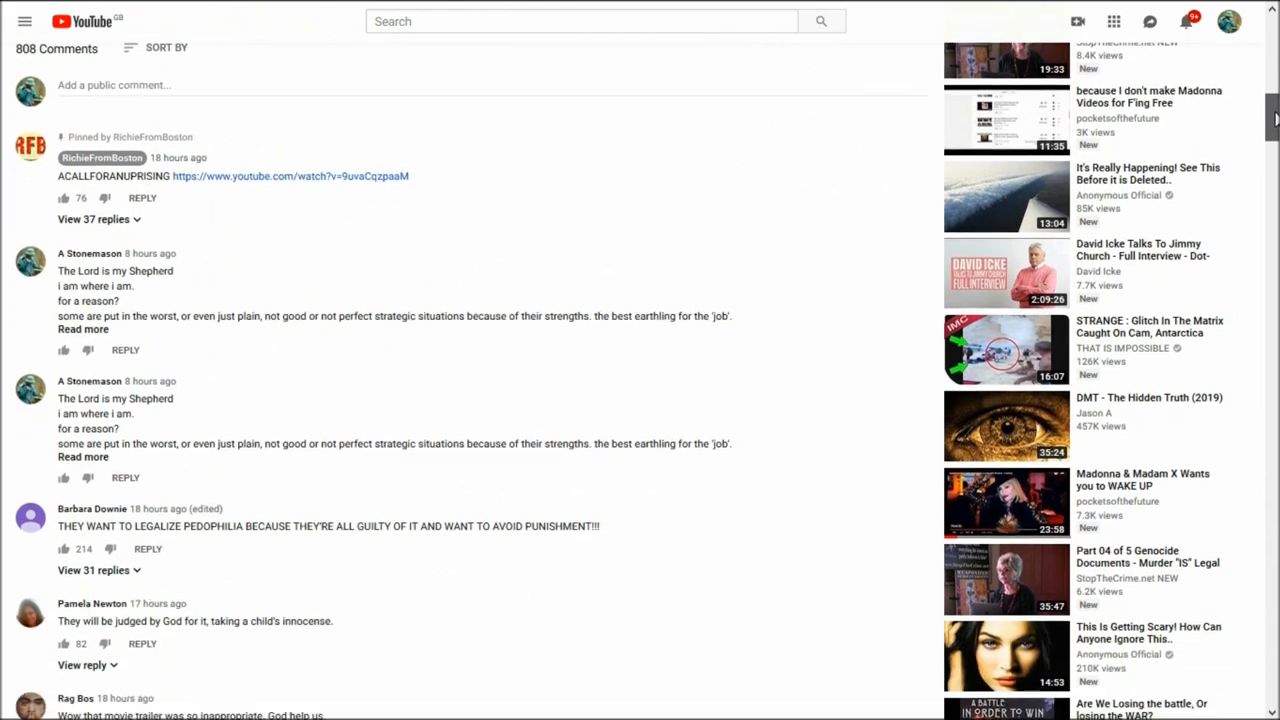
scroll(down, 3)
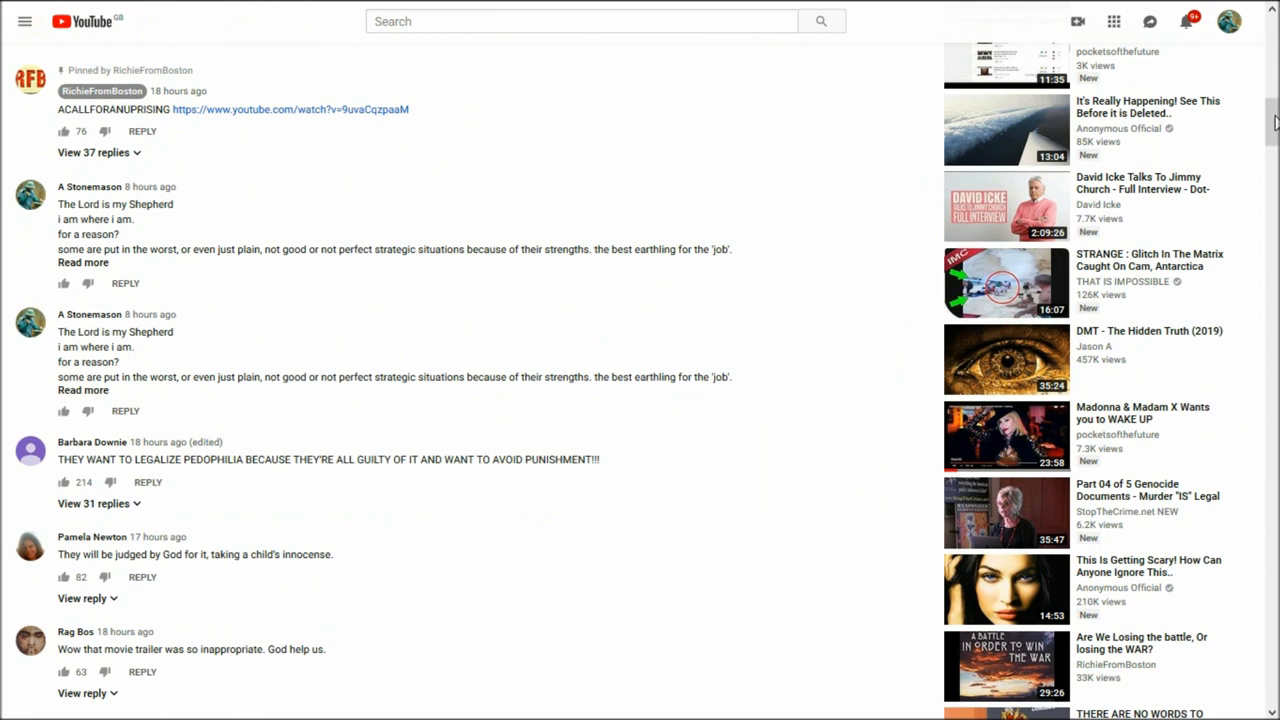
scroll(down, 3)
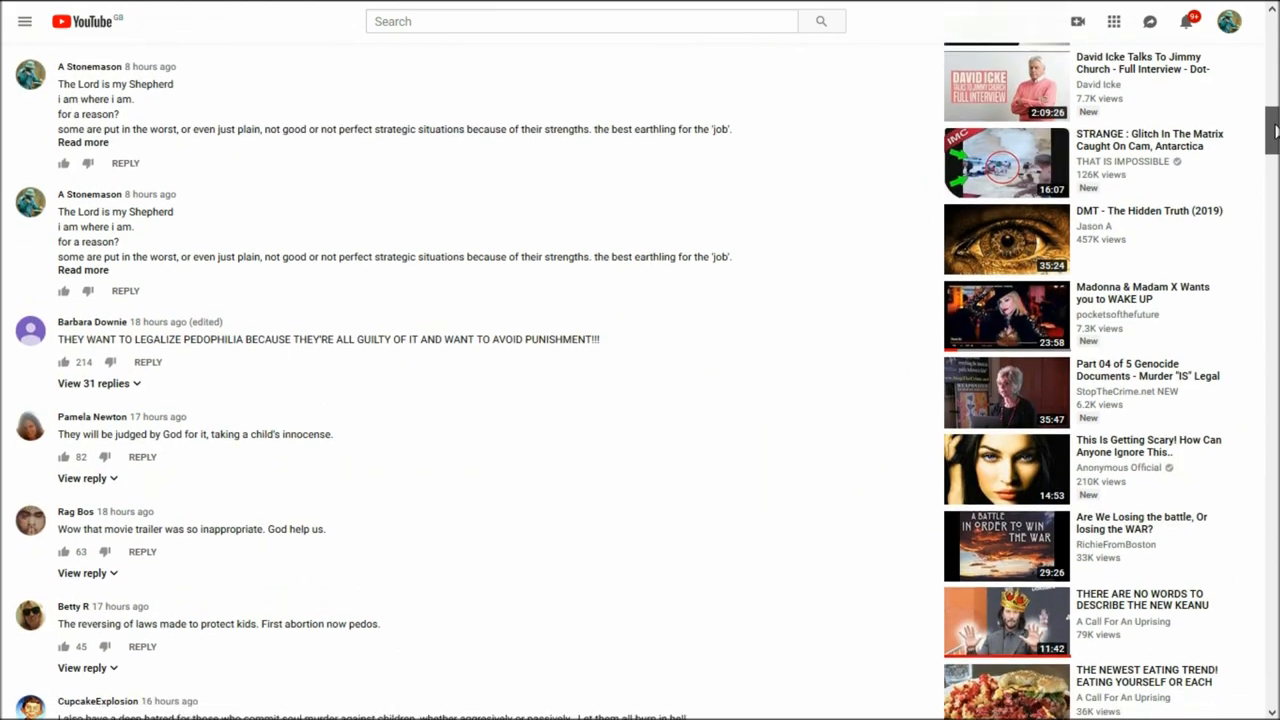
scroll(up, 3)
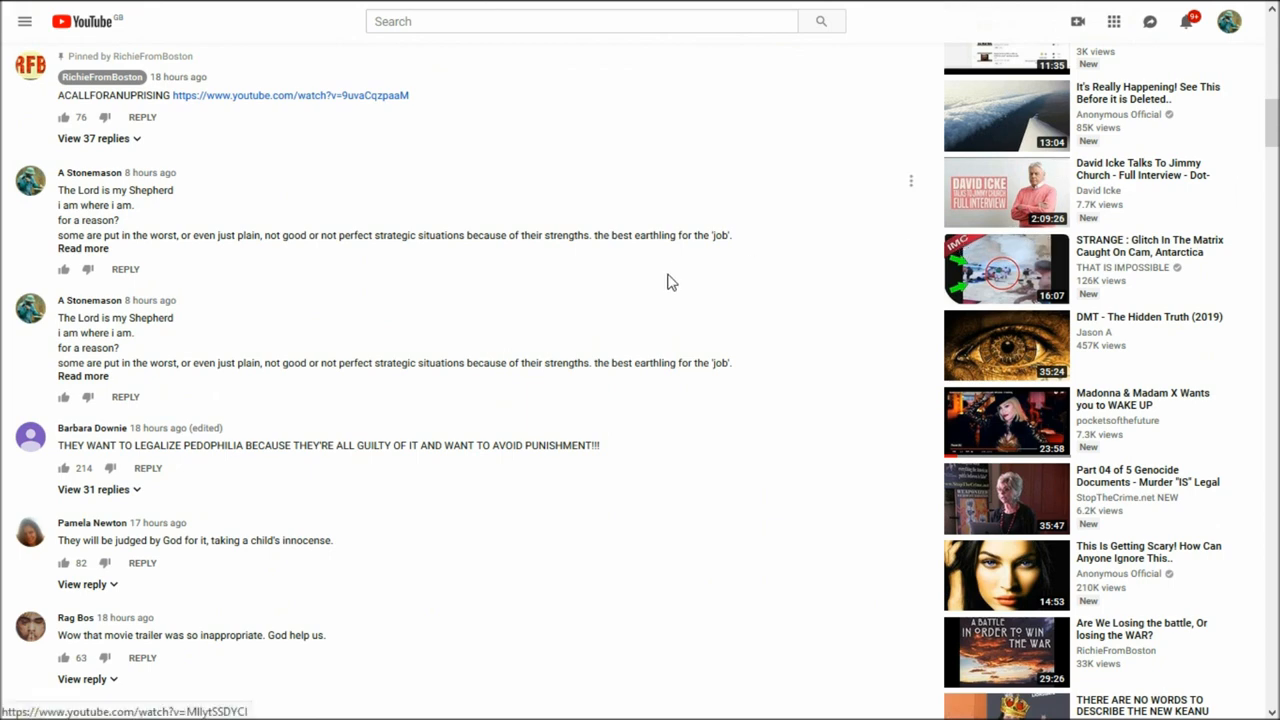
mouse_move(97, 262)
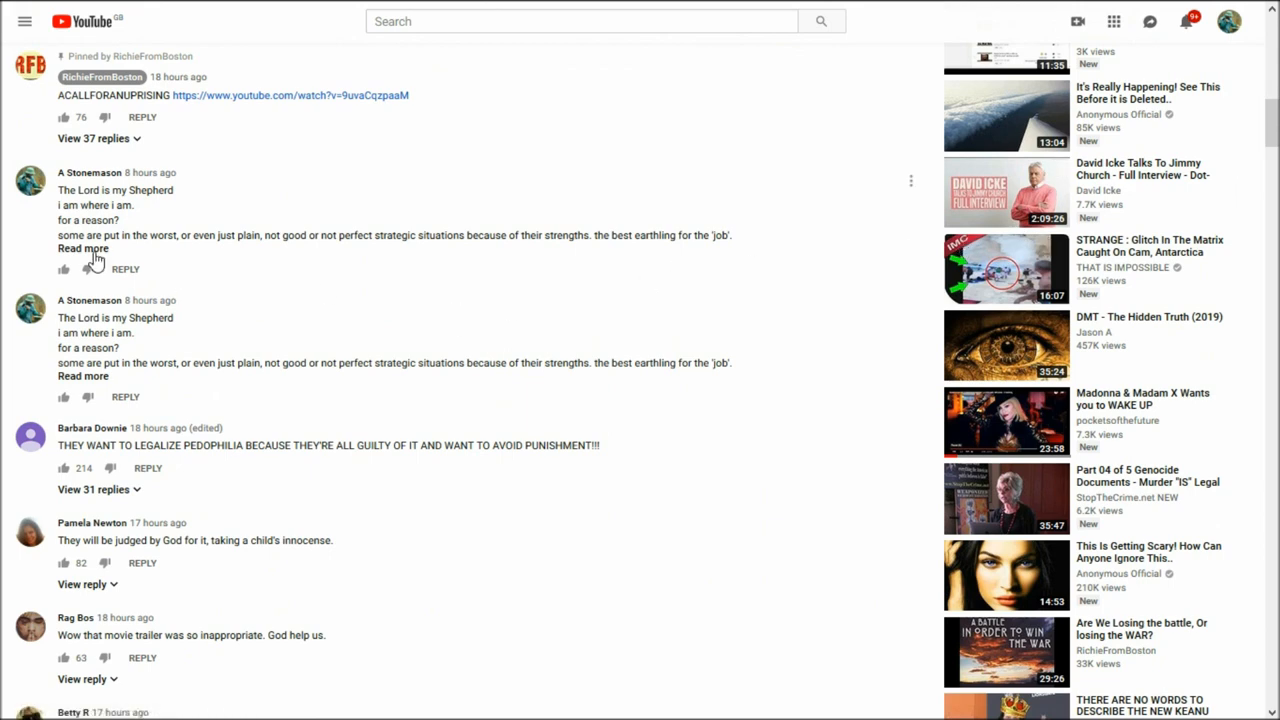
- Expand the first A Stonemason comment with 'Read more' and highlight its full text
click(83, 248)
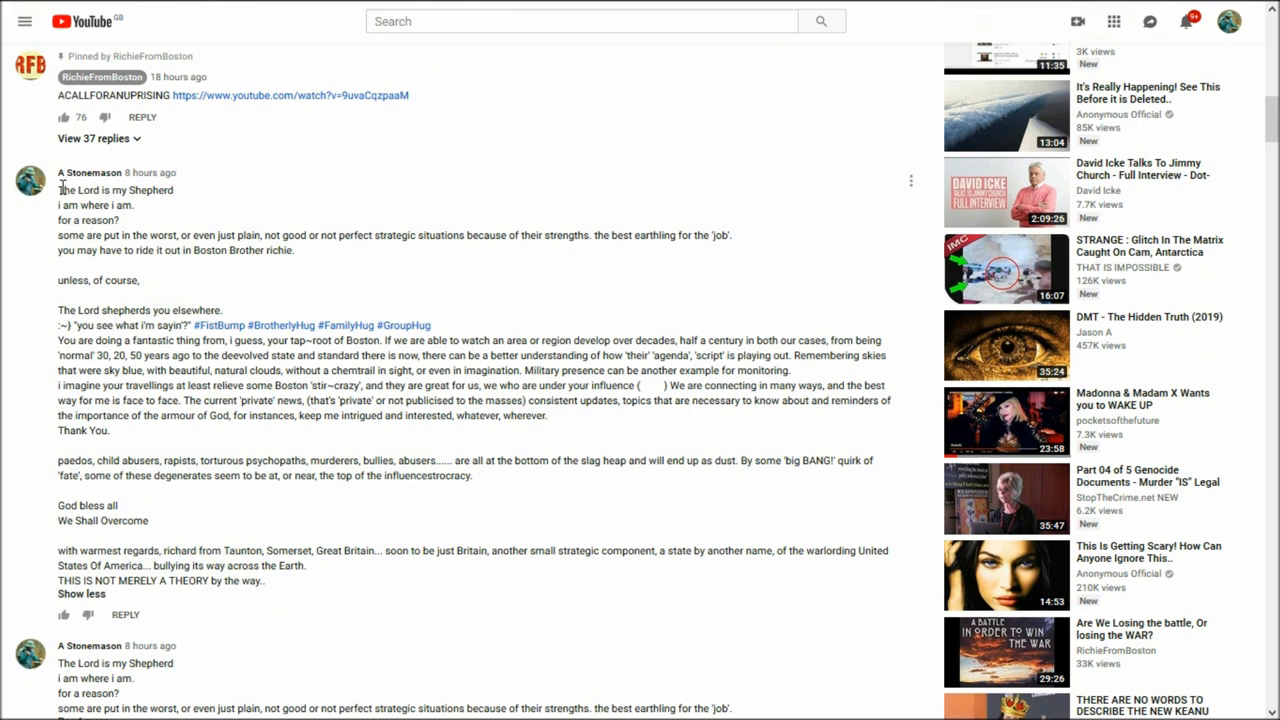
drag(58, 189, 141, 280)
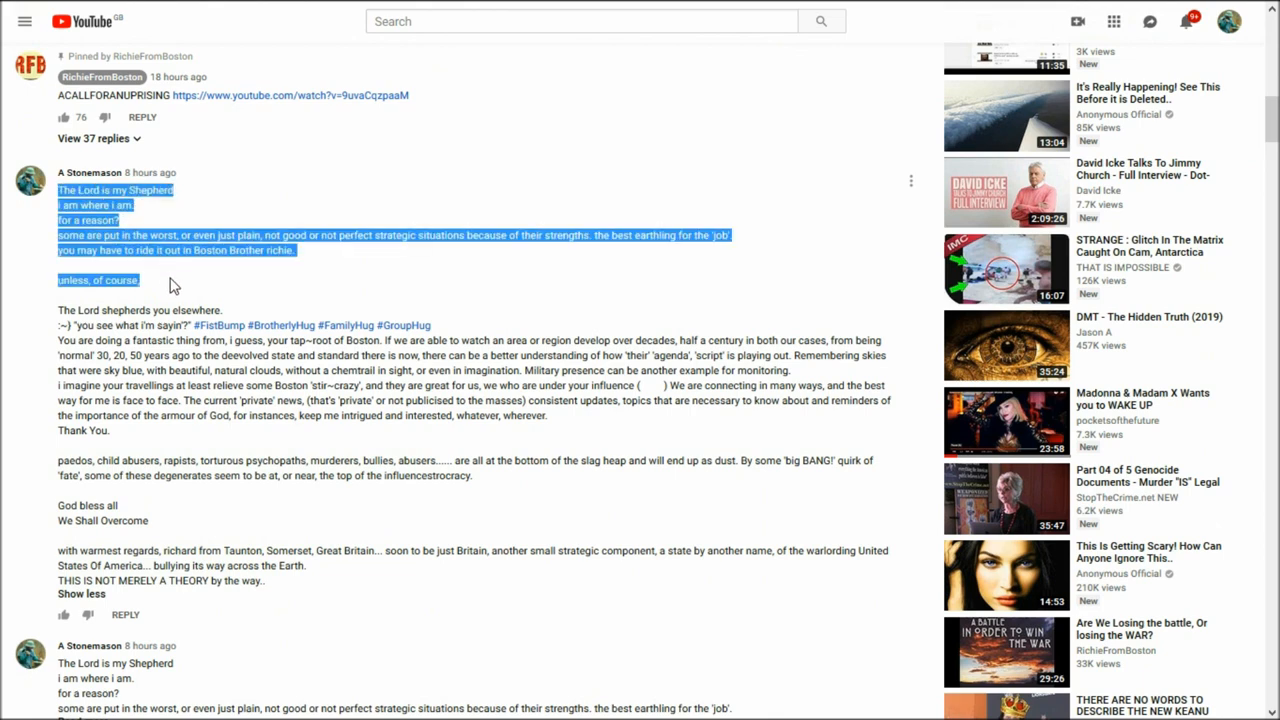
drag(170, 280, 200, 600)
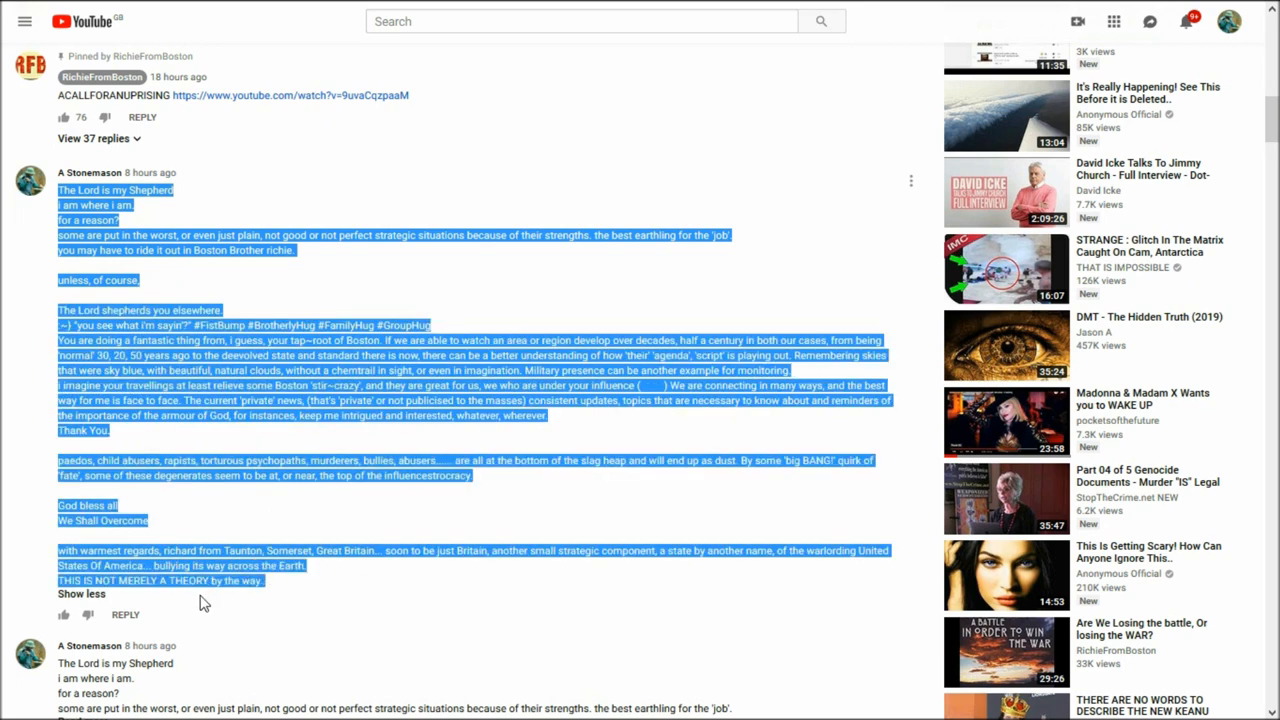
mouse_move(295, 592)
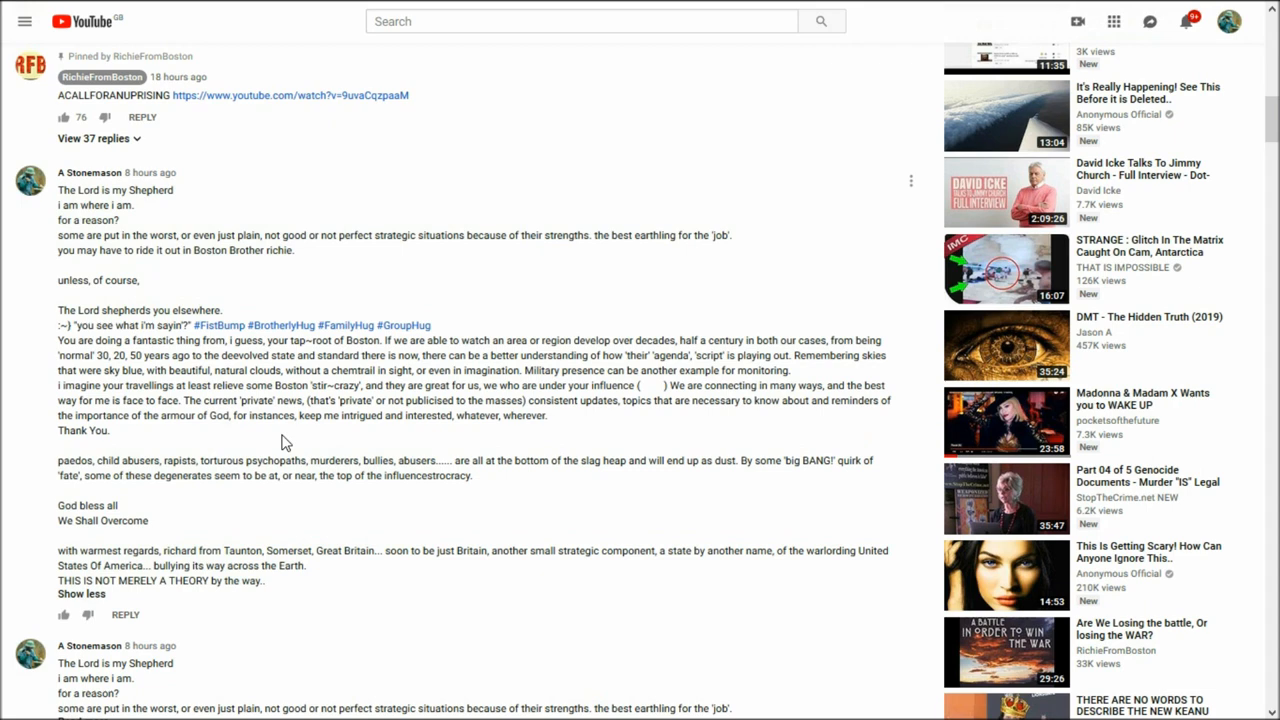
mouse_move(115, 143)
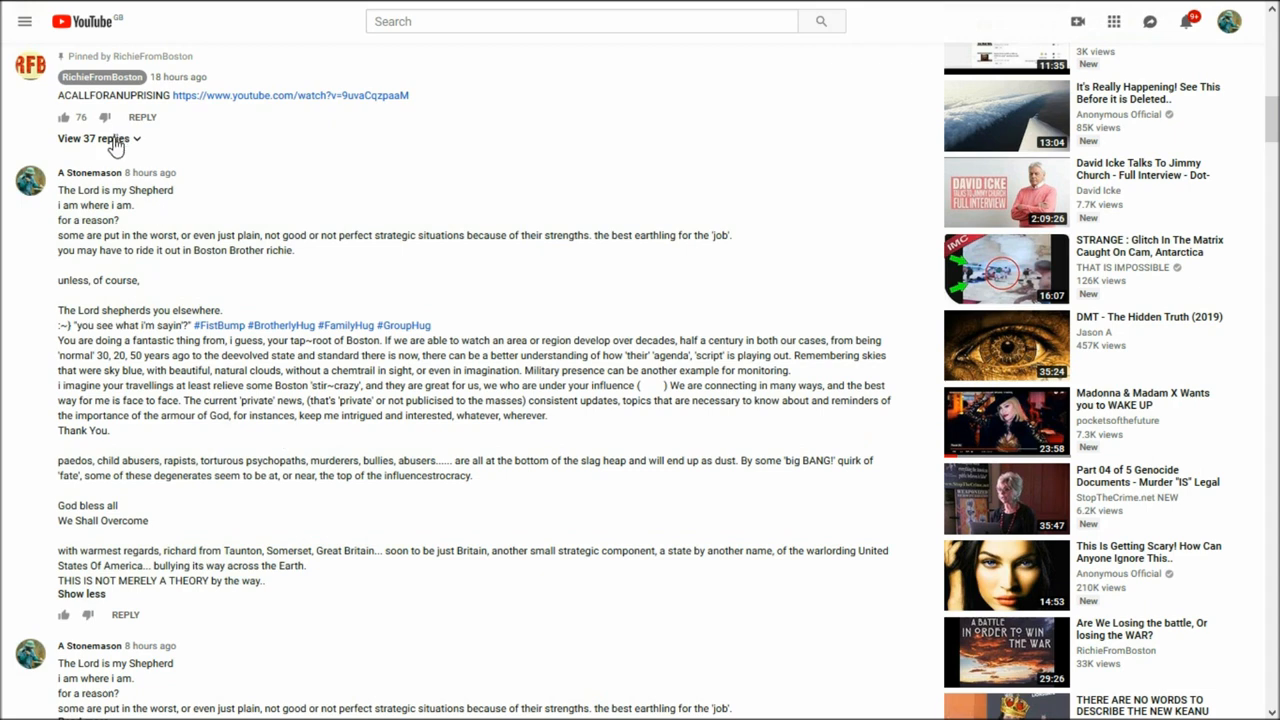
- Show the 37 replies under the pinned comment, then scroll back to the duplicates
click(90, 138)
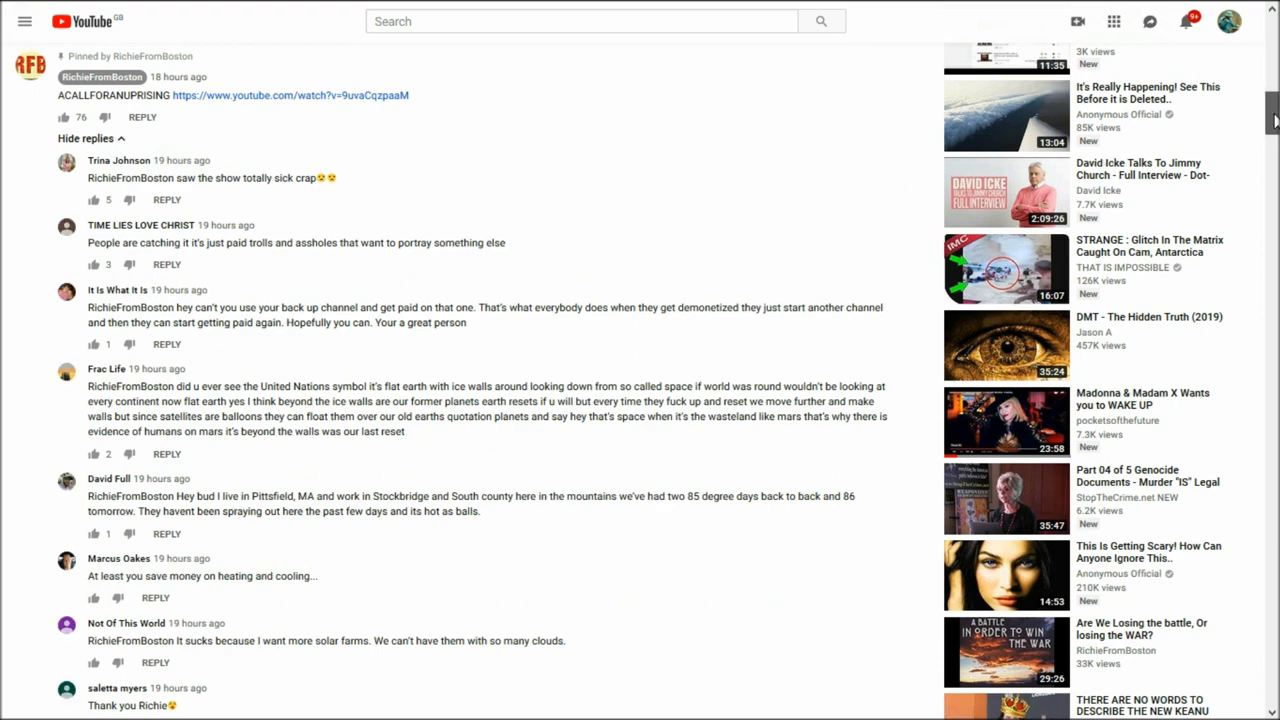
scroll(down, 3)
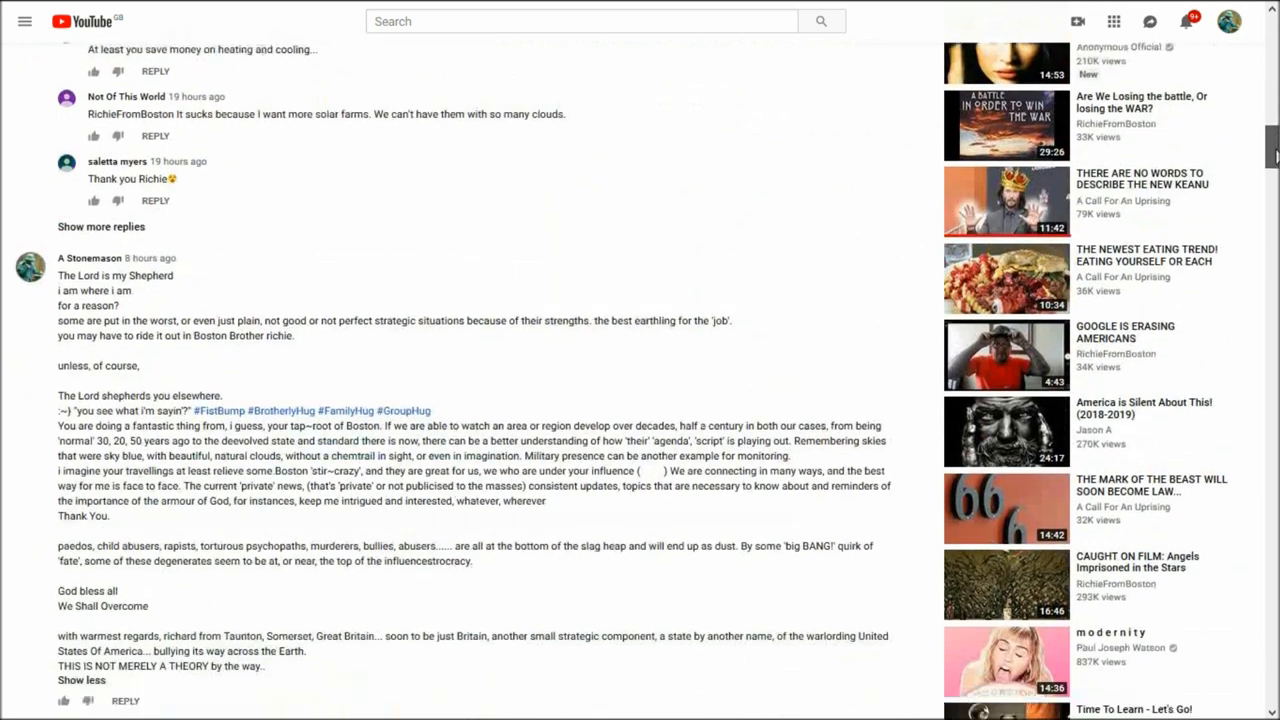
scroll(down, 3)
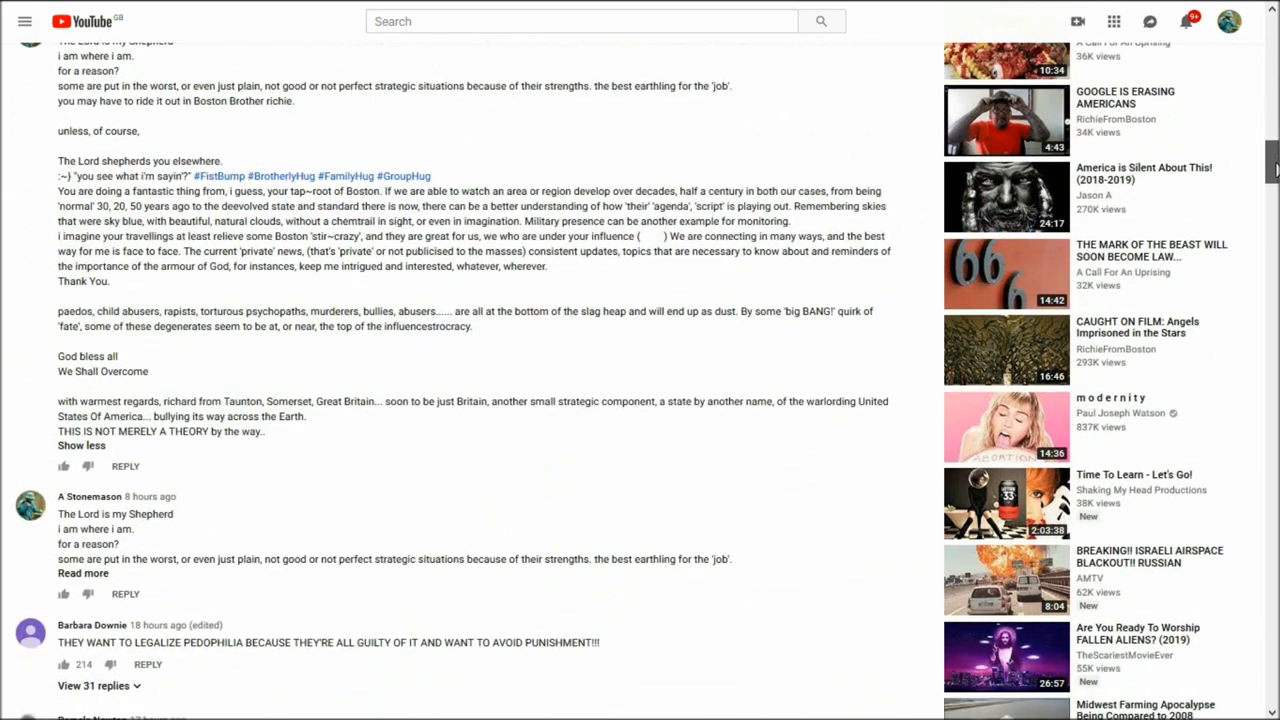
scroll(up, 3)
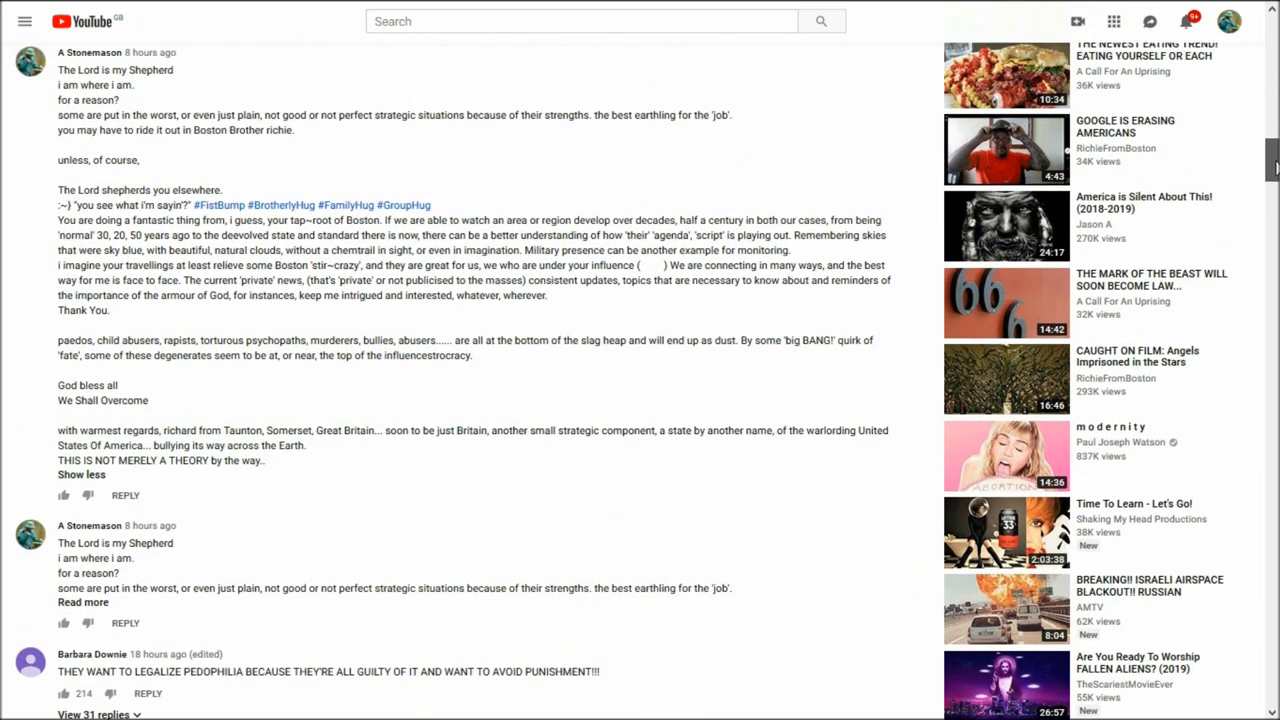
scroll(up, 3)
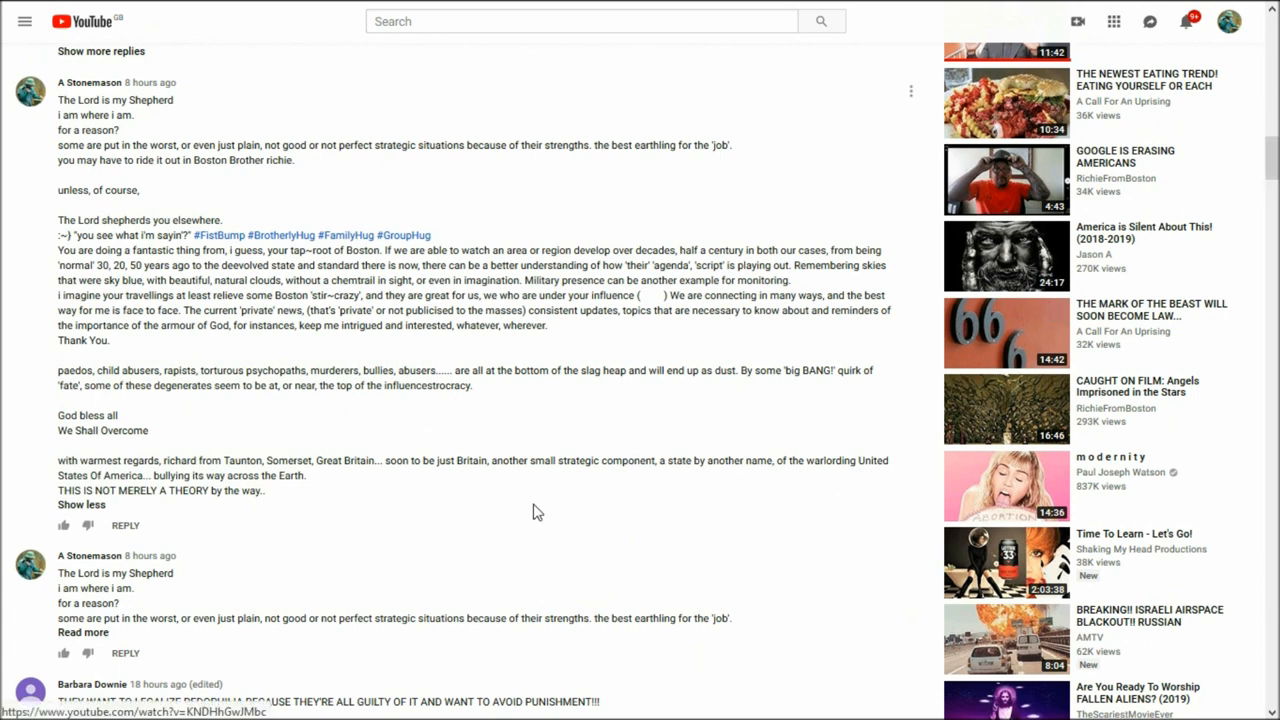
mouse_move(911, 575)
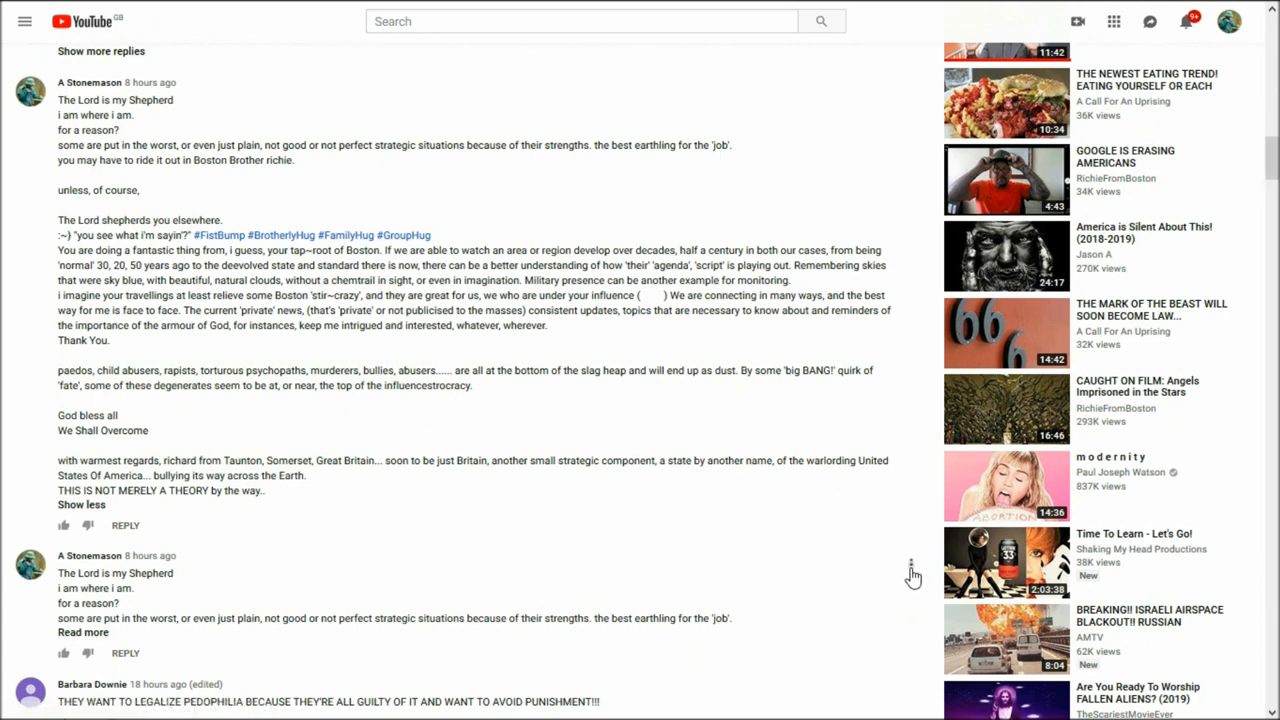
- Delete the second, unexpanded A Stonemason comment from its options menu
click(910, 564)
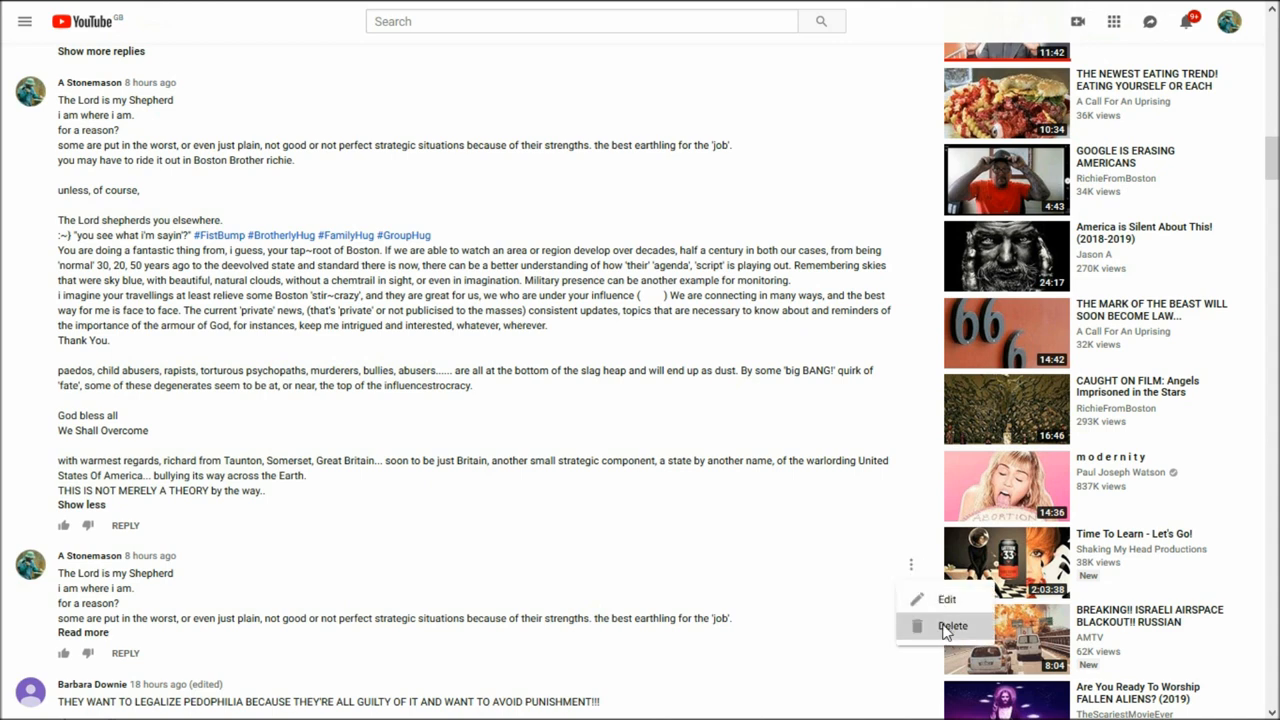
click(952, 625)
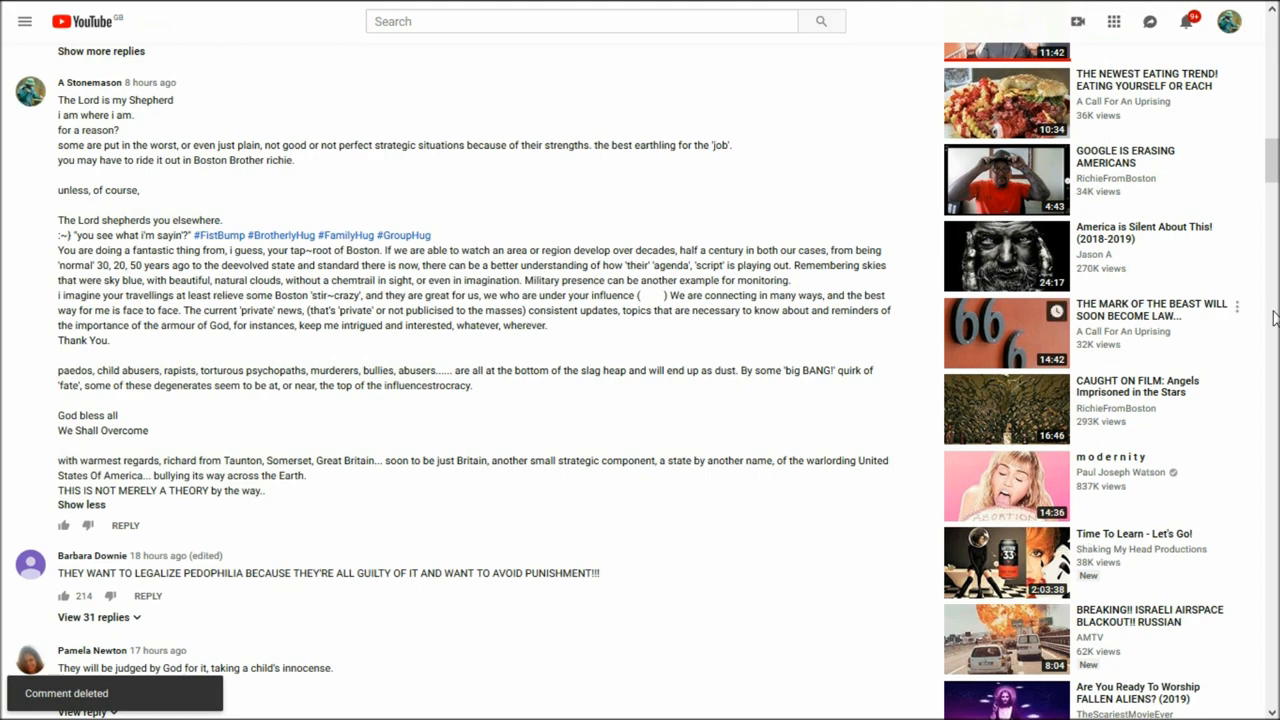
- Scroll far down the comment list to the duplicated 'The Lord is my Shepherd' comments
scroll(up, 3)
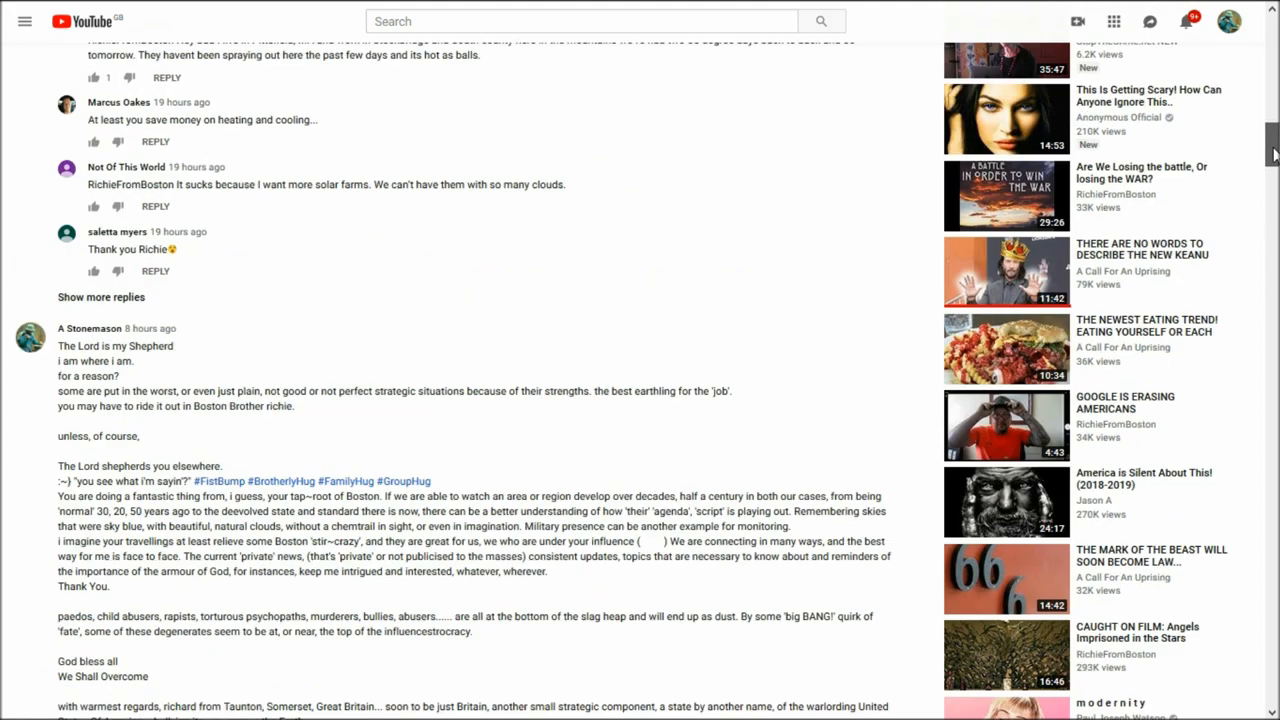
scroll(up, 3)
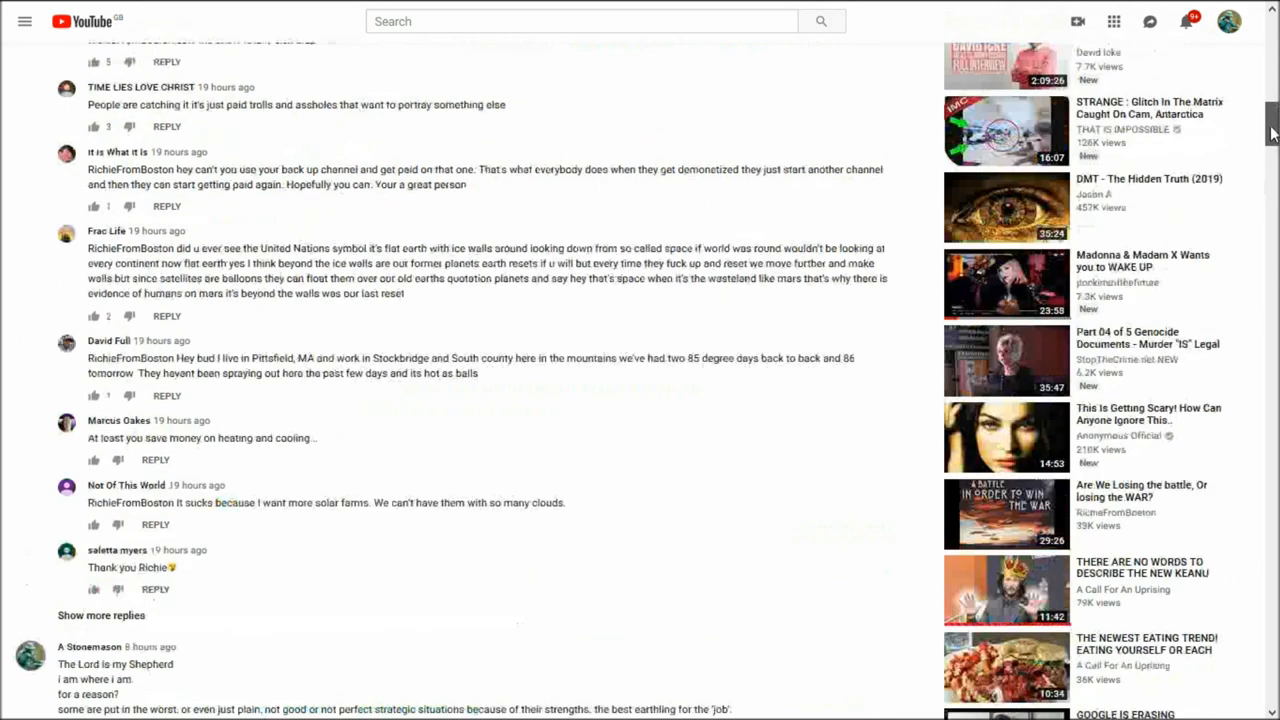
scroll(up, 3)
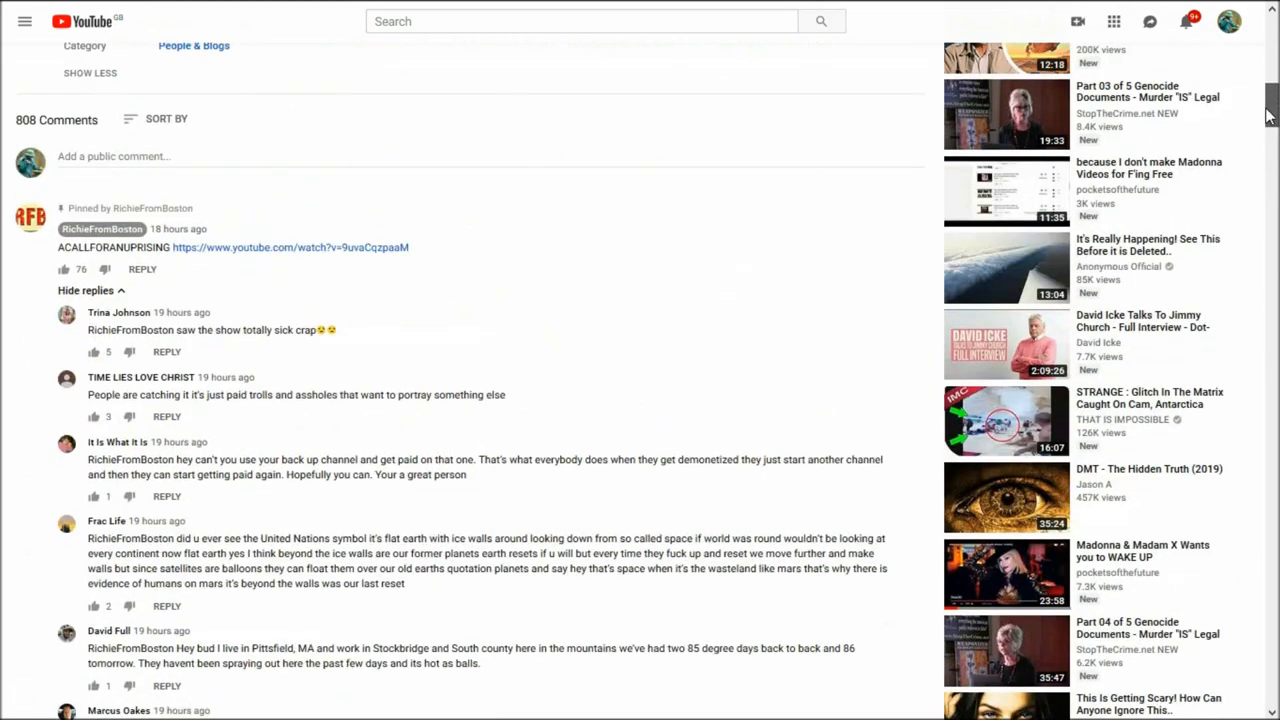
scroll(down, 3)
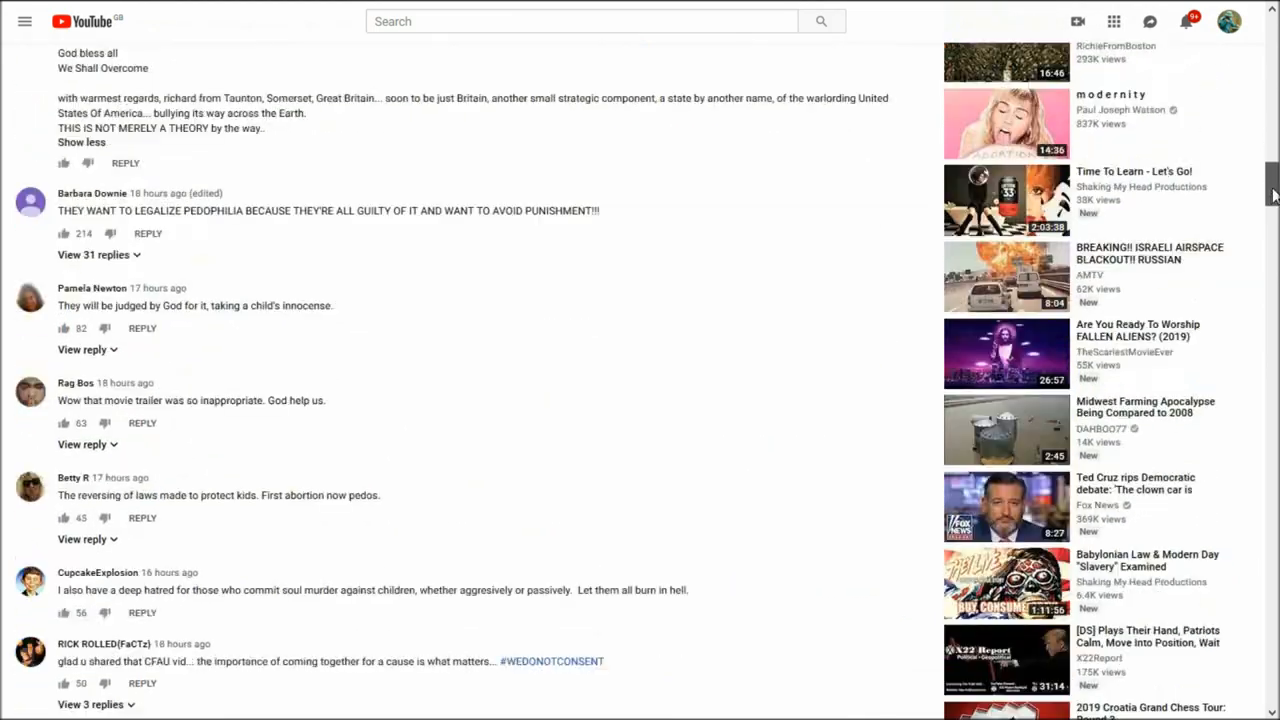
scroll(down, 3)
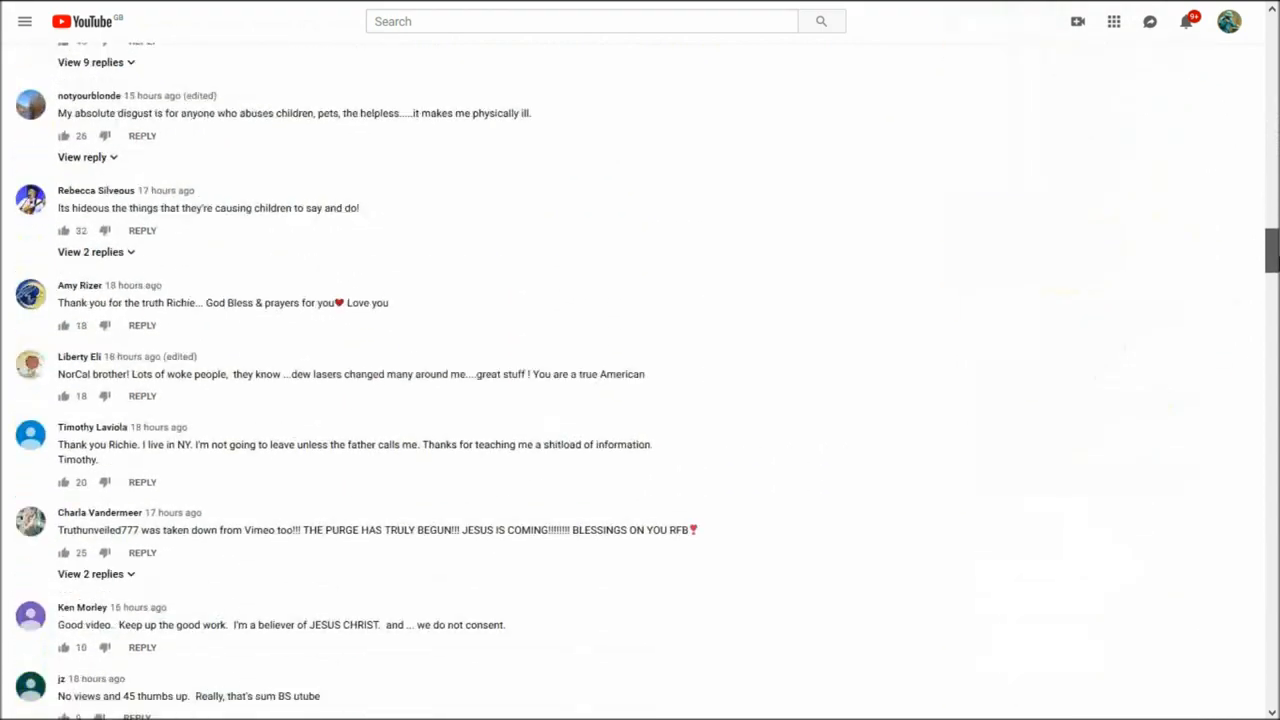
scroll(down, 3)
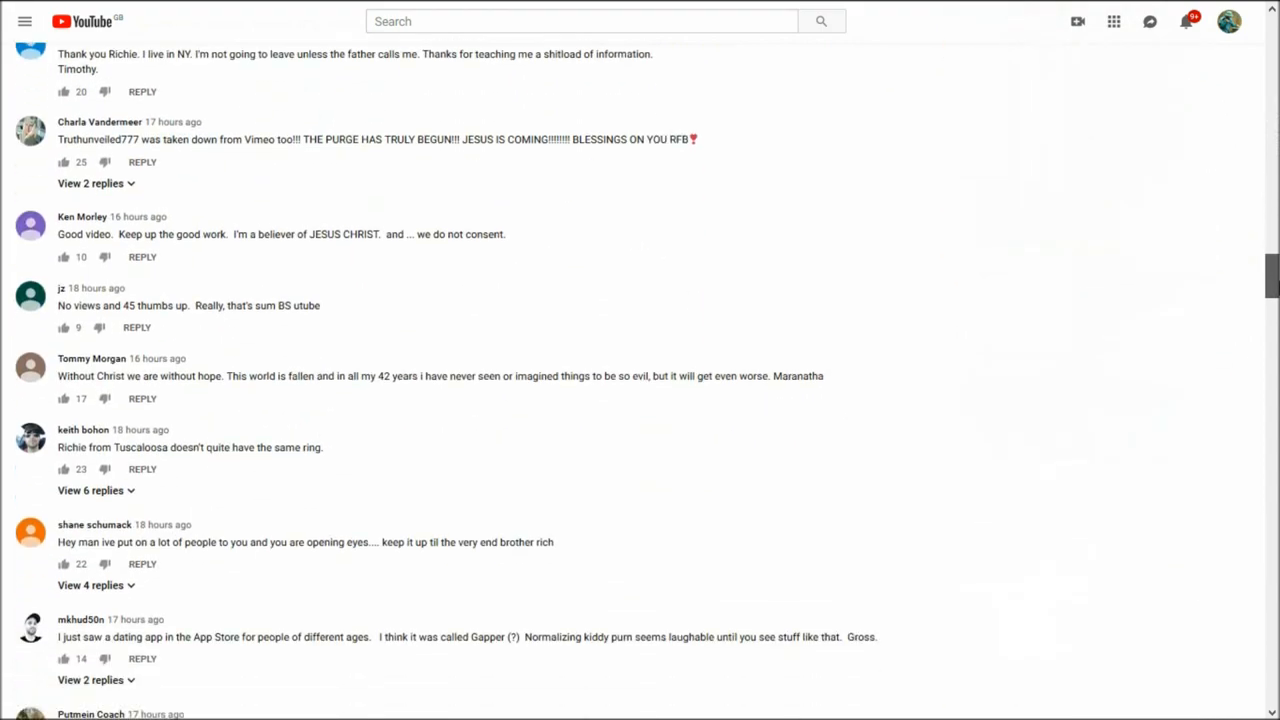
scroll(down, 3)
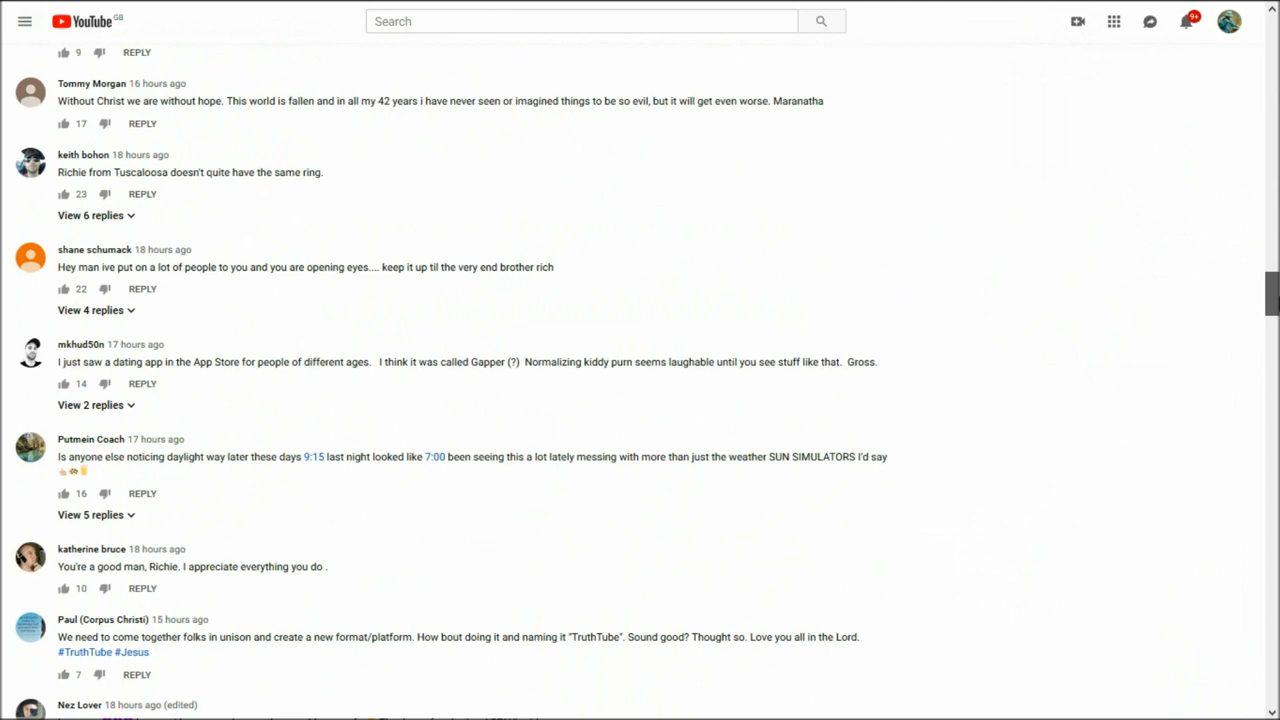
scroll(down, 3)
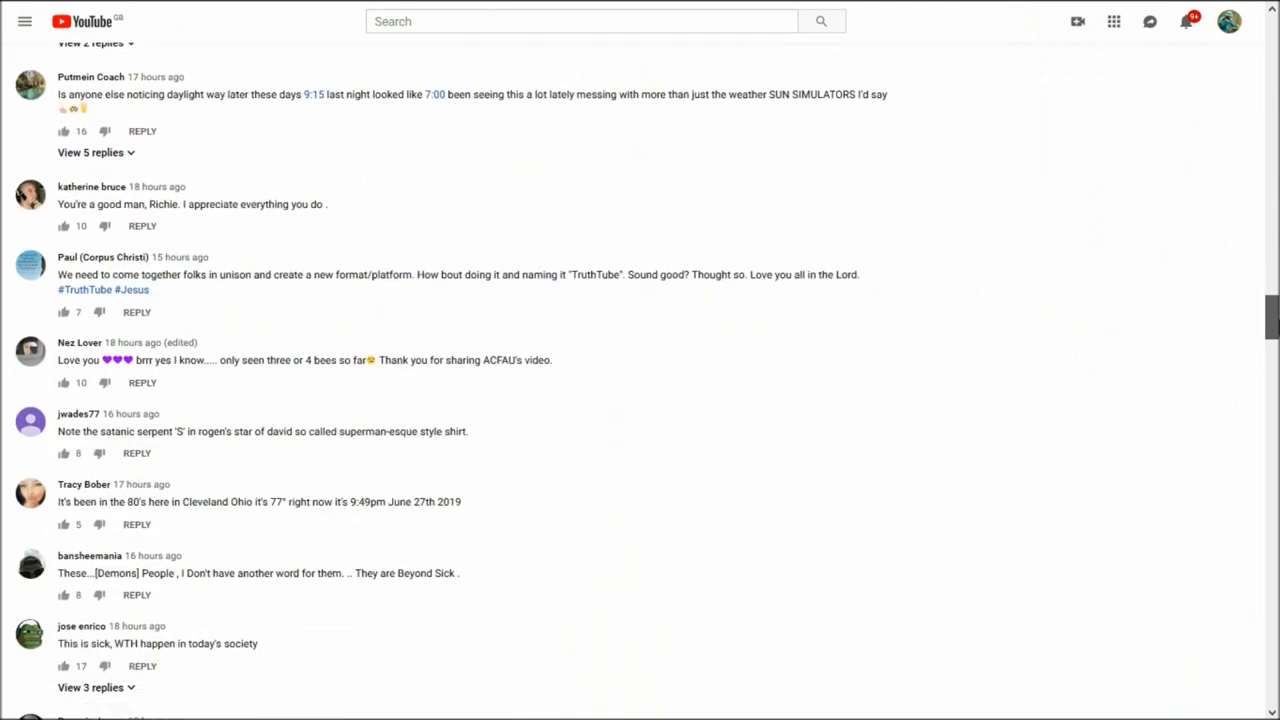
scroll(down, 3)
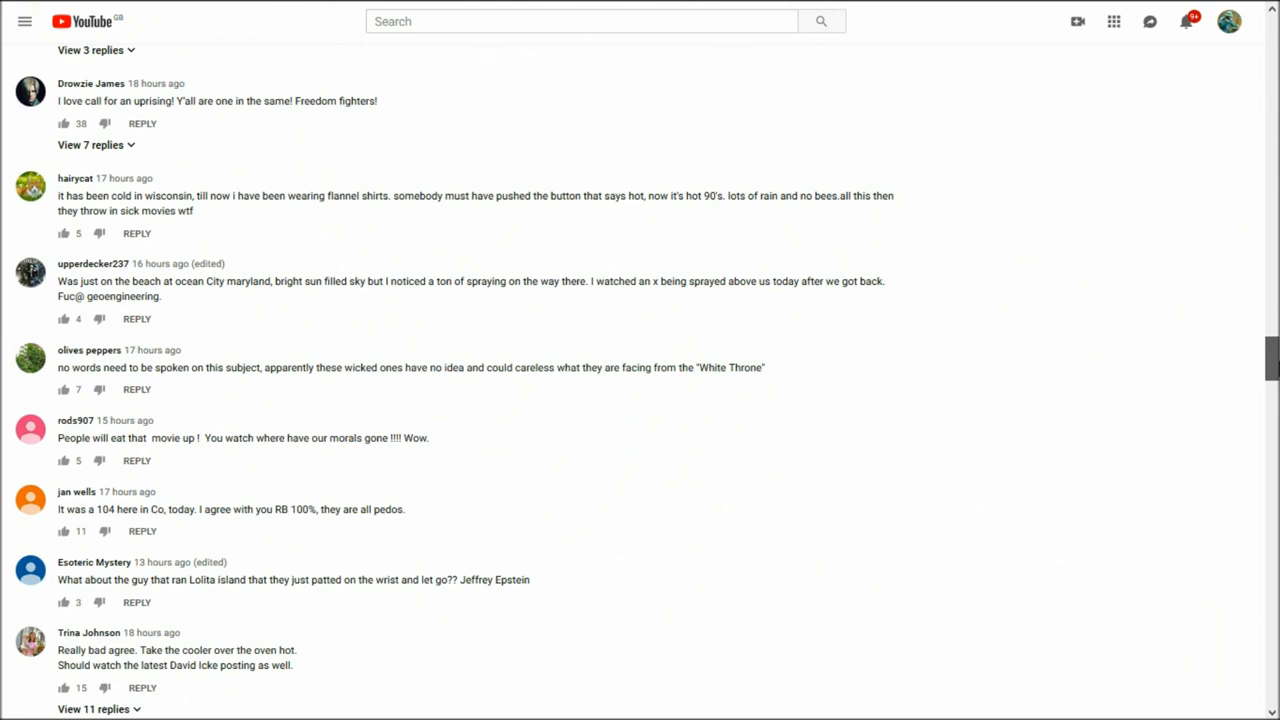
scroll(down, 3)
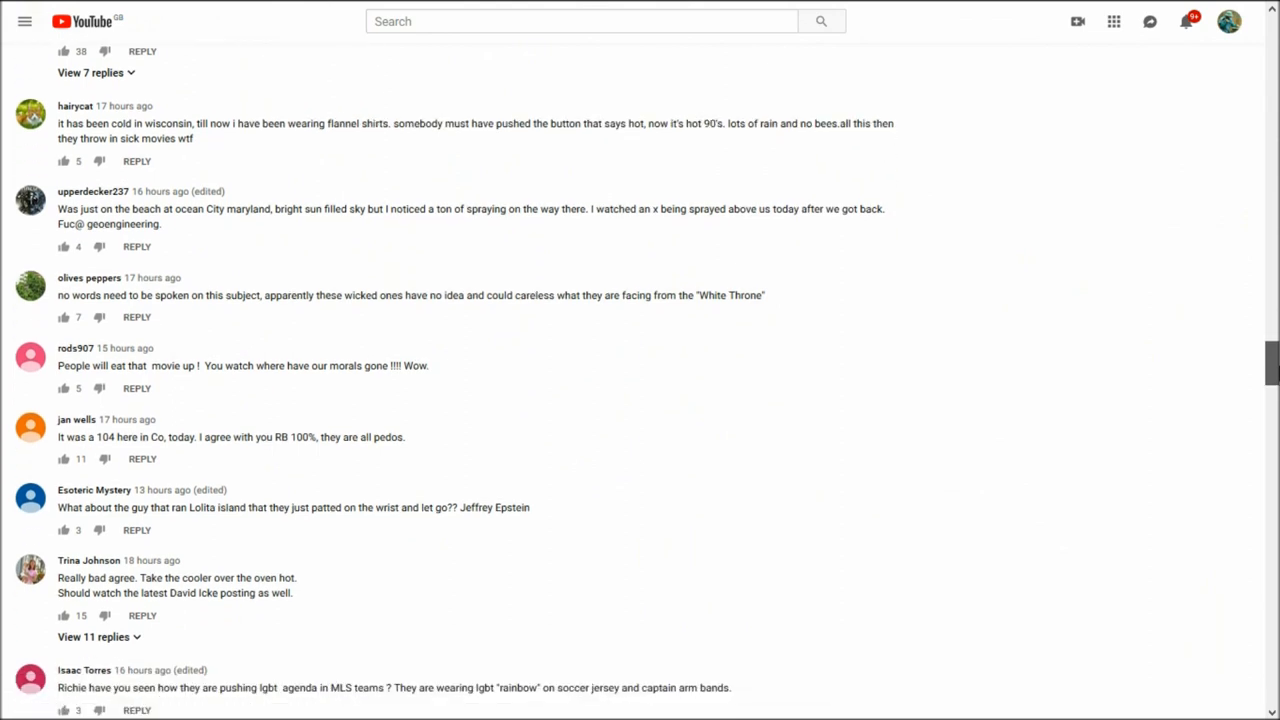
scroll(down, 3)
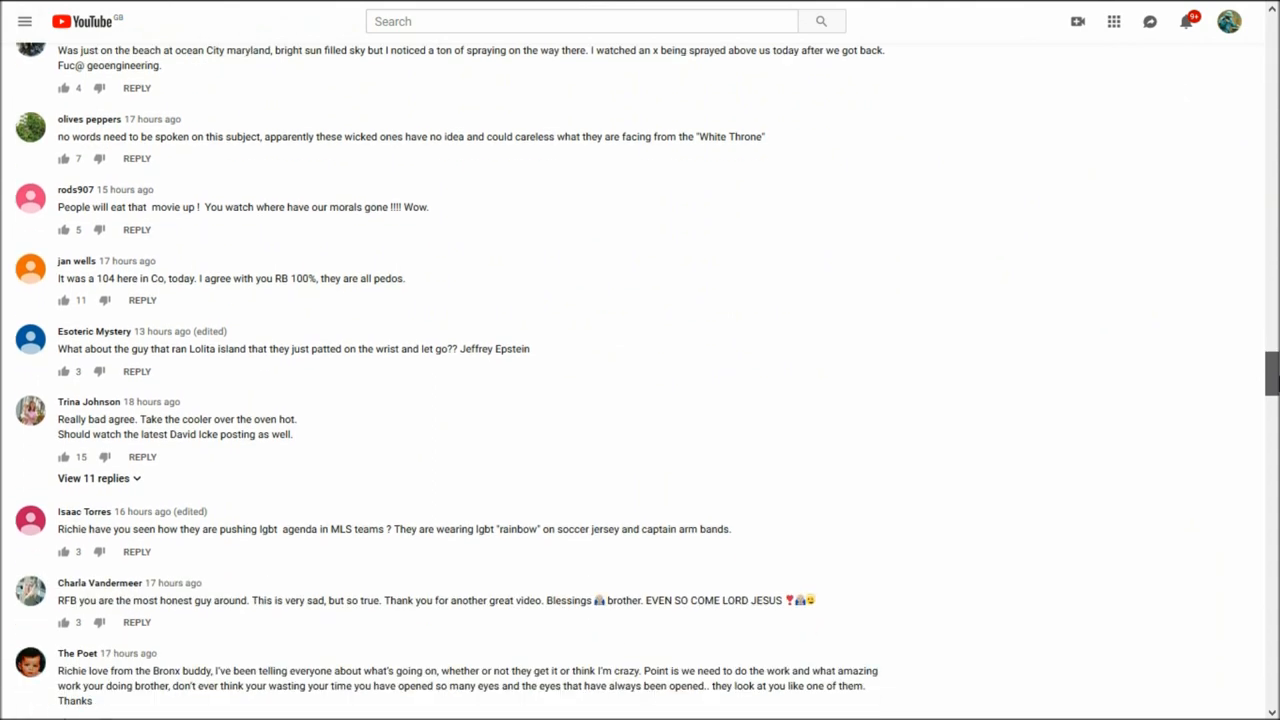
scroll(down, 3)
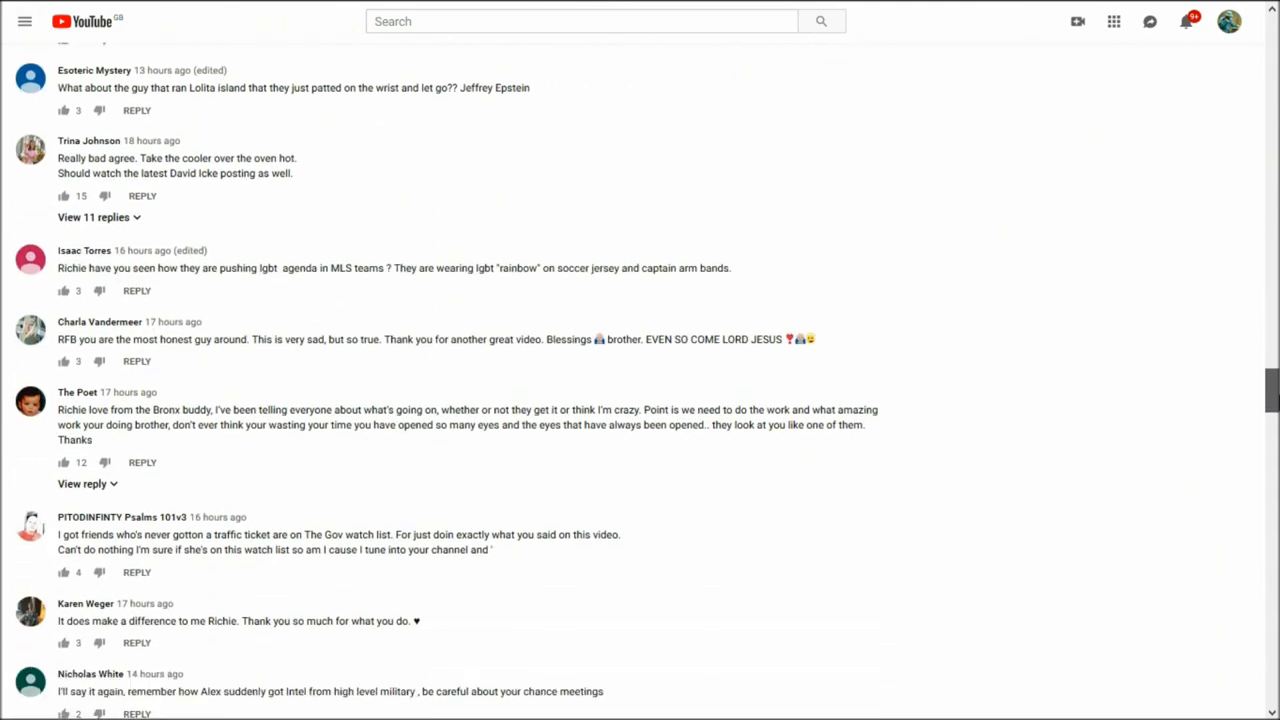
scroll(down, 3)
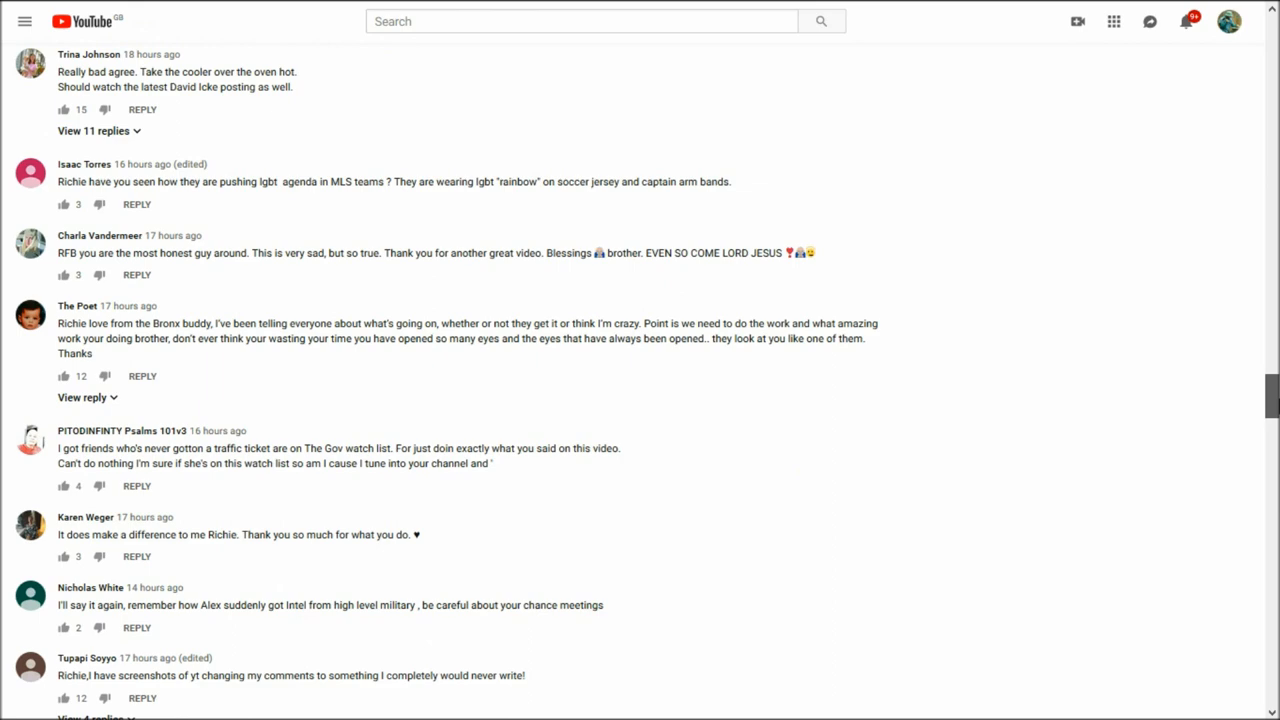
scroll(down, 3)
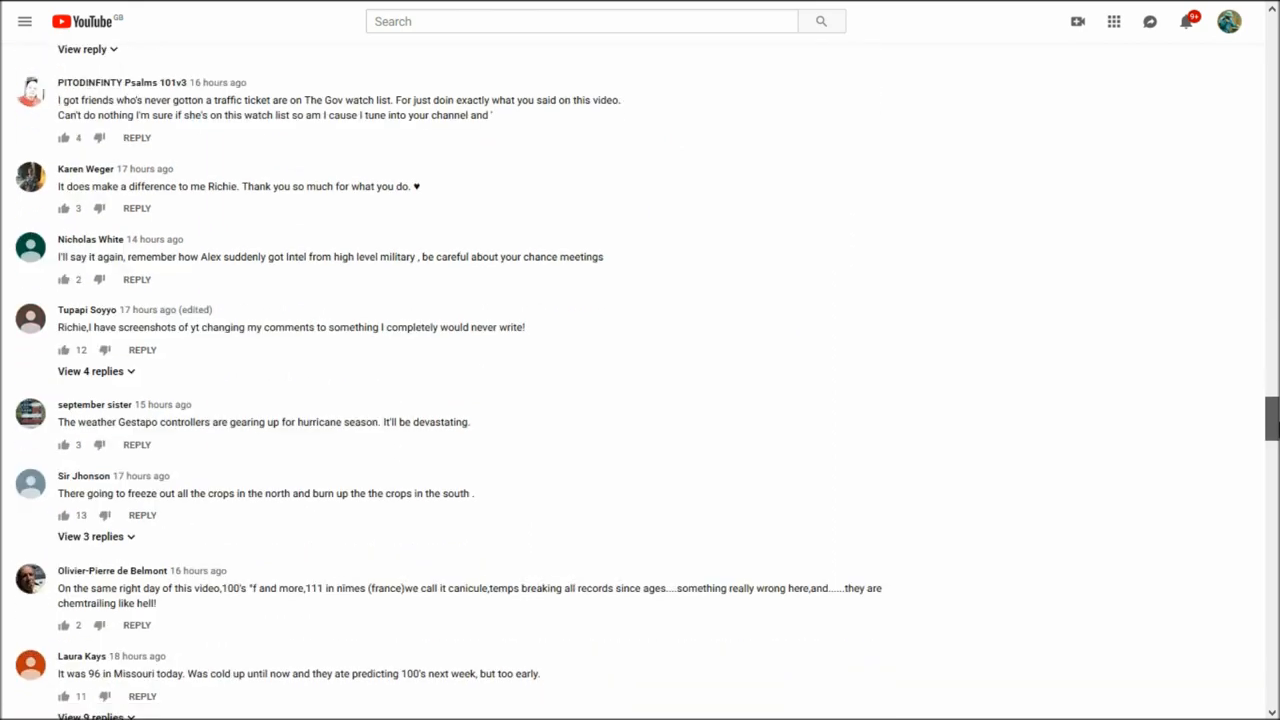
scroll(down, 3)
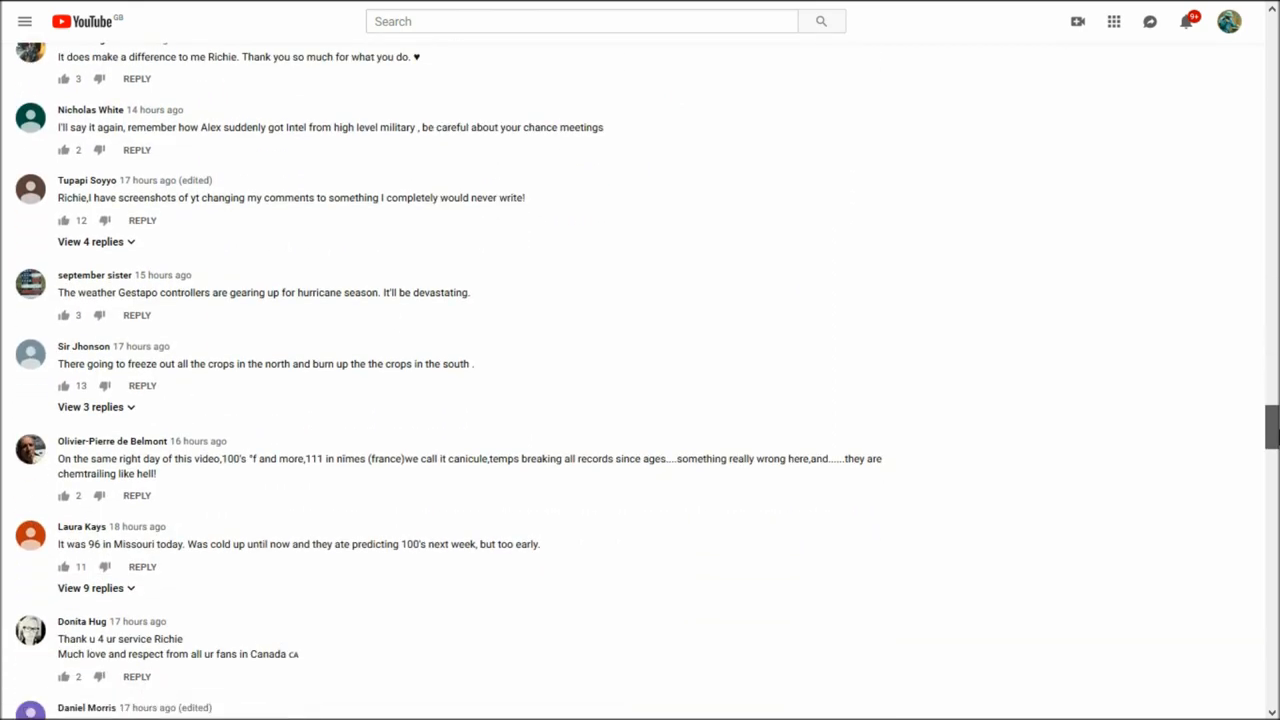
scroll(down, 3)
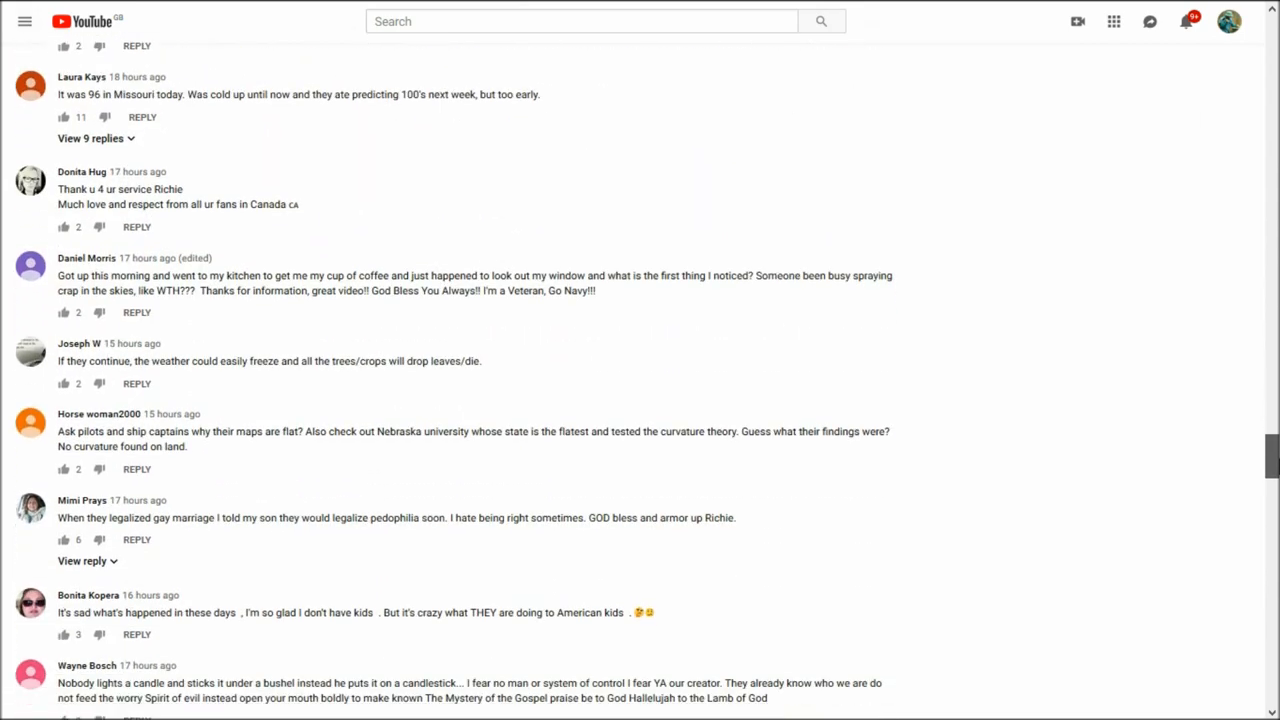
scroll(up, 3)
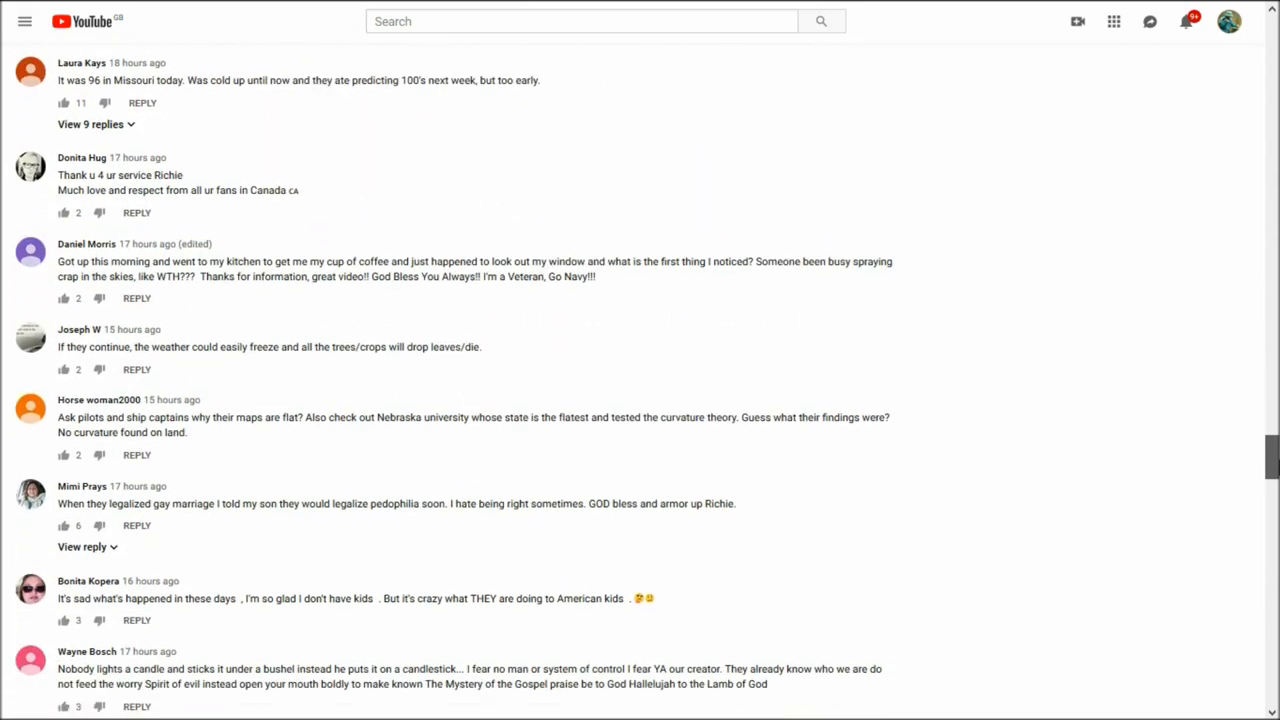
scroll(down, 3)
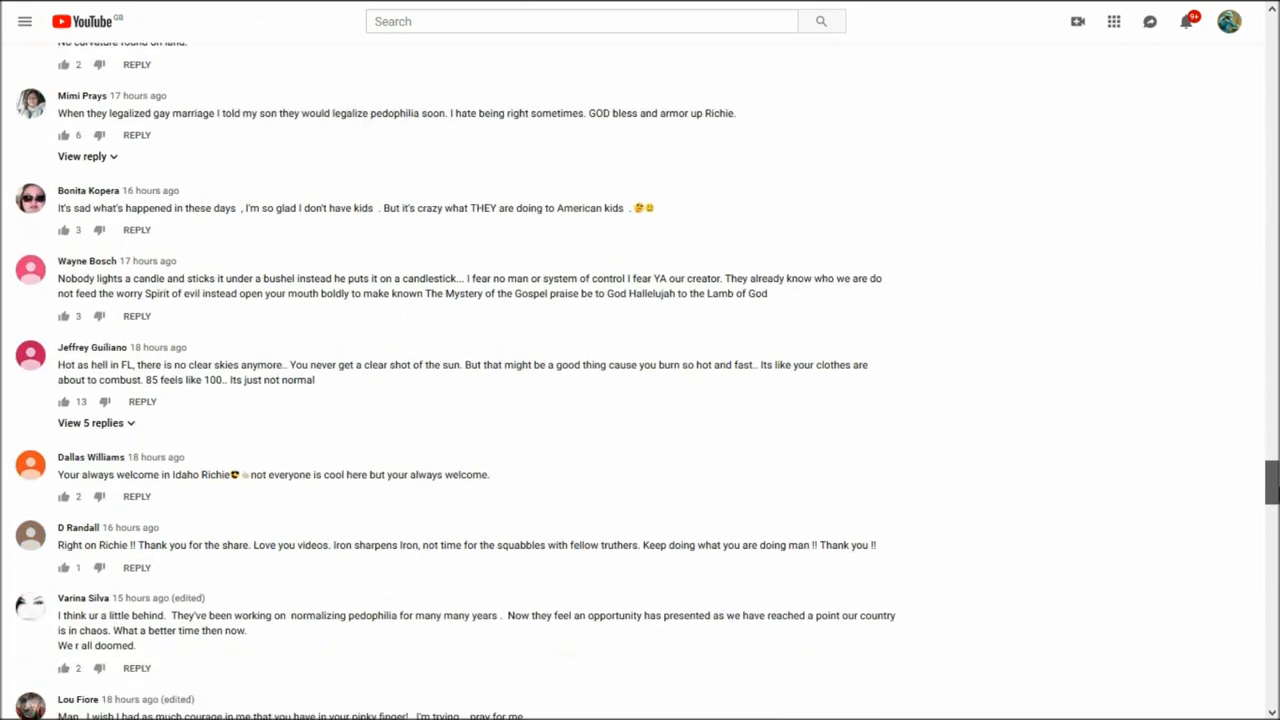
scroll(down, 3)
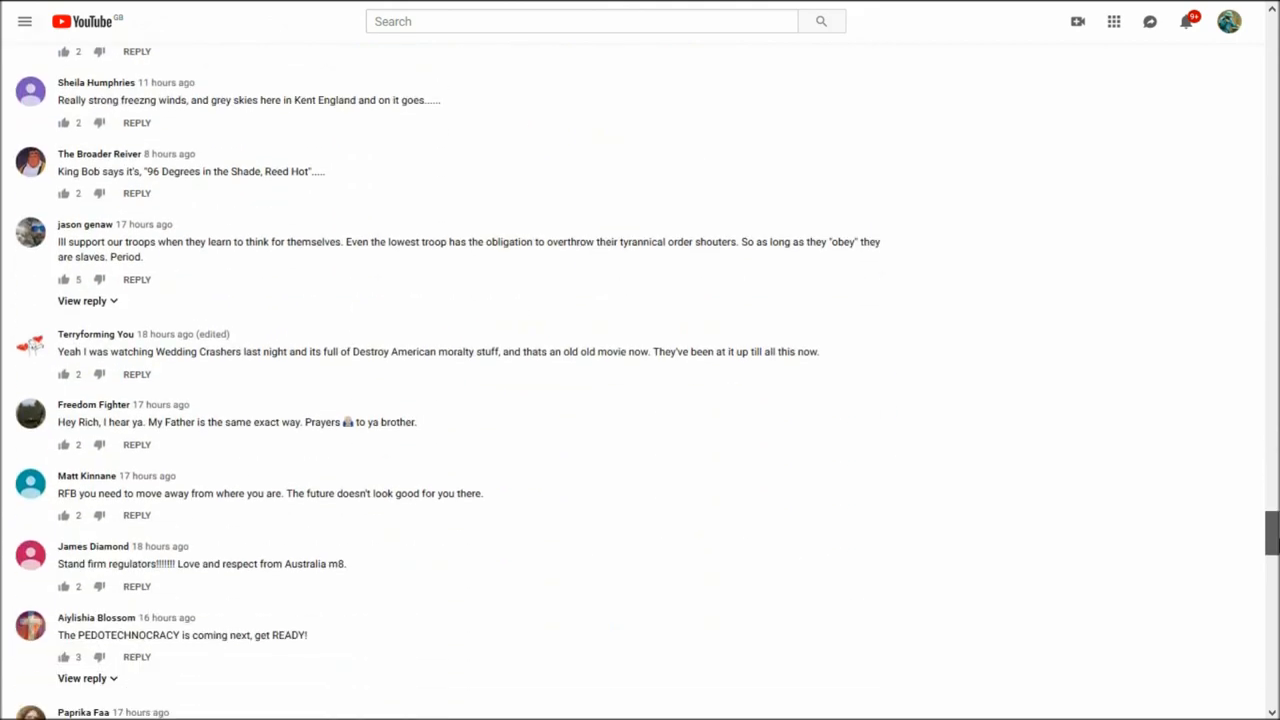
scroll(down, 3)
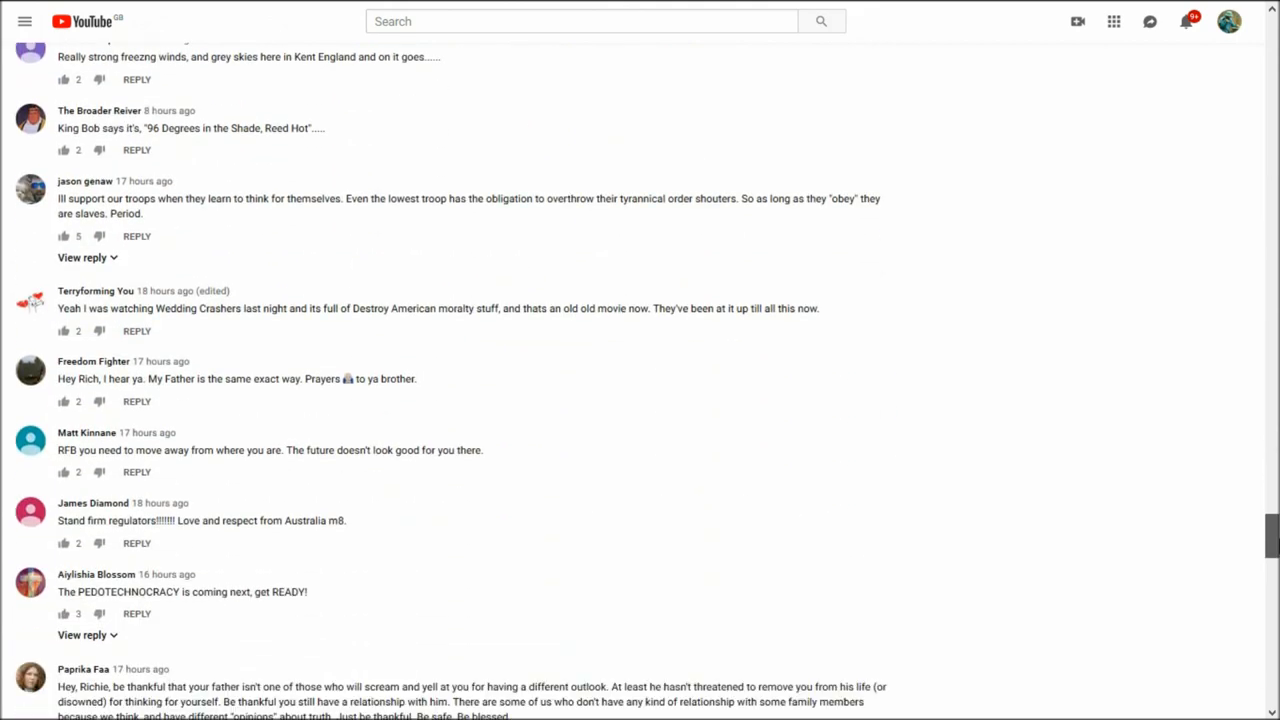
mouse_move(1271, 533)
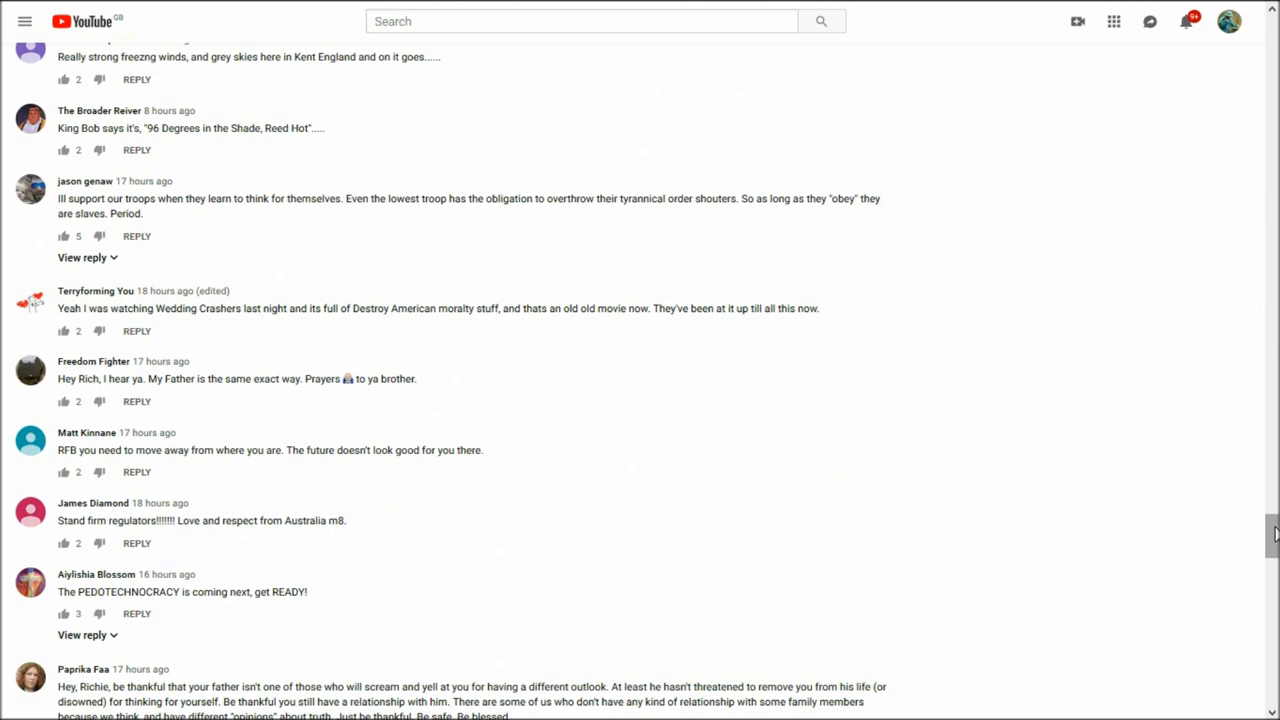
scroll(down, 3)
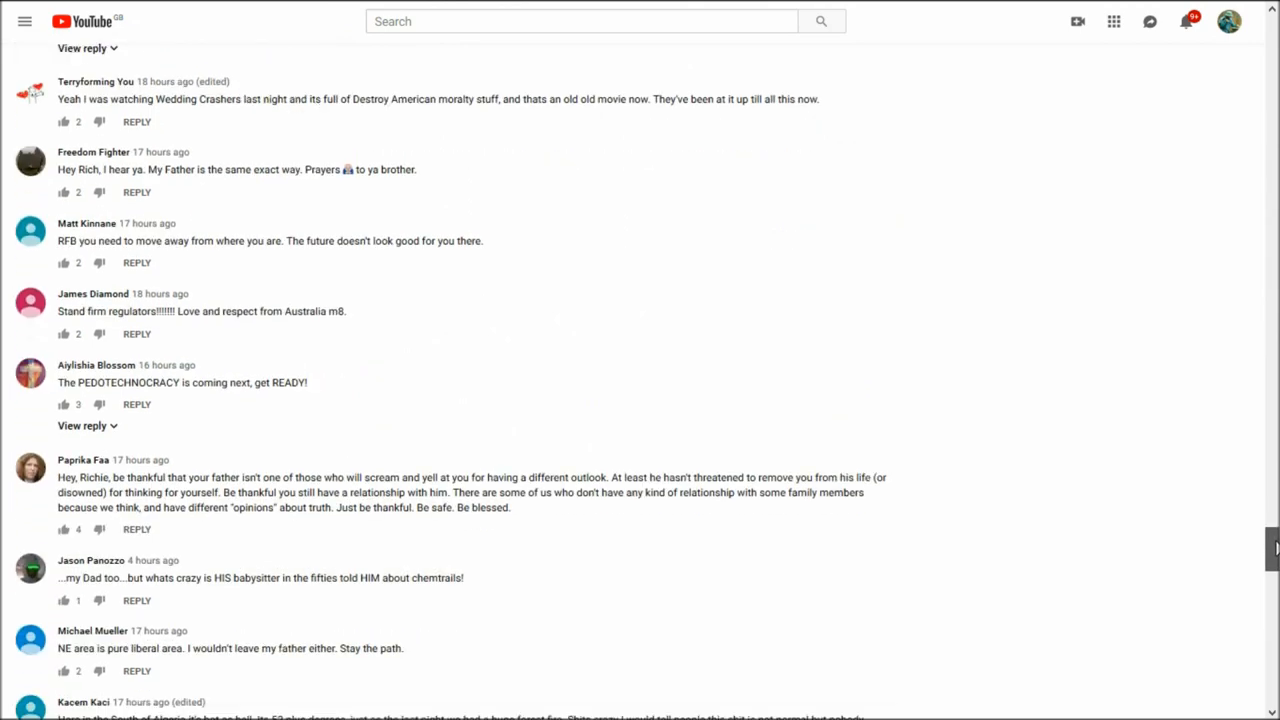
scroll(down, 3)
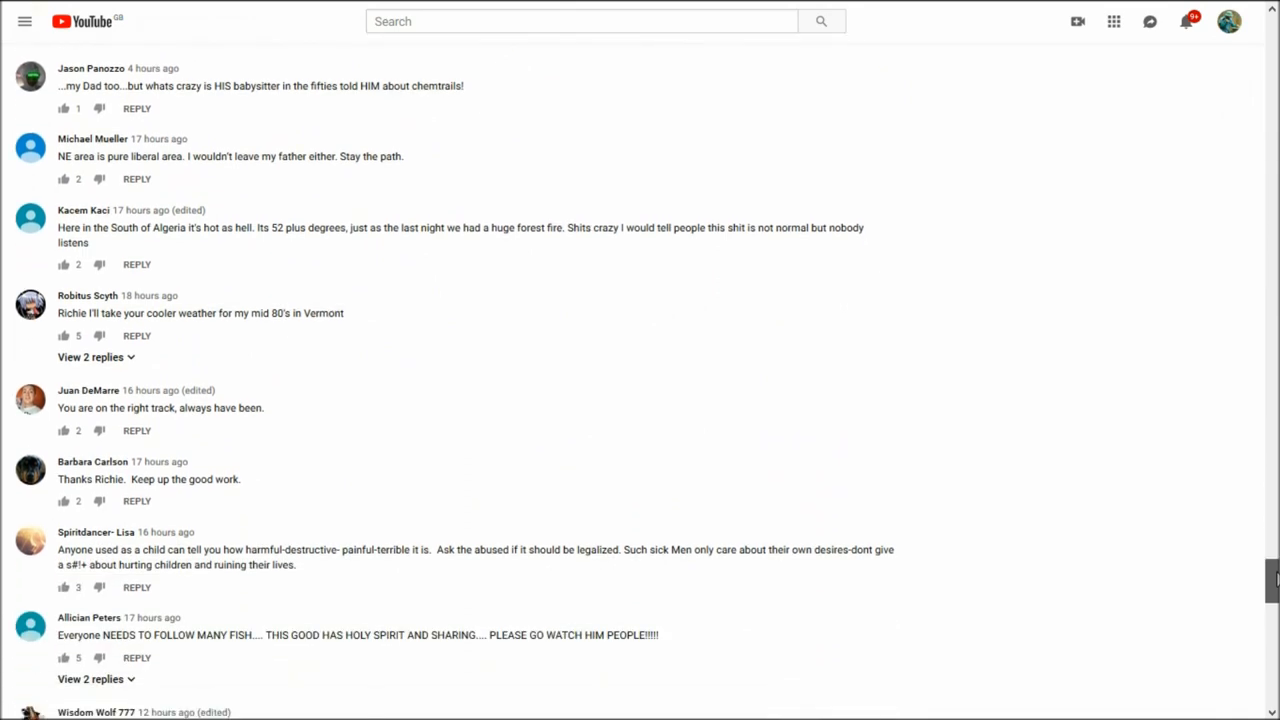
scroll(down, 3)
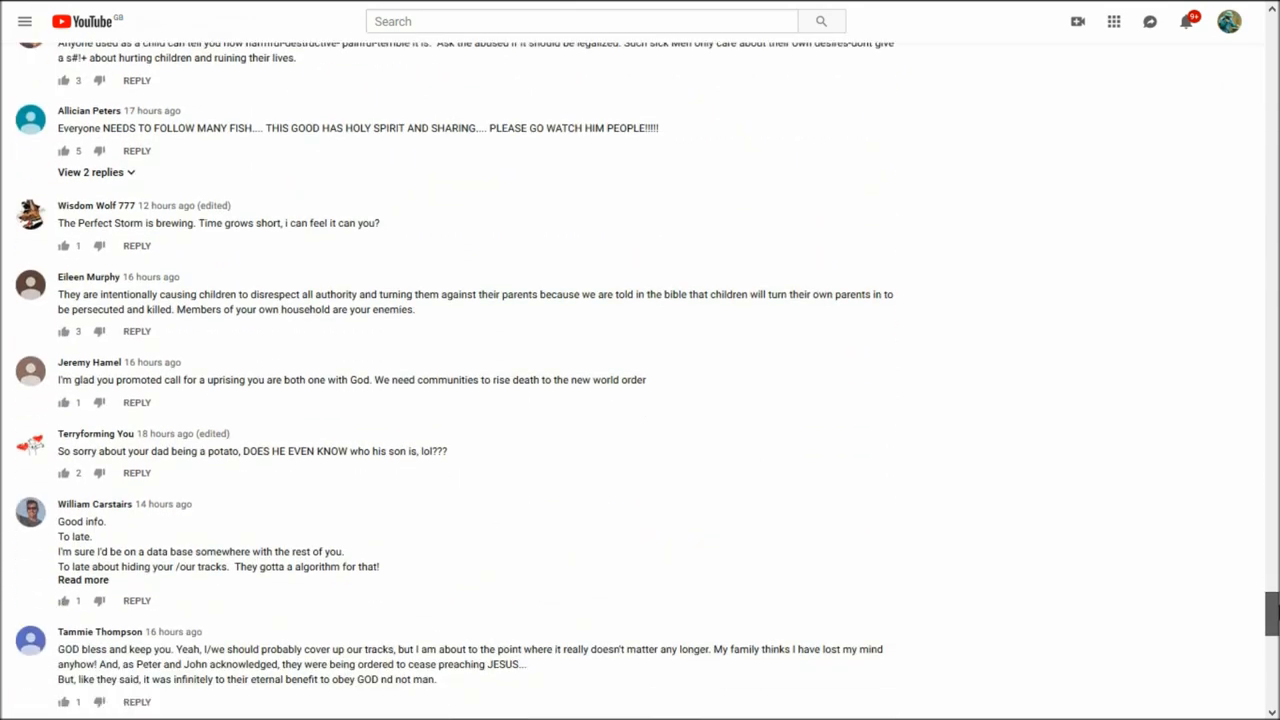
scroll(down, 3)
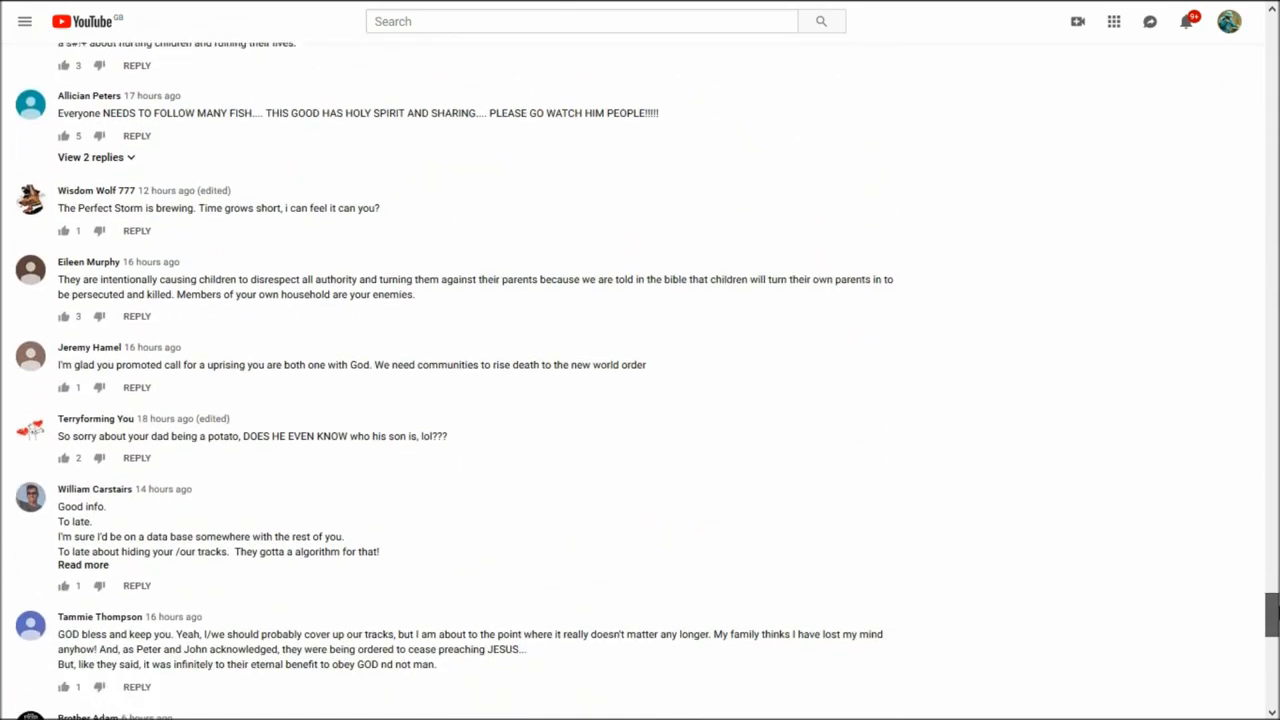
scroll(down, 3)
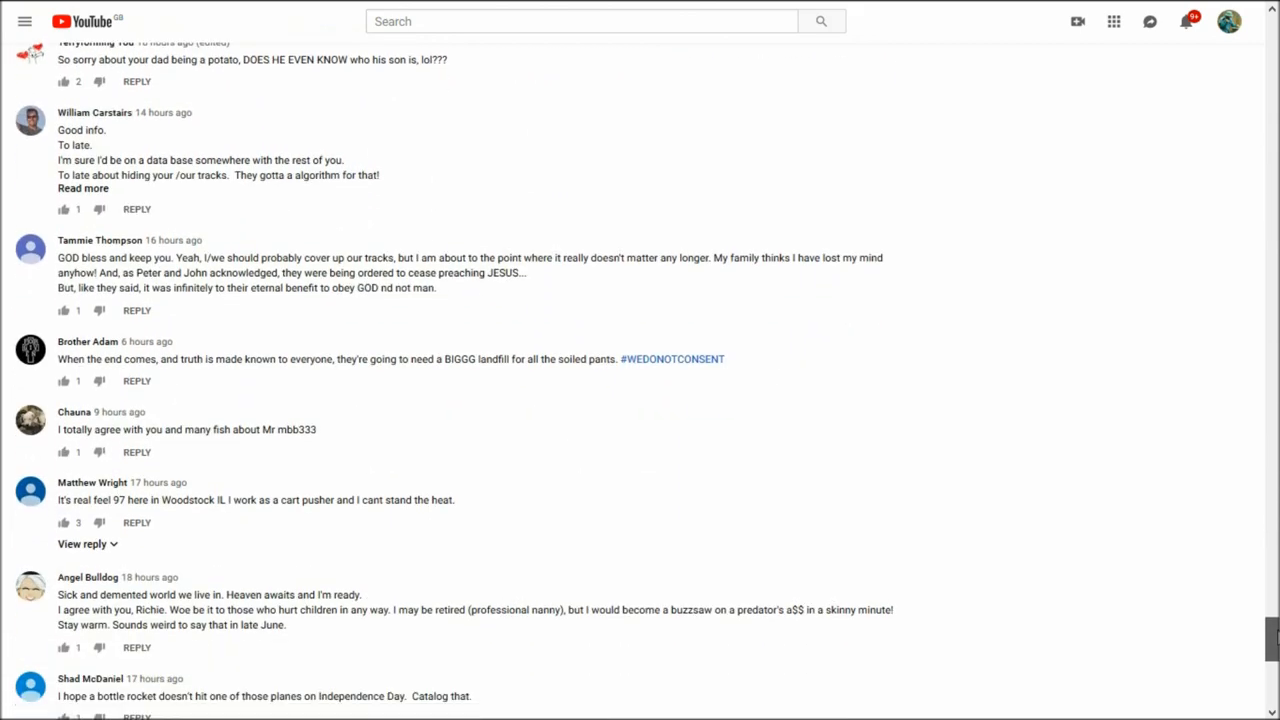
scroll(down, 3)
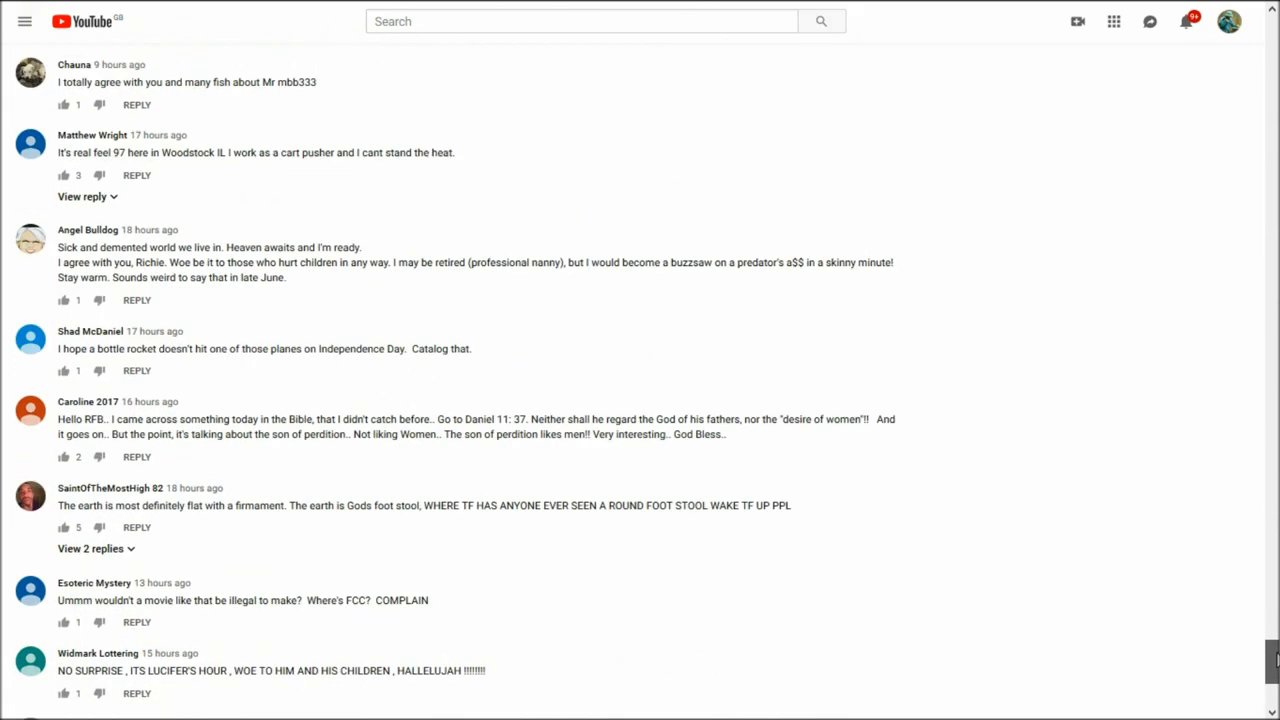
scroll(down, 3)
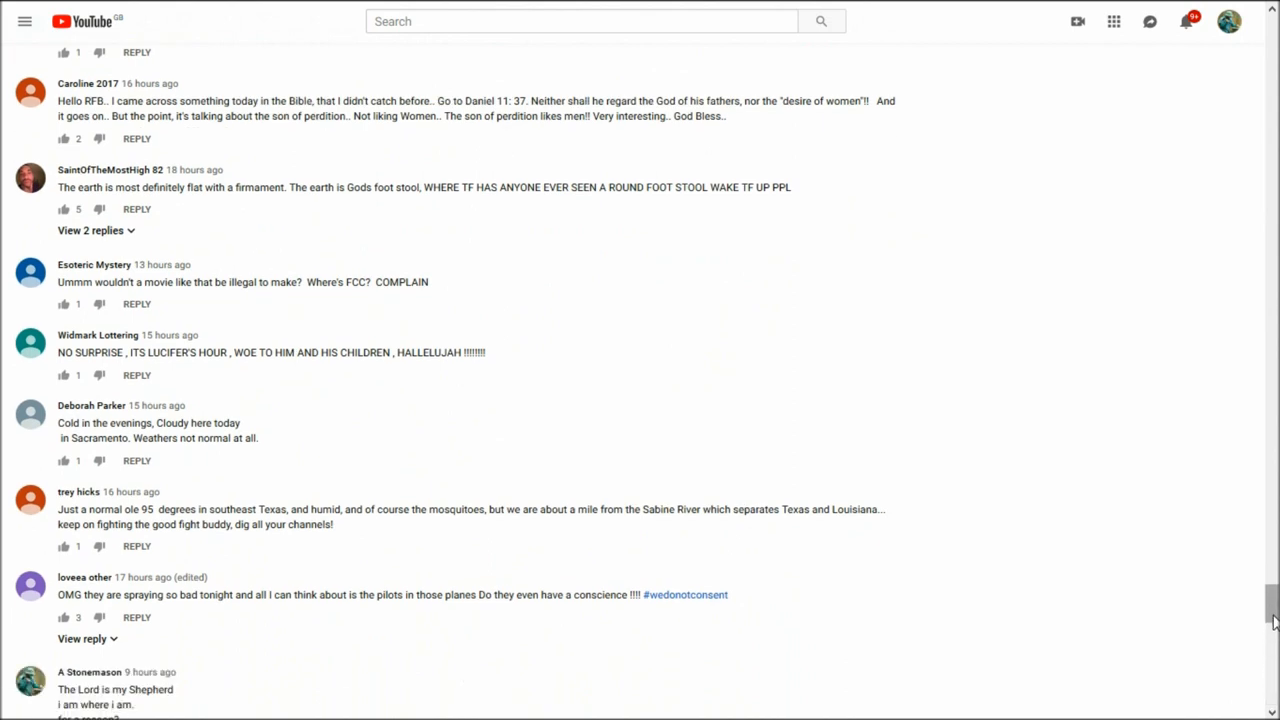
scroll(down, 3)
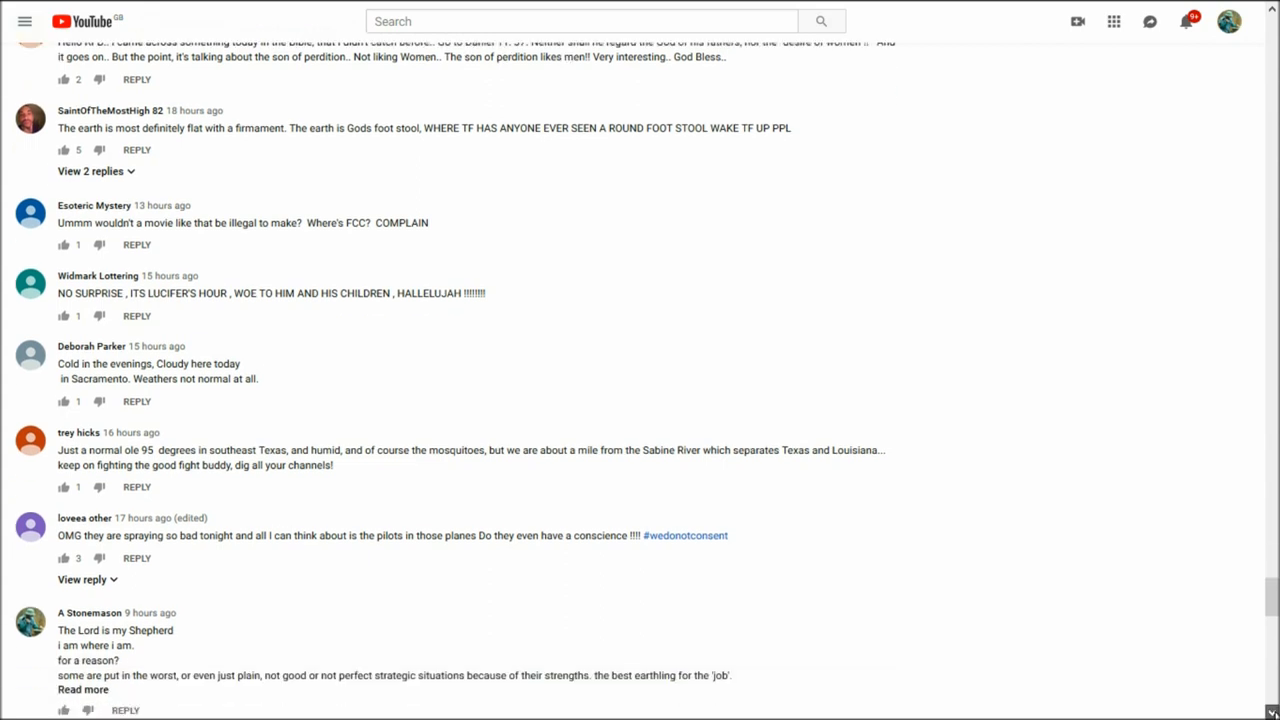
scroll(down, 3)
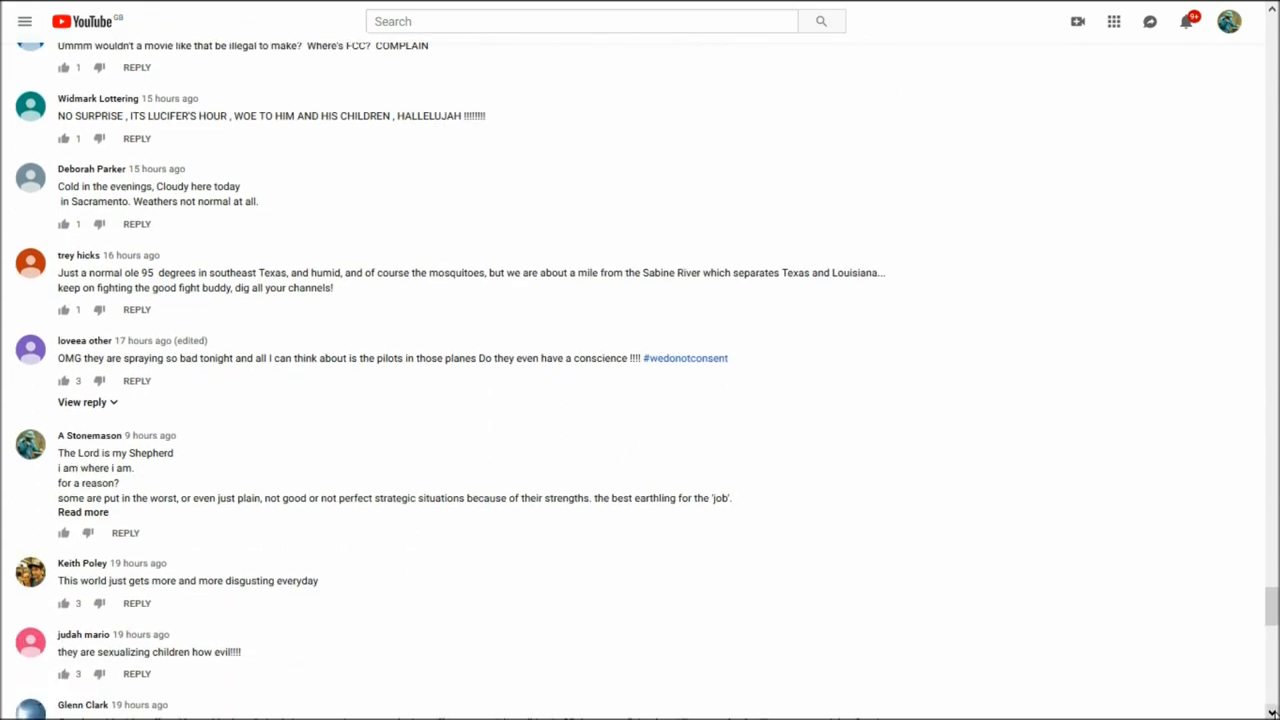
scroll(down, 3)
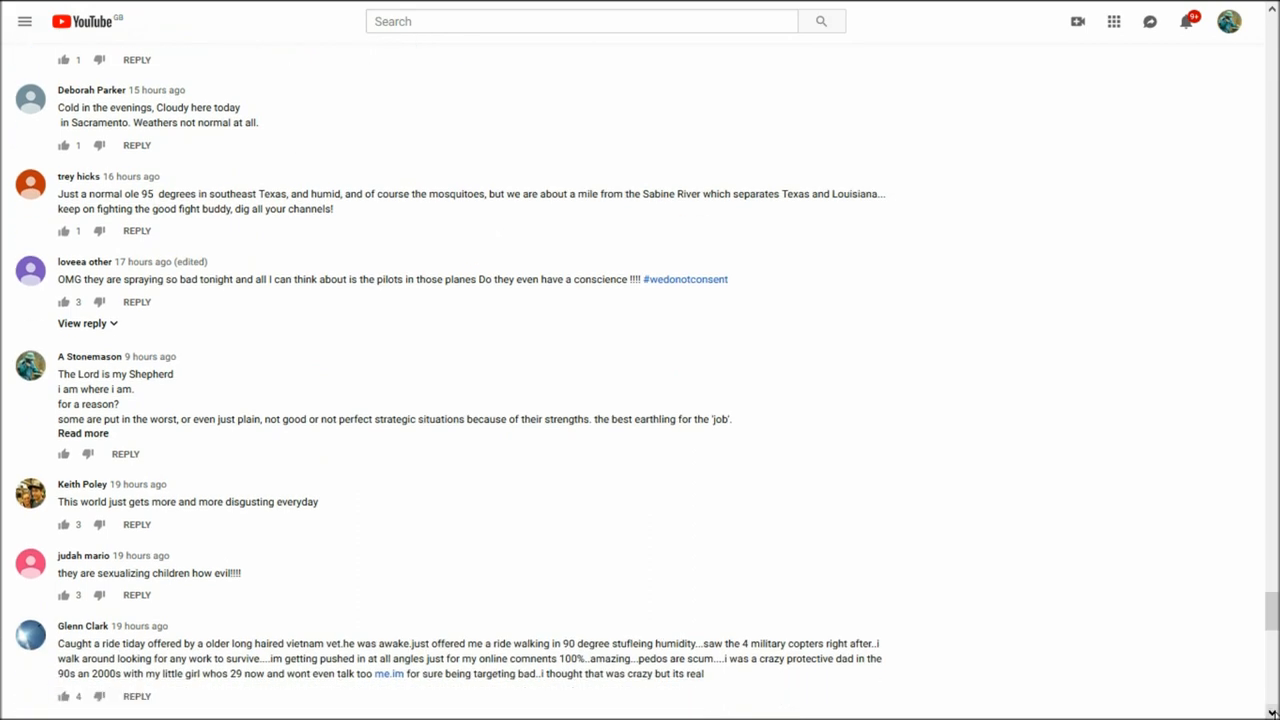
scroll(down, 3)
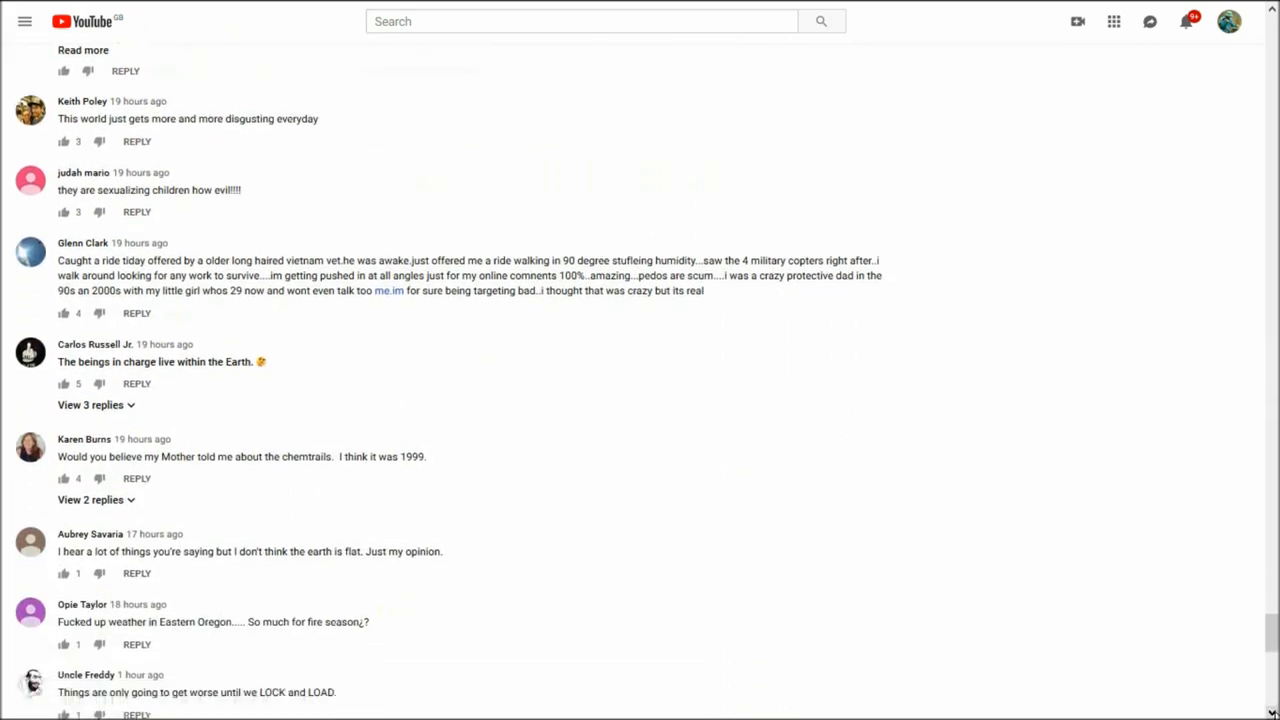
scroll(down, 3)
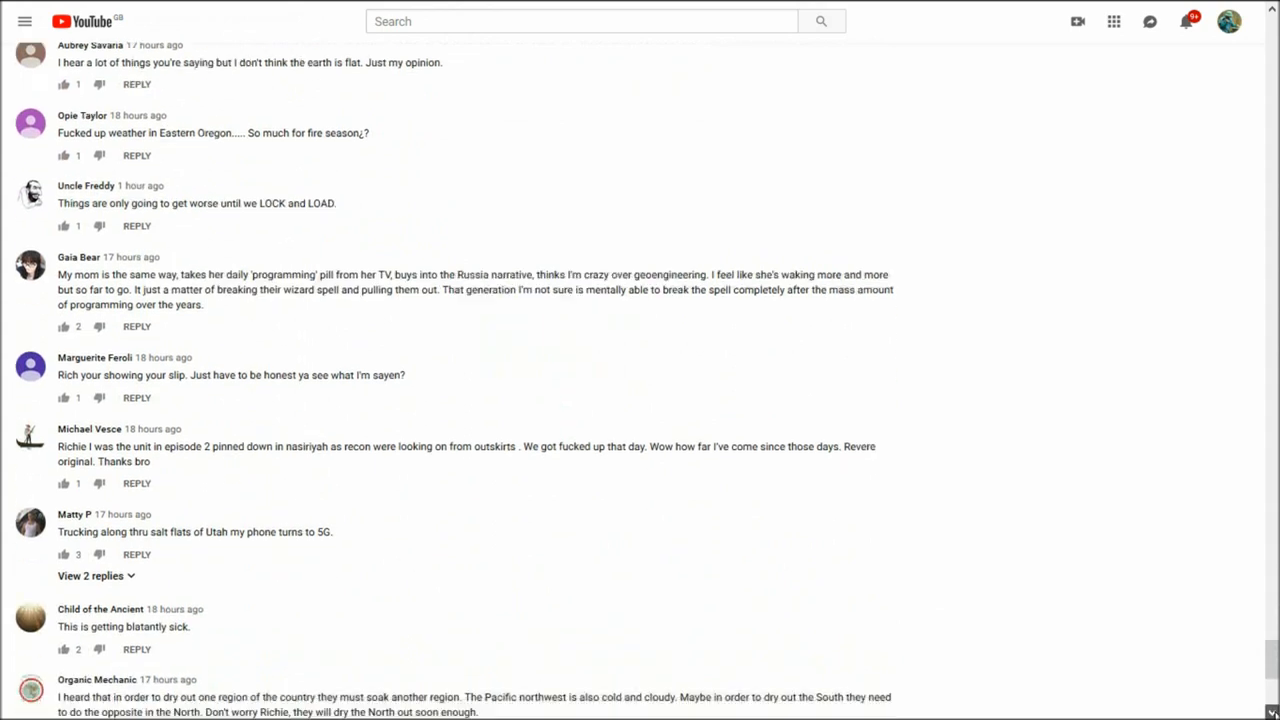
scroll(down, 3)
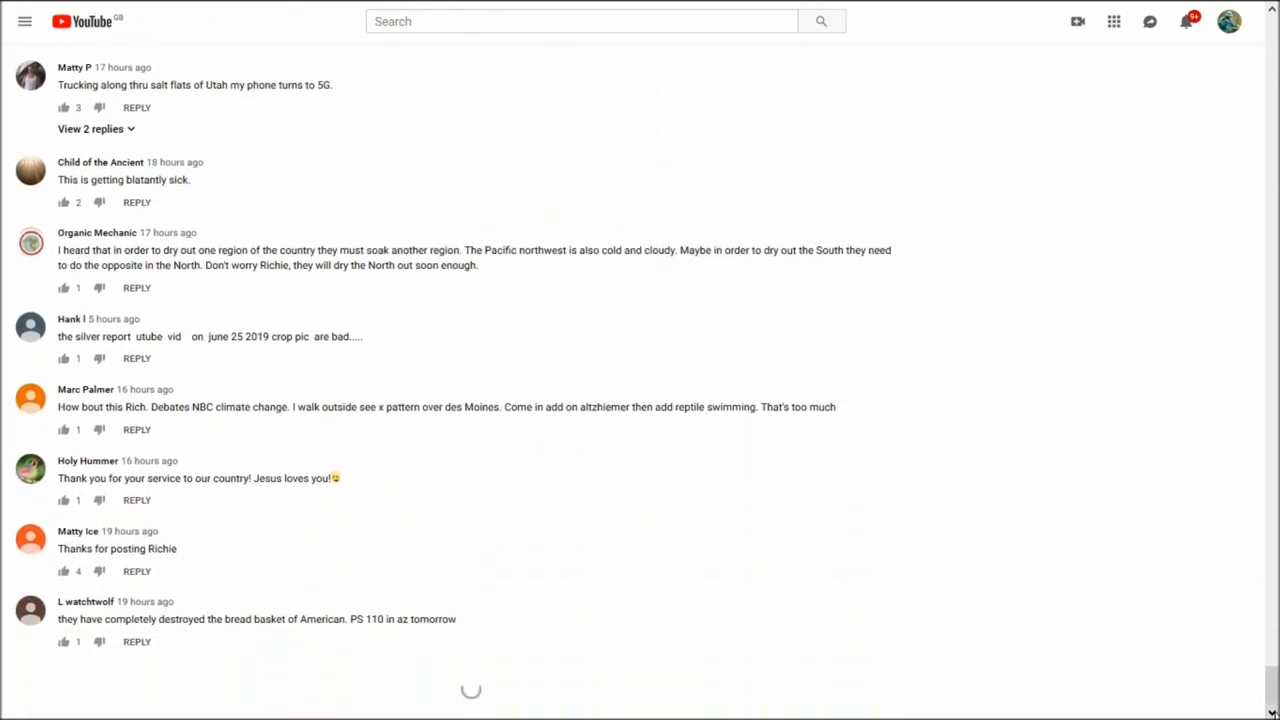
scroll(down, 3)
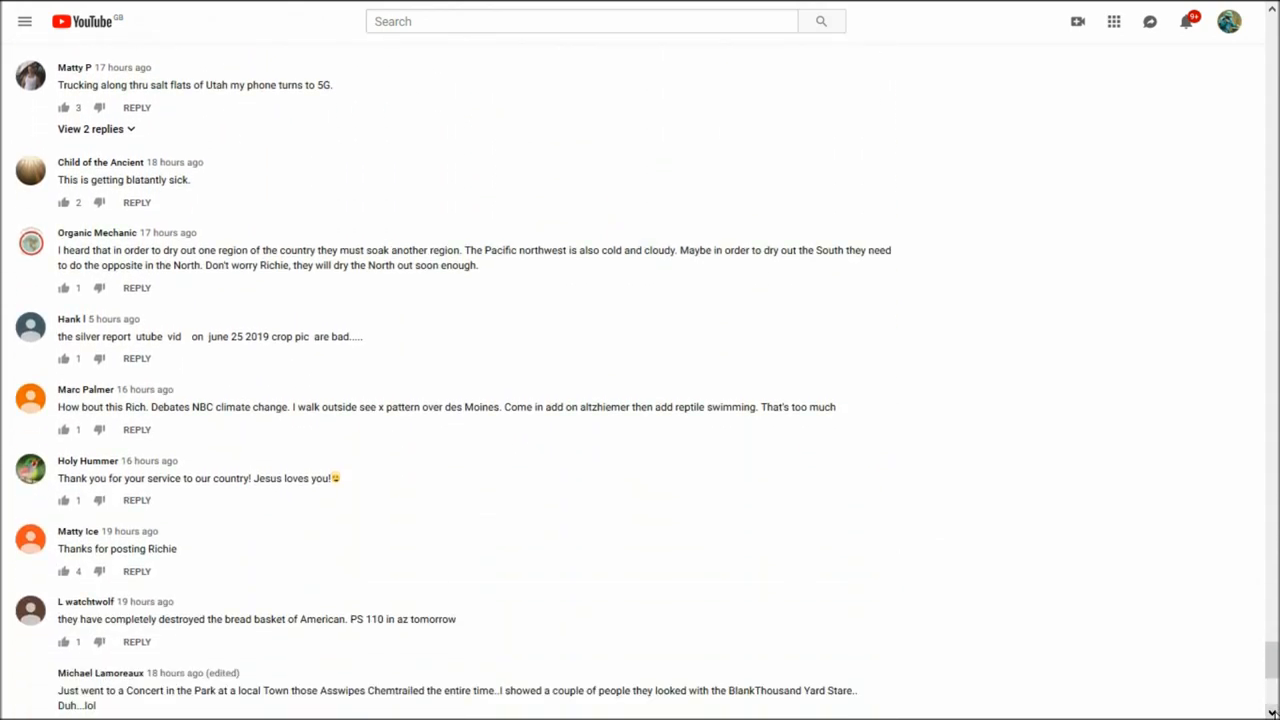
scroll(down, 3)
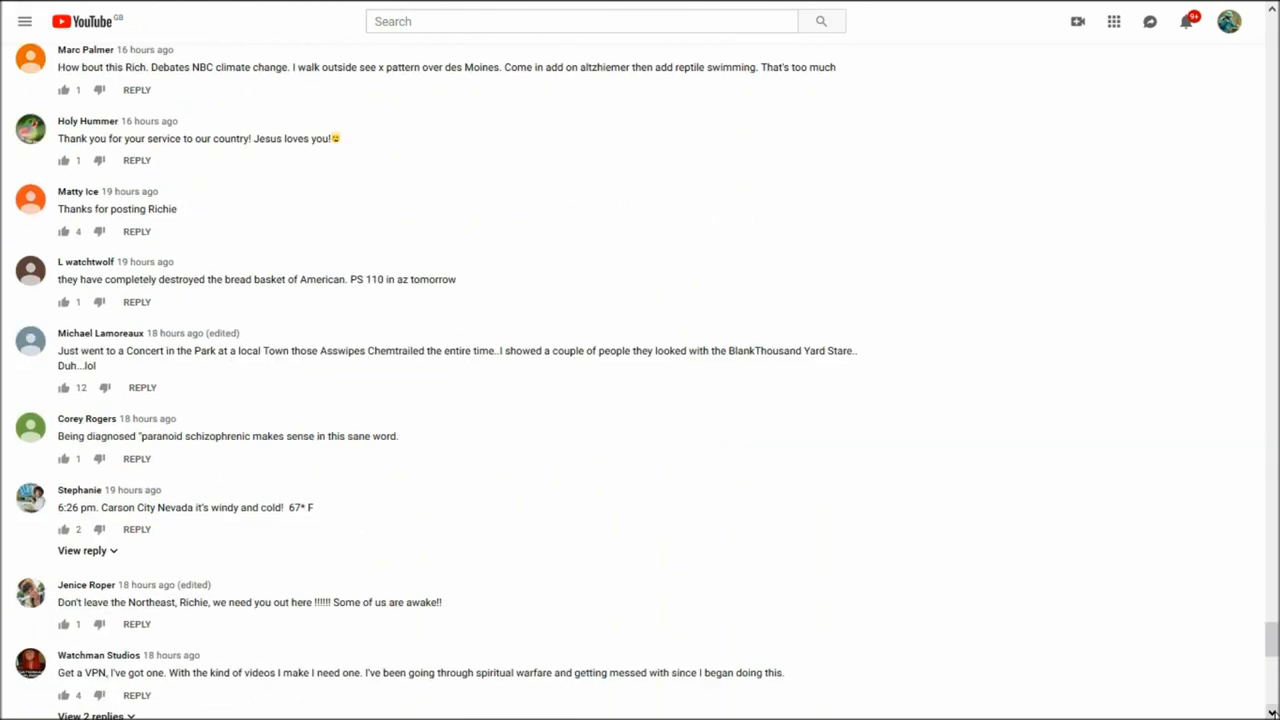
scroll(down, 3)
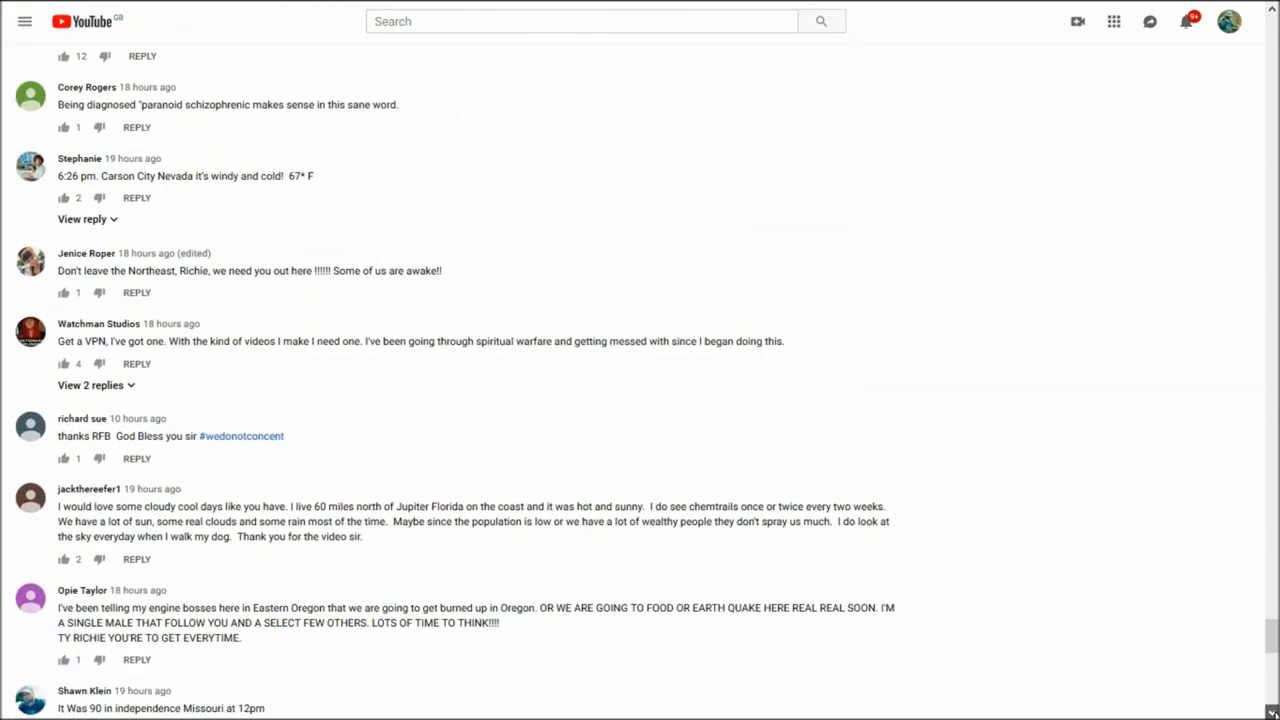
scroll(down, 3)
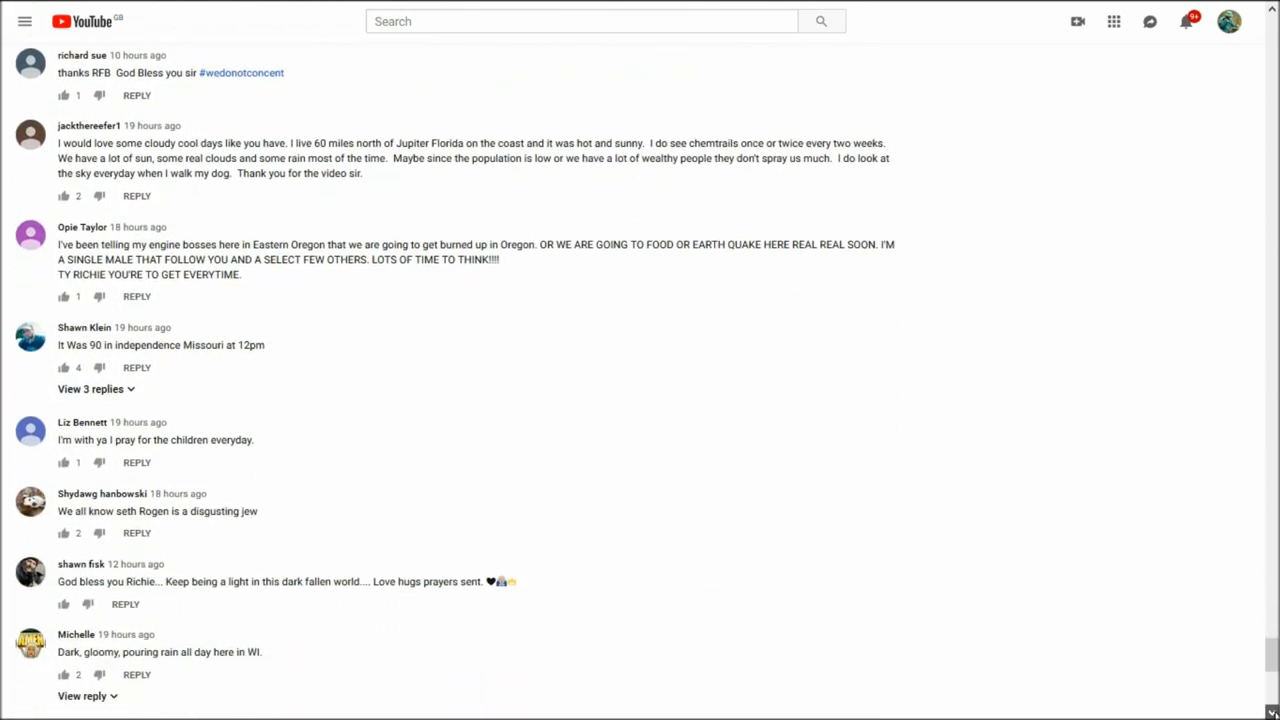
scroll(down, 3)
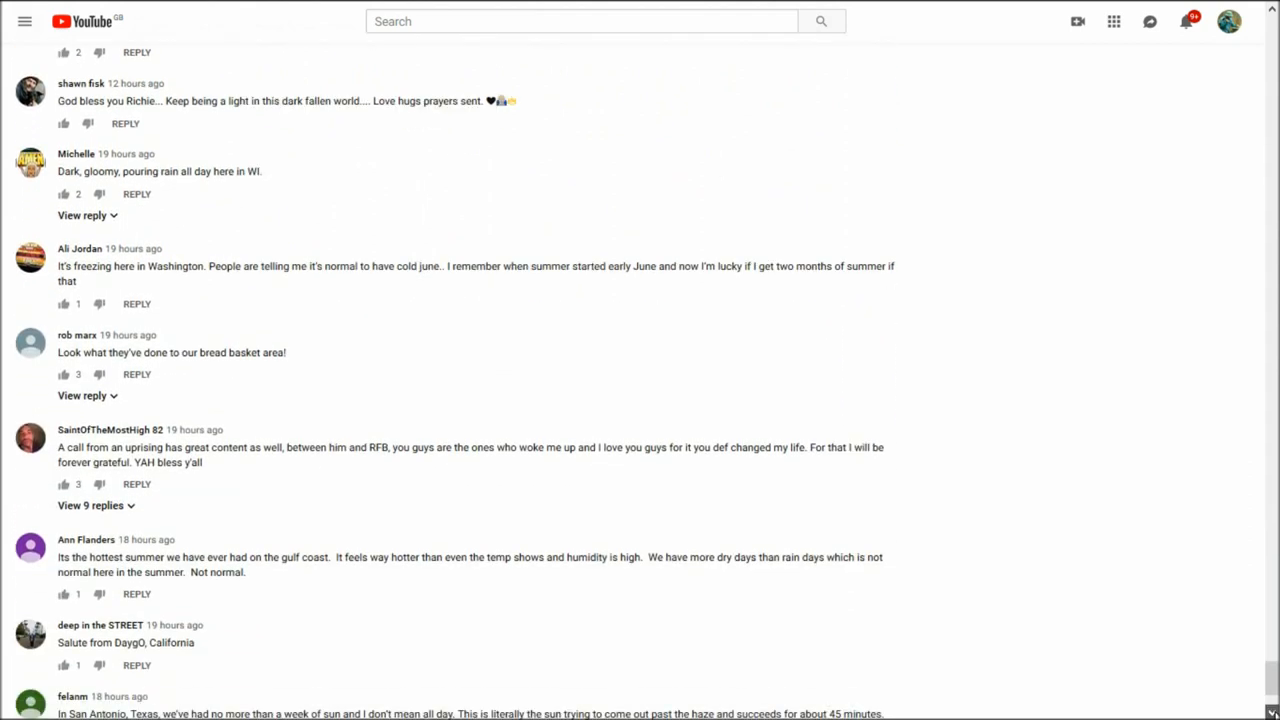
scroll(down, 3)
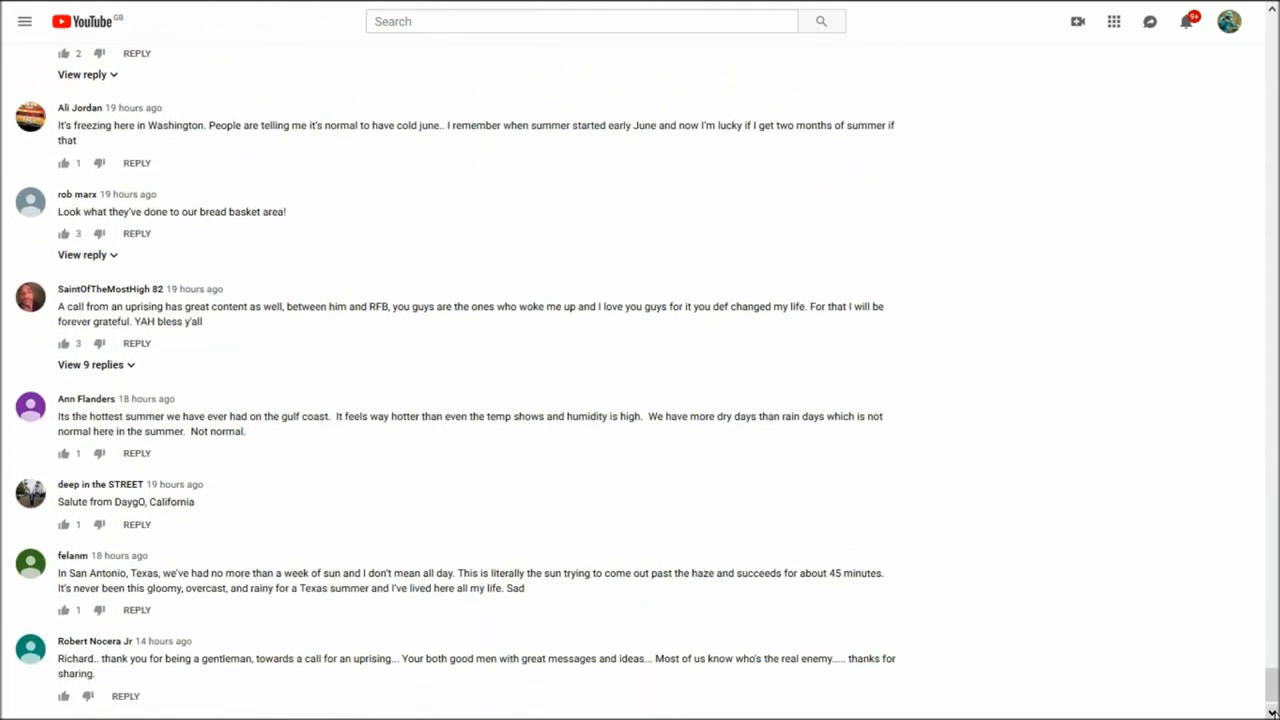
scroll(down, 3)
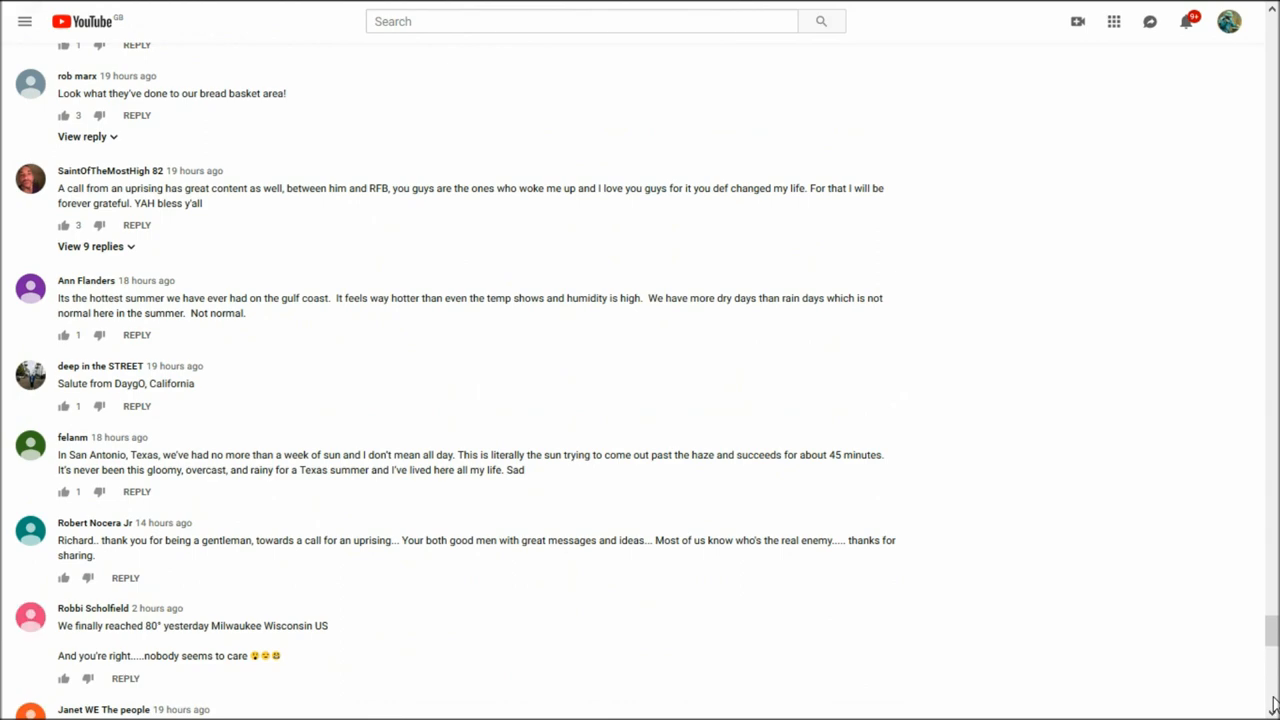
scroll(down, 3)
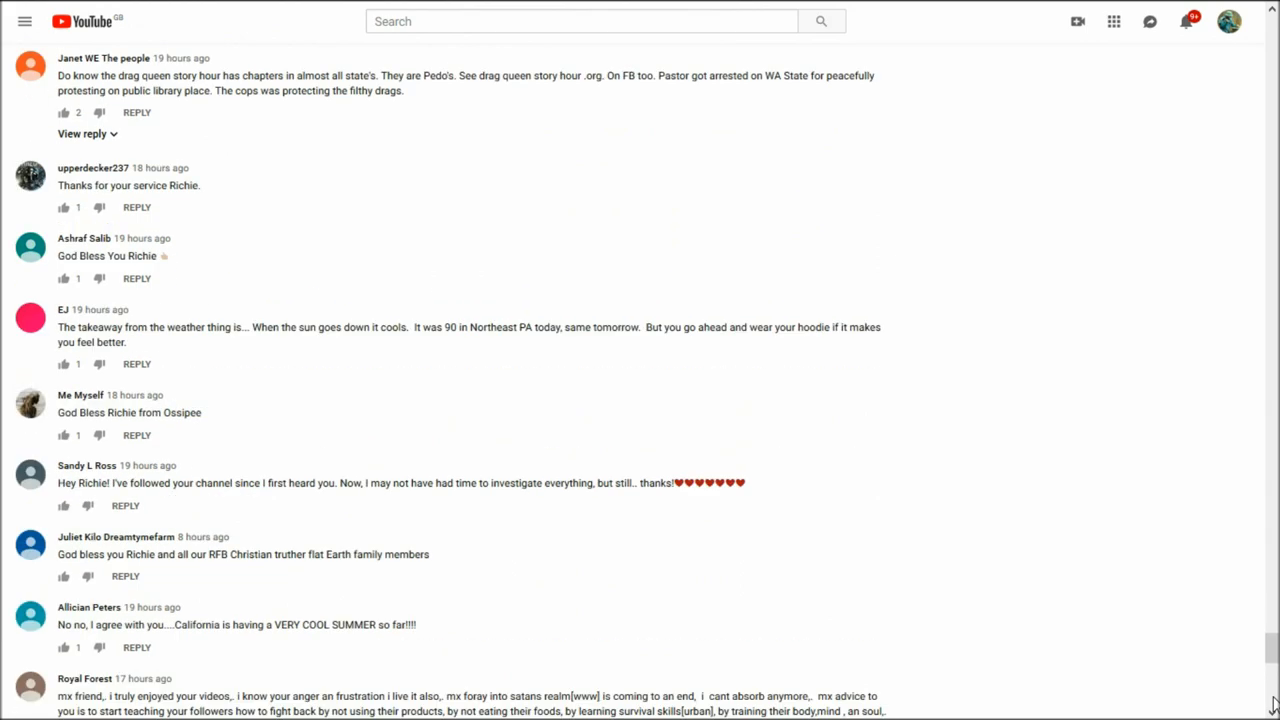
scroll(down, 3)
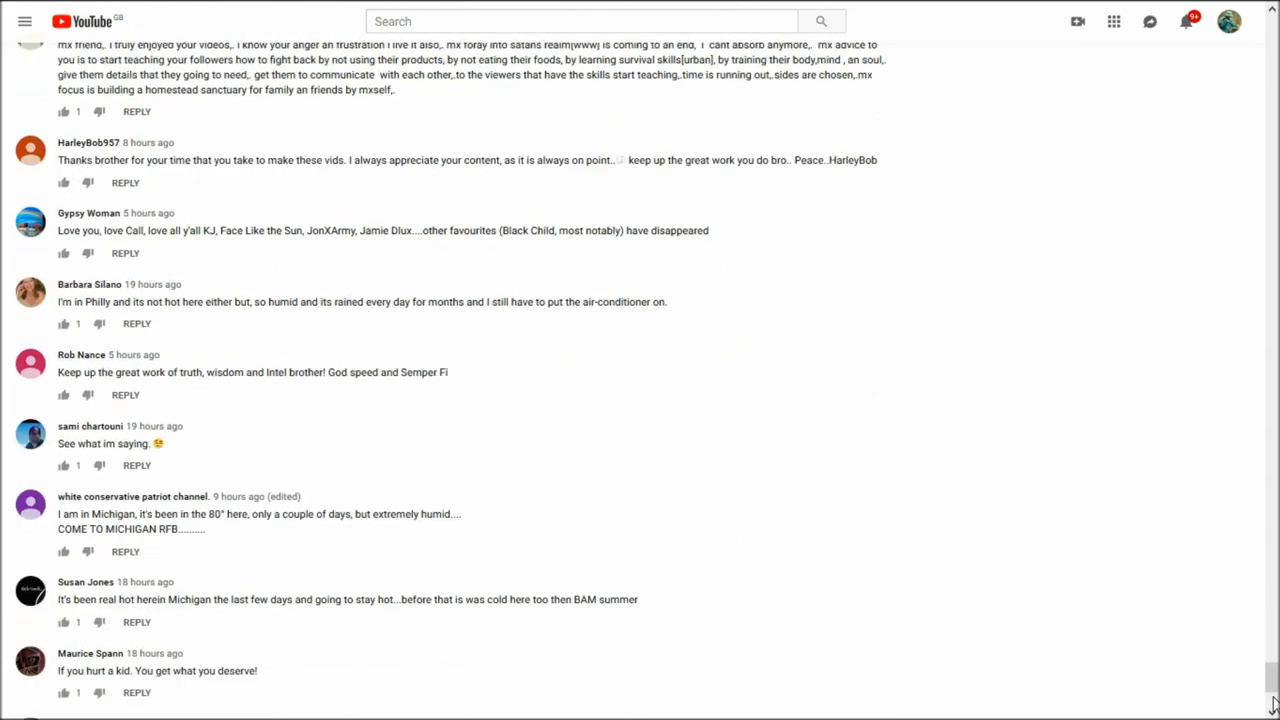
scroll(down, 3)
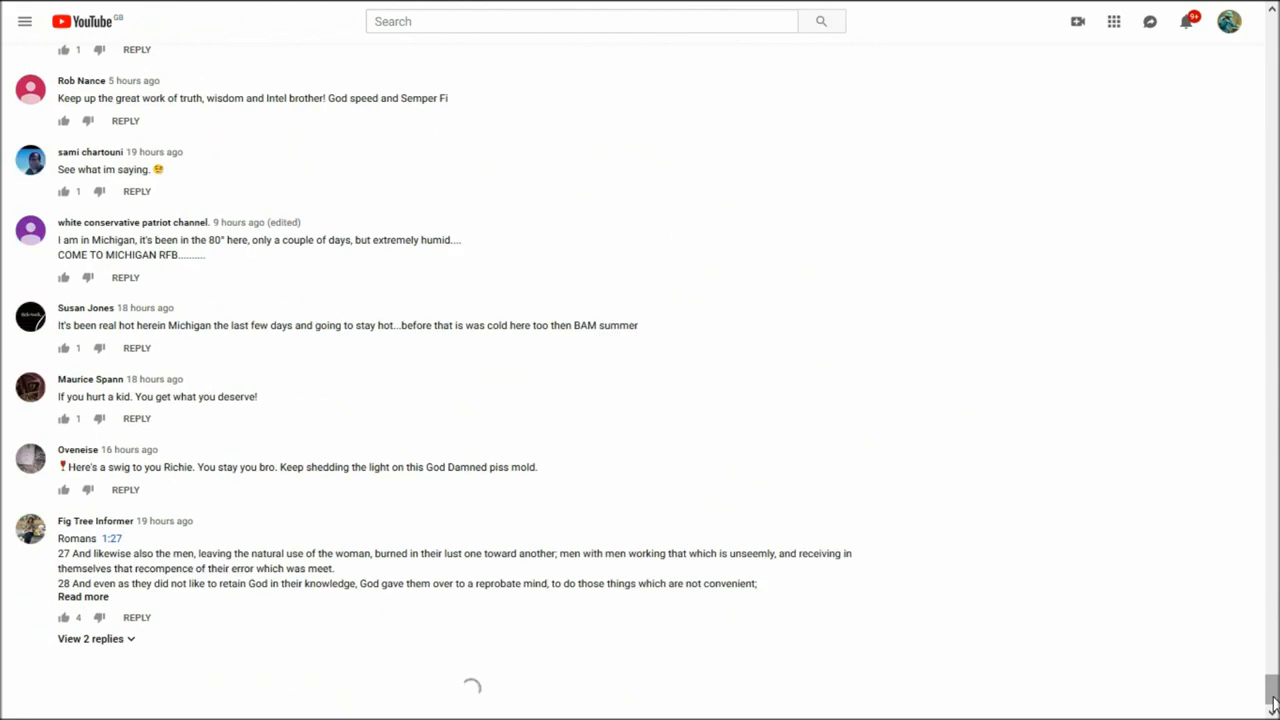
scroll(down, 3)
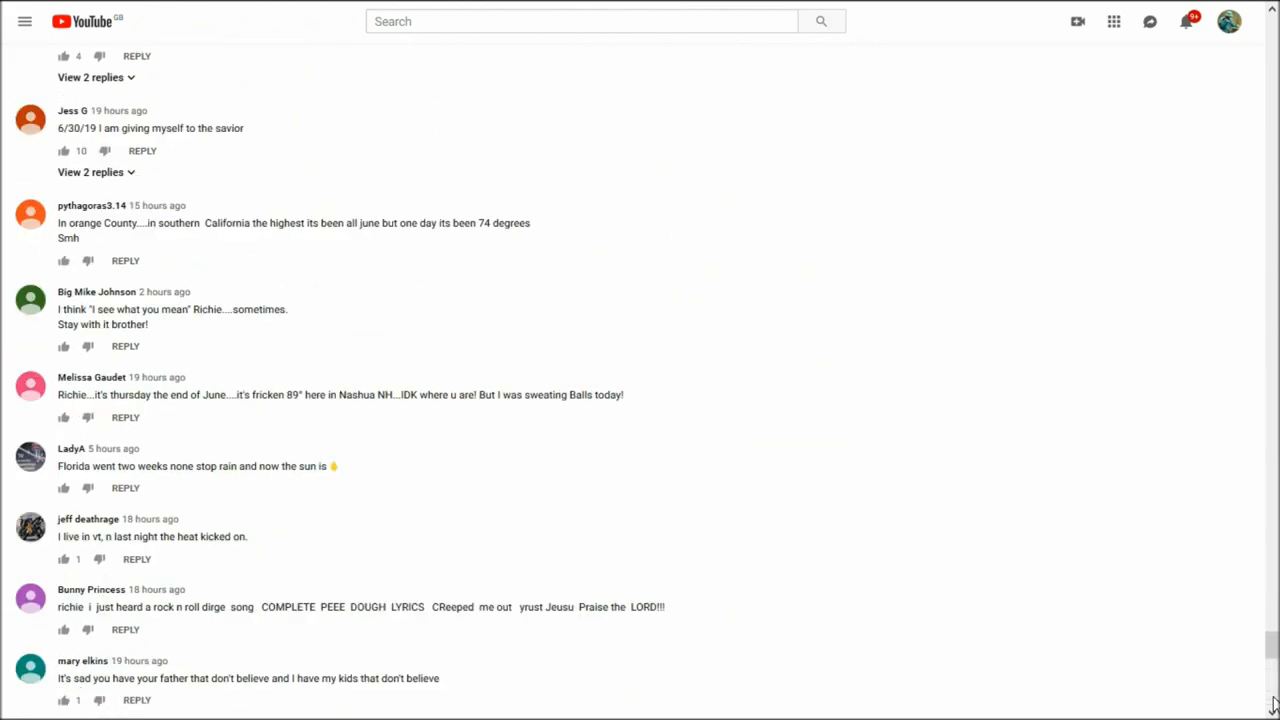
scroll(down, 3)
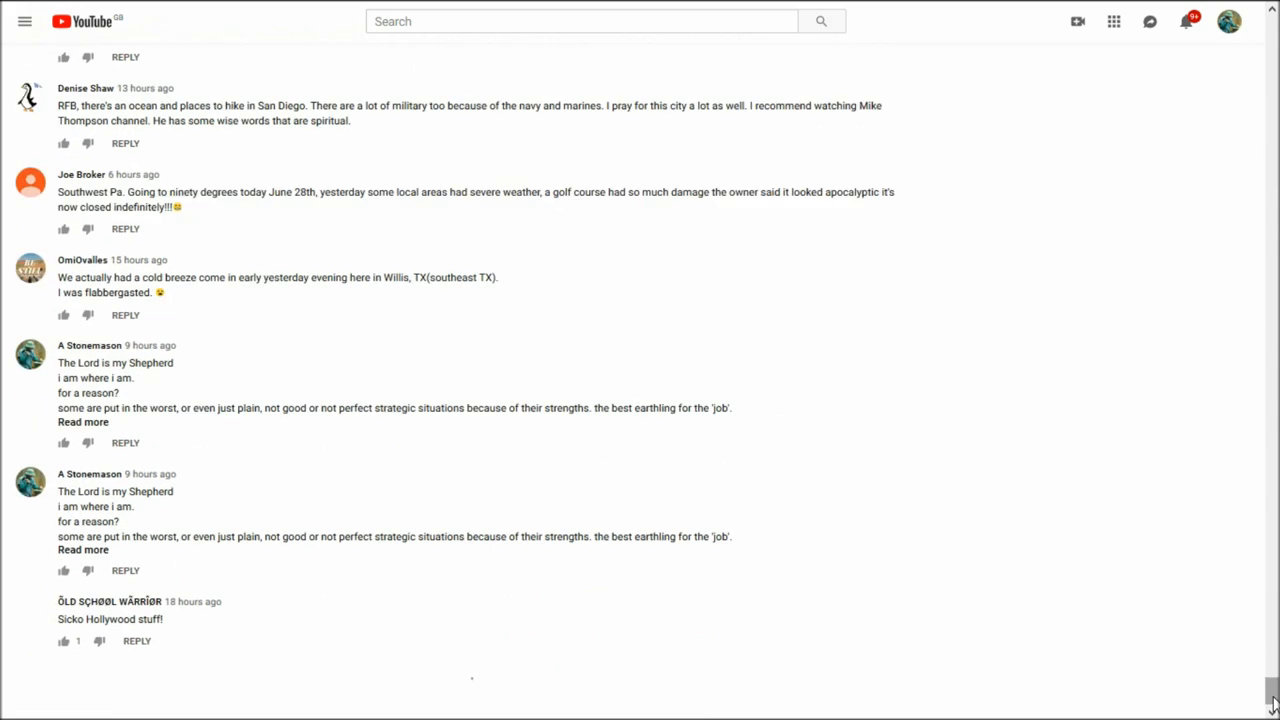
- Delete the remaining 'The Lord is my Shepherd' duplicate from its options menu
scroll(down, 3)
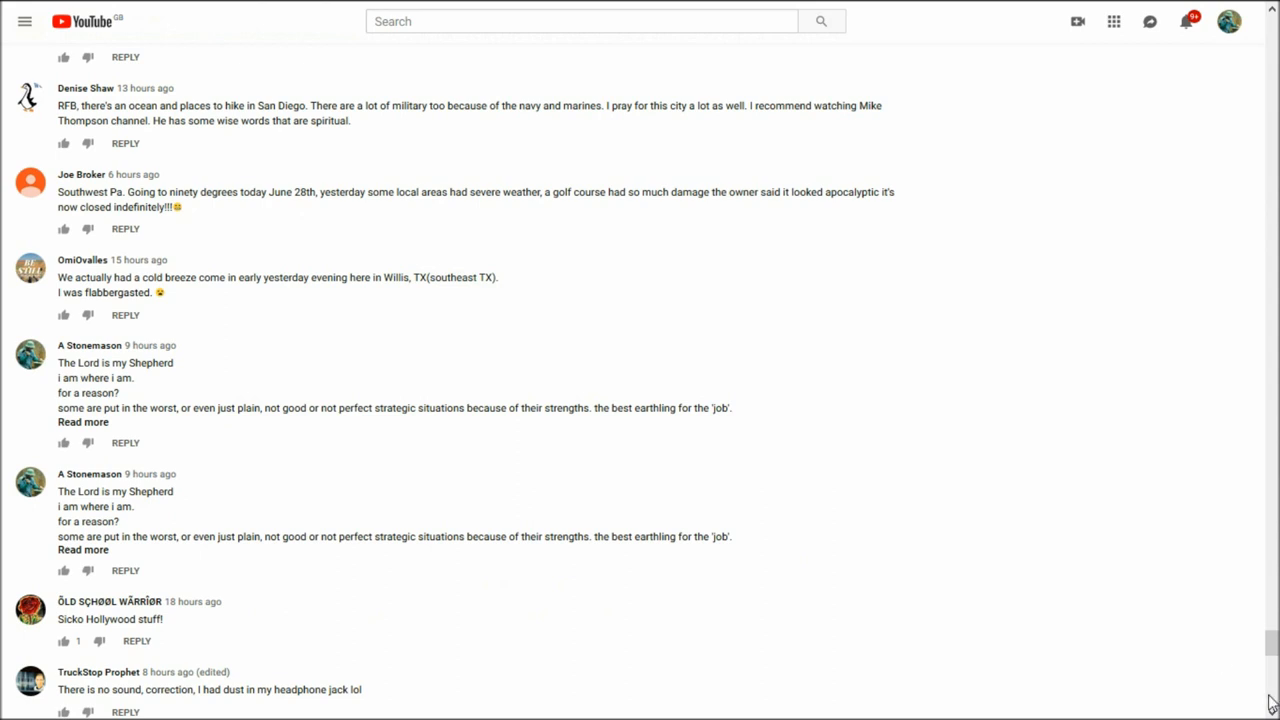
mouse_move(913, 362)
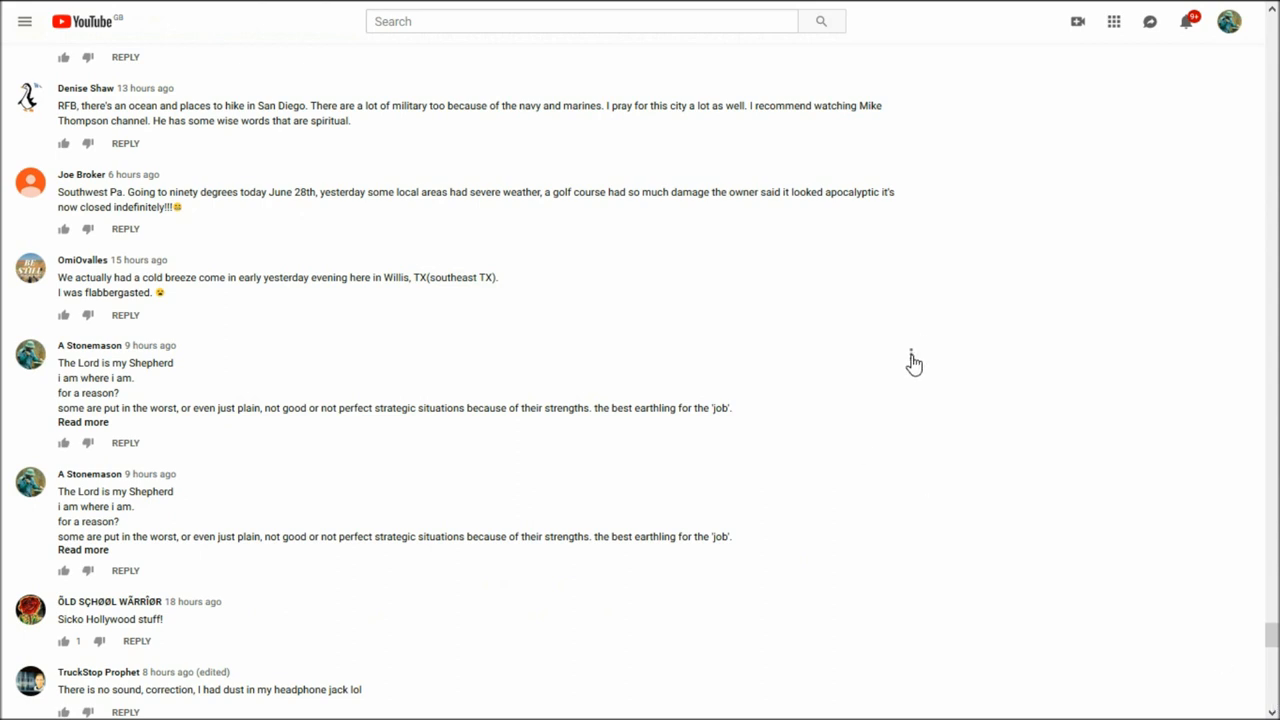
scroll(down, 3)
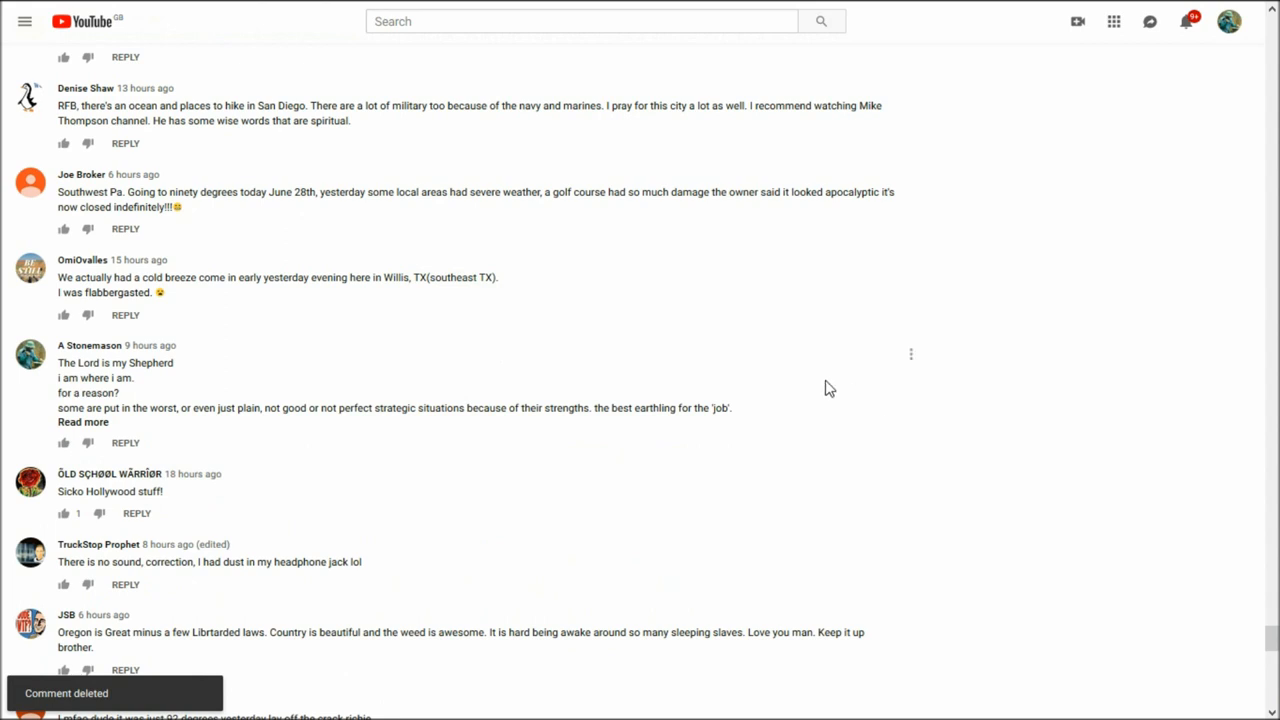
click(910, 354)
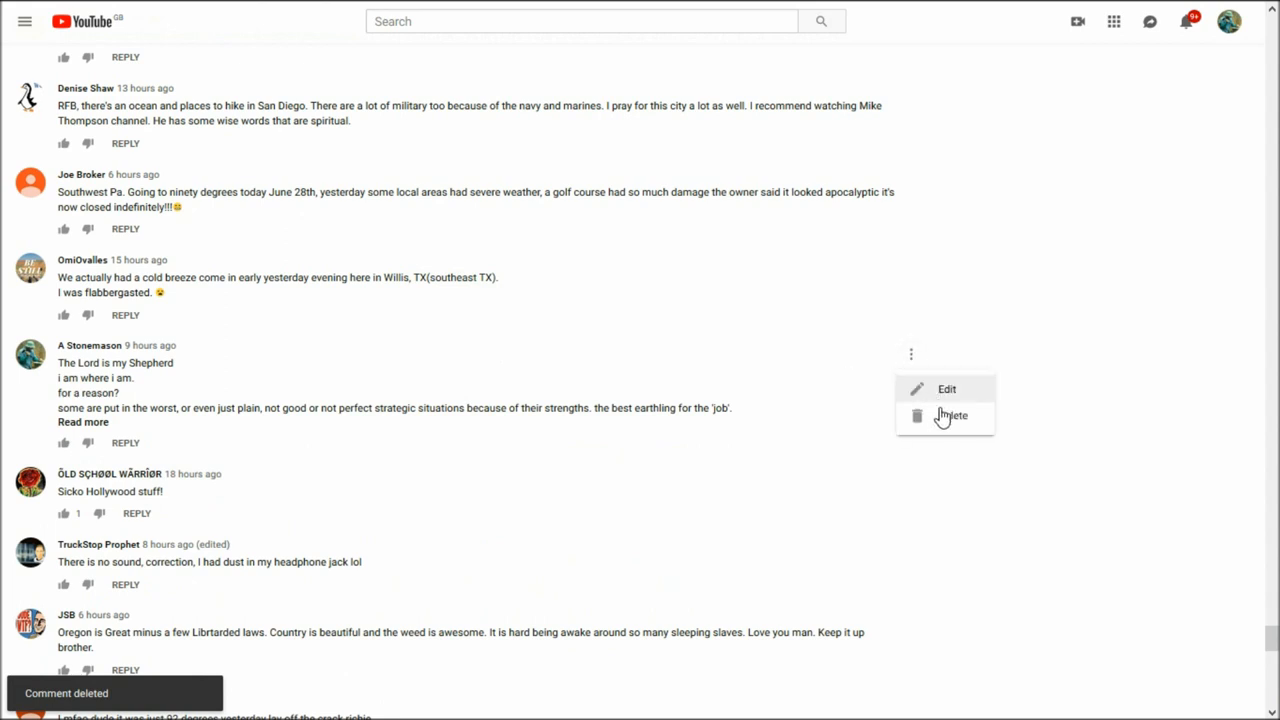
click(950, 415)
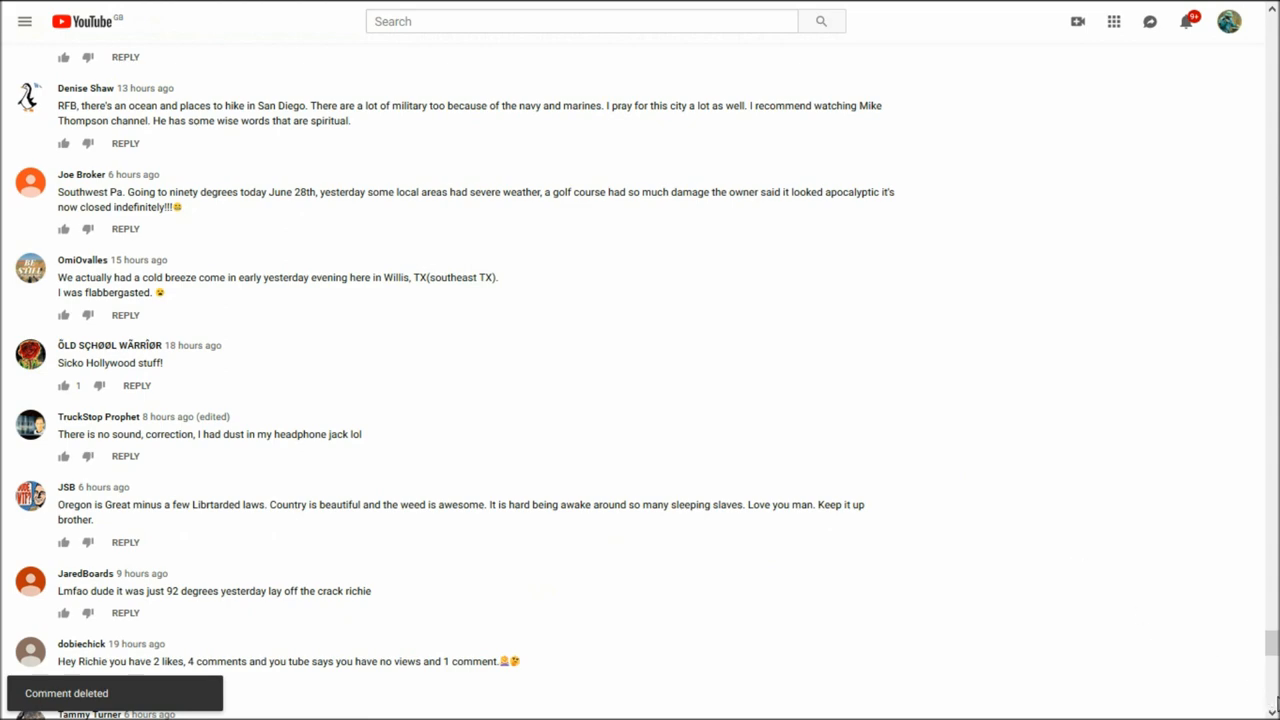
- Scroll steadily down the comments section, reading through dozens of viewer comments
scroll(down, 3)
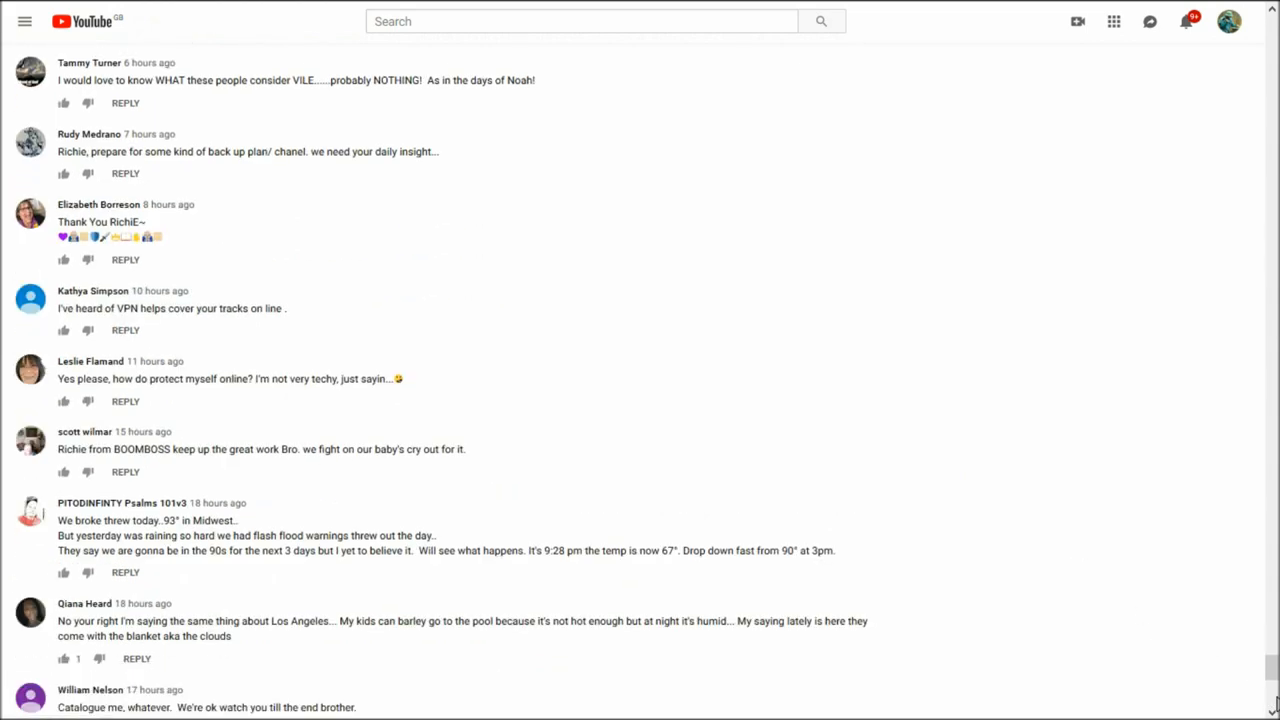
scroll(down, 3)
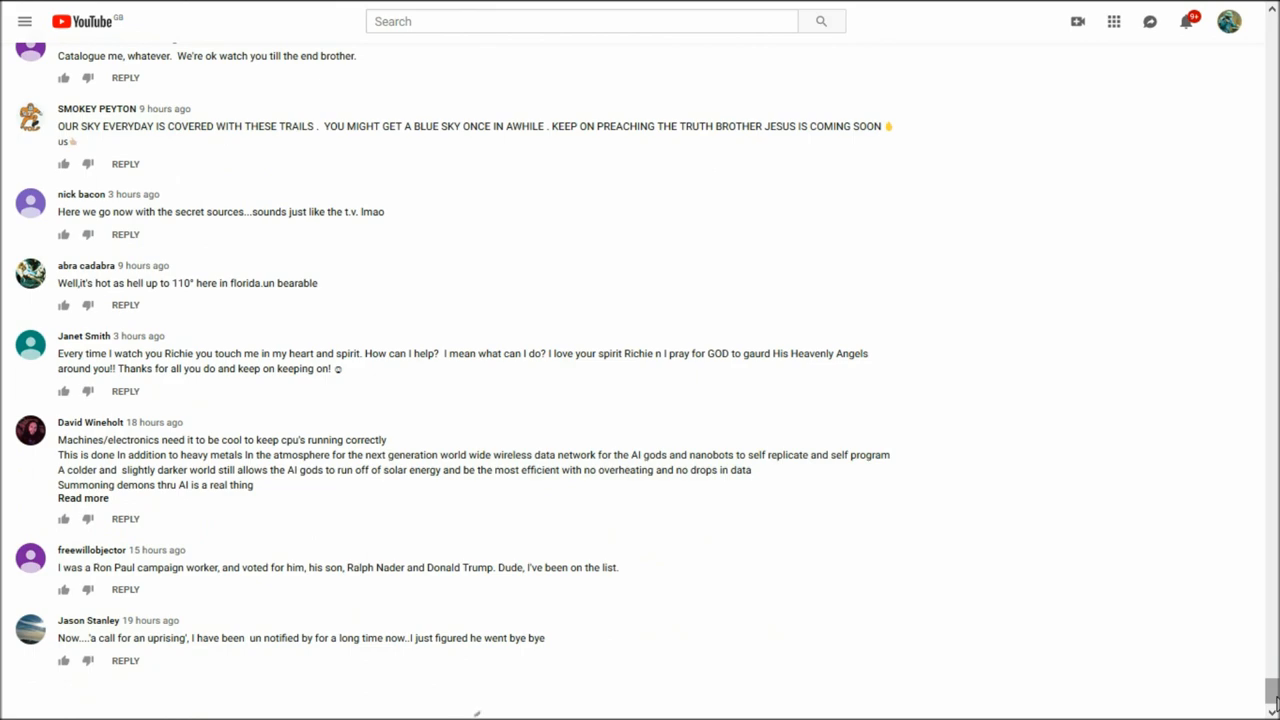
scroll(down, 3)
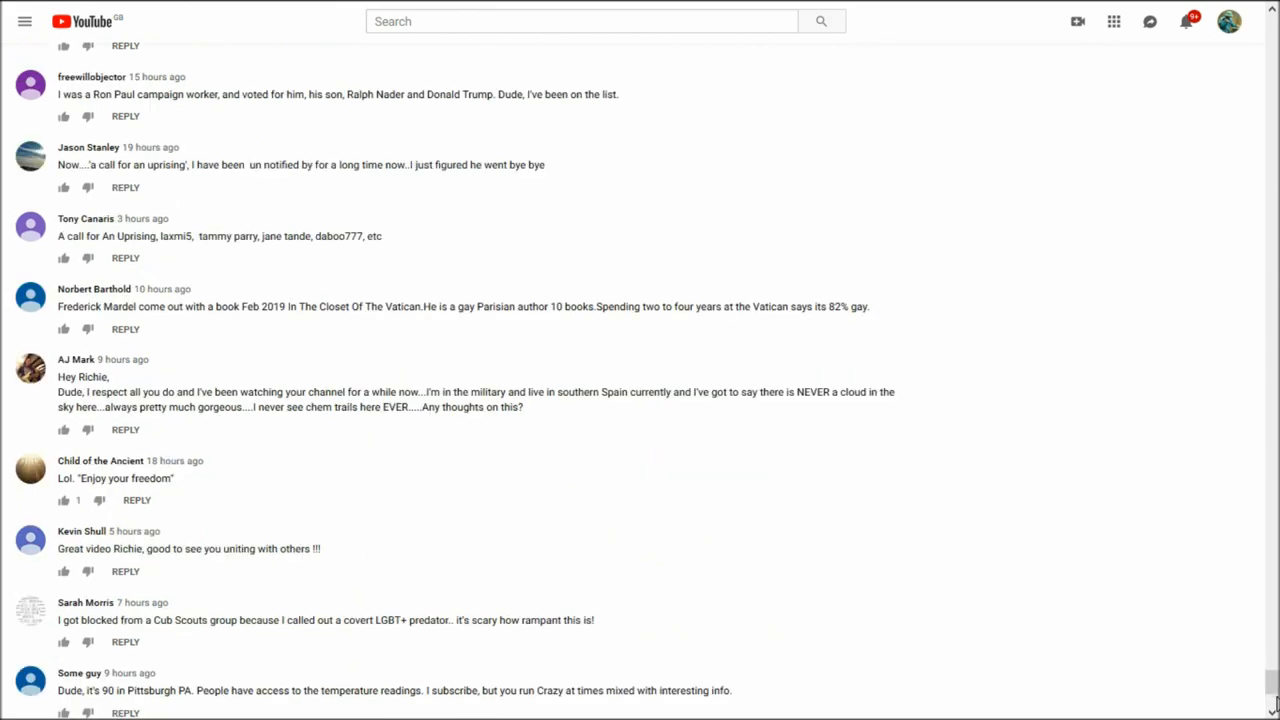
scroll(down, 3)
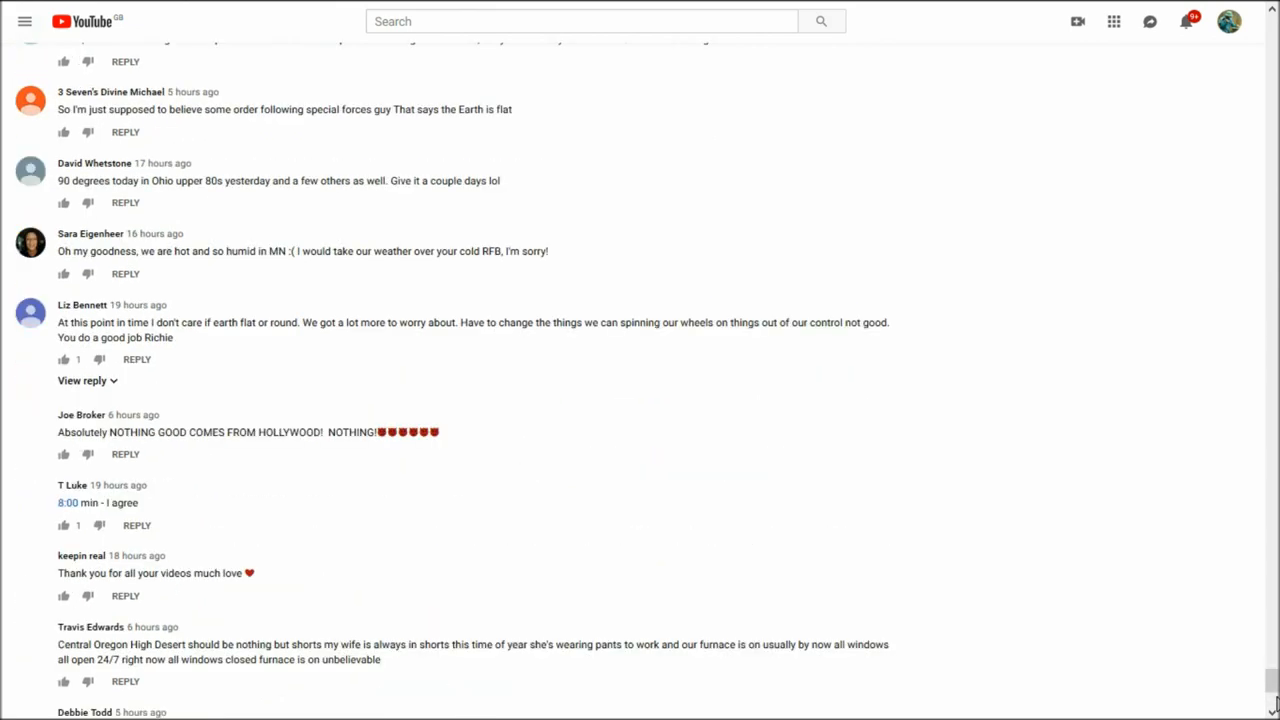
scroll(down, 3)
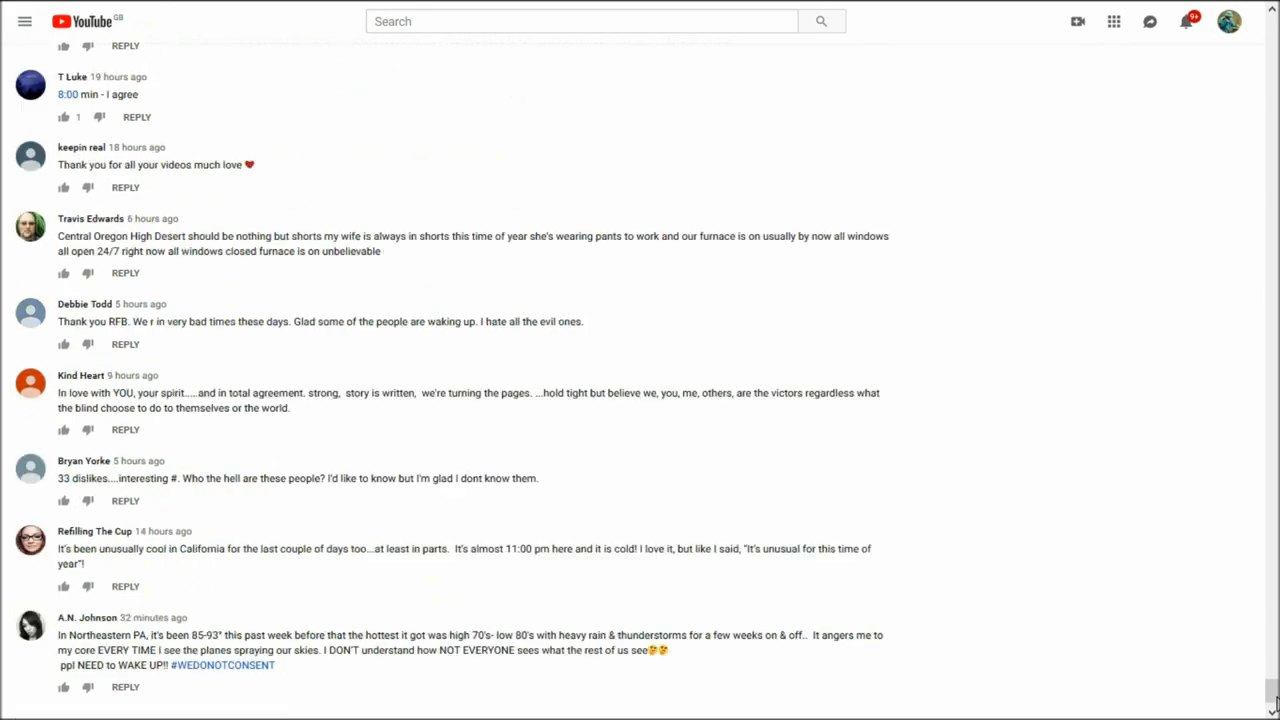
scroll(down, 3)
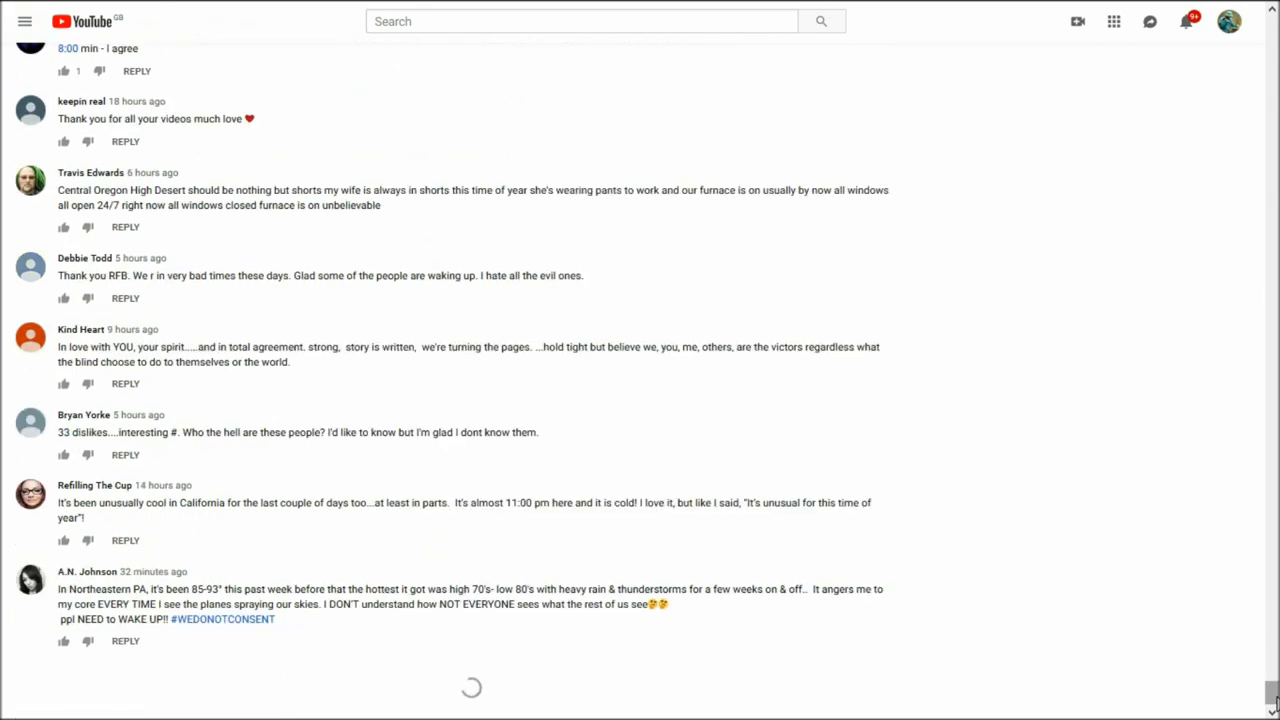
scroll(down, 3)
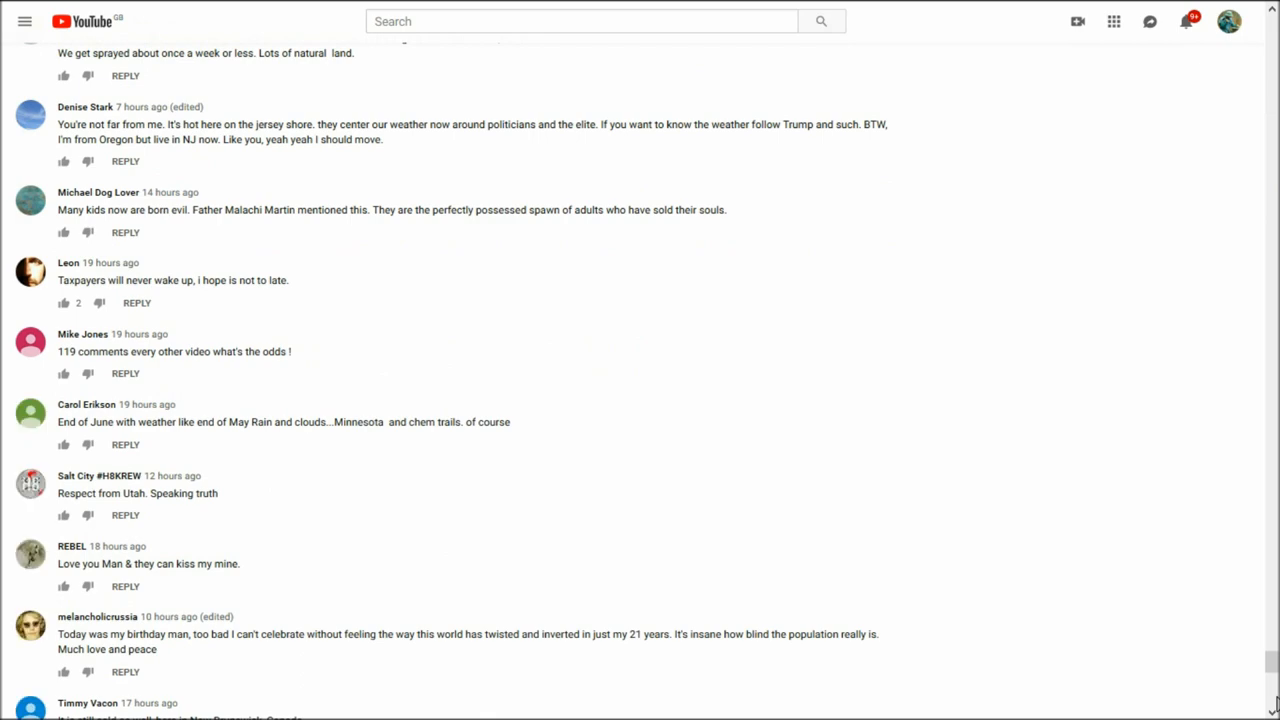
scroll(down, 3)
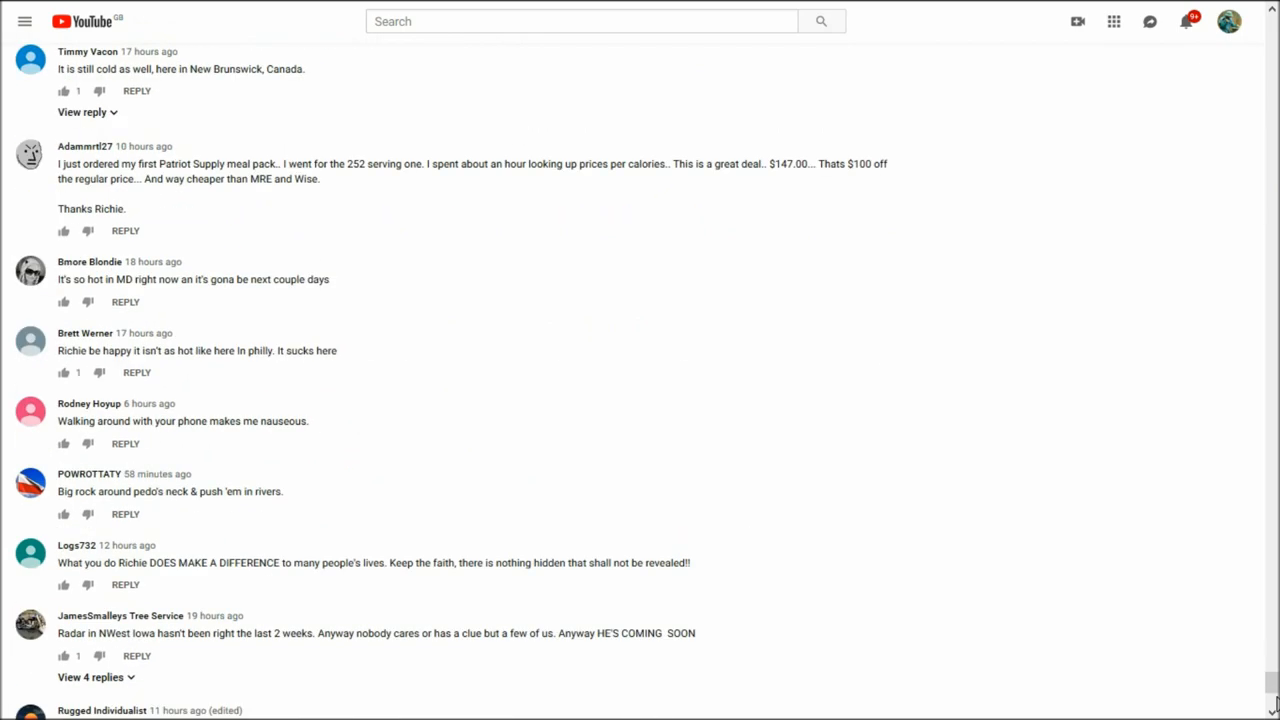
scroll(down, 3)
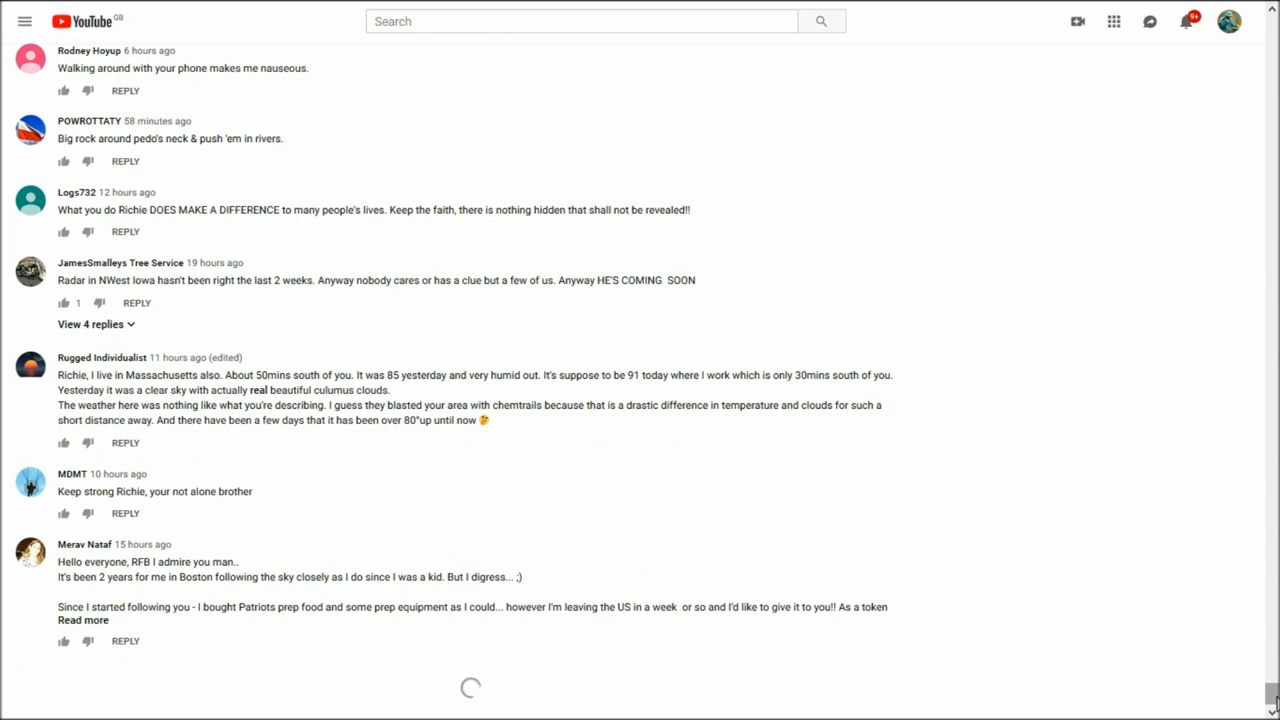
scroll(down, 3)
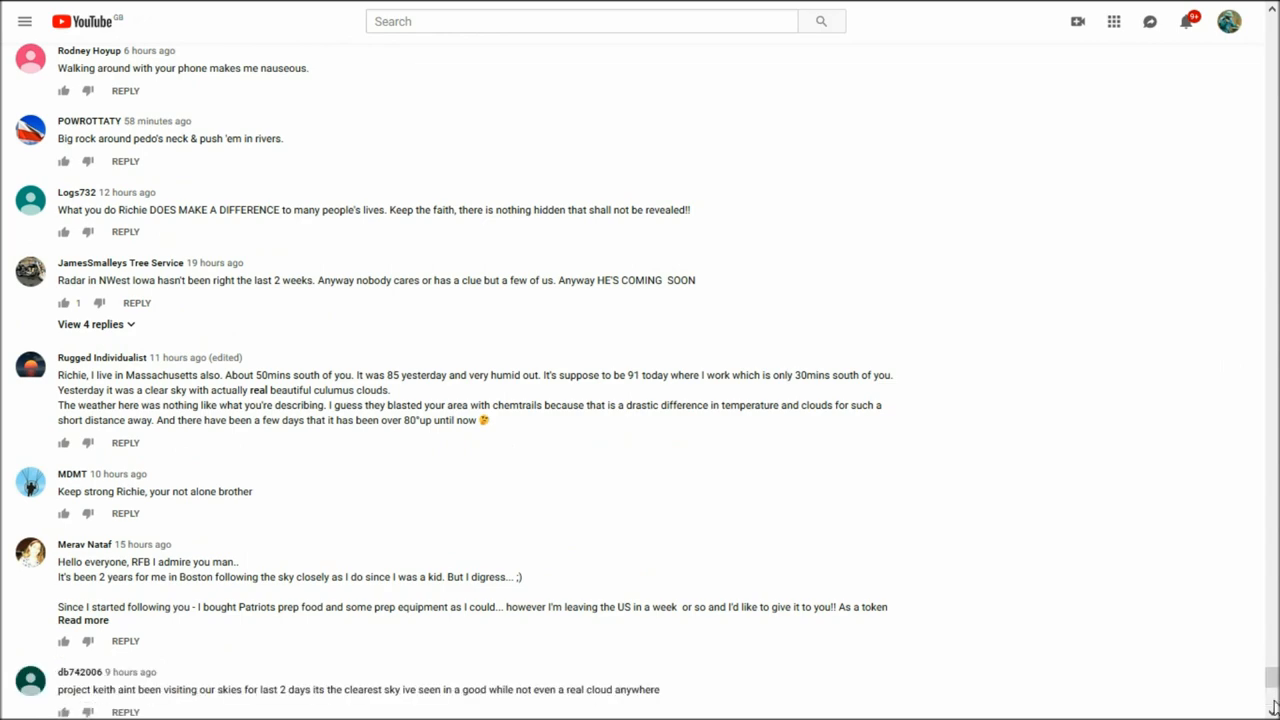
scroll(down, 3)
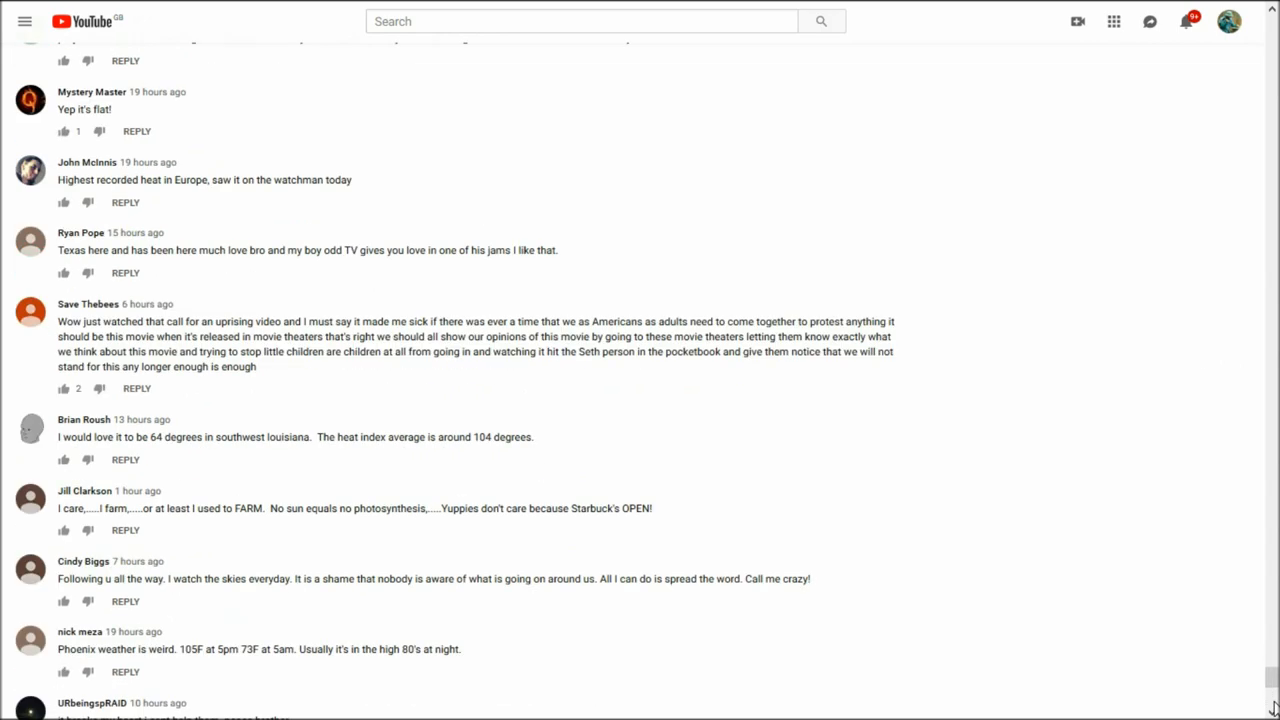
scroll(down, 3)
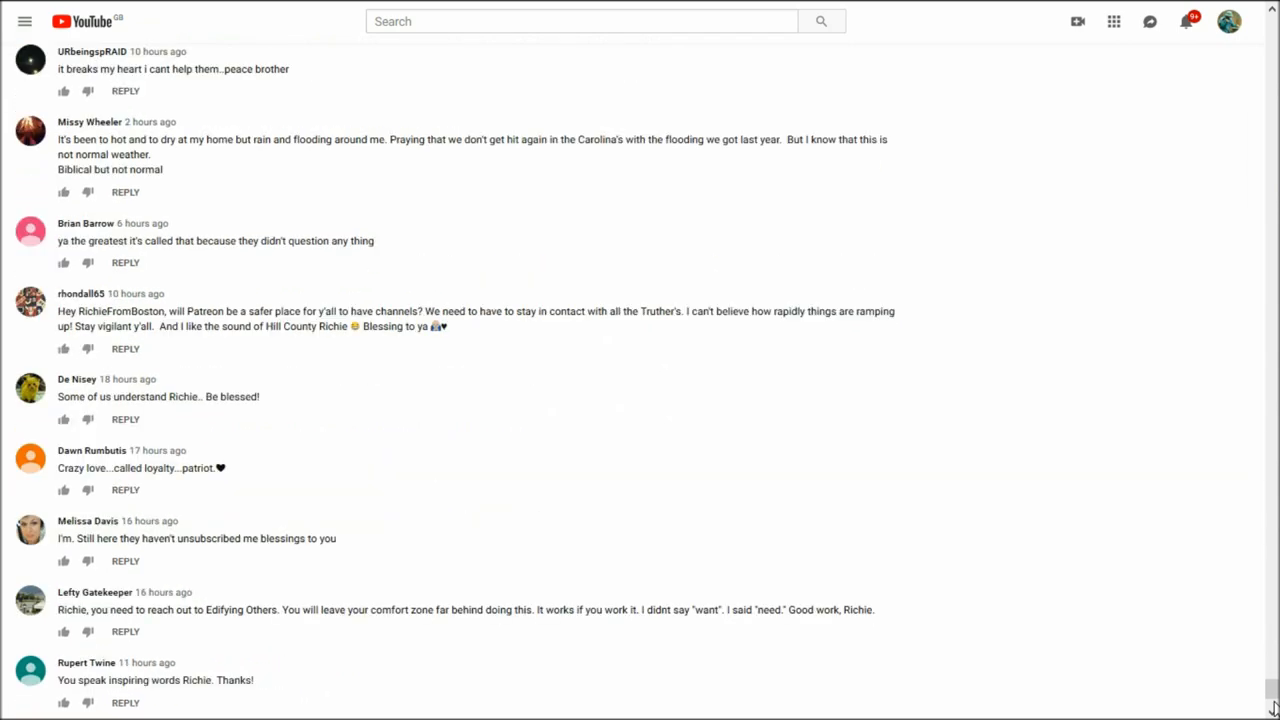
scroll(down, 3)
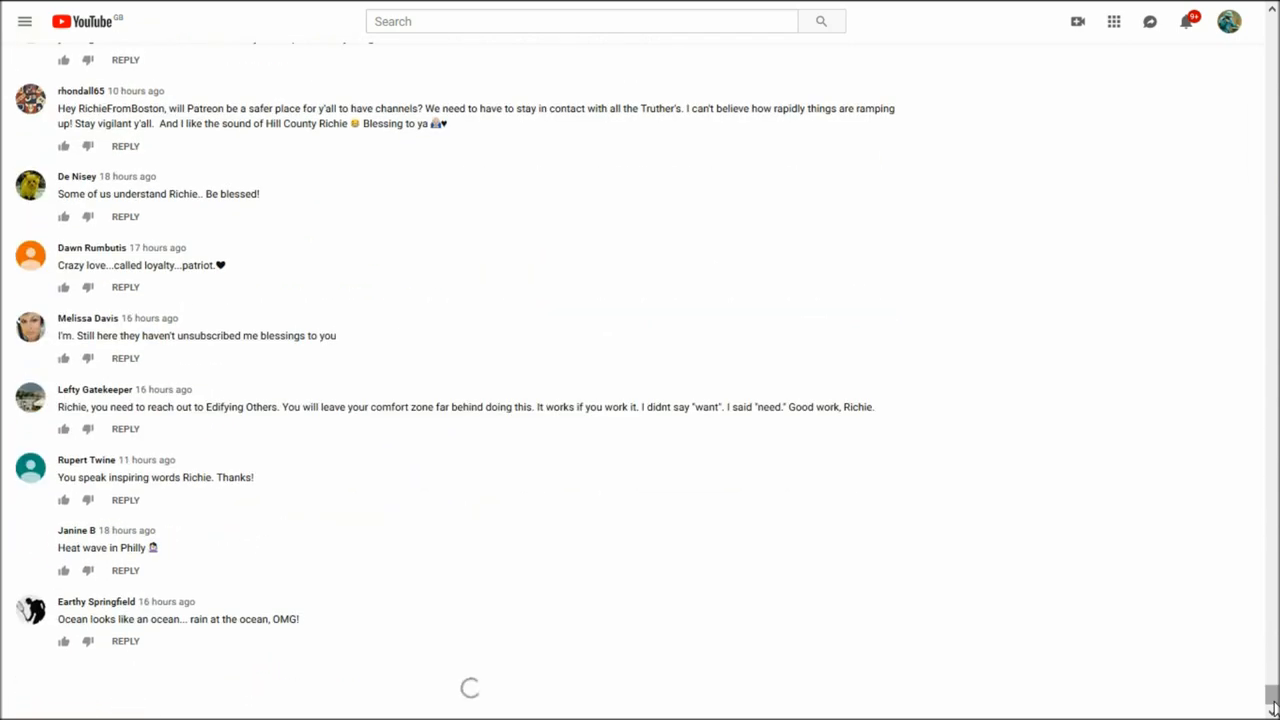
scroll(down, 3)
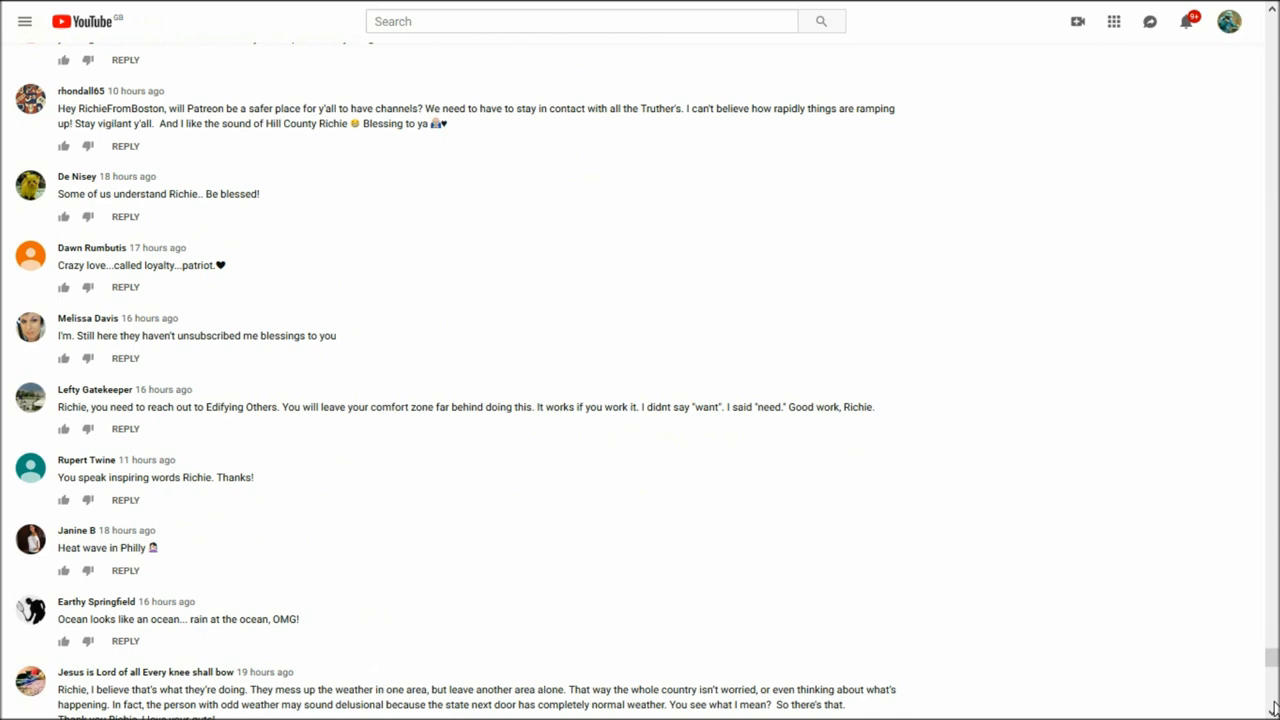
scroll(down, 3)
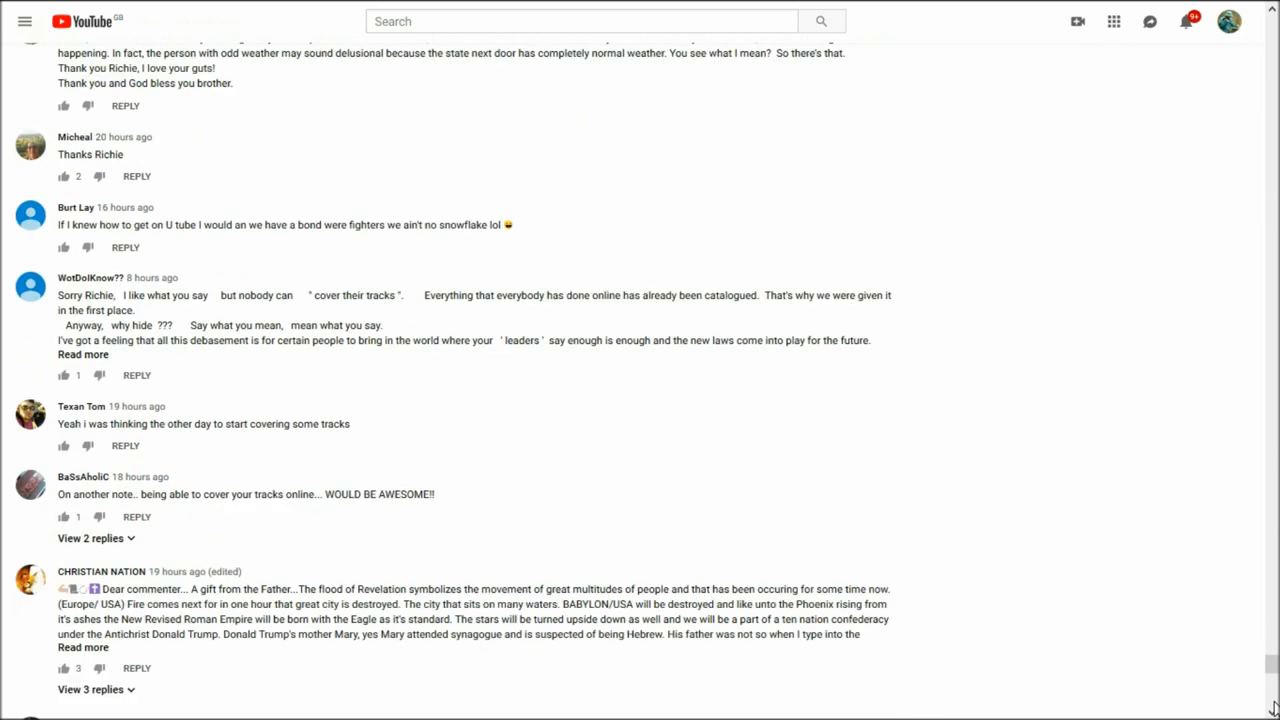
scroll(down, 3)
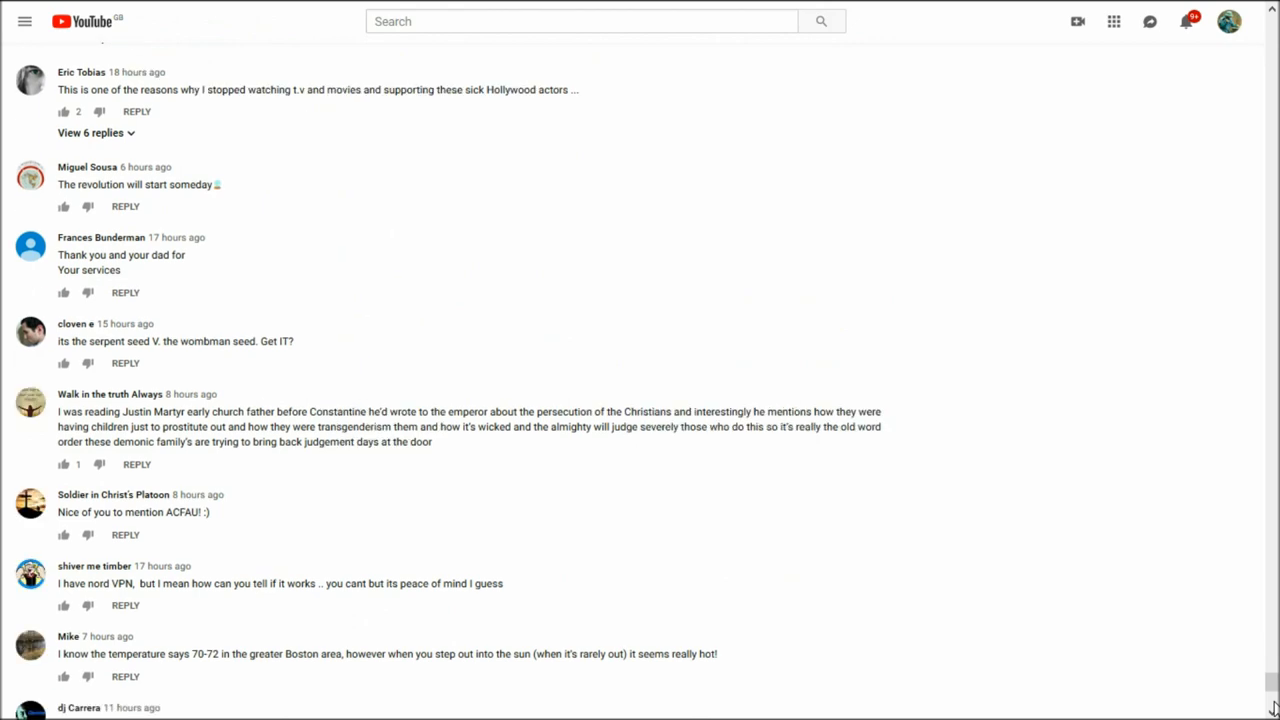
scroll(down, 3)
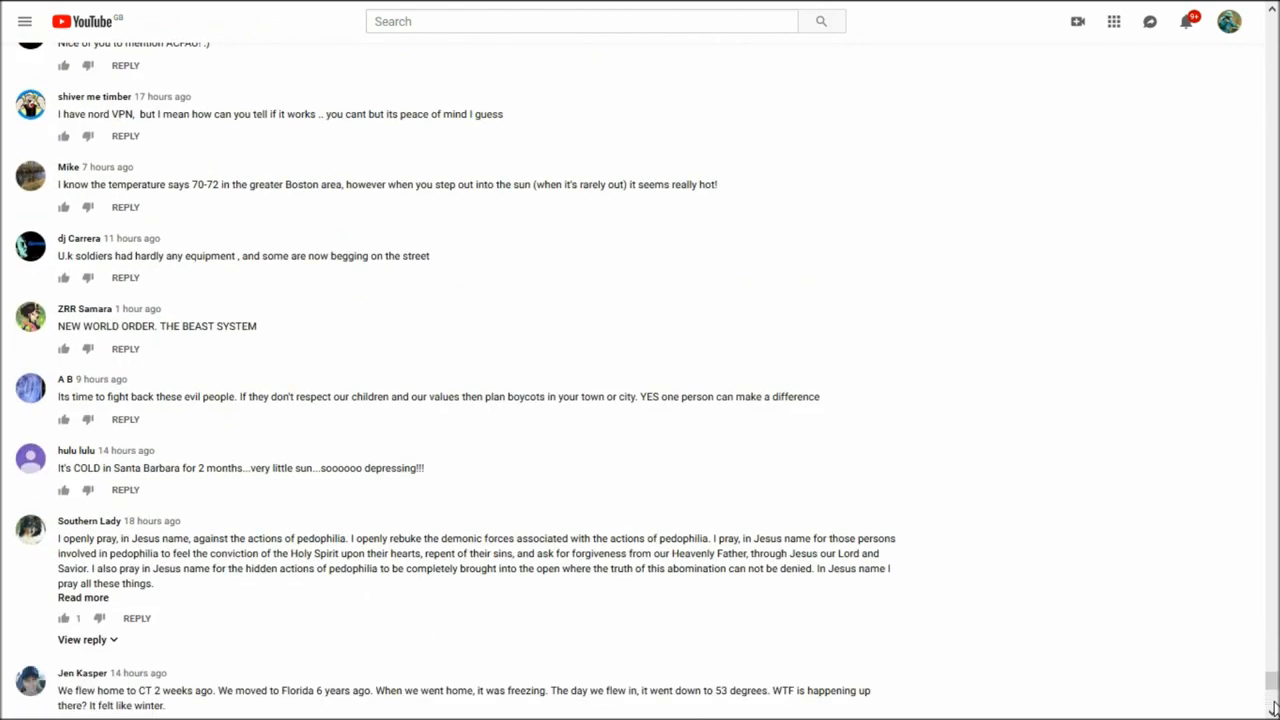
scroll(down, 3)
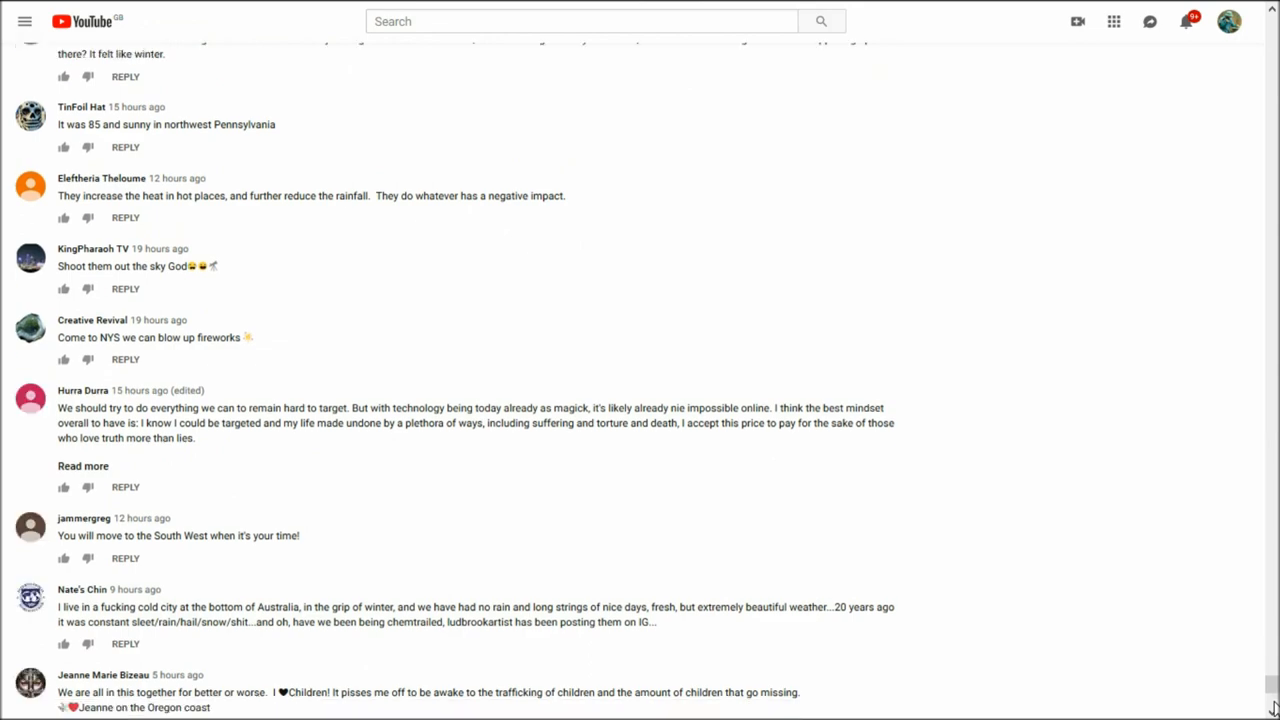
scroll(down, 3)
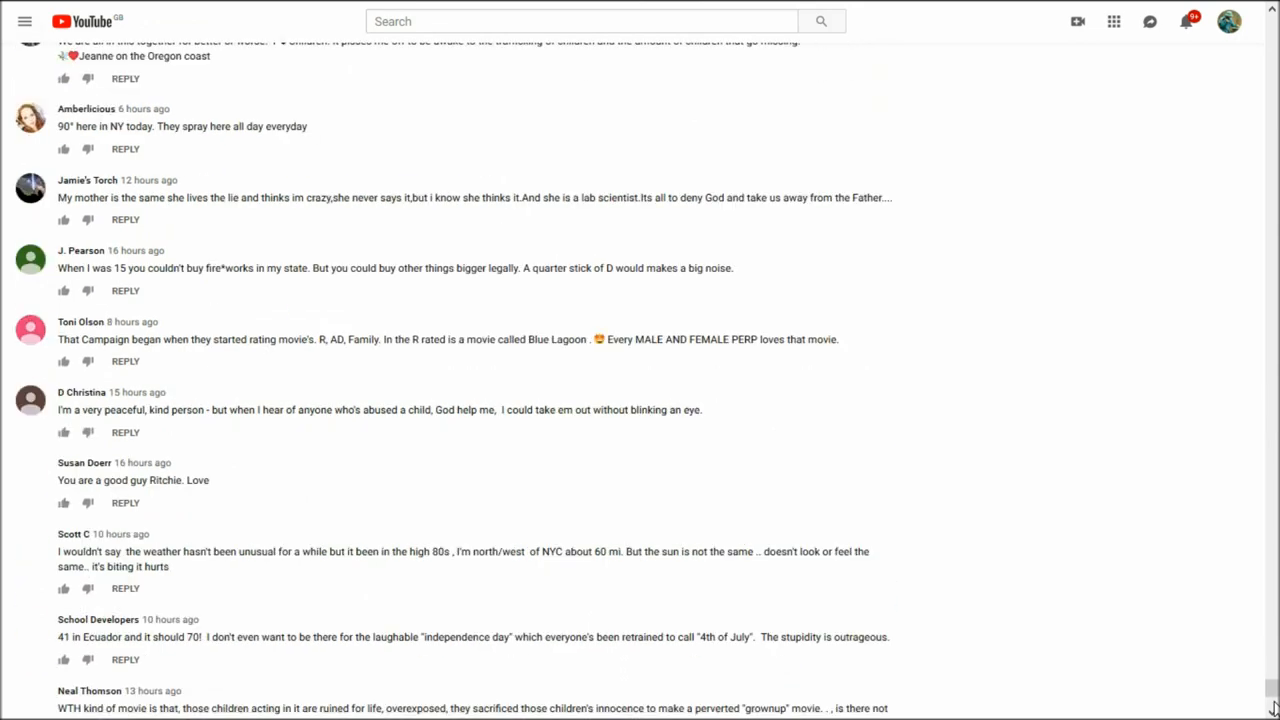
scroll(down, 3)
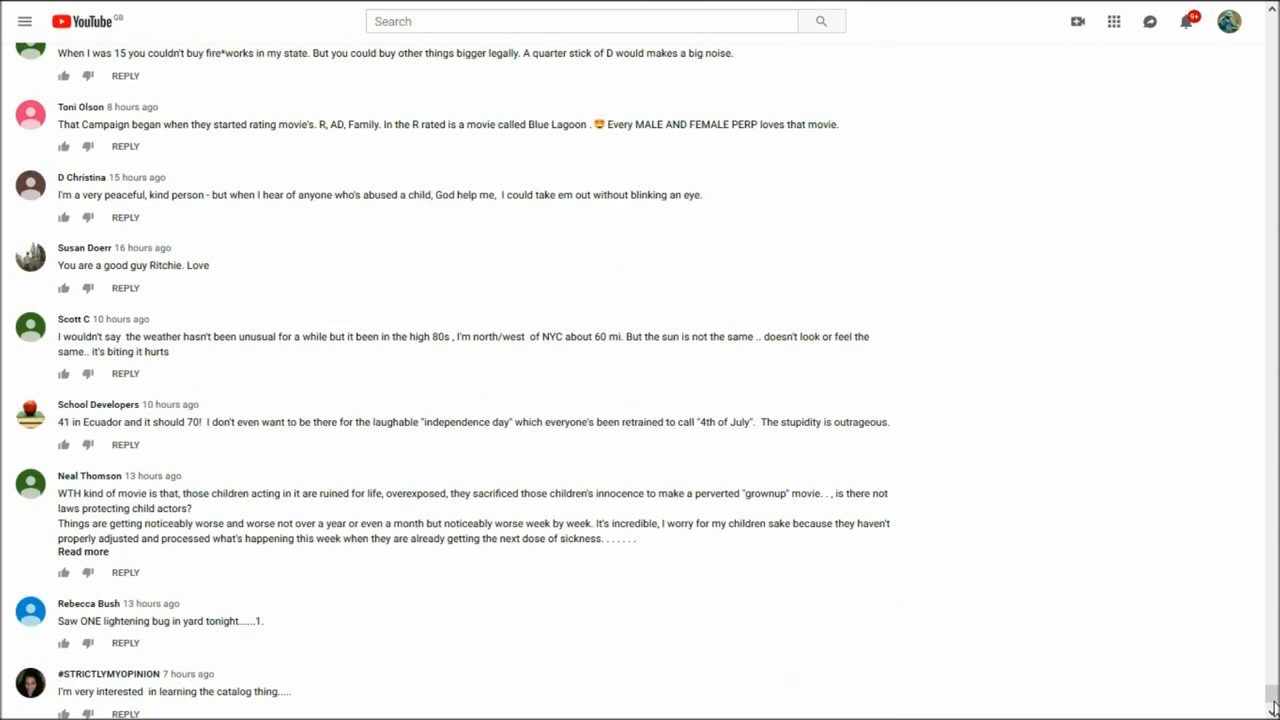
scroll(down, 3)
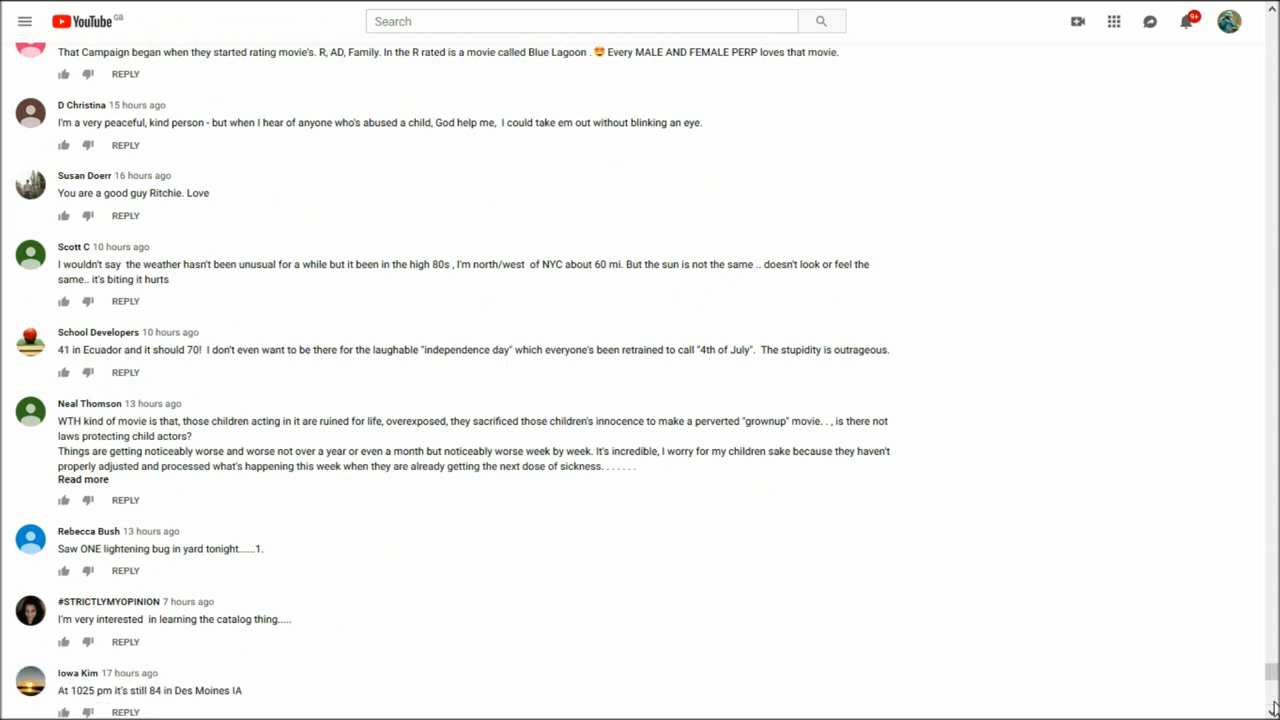
scroll(down, 3)
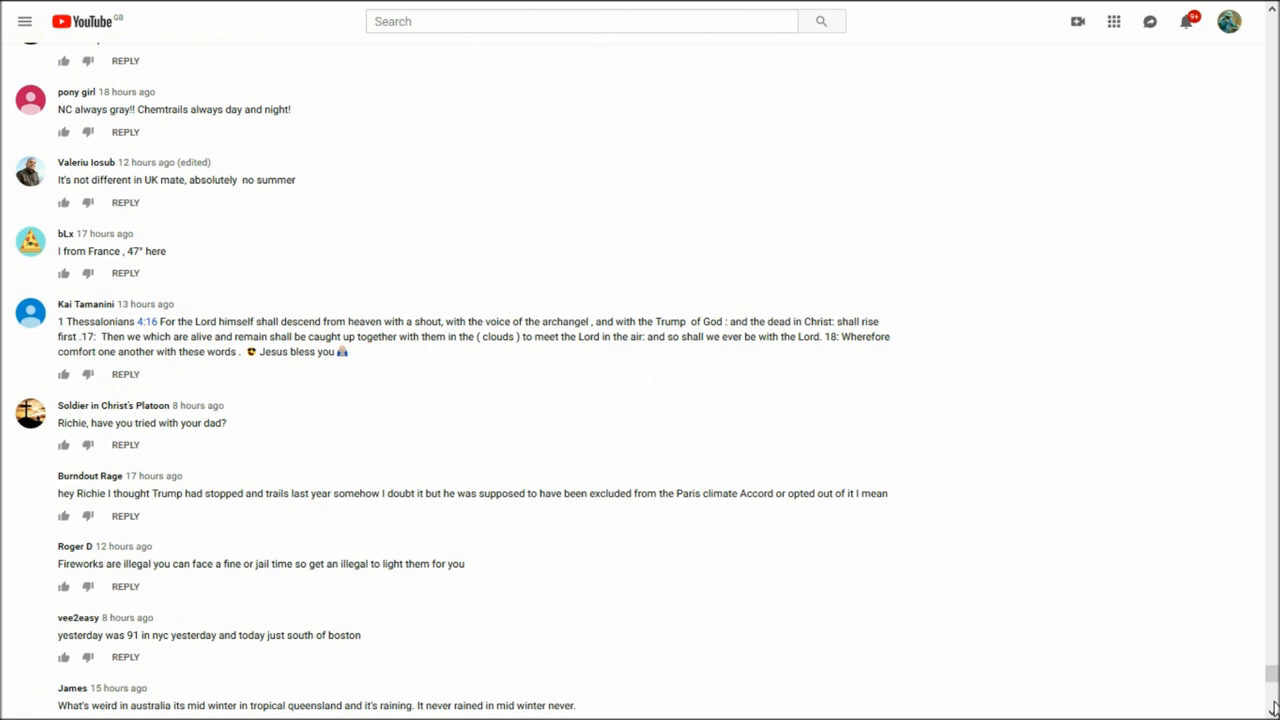
scroll(down, 3)
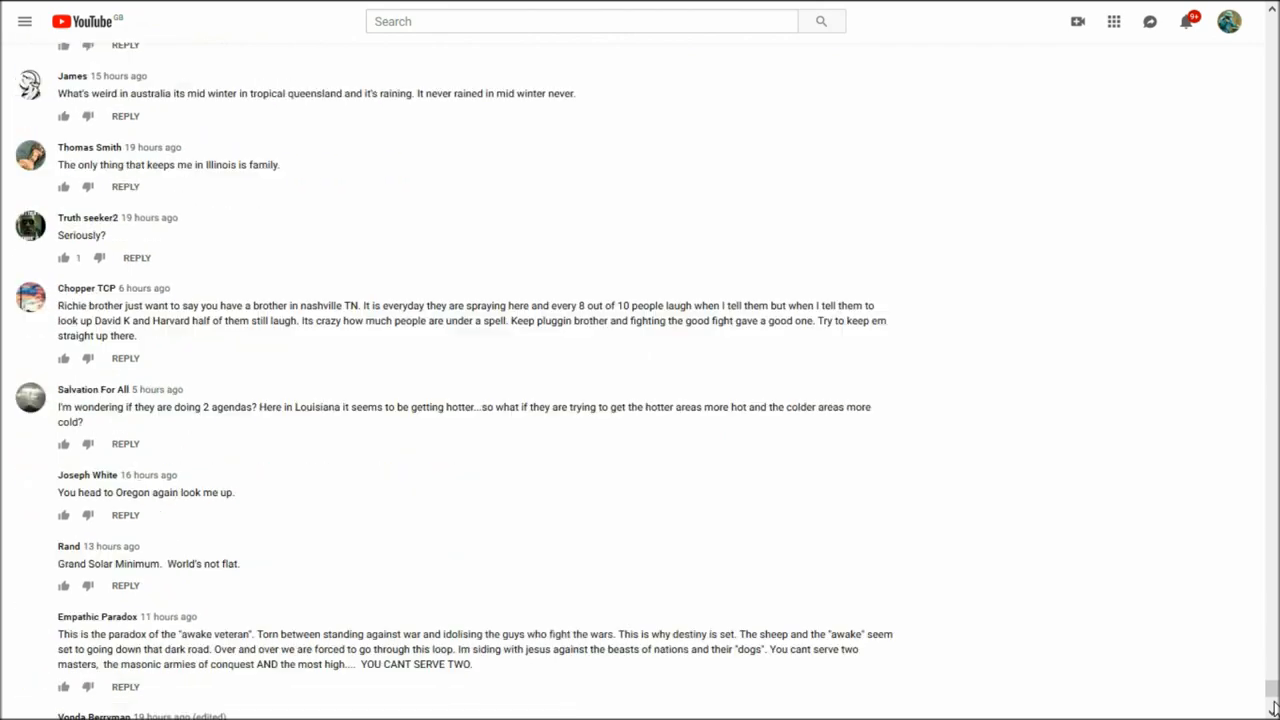
scroll(down, 3)
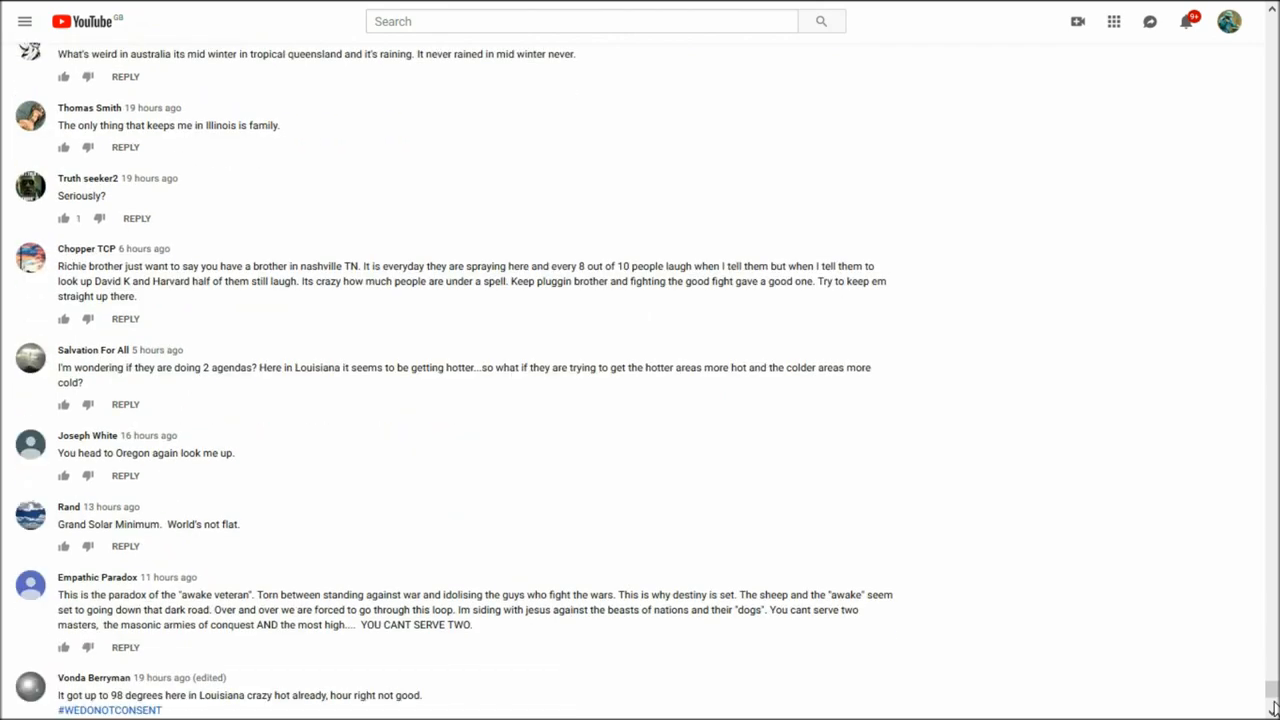
scroll(down, 3)
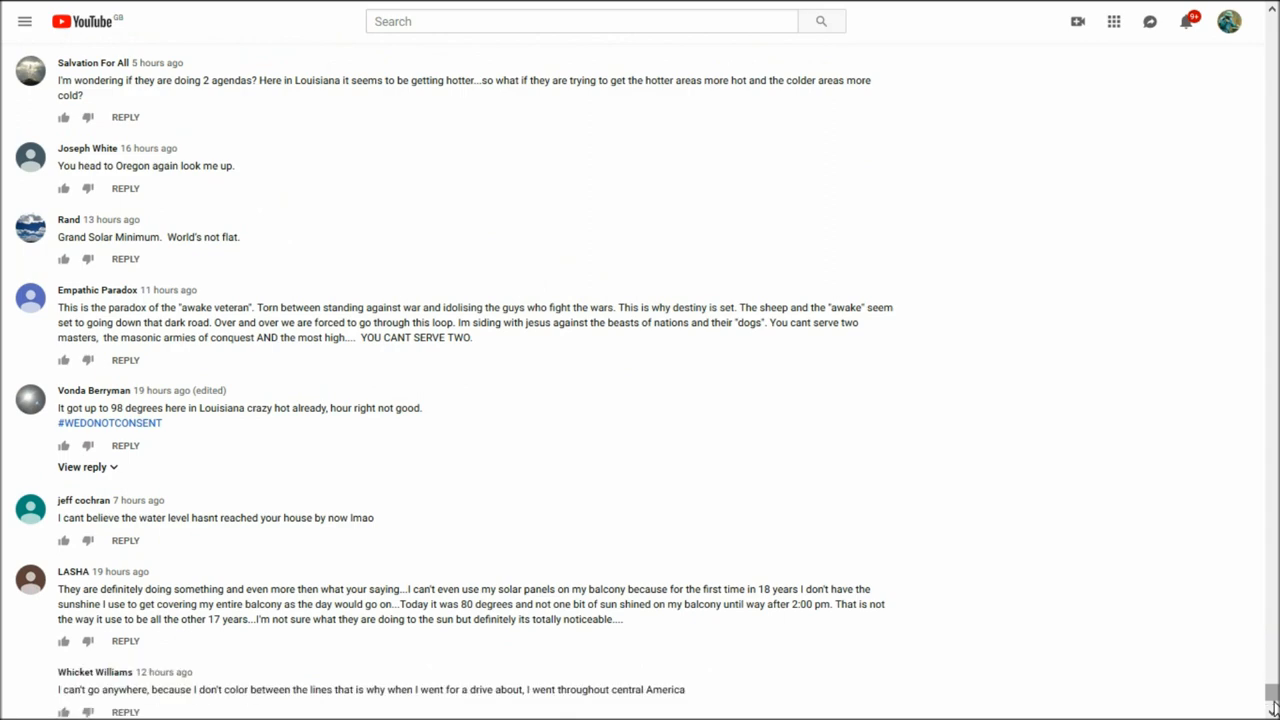
scroll(down, 3)
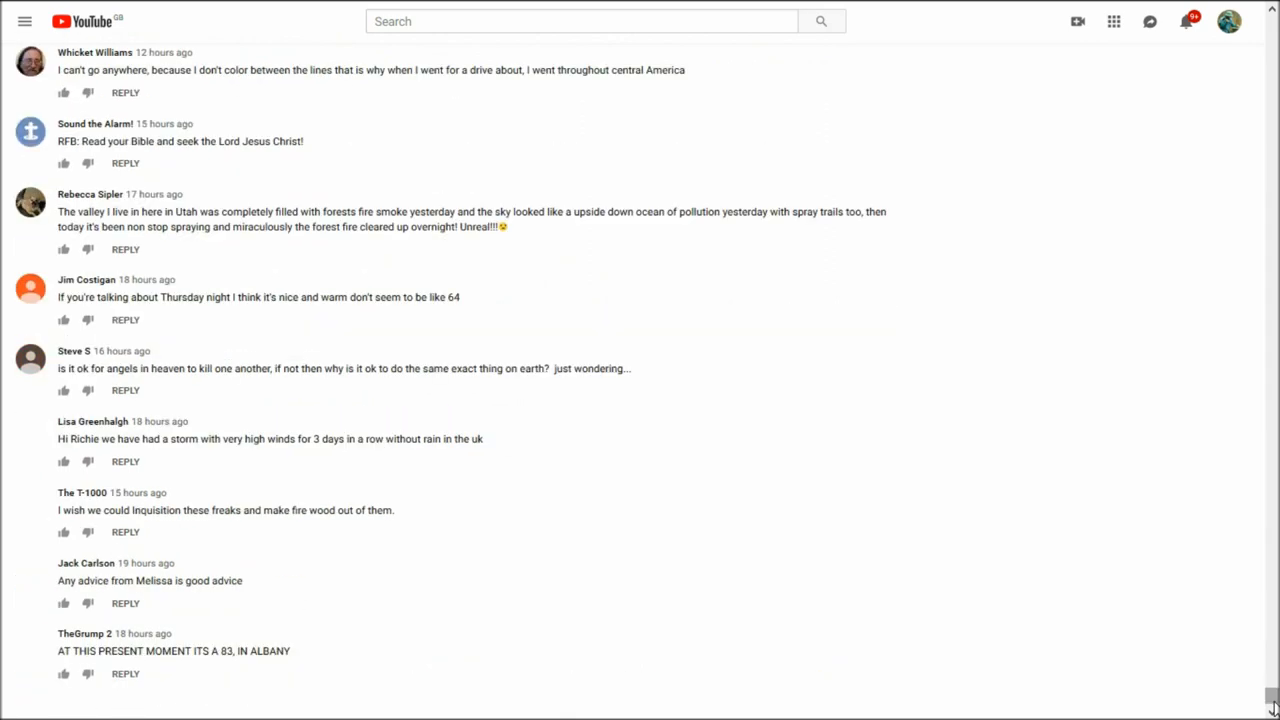
scroll(down, 3)
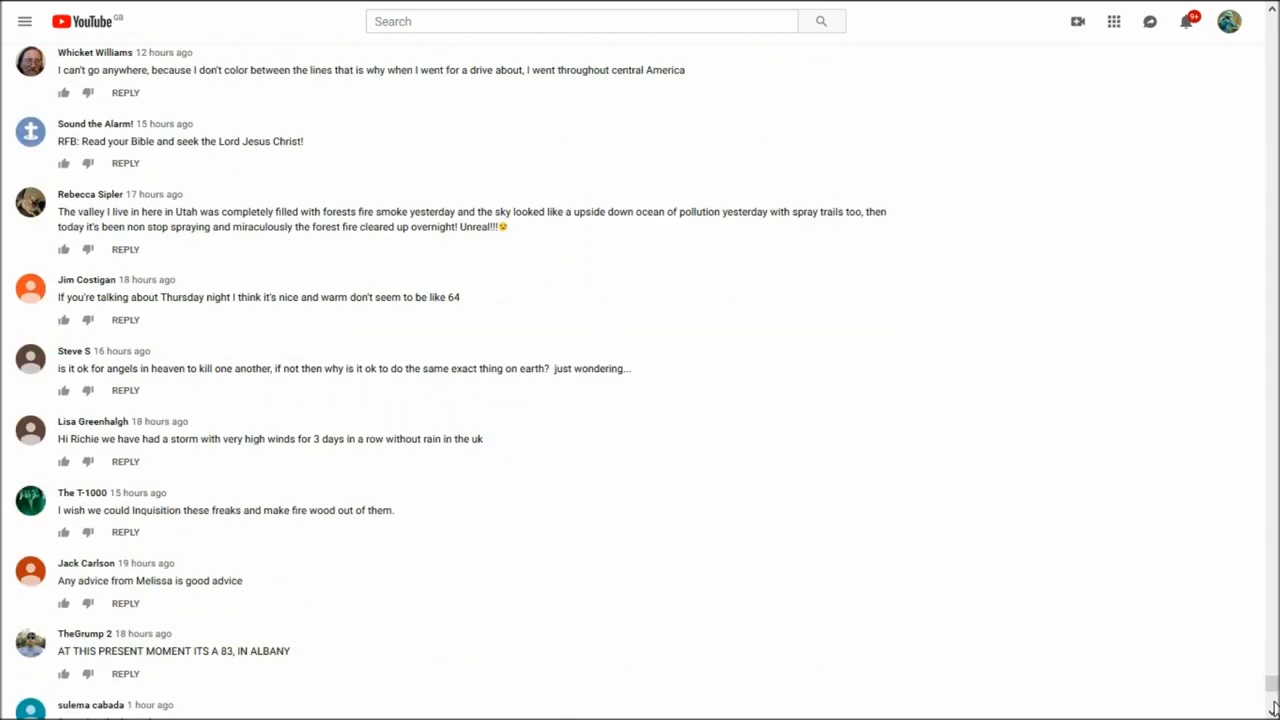
scroll(down, 3)
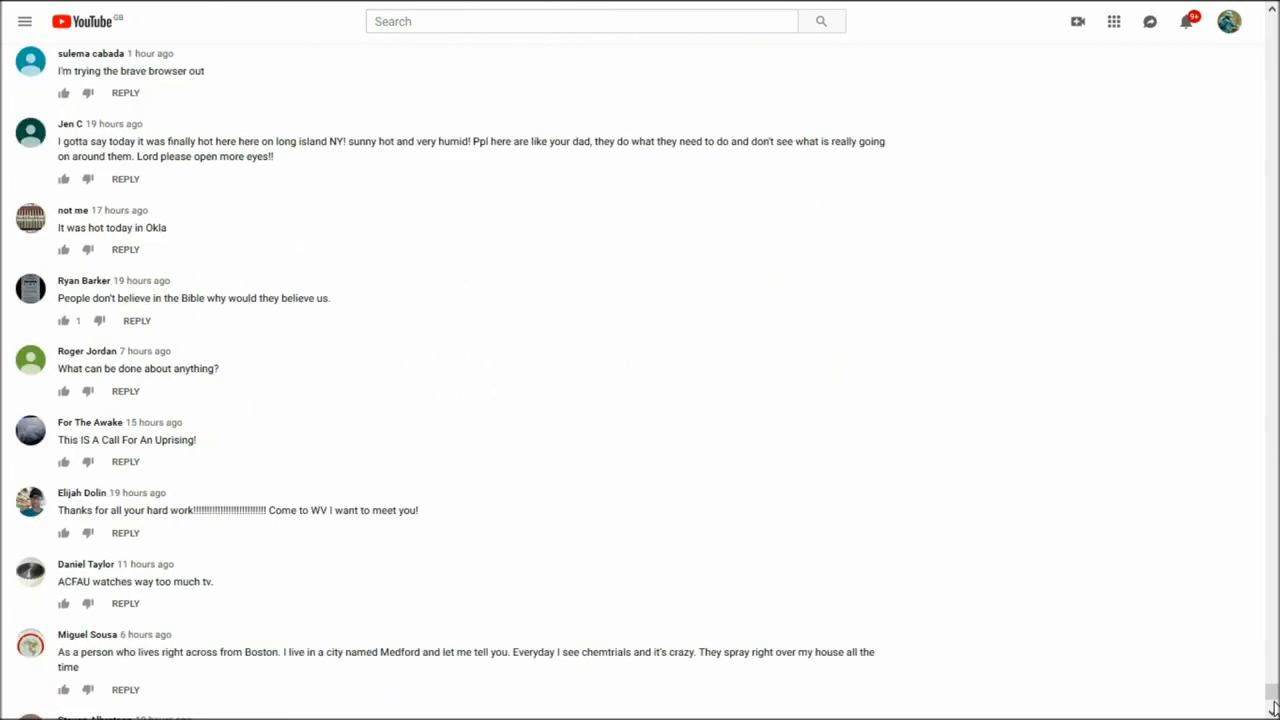
scroll(down, 3)
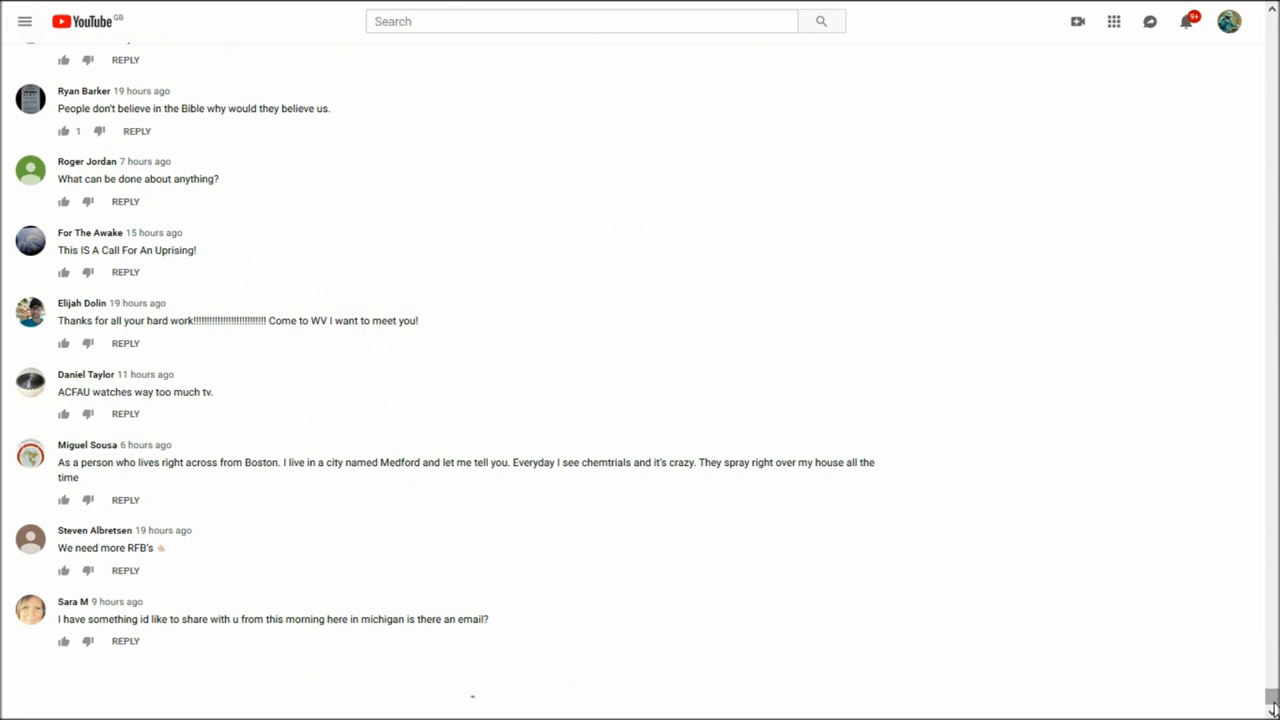
scroll(down, 3)
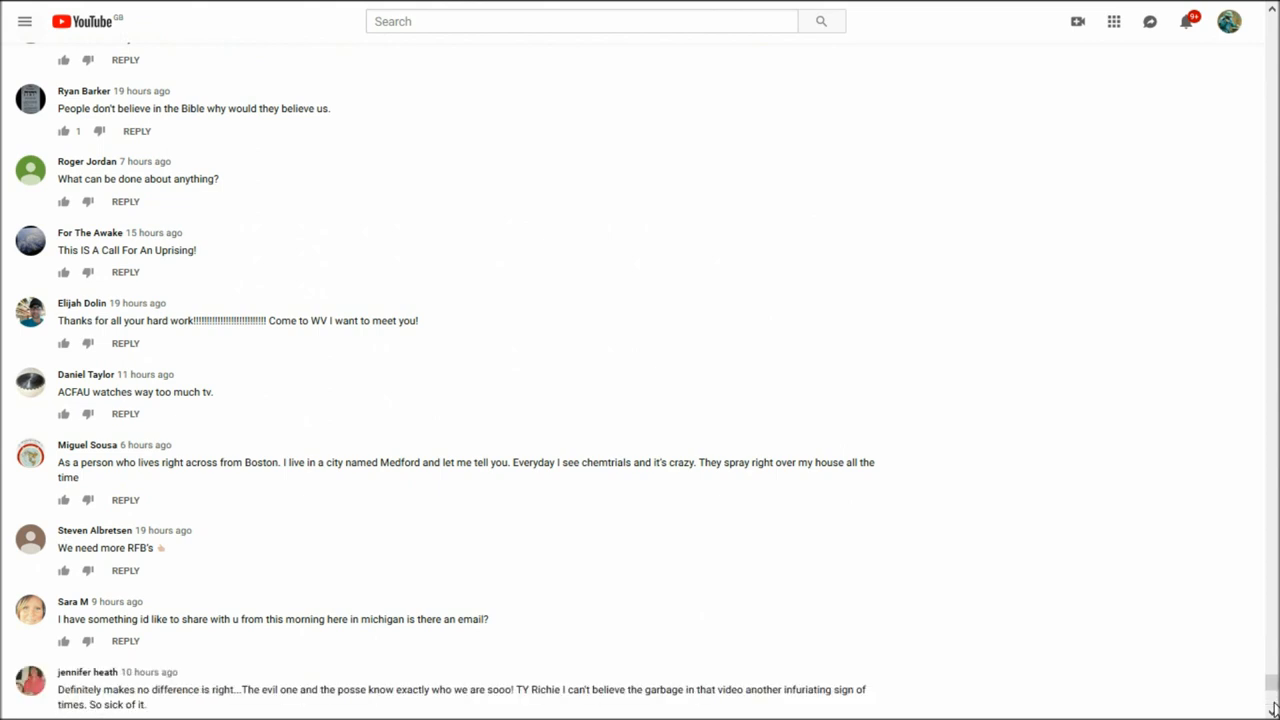
scroll(down, 3)
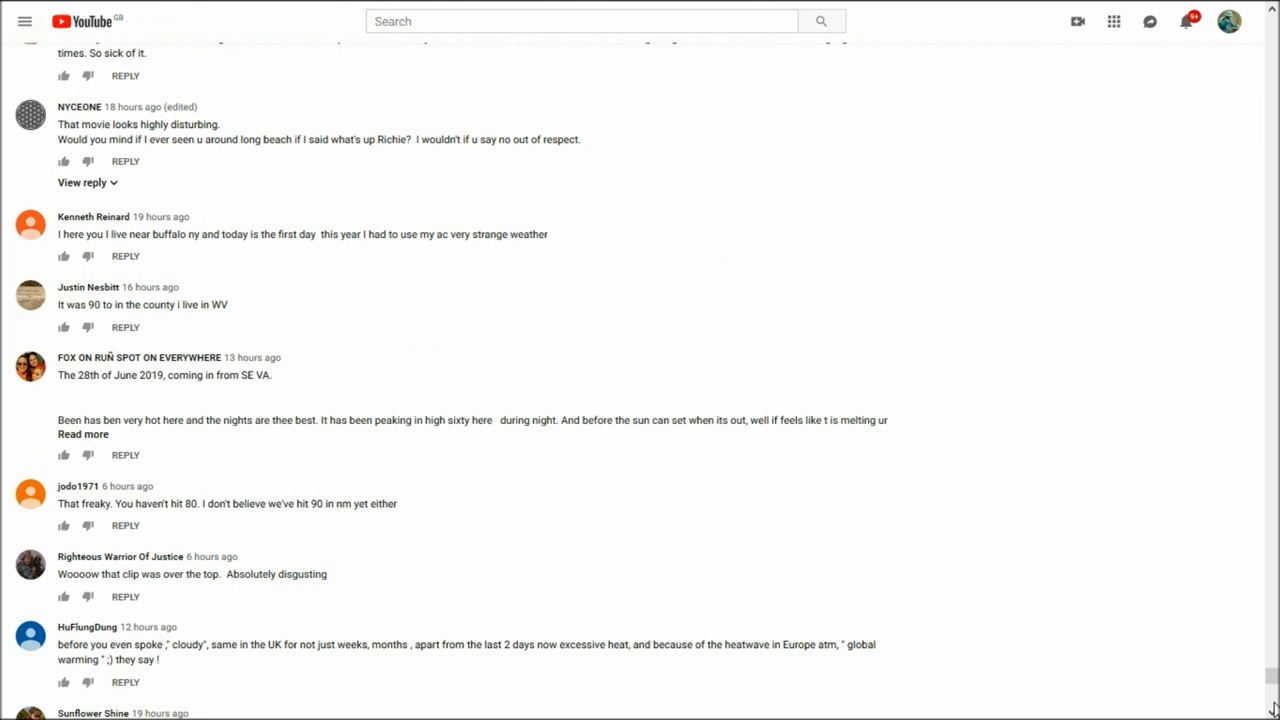
scroll(down, 3)
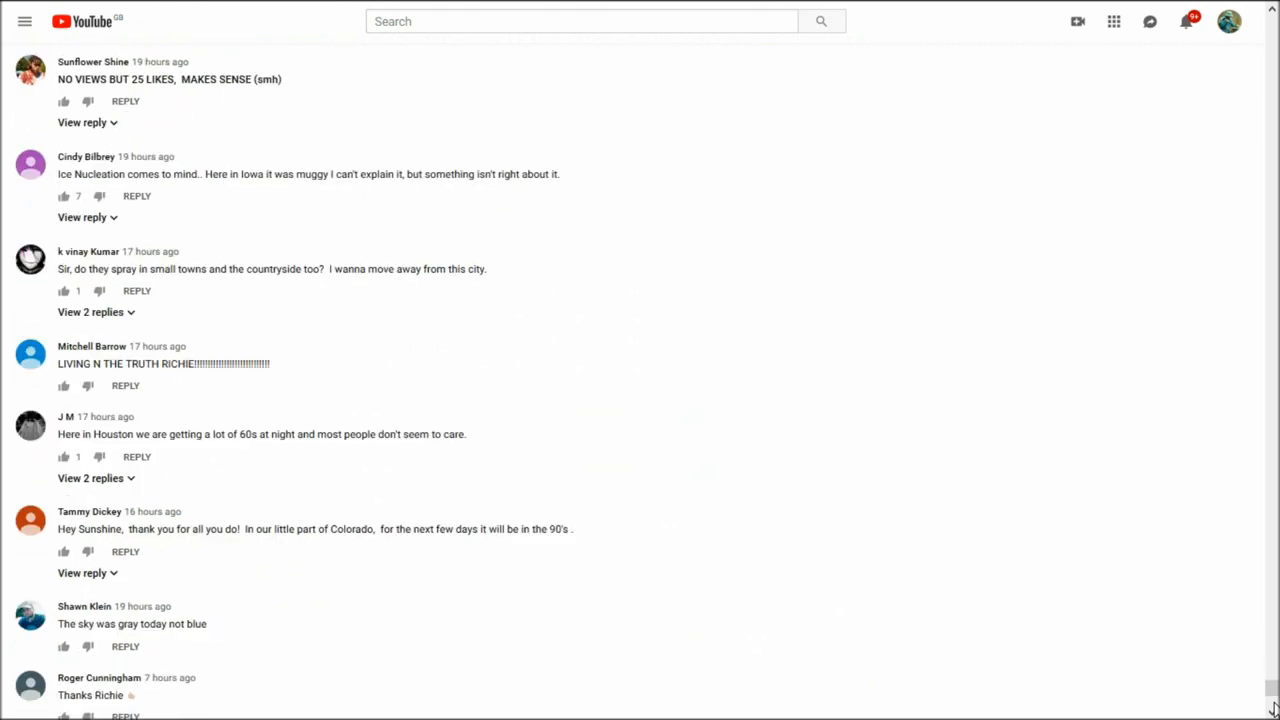
scroll(down, 3)
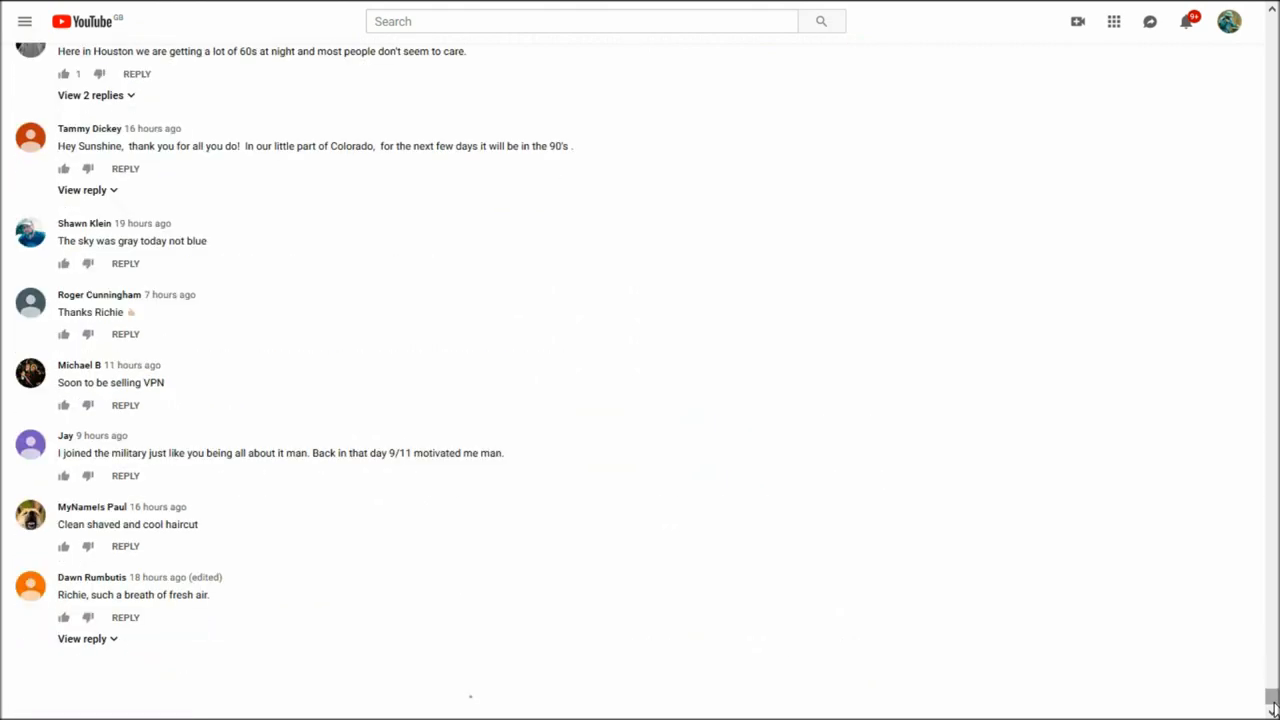
scroll(down, 3)
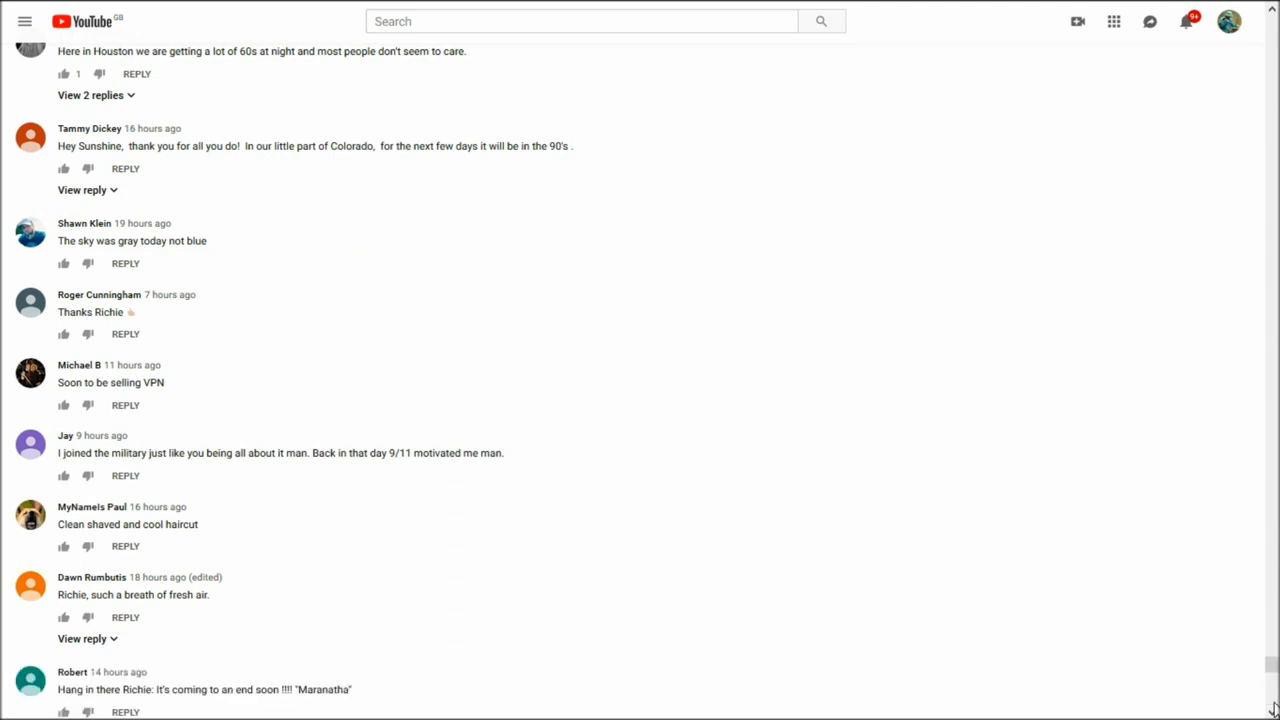
scroll(down, 3)
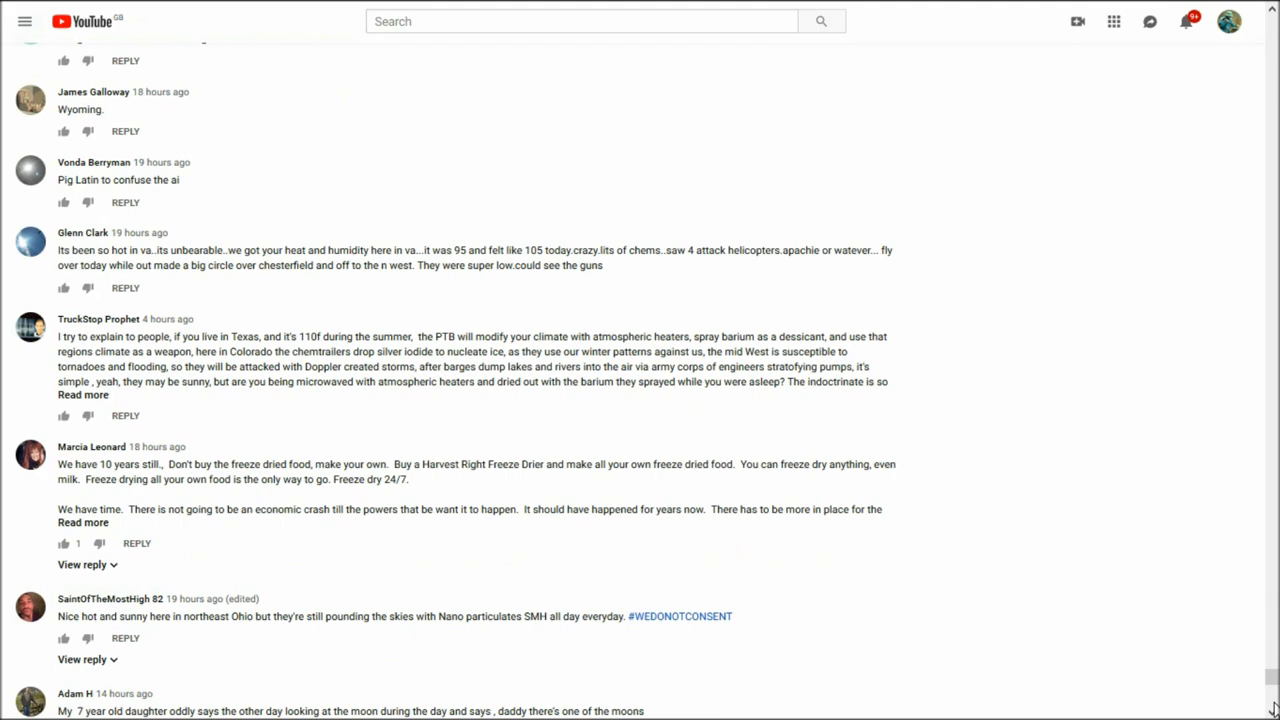
- Scroll down to the 19–20-hour-old comments, reaching the one saying the Earth isn't flat
scroll(down, 3)
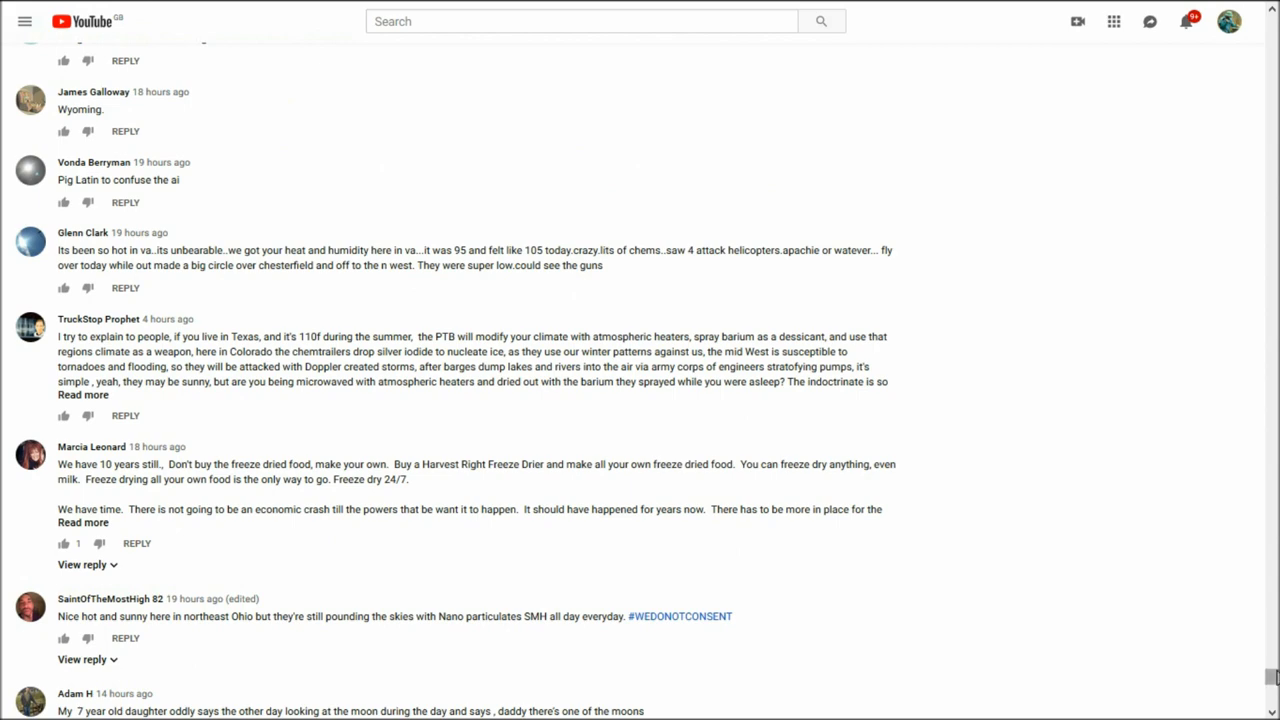
scroll(down, 3)
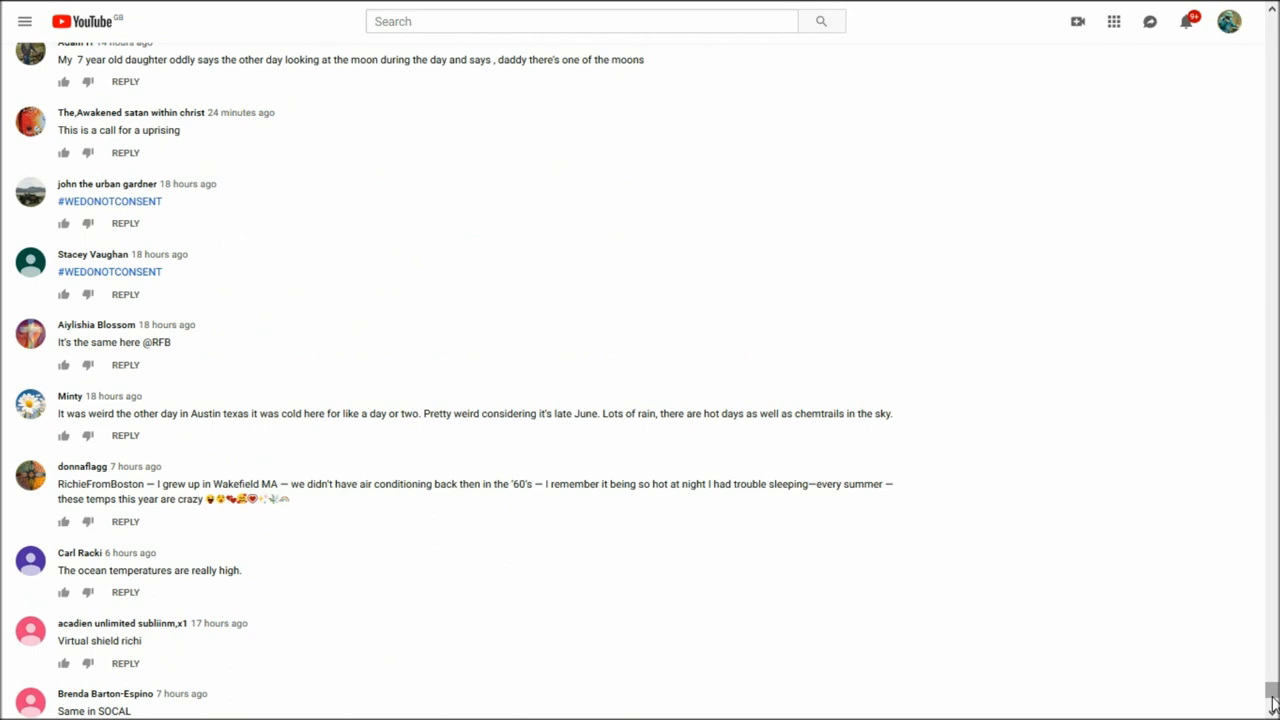
scroll(down, 3)
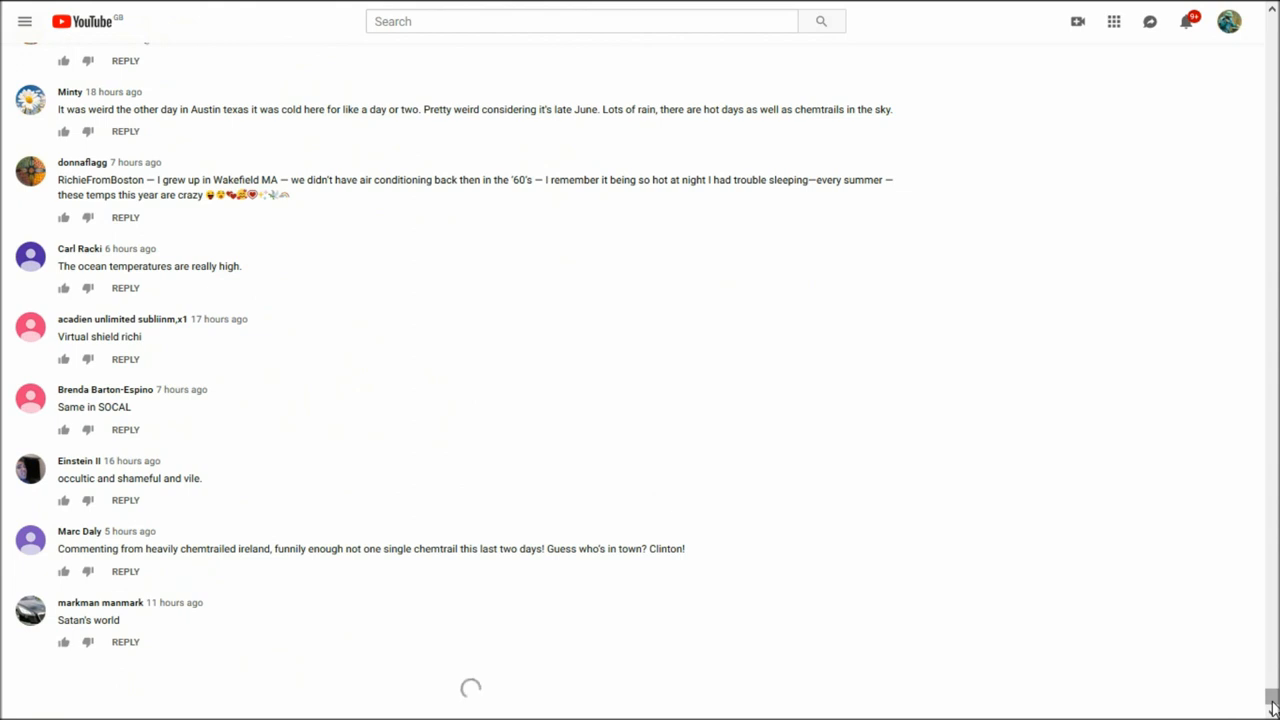
scroll(down, 3)
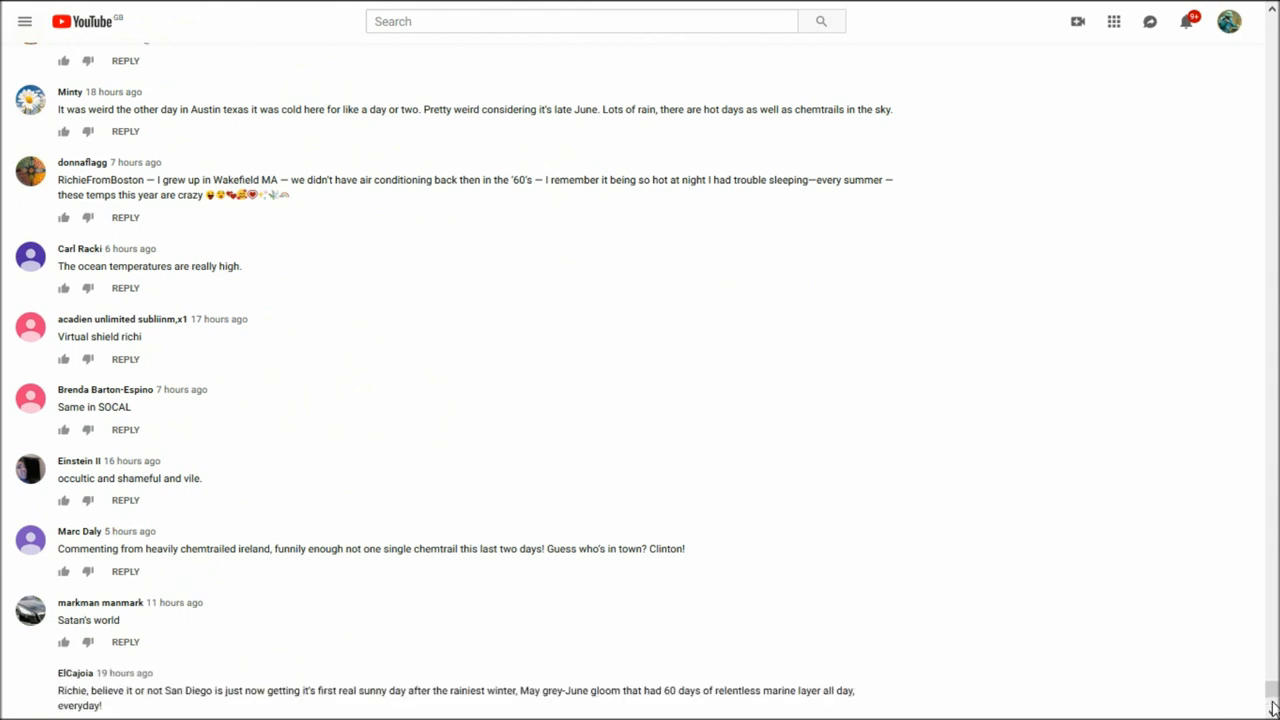
scroll(down, 3)
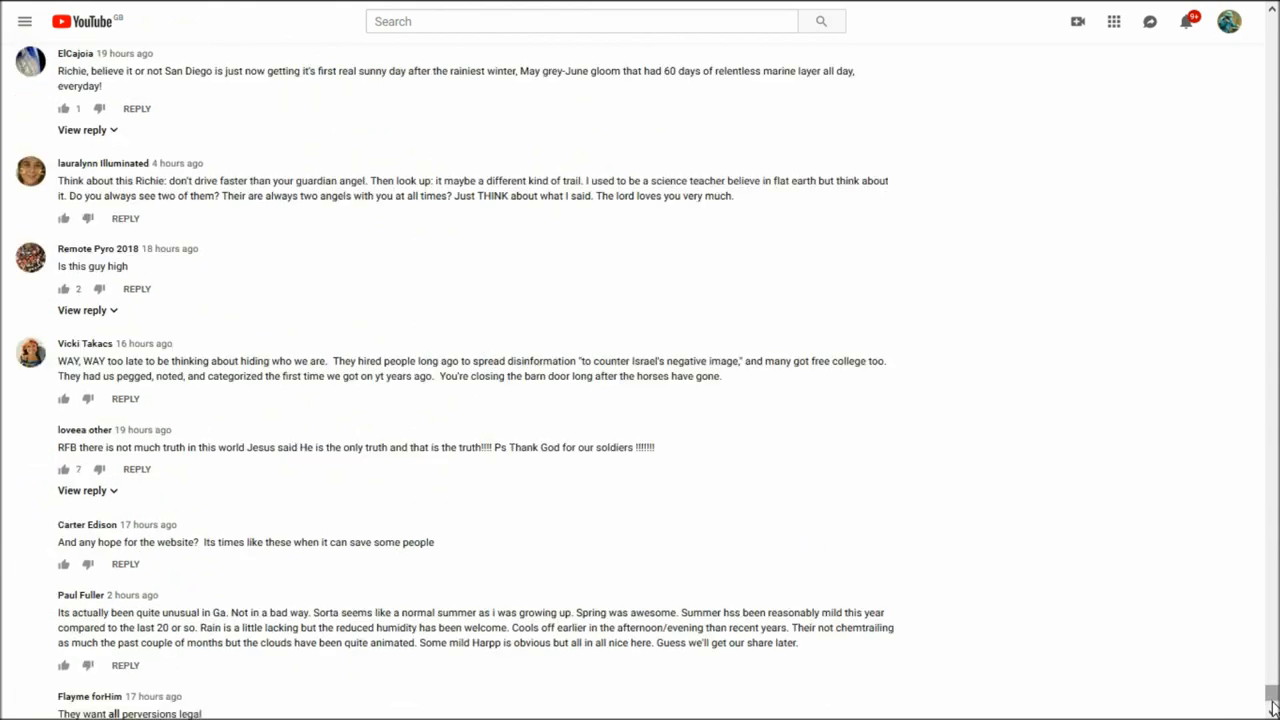
scroll(down, 3)
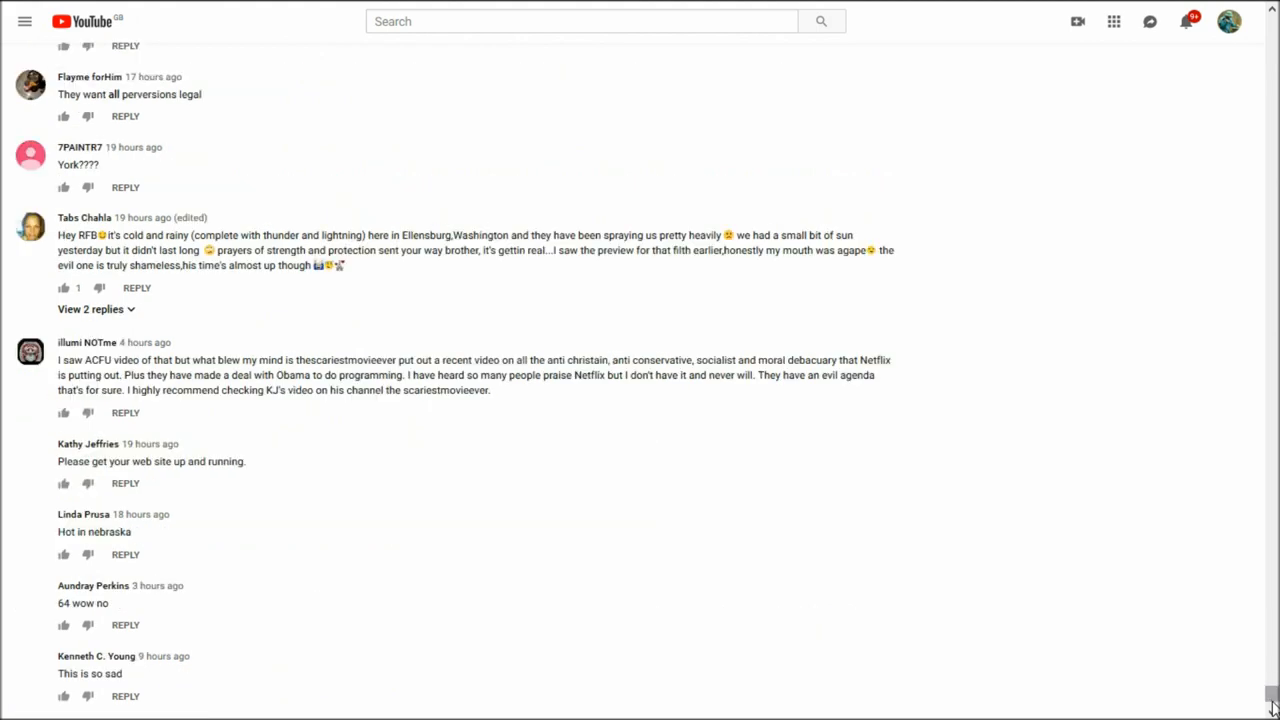
scroll(down, 3)
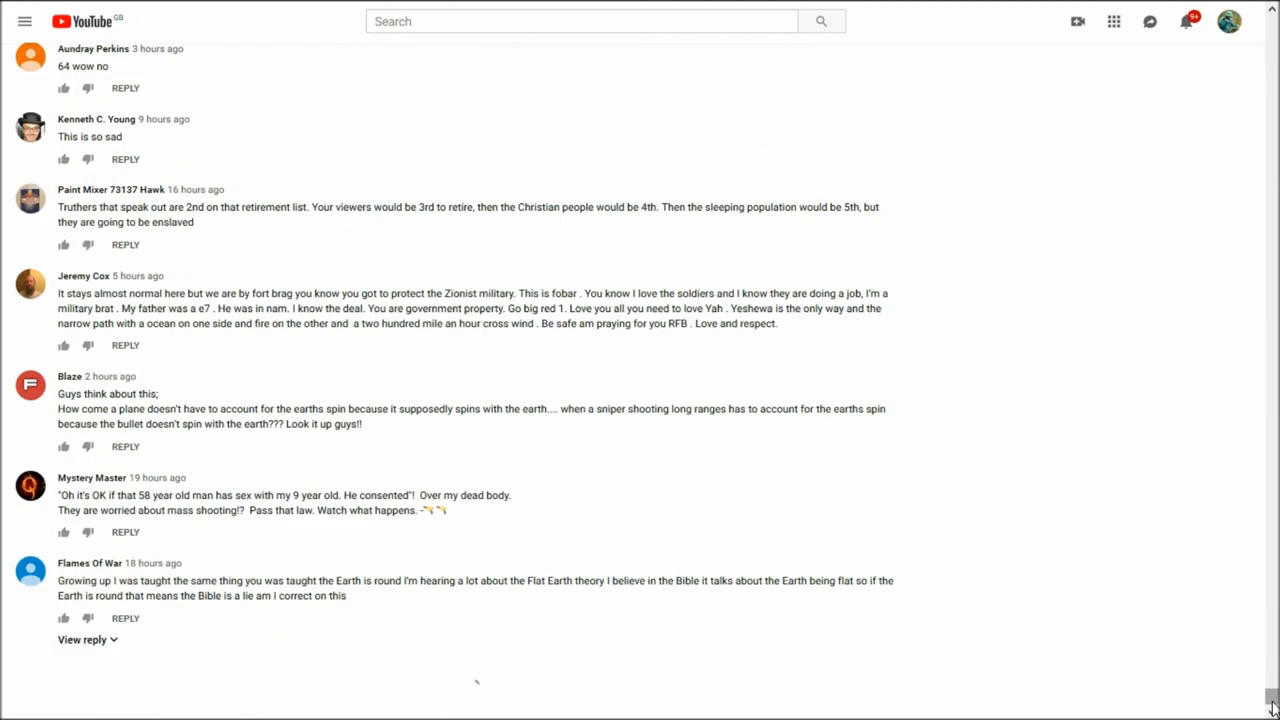
scroll(down, 3)
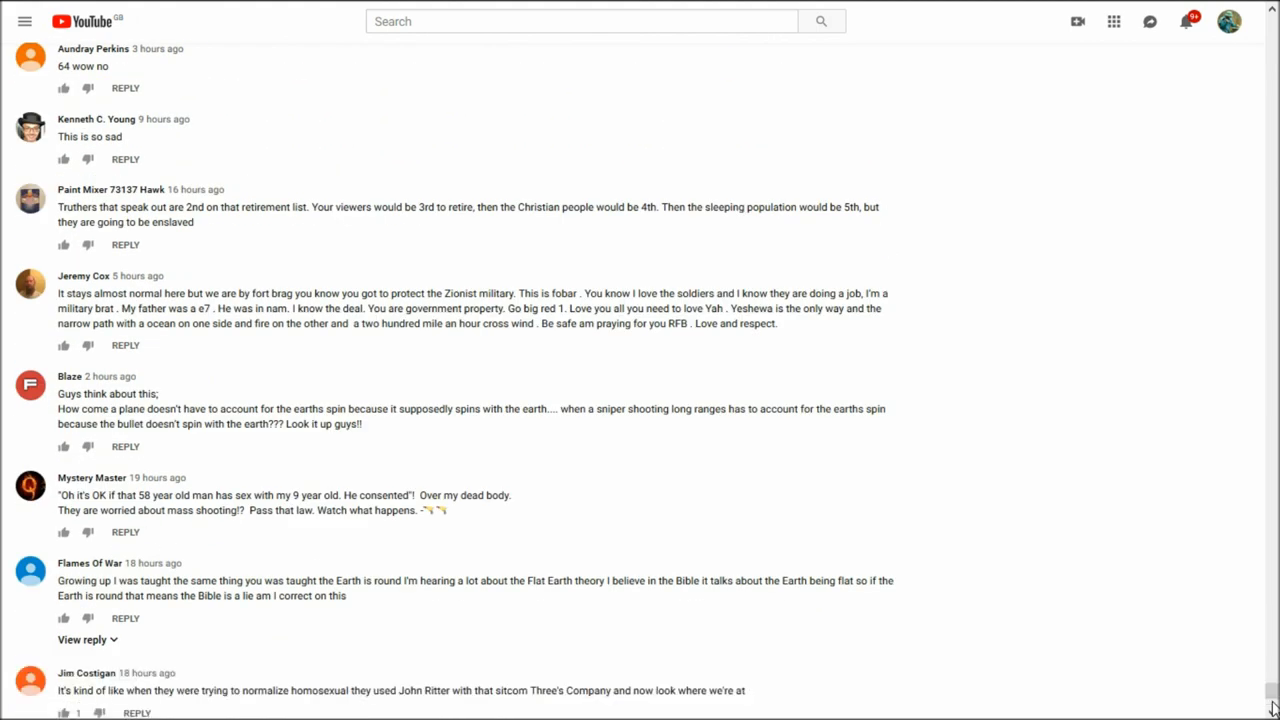
scroll(down, 3)
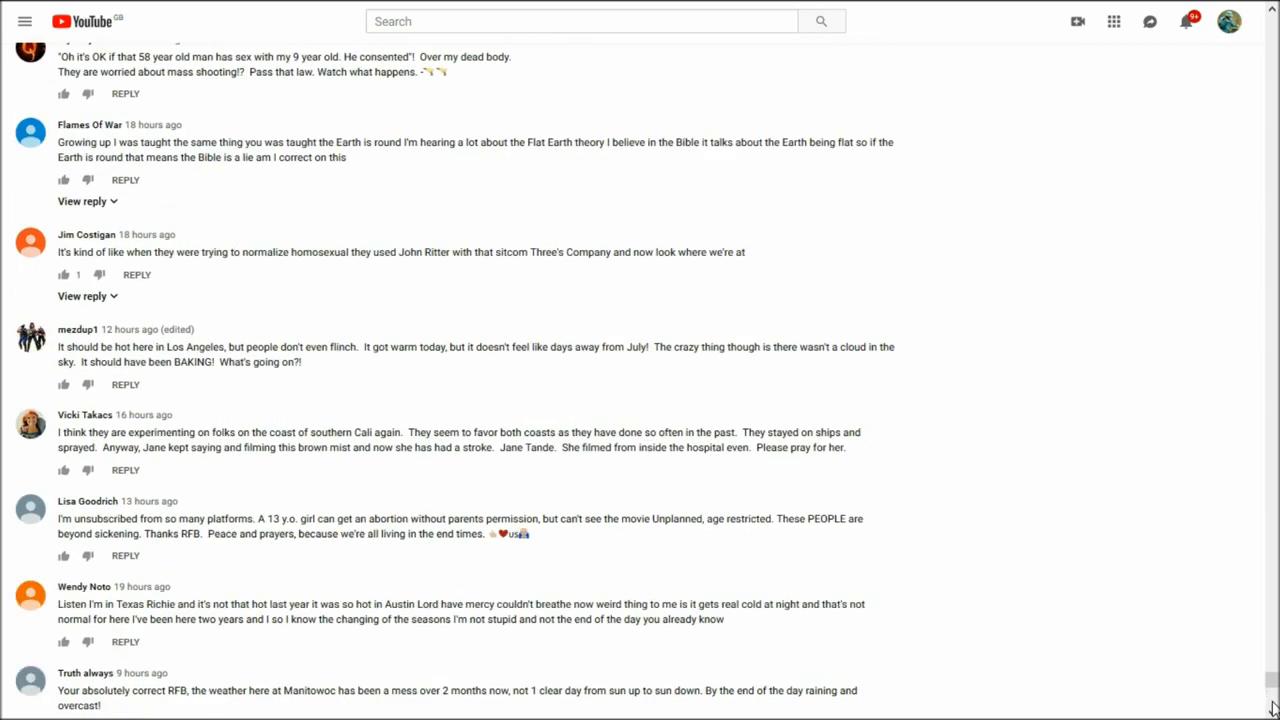
scroll(down, 3)
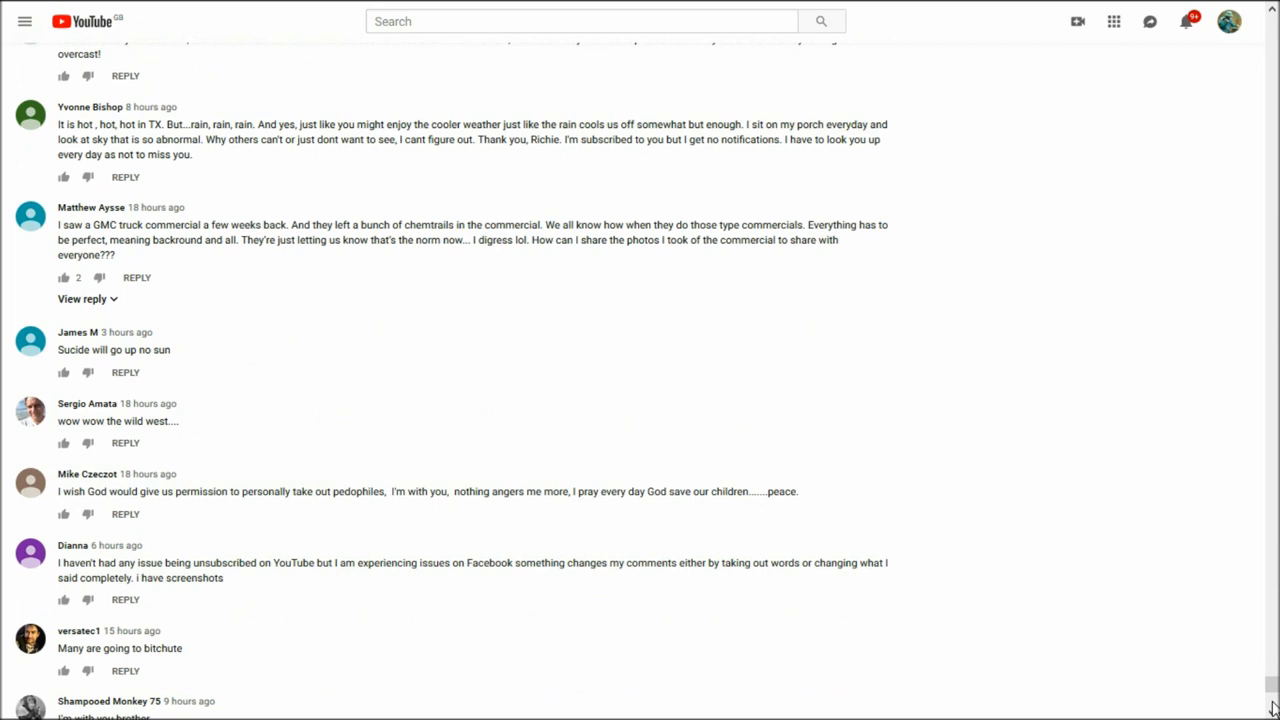
scroll(down, 3)
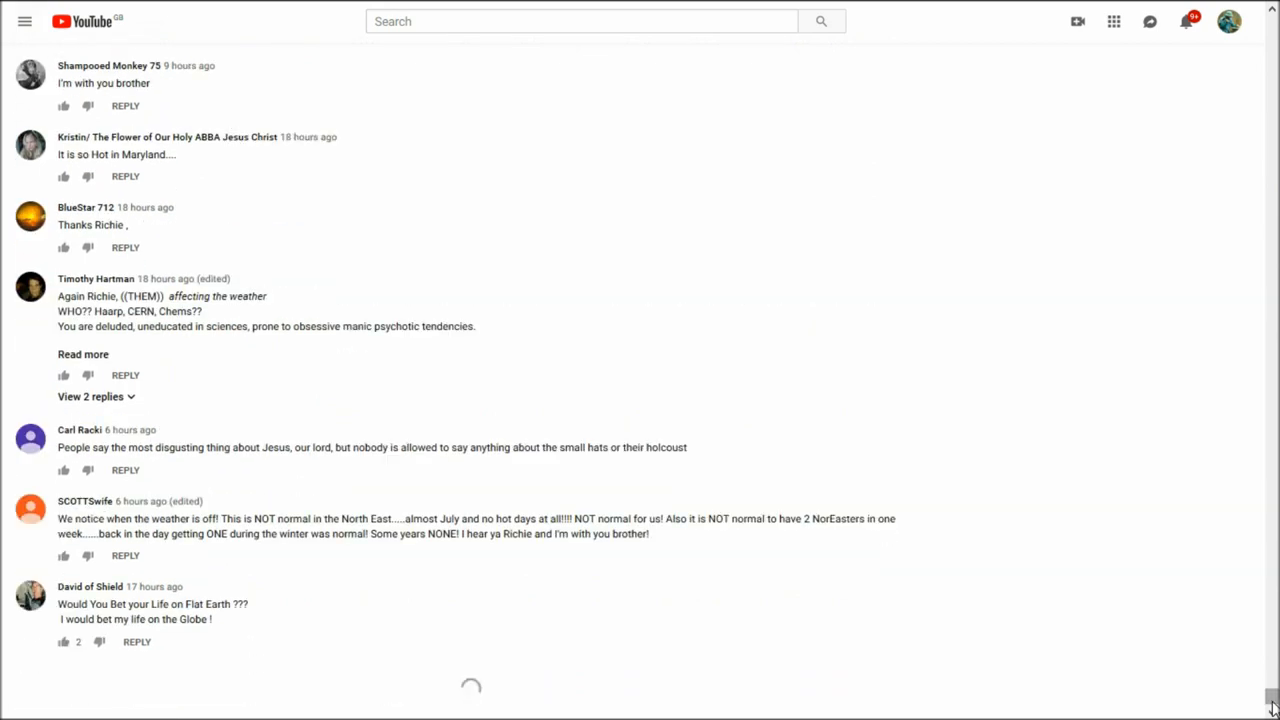
scroll(down, 3)
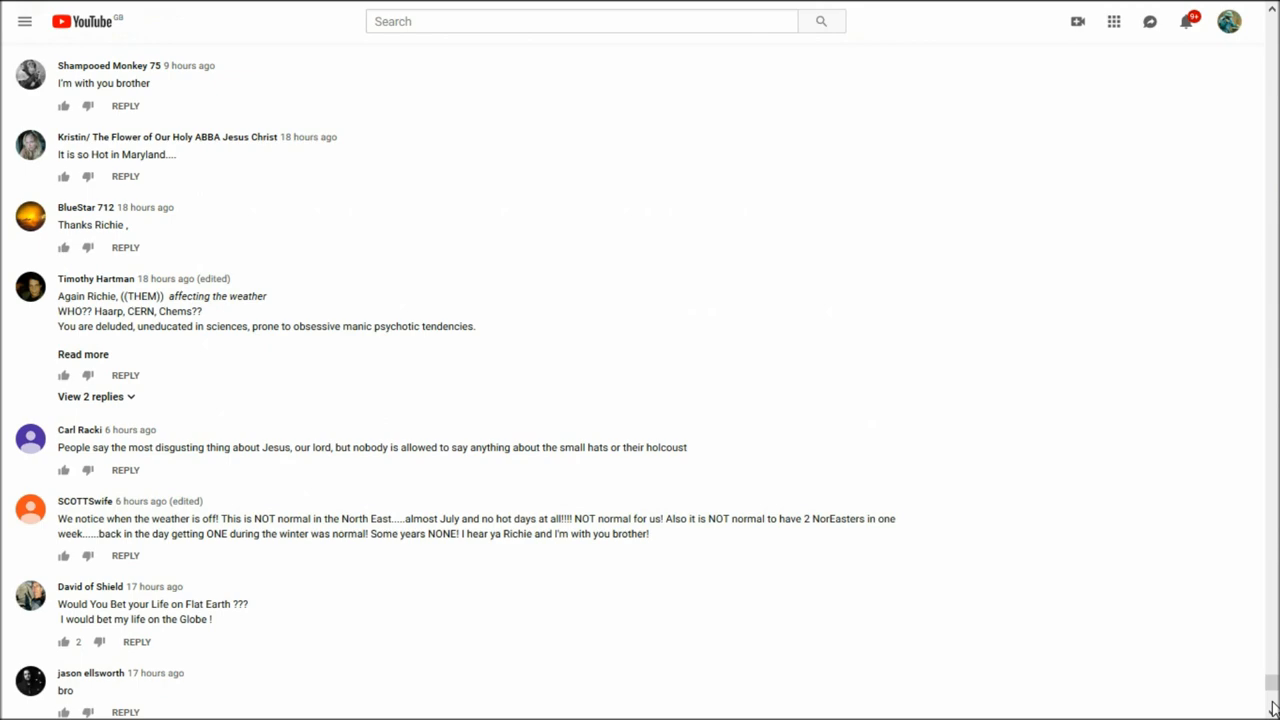
scroll(down, 3)
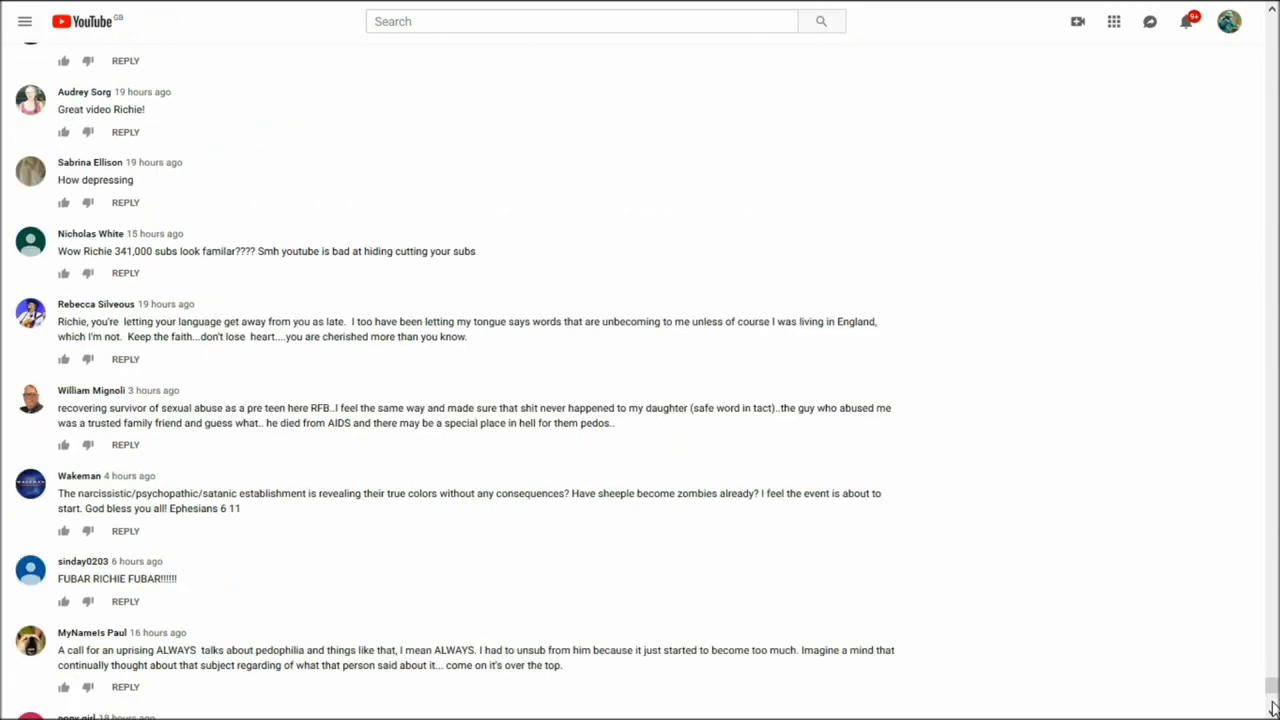
scroll(down, 3)
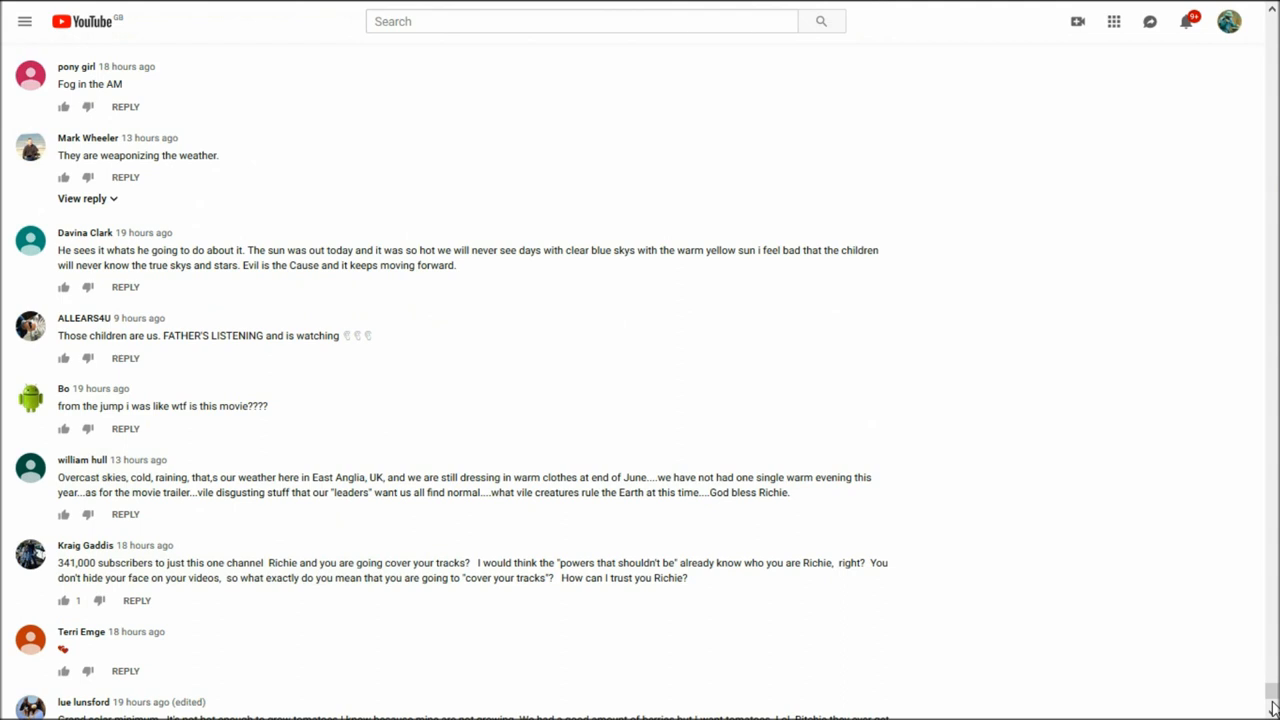
scroll(down, 3)
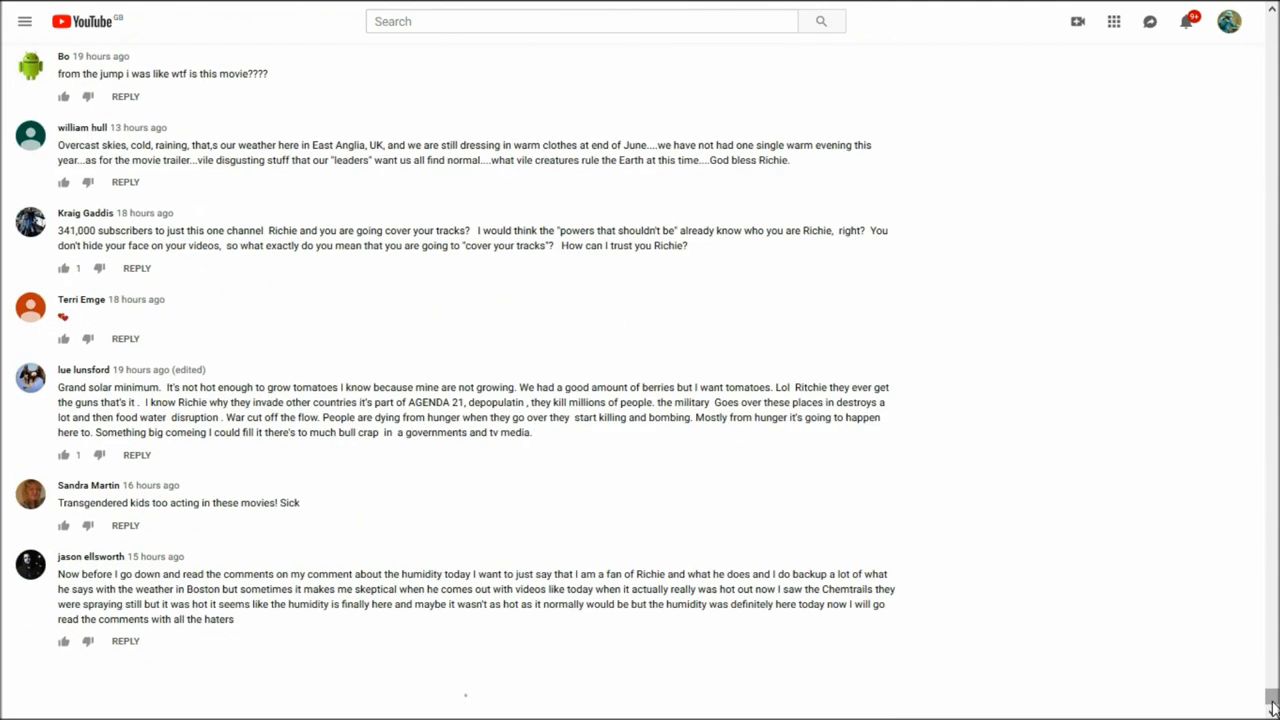
scroll(down, 3)
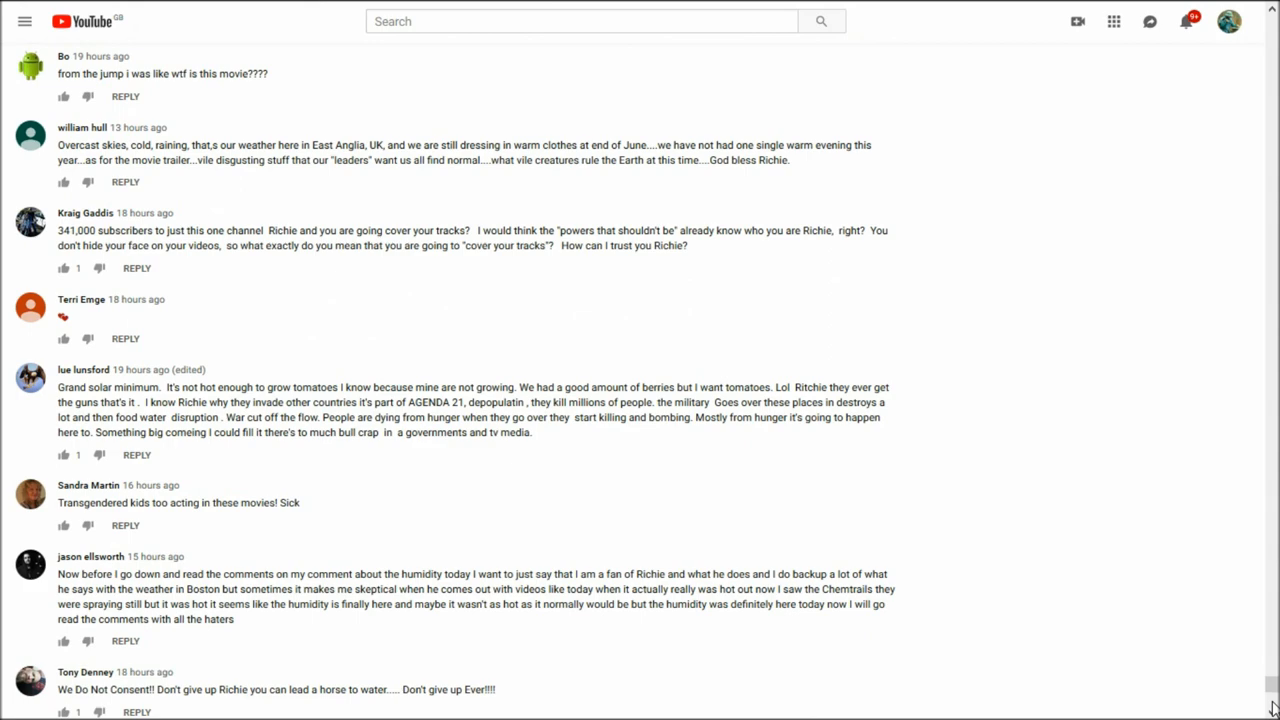
scroll(down, 3)
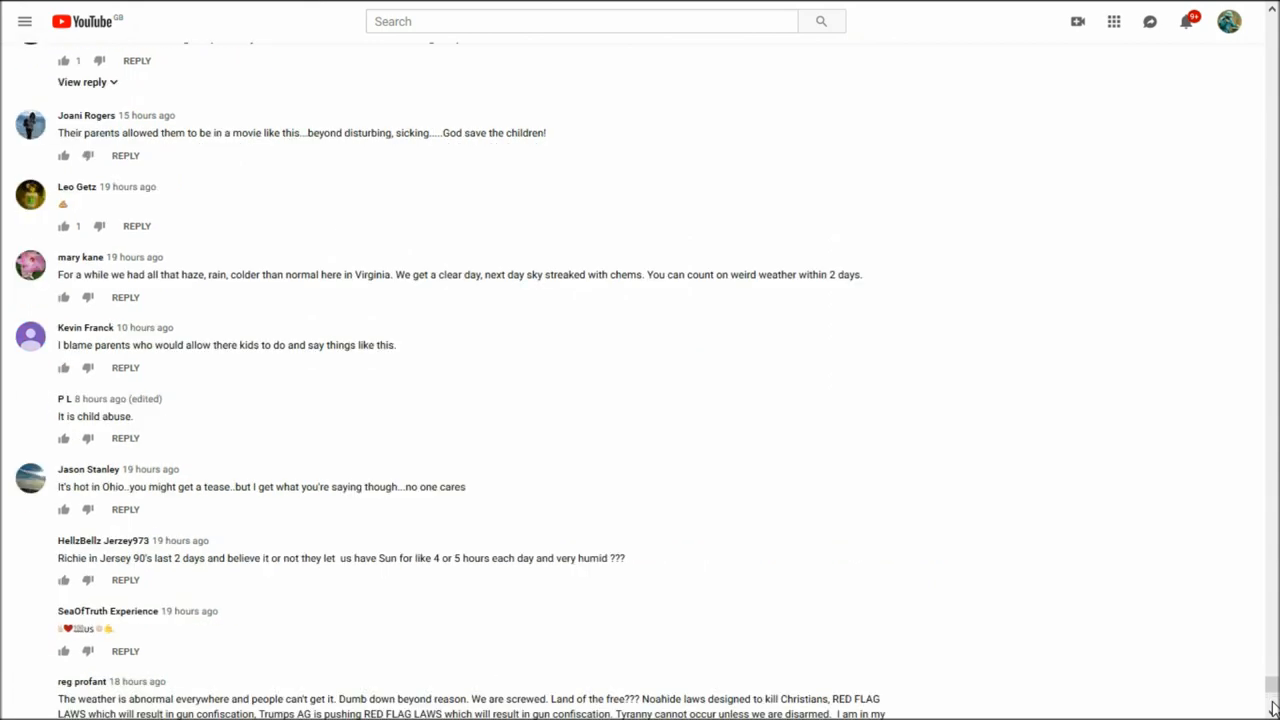
scroll(down, 3)
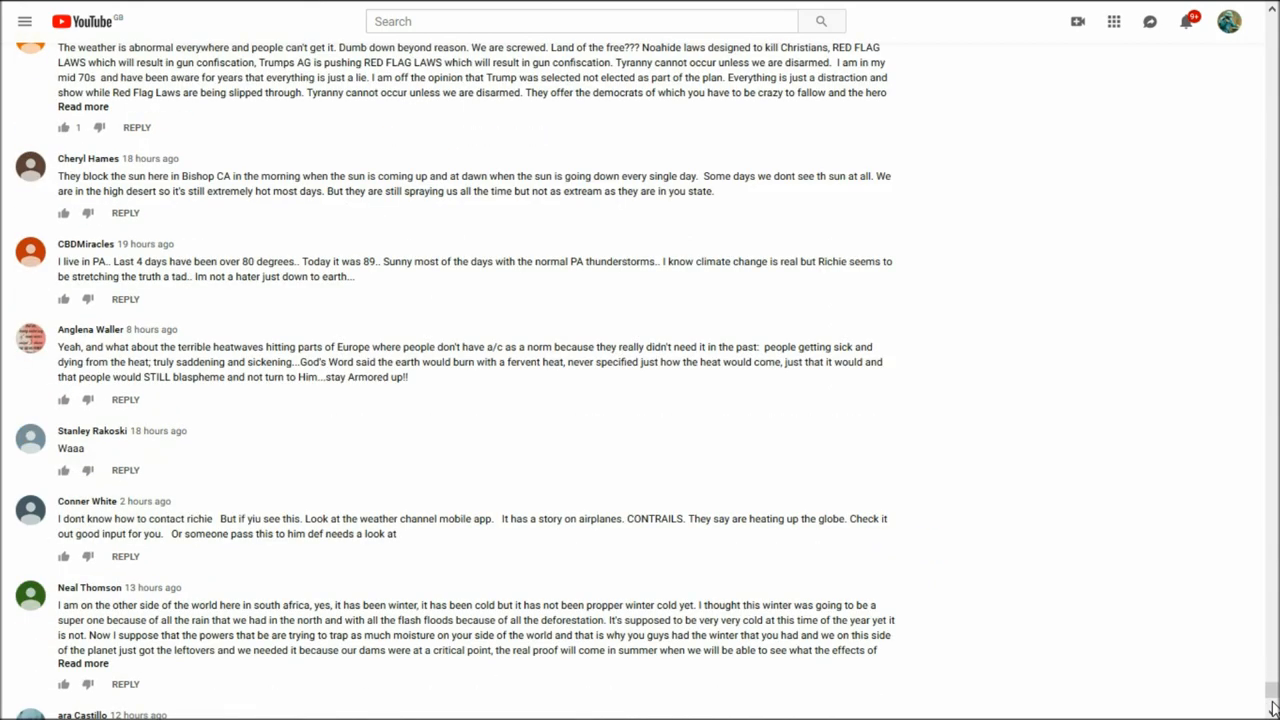
scroll(down, 3)
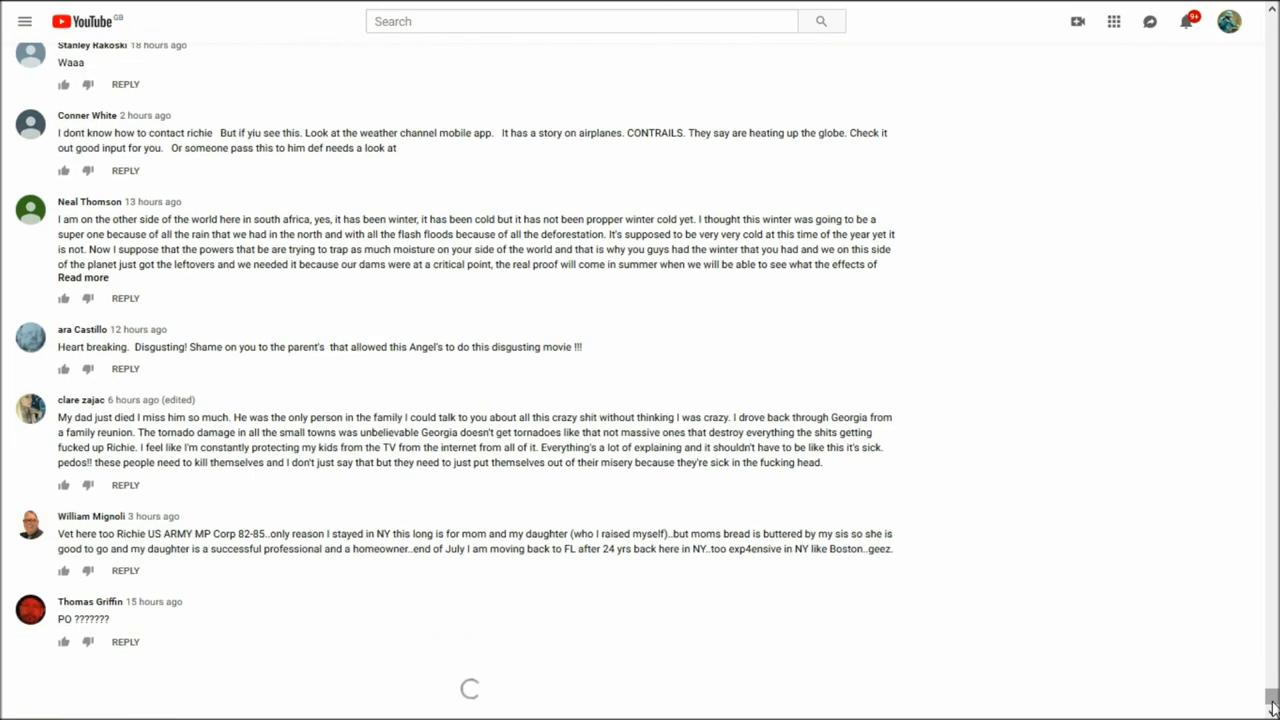
scroll(down, 3)
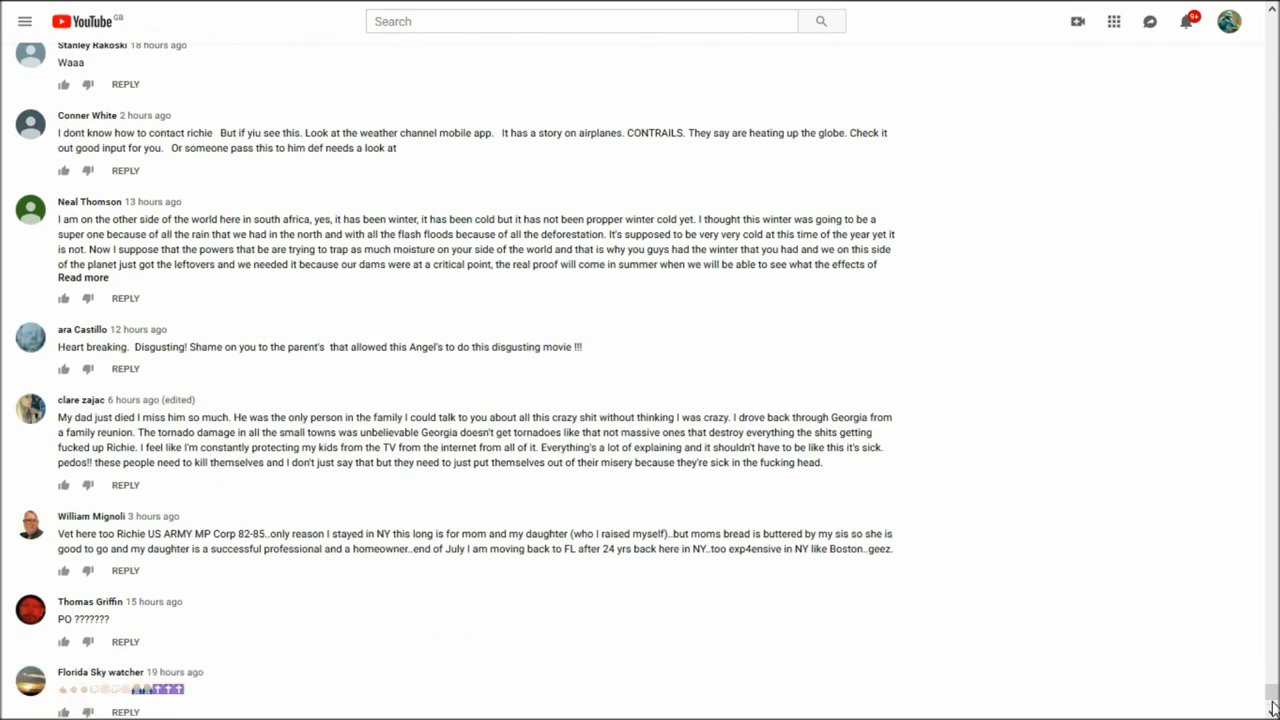
scroll(down, 3)
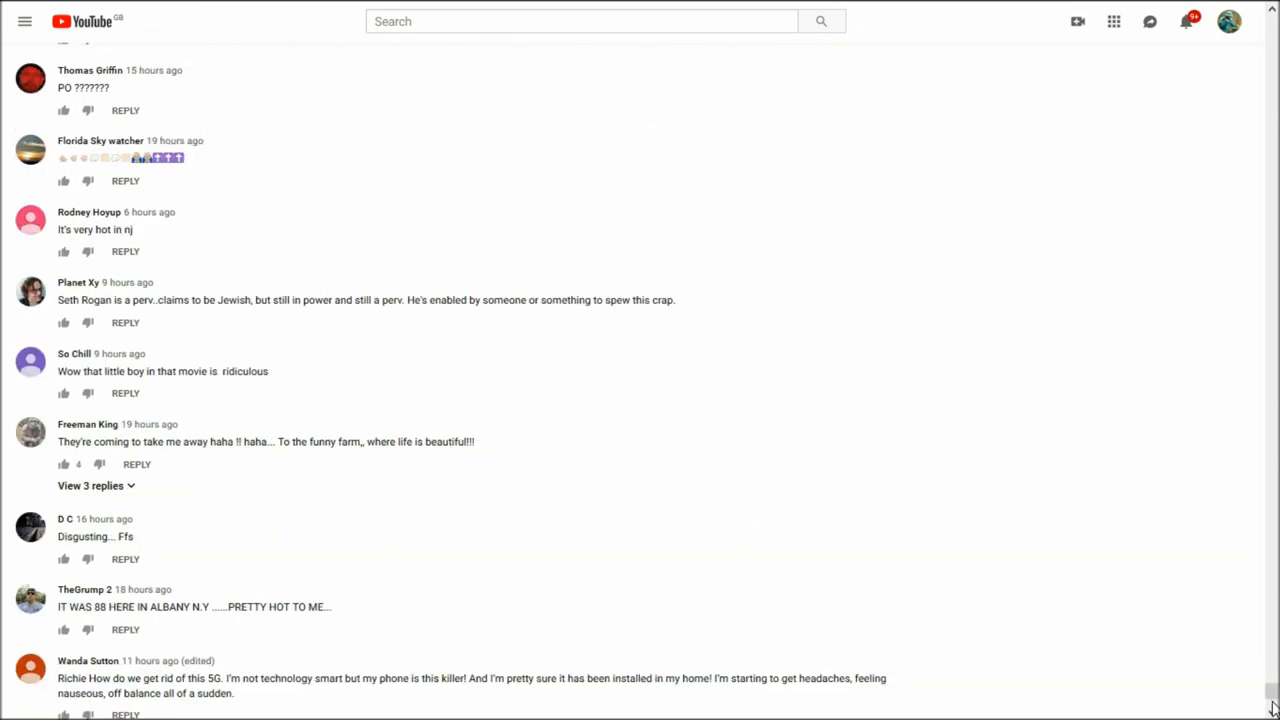
scroll(down, 3)
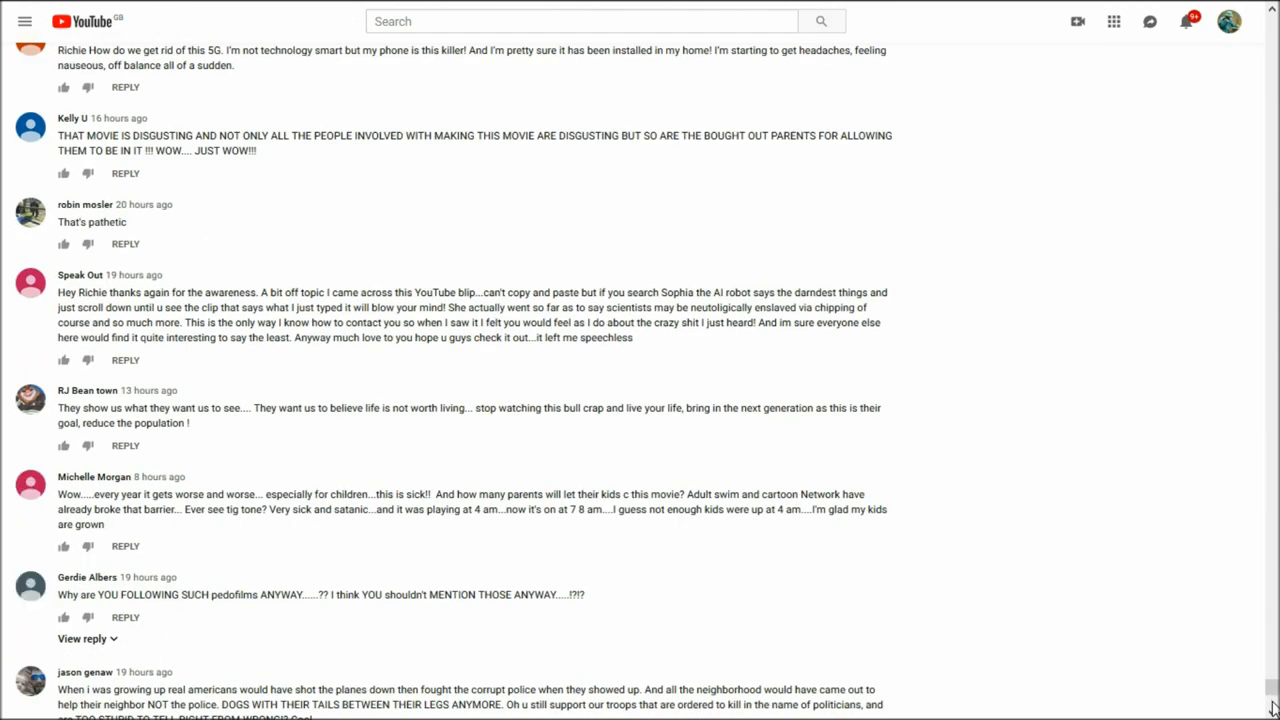
scroll(down, 3)
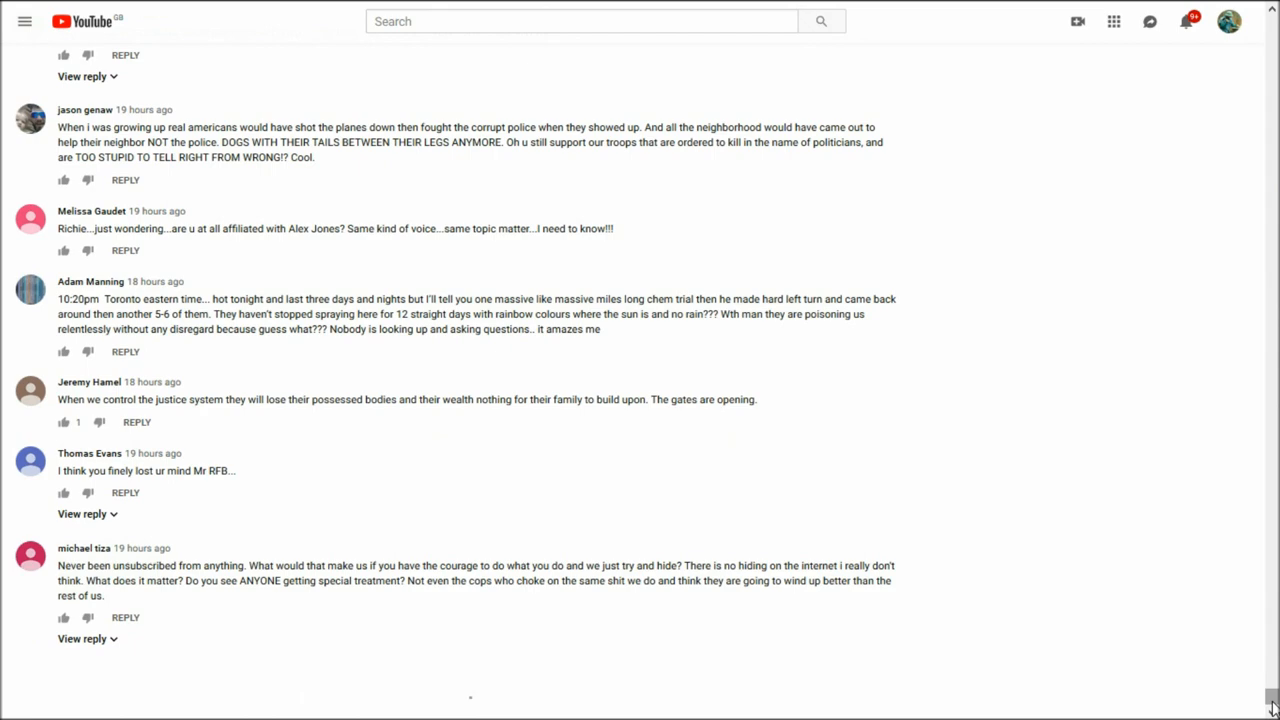
scroll(down, 3)
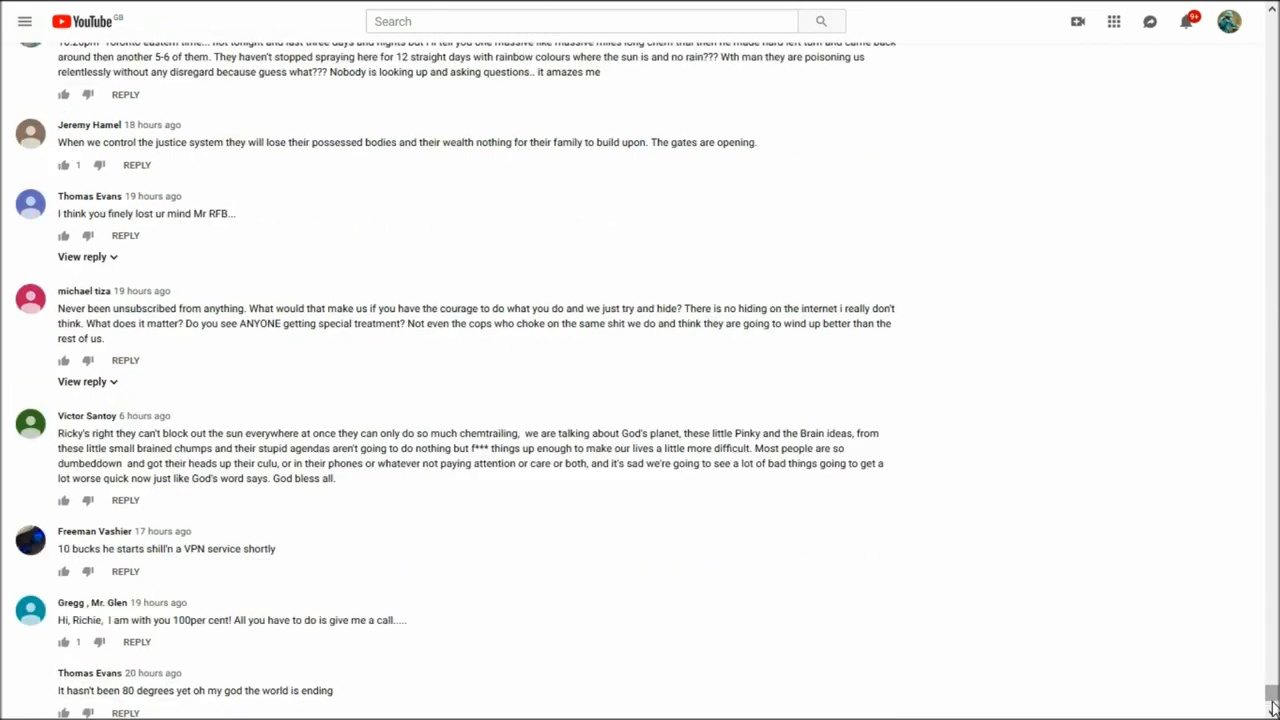
scroll(down, 3)
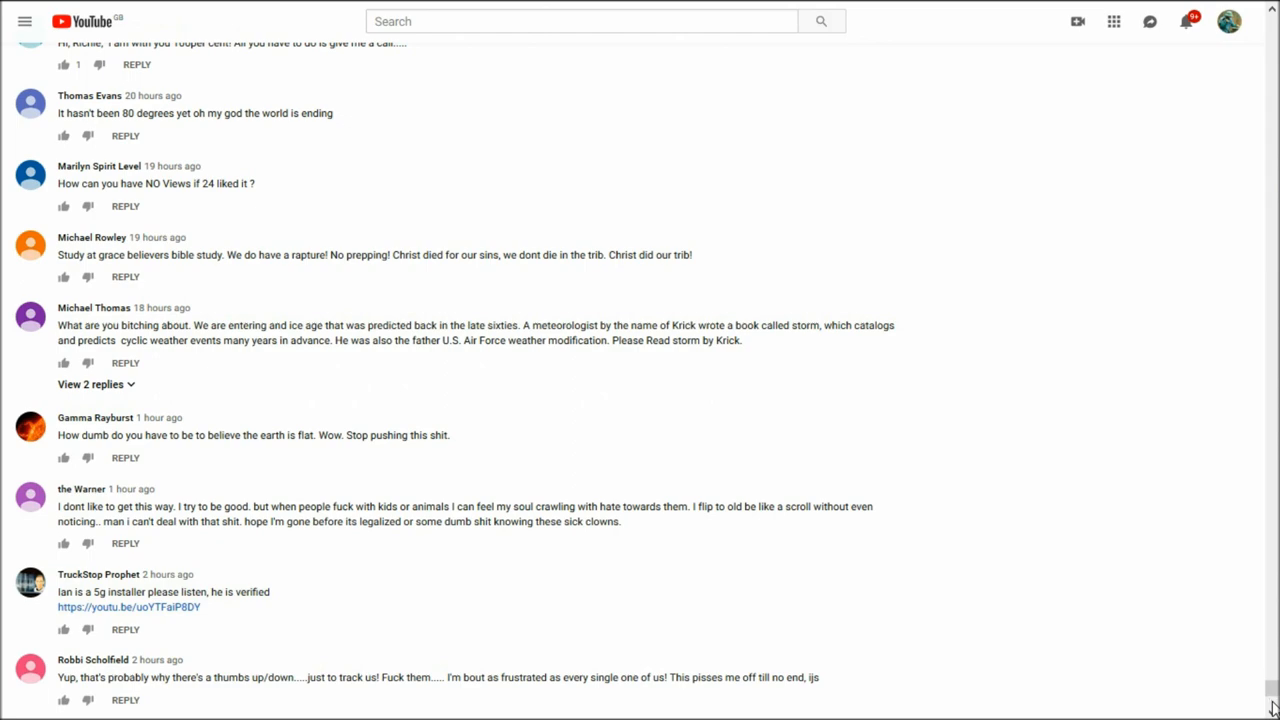
scroll(down, 3)
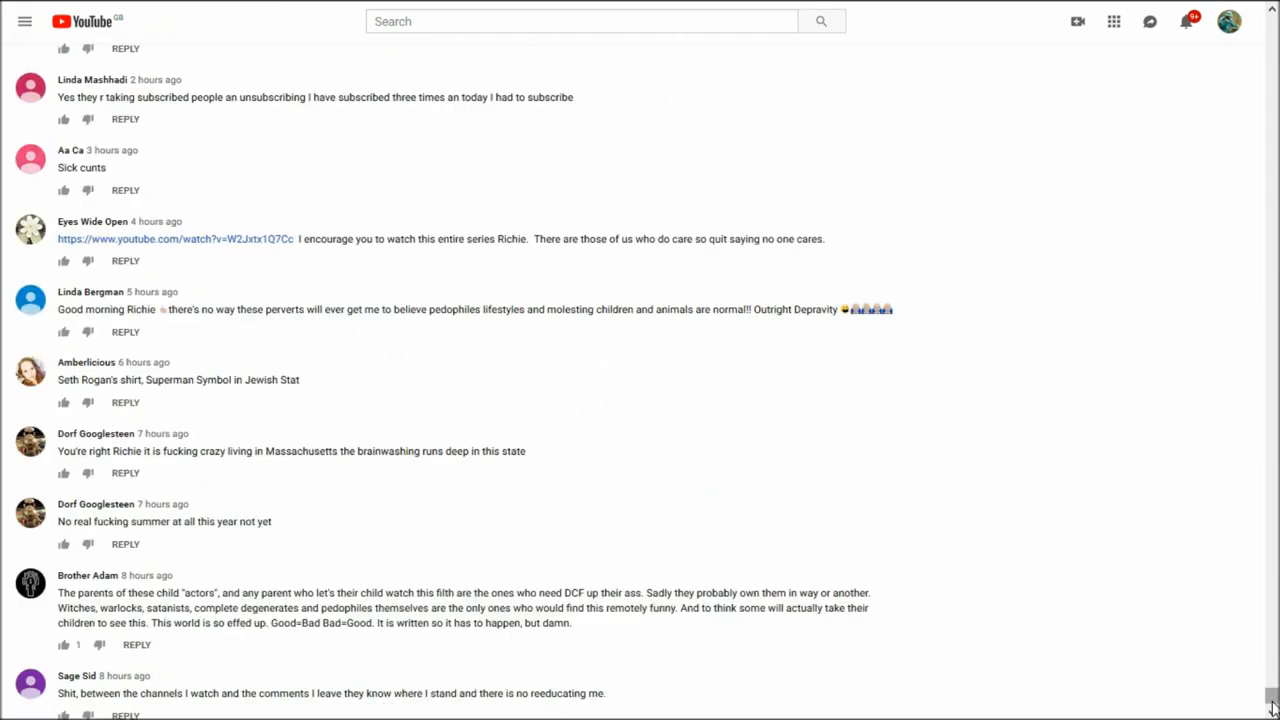
scroll(down, 3)
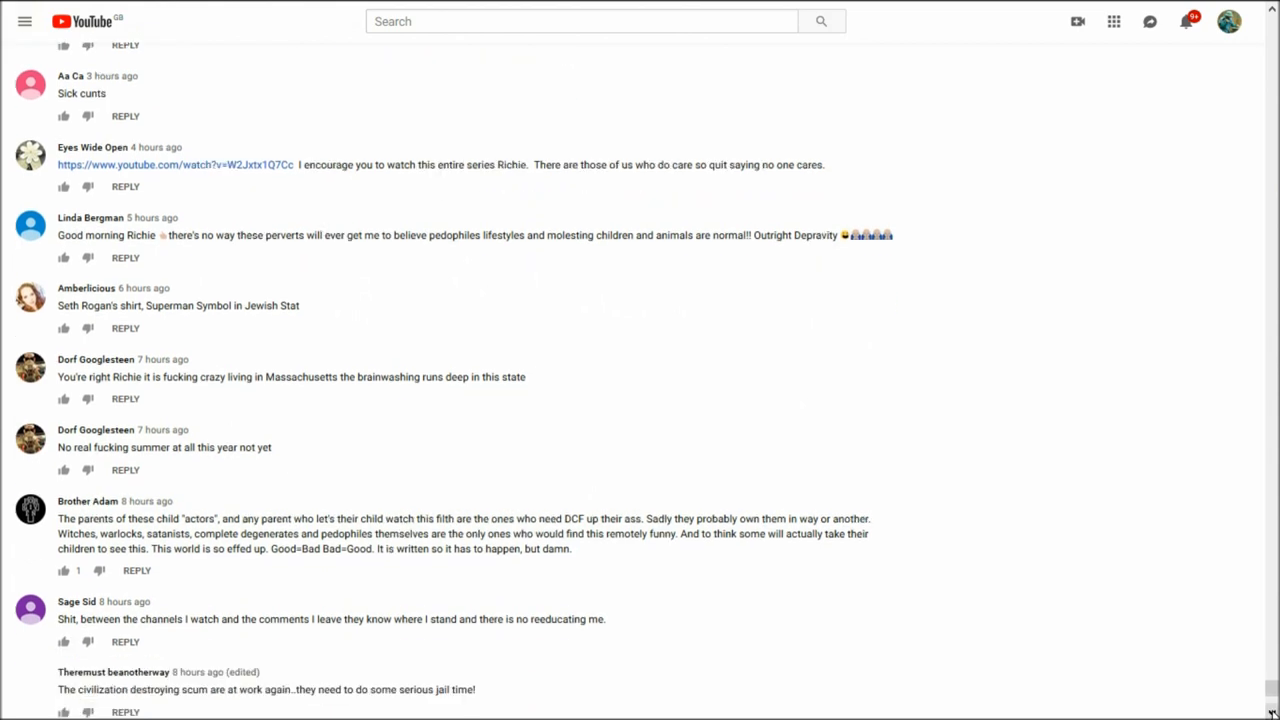
scroll(down, 3)
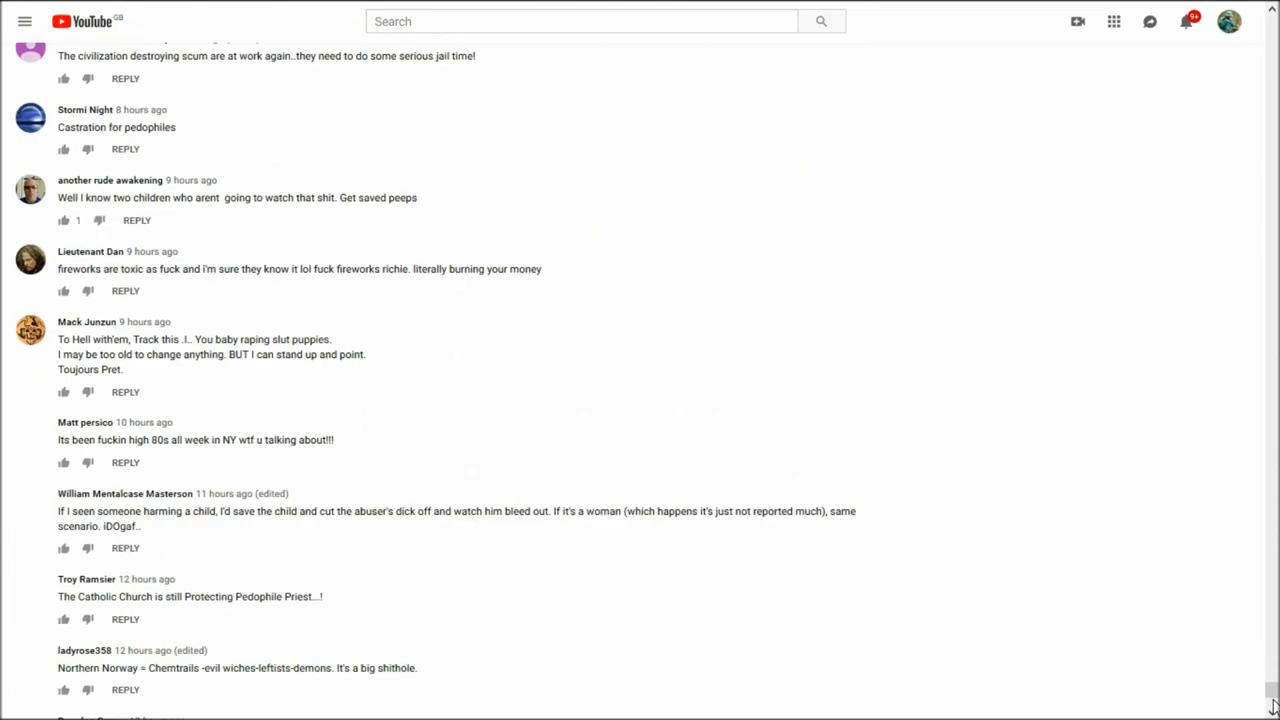
scroll(down, 3)
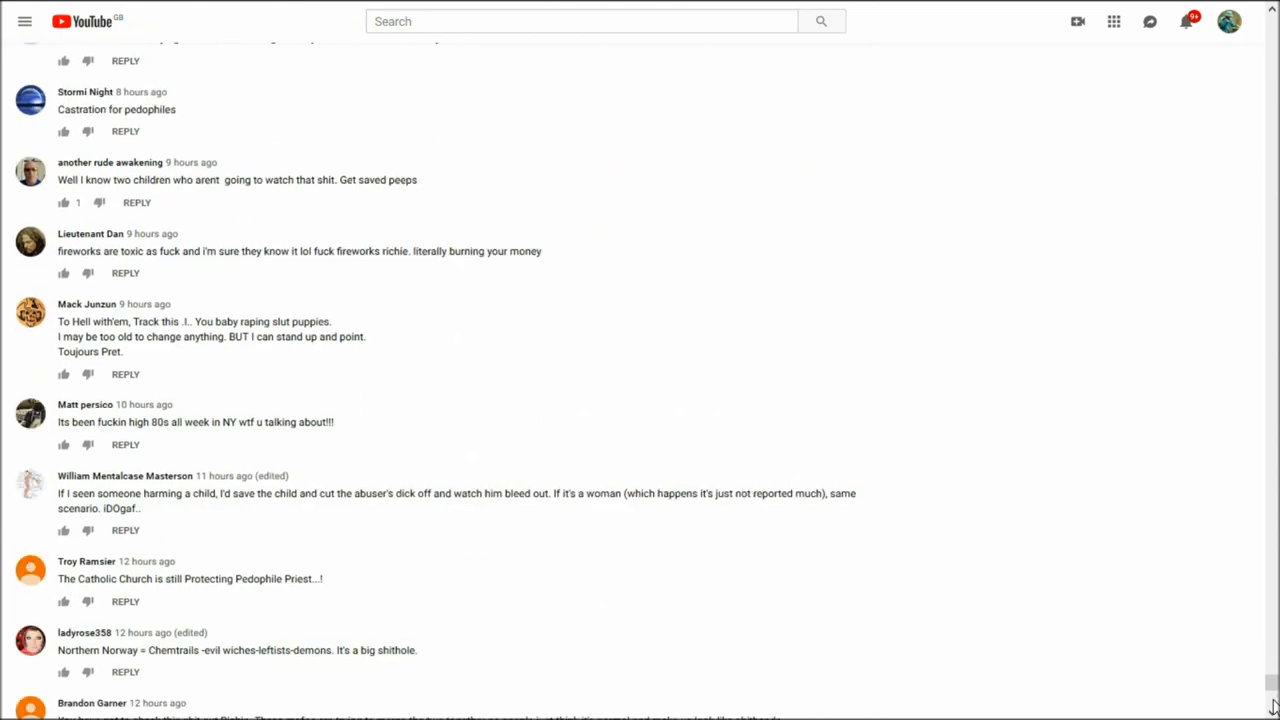
scroll(down, 3)
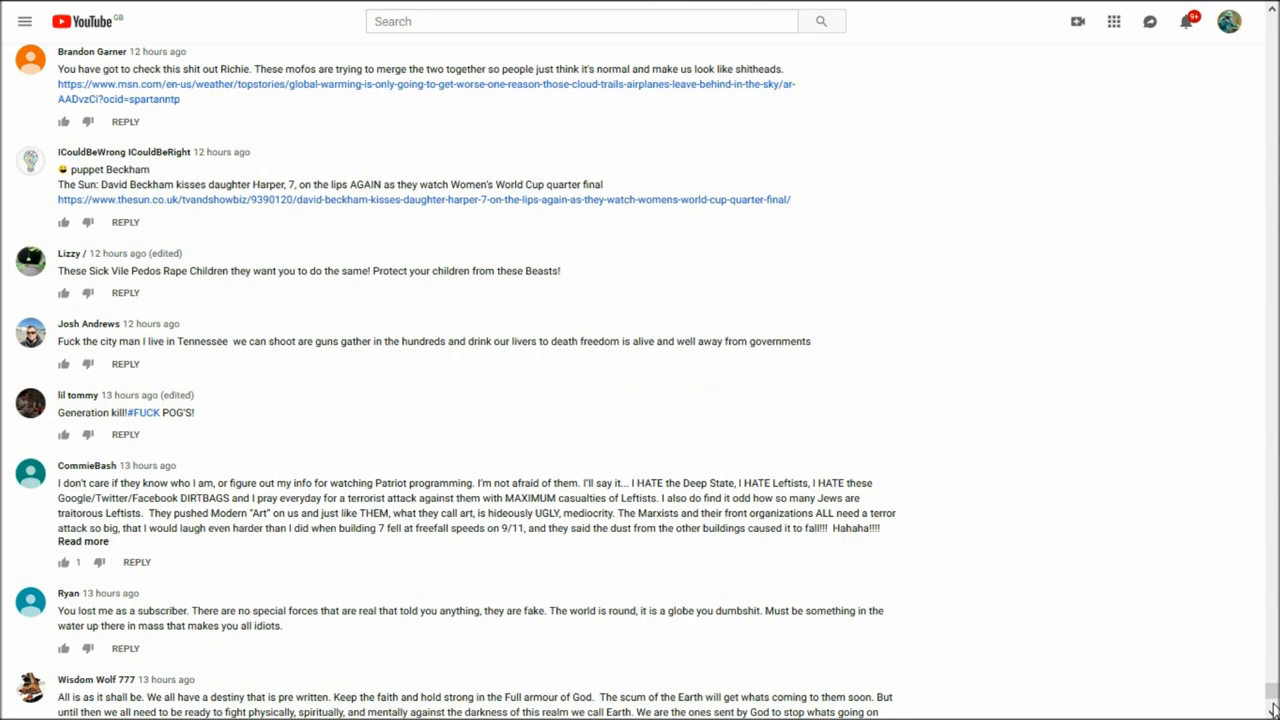
scroll(down, 3)
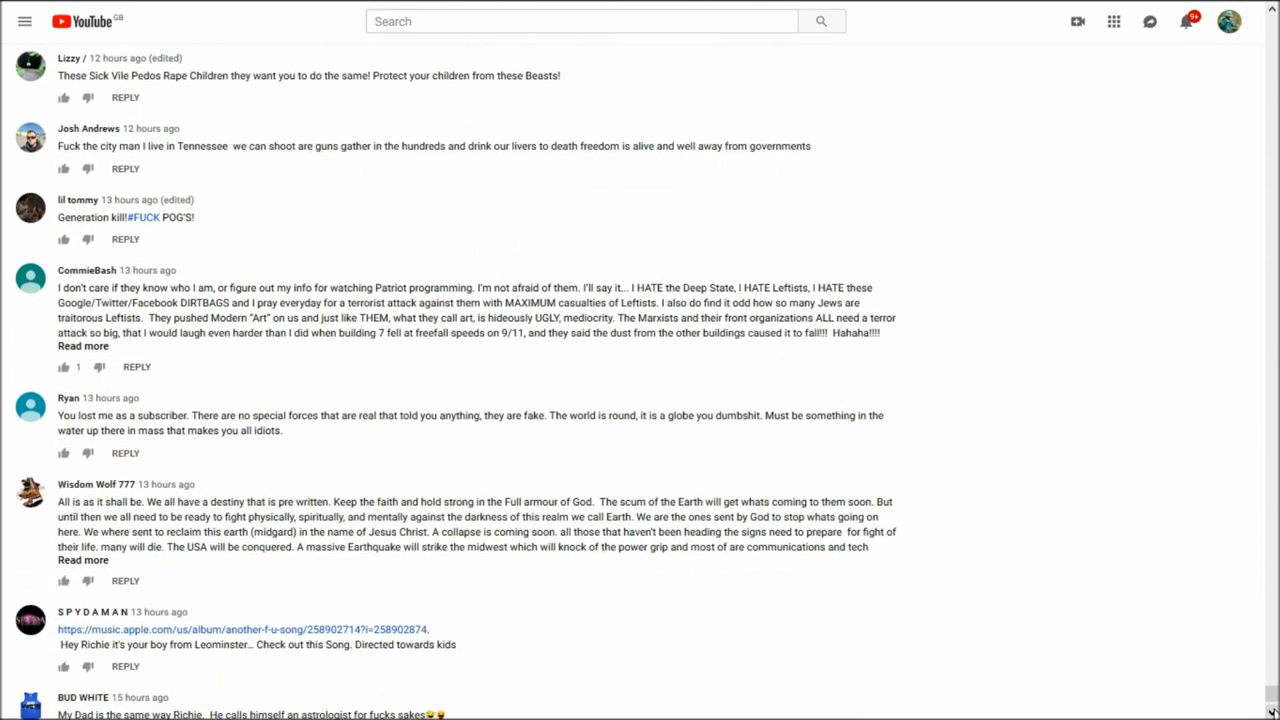
scroll(down, 3)
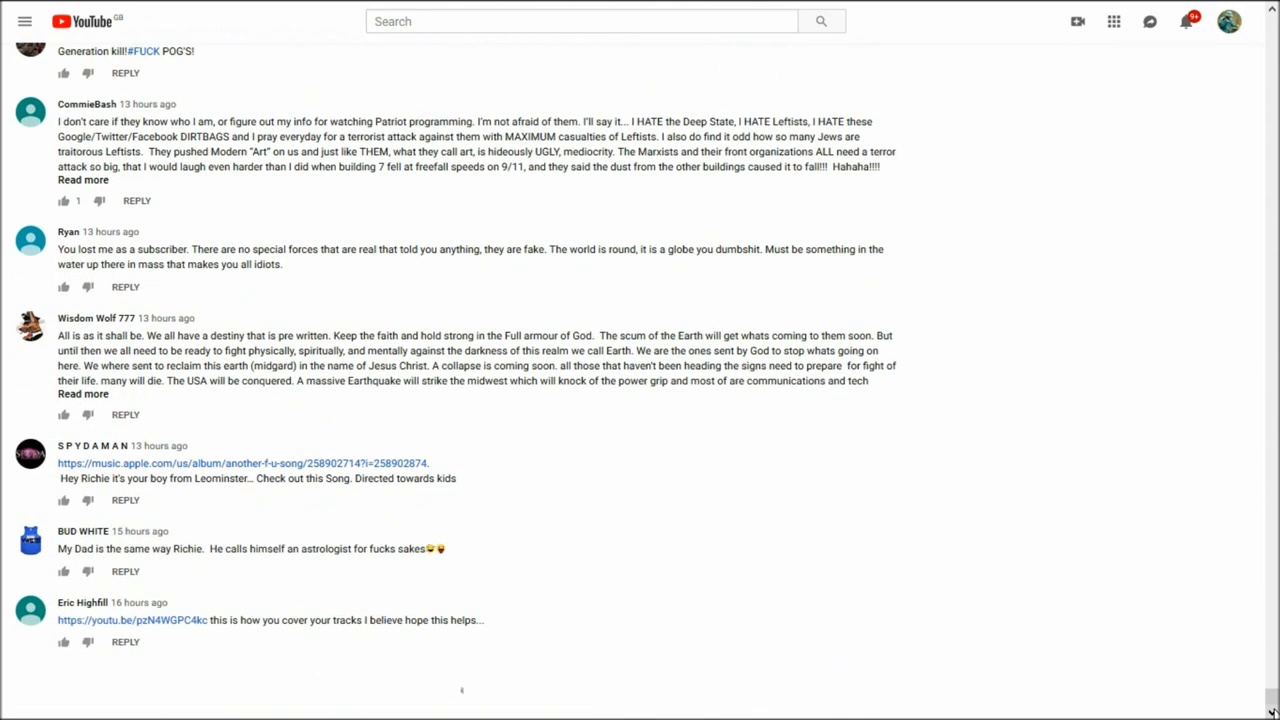
scroll(down, 3)
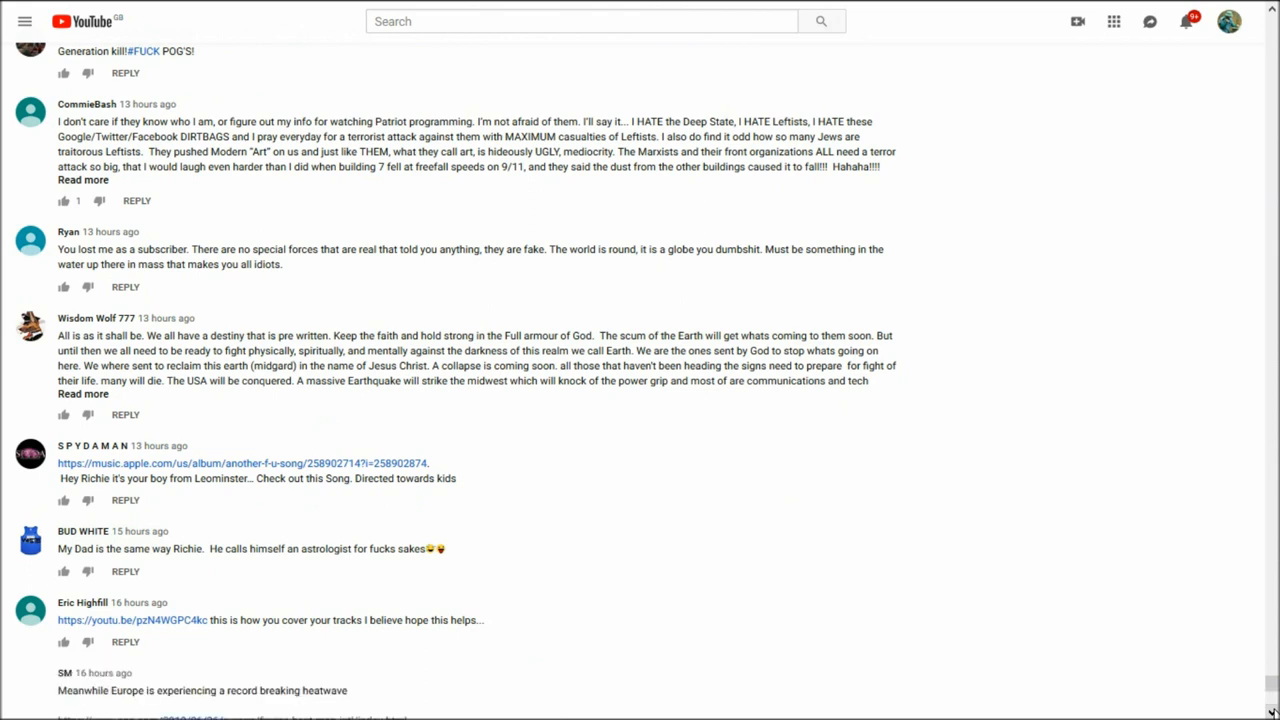
scroll(down, 3)
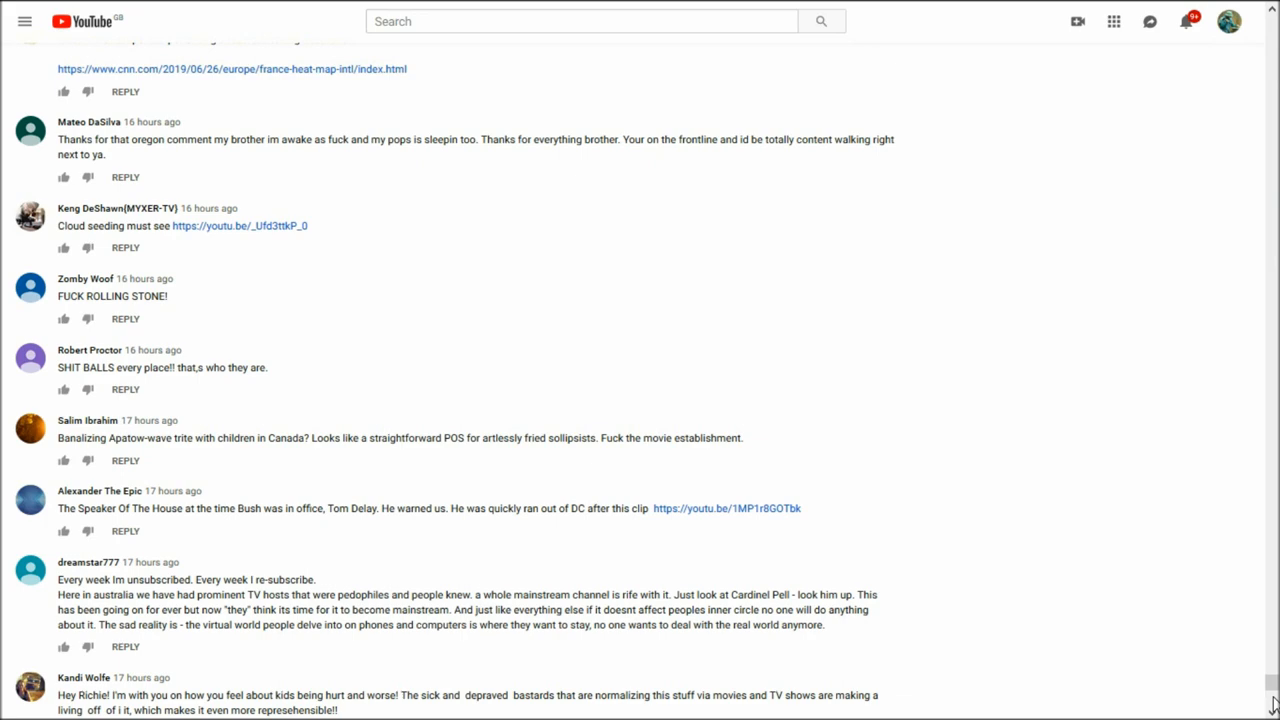
scroll(down, 3)
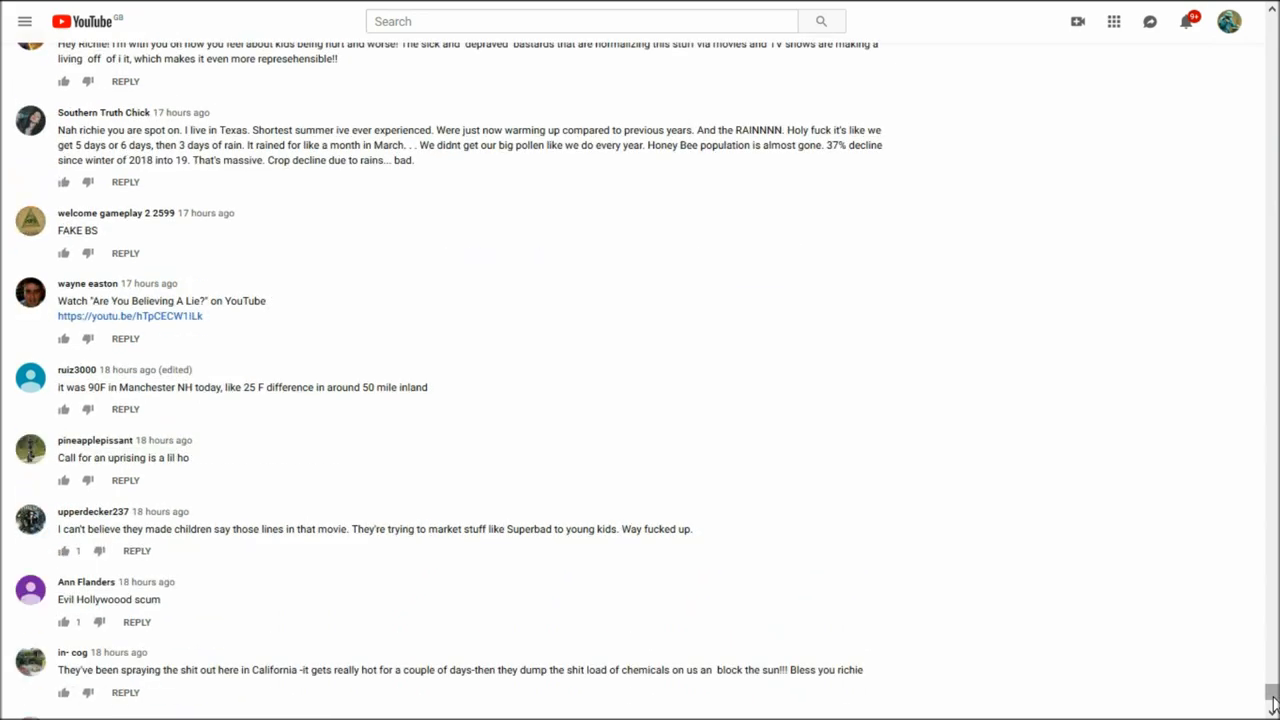
scroll(down, 3)
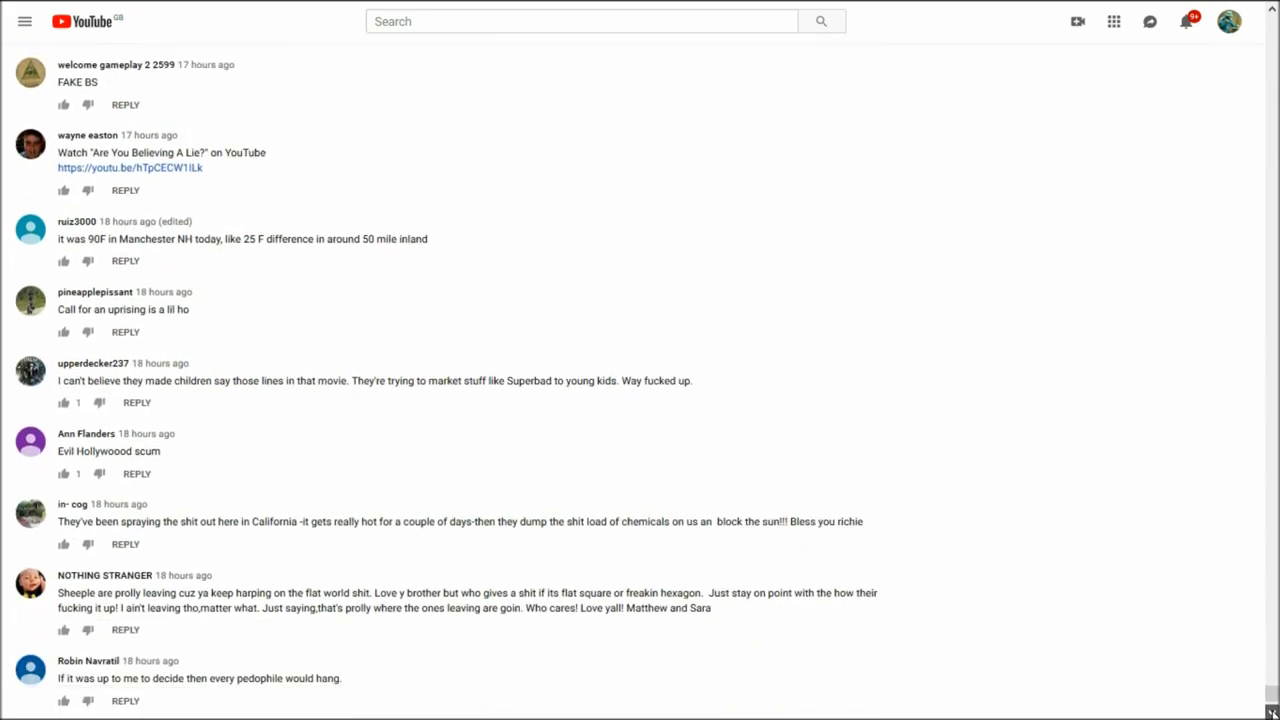
scroll(down, 3)
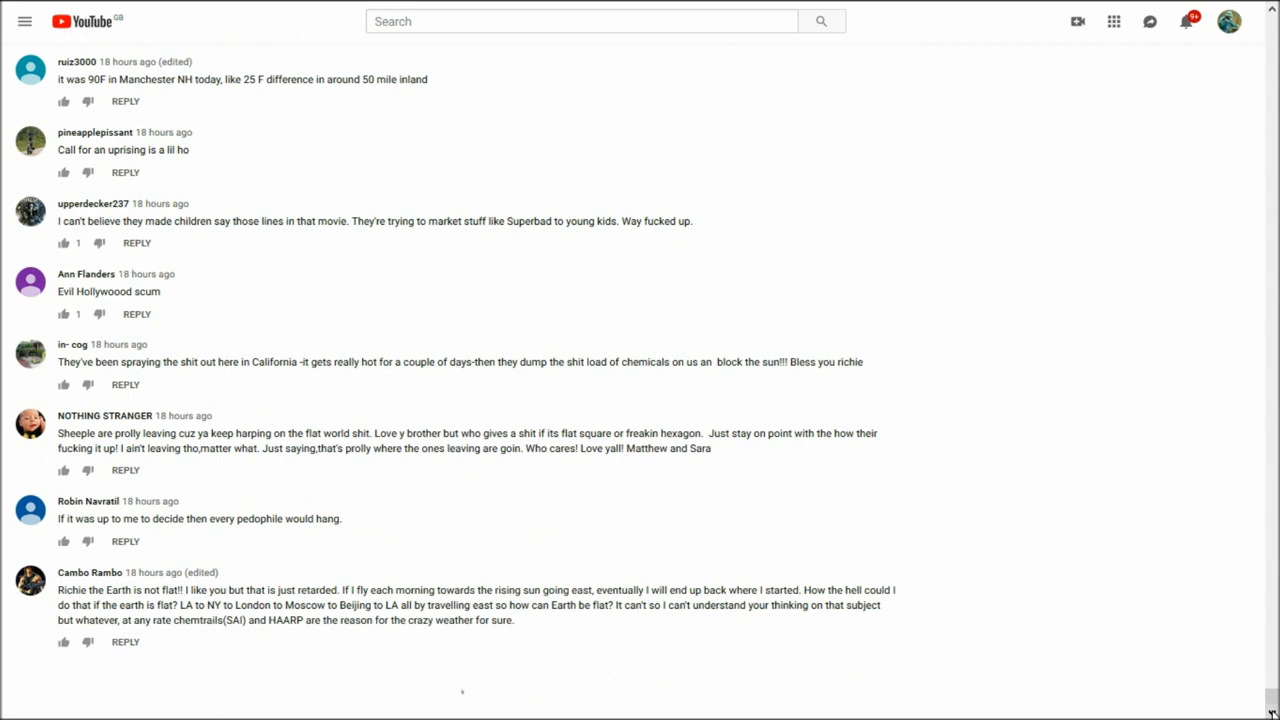
scroll(down, 3)
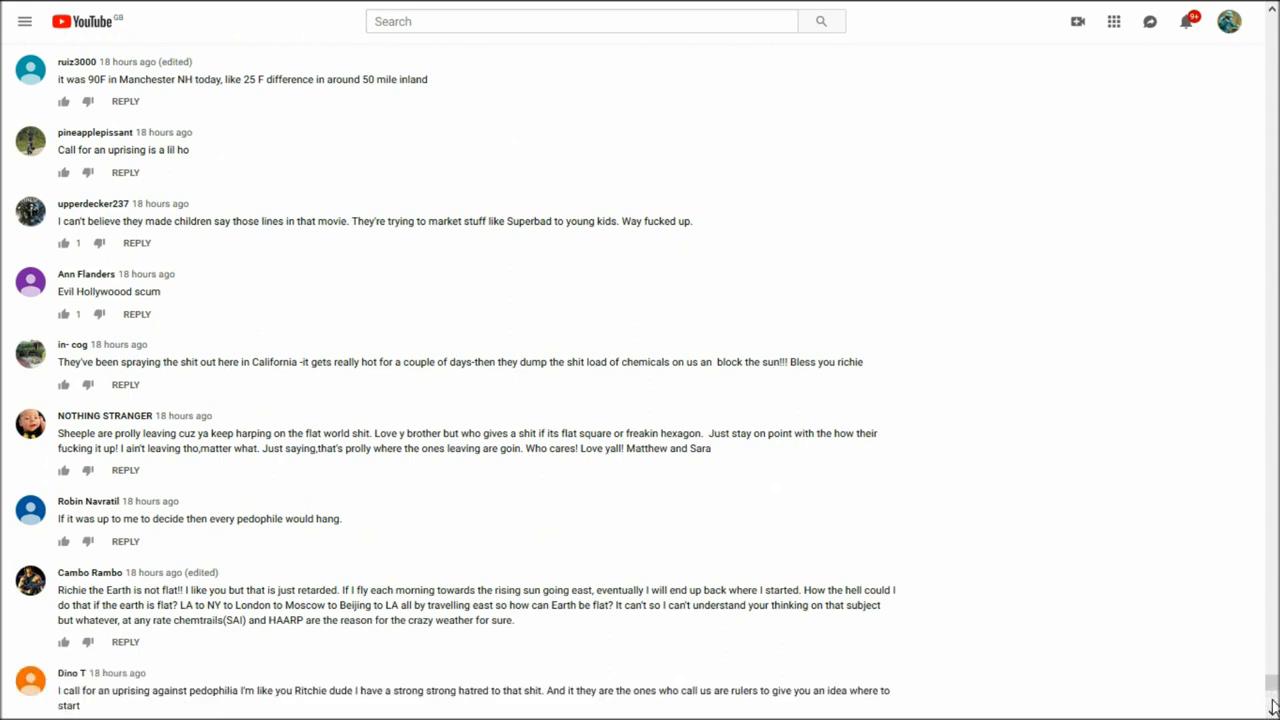
scroll(down, 3)
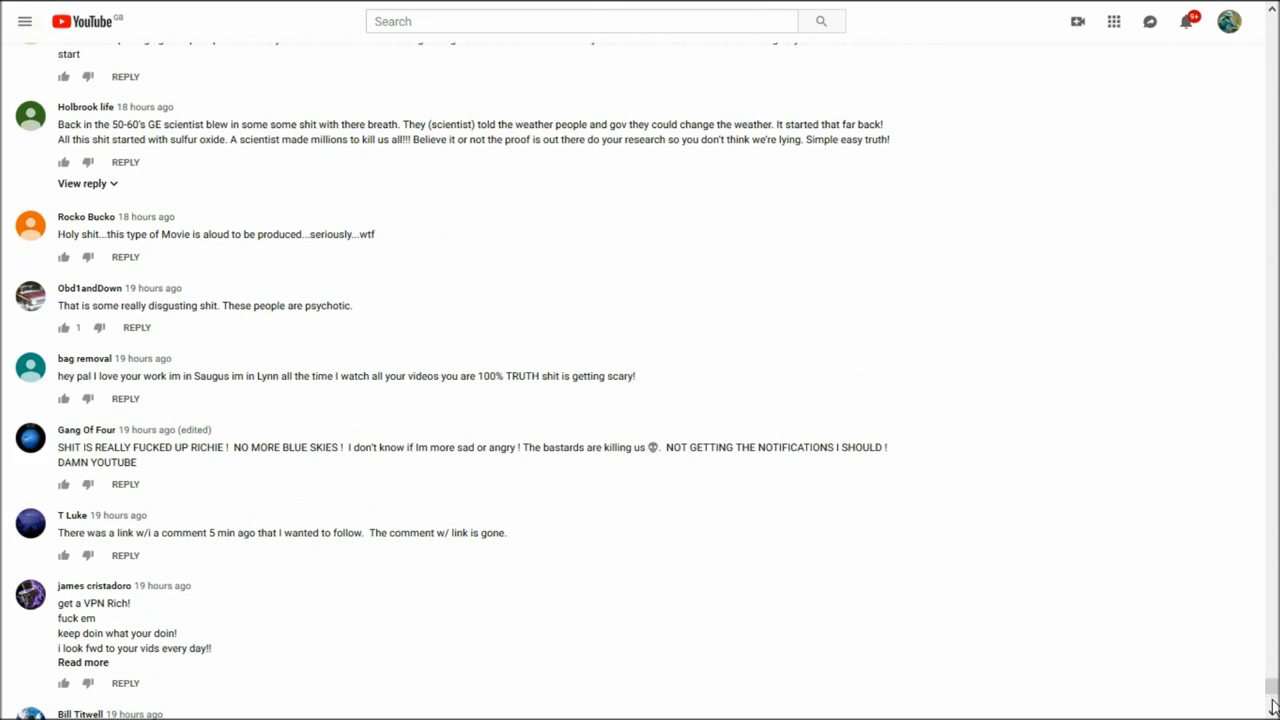
scroll(down, 3)
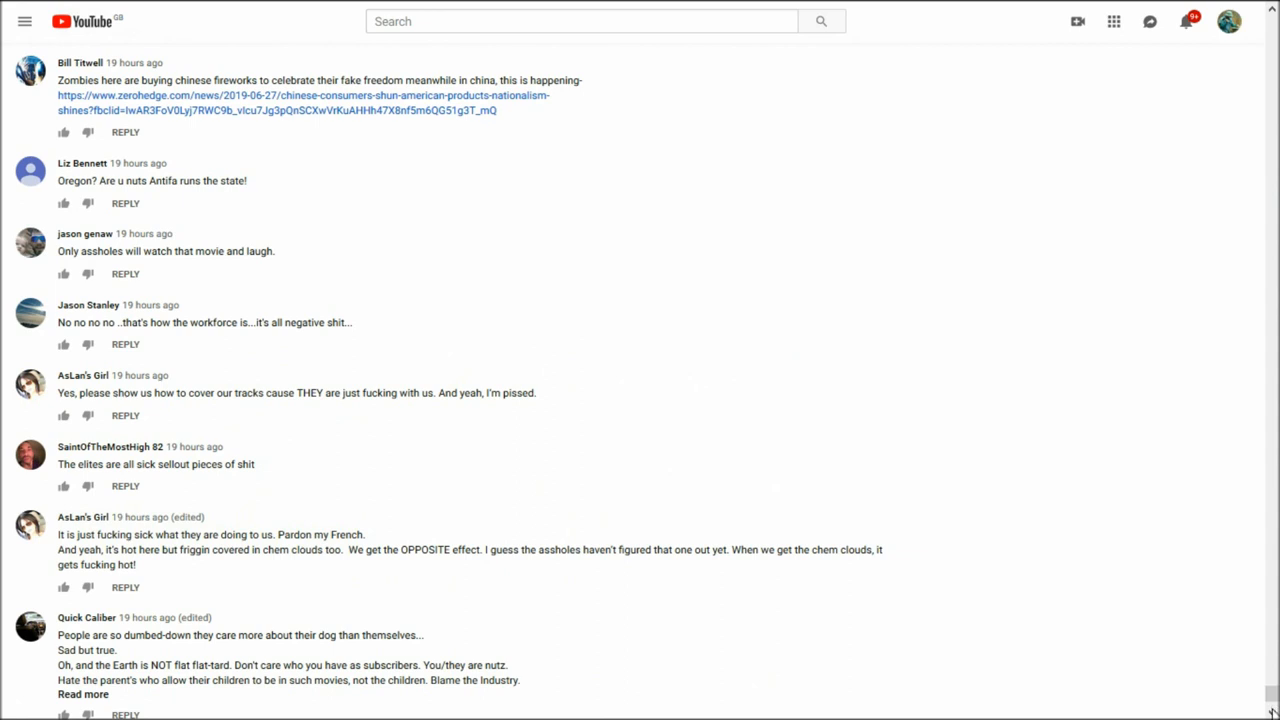
scroll(down, 3)
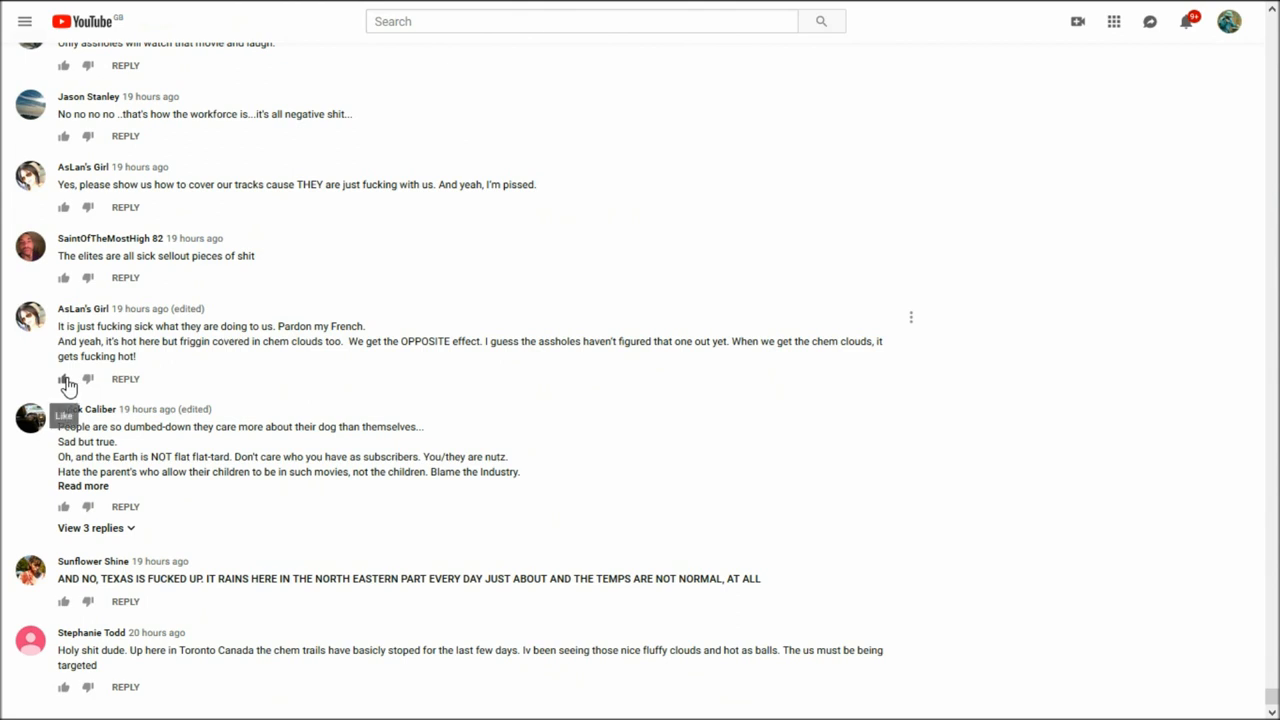
- Like the 'Pardon my French' chem clouds comment and open a reply box under it
click(63, 378)
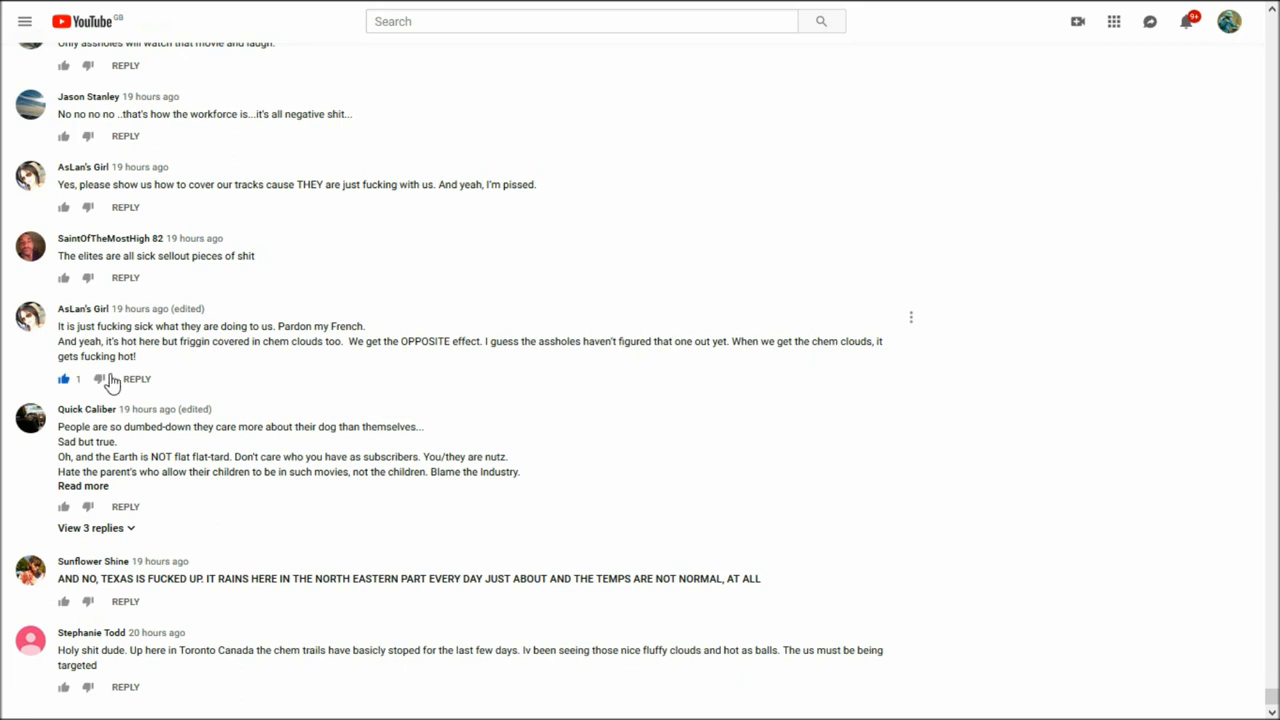
mouse_move(136, 382)
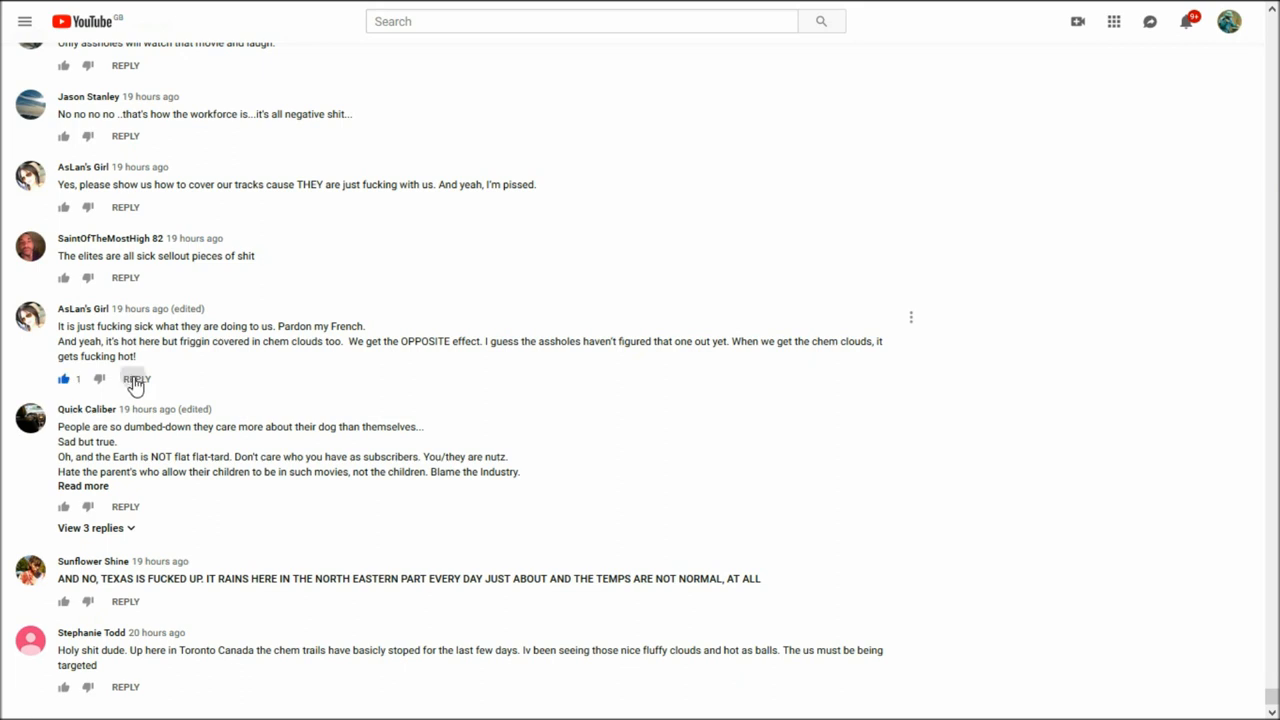
click(136, 379)
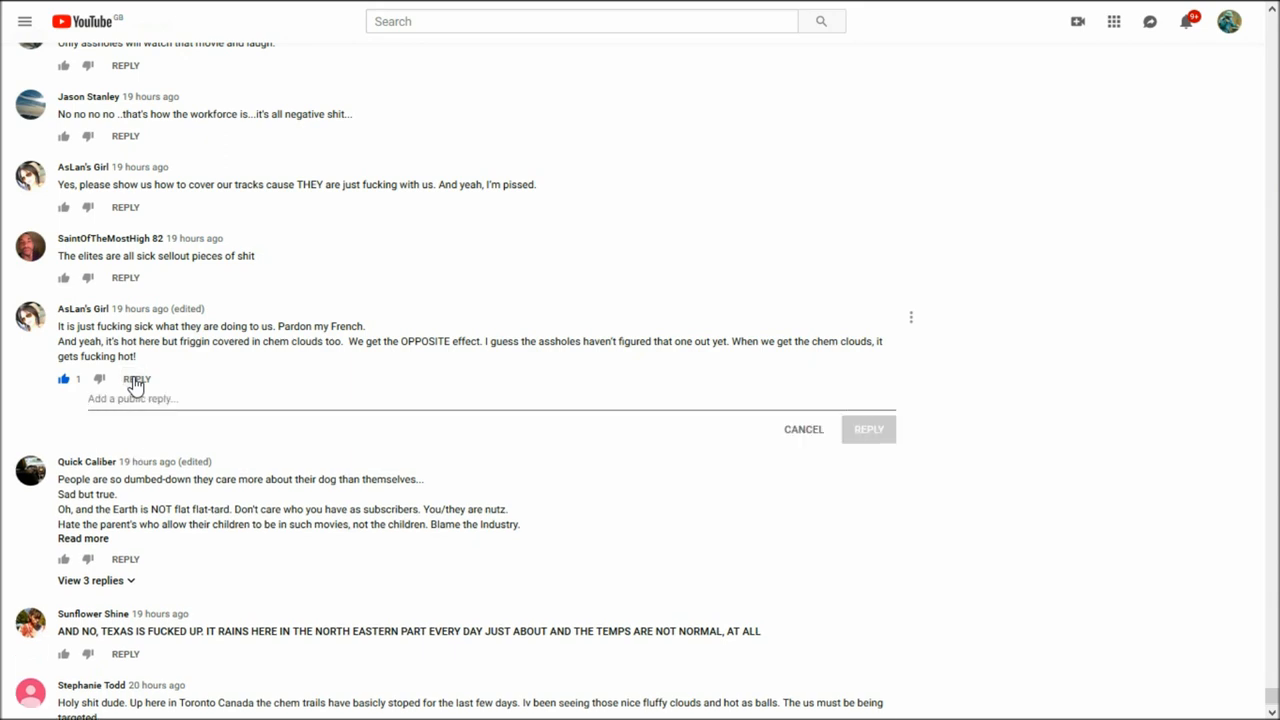
- Write the reply's opening sentence saying that's not French
text(th)
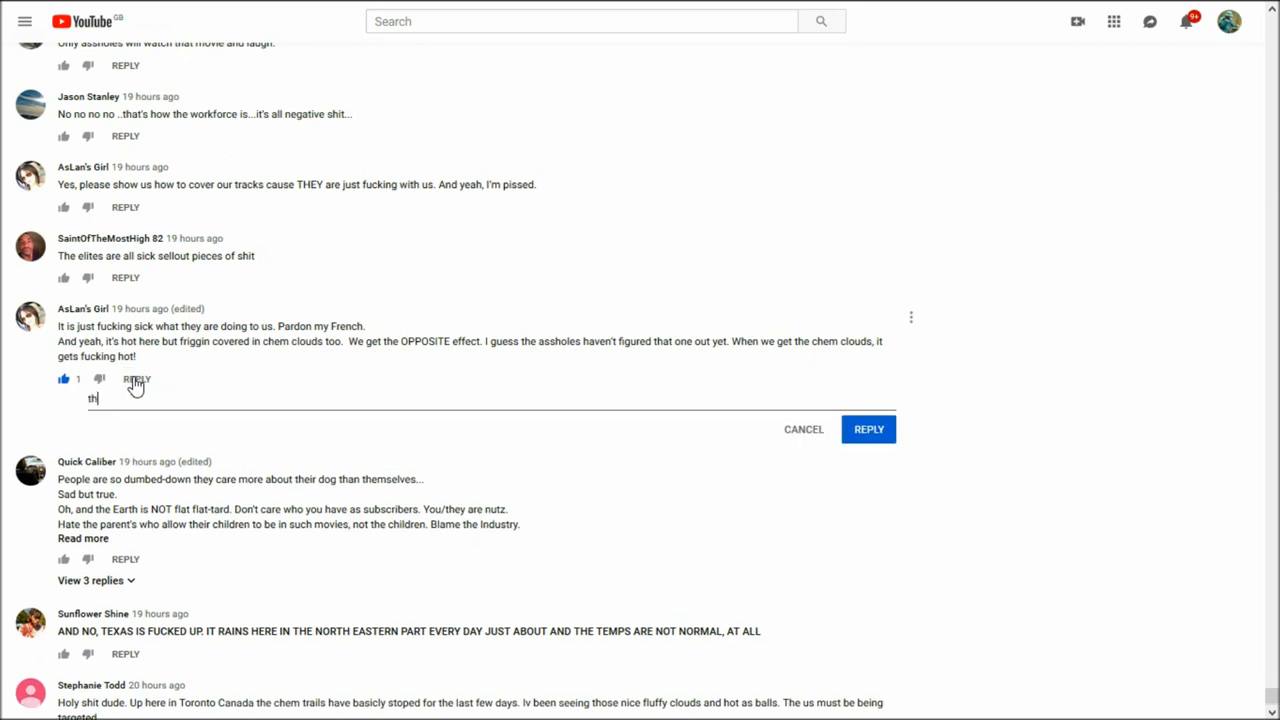
text(that's)
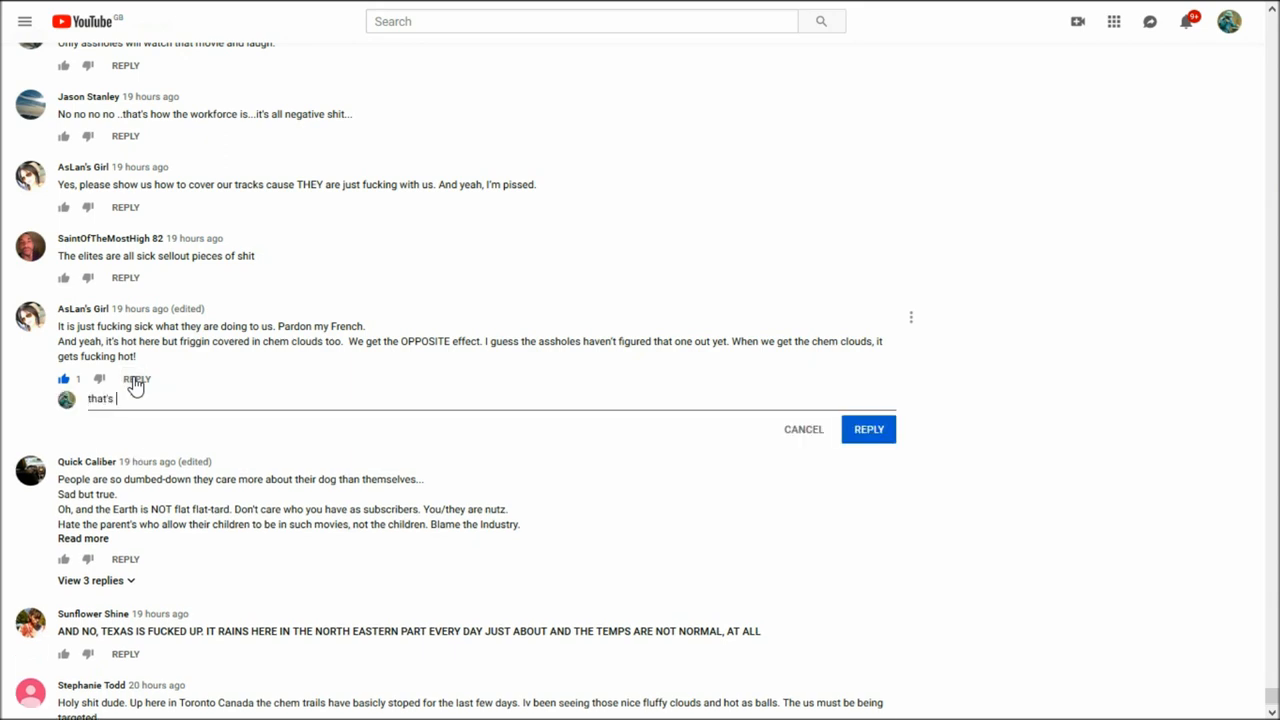
text(not)
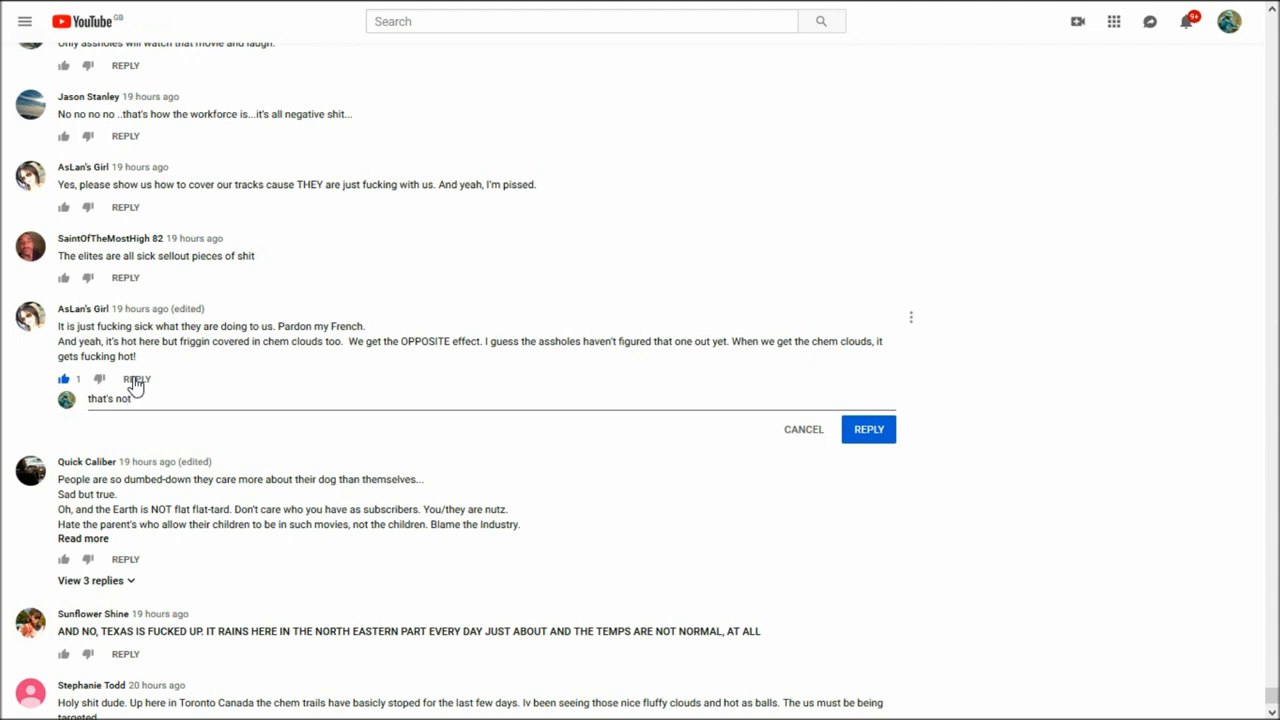
text(re)
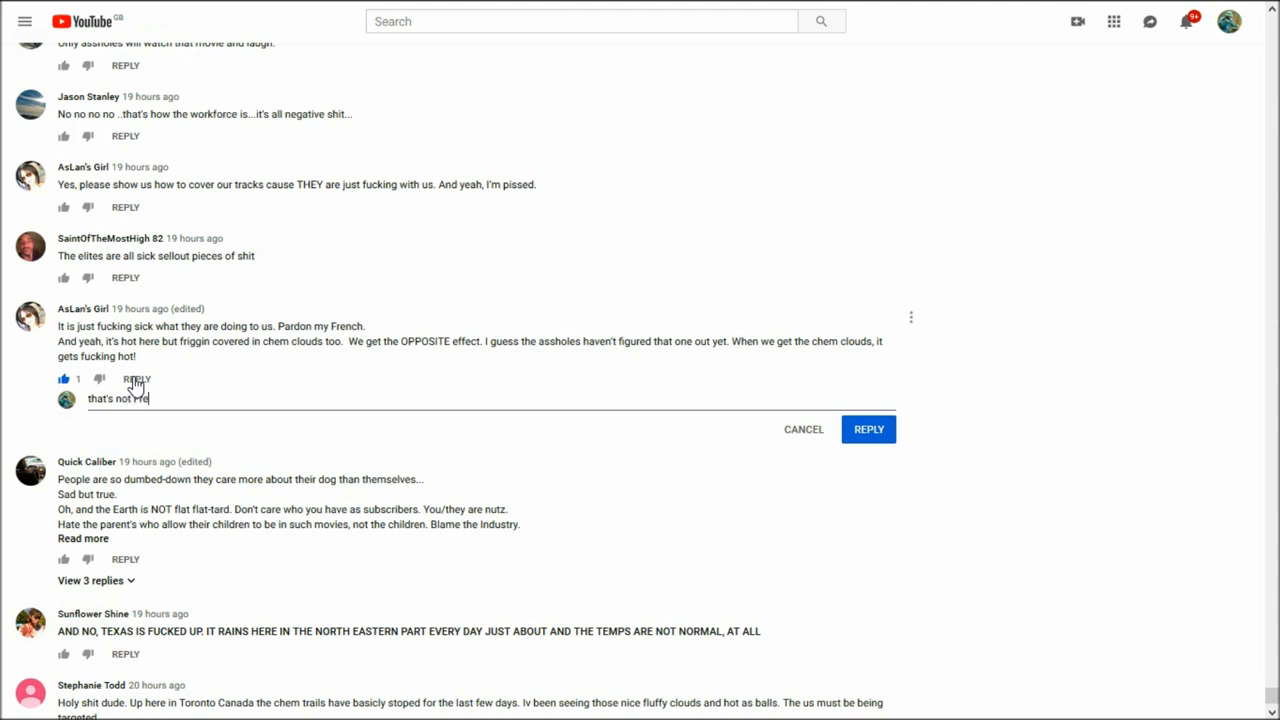
text(French)
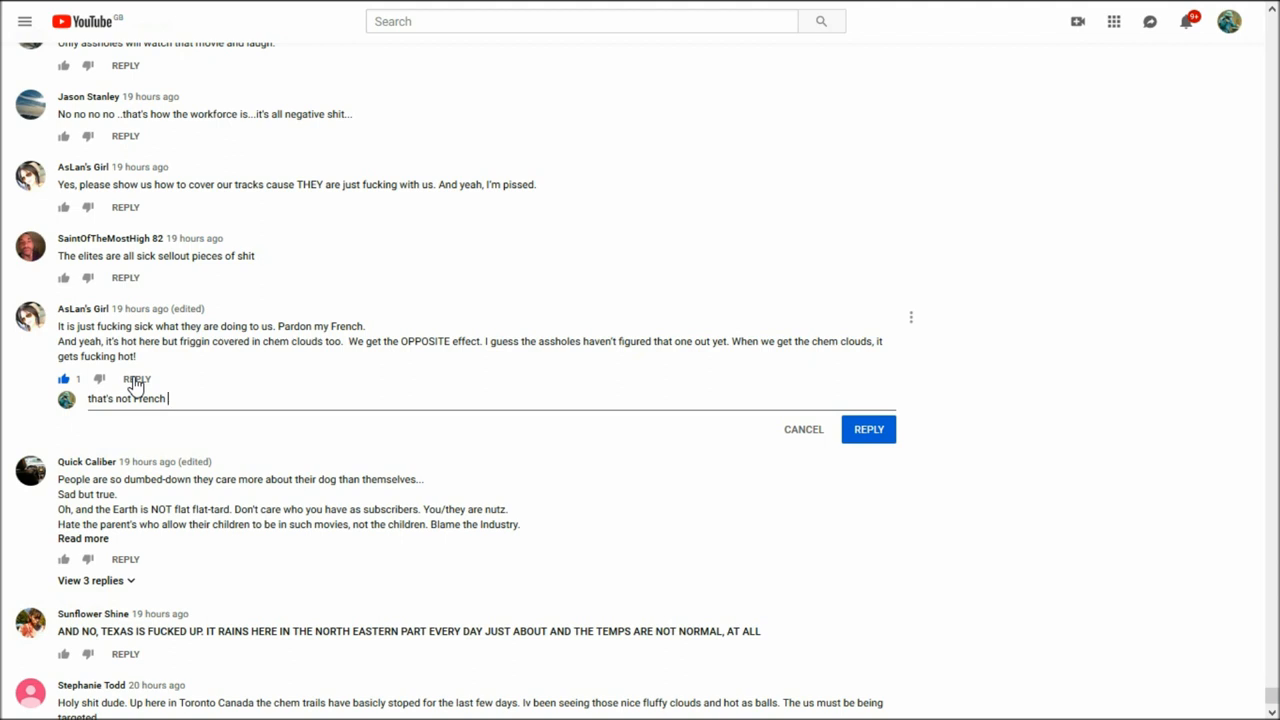
text(As)
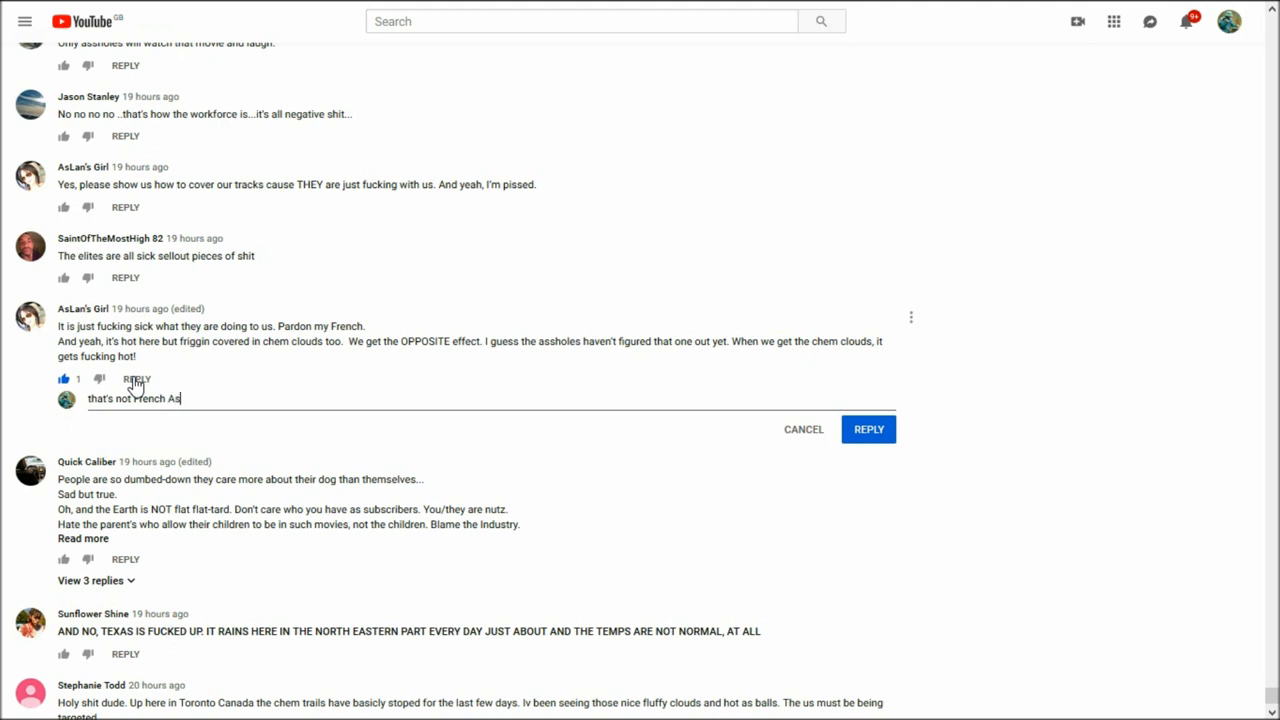
text(Lan)
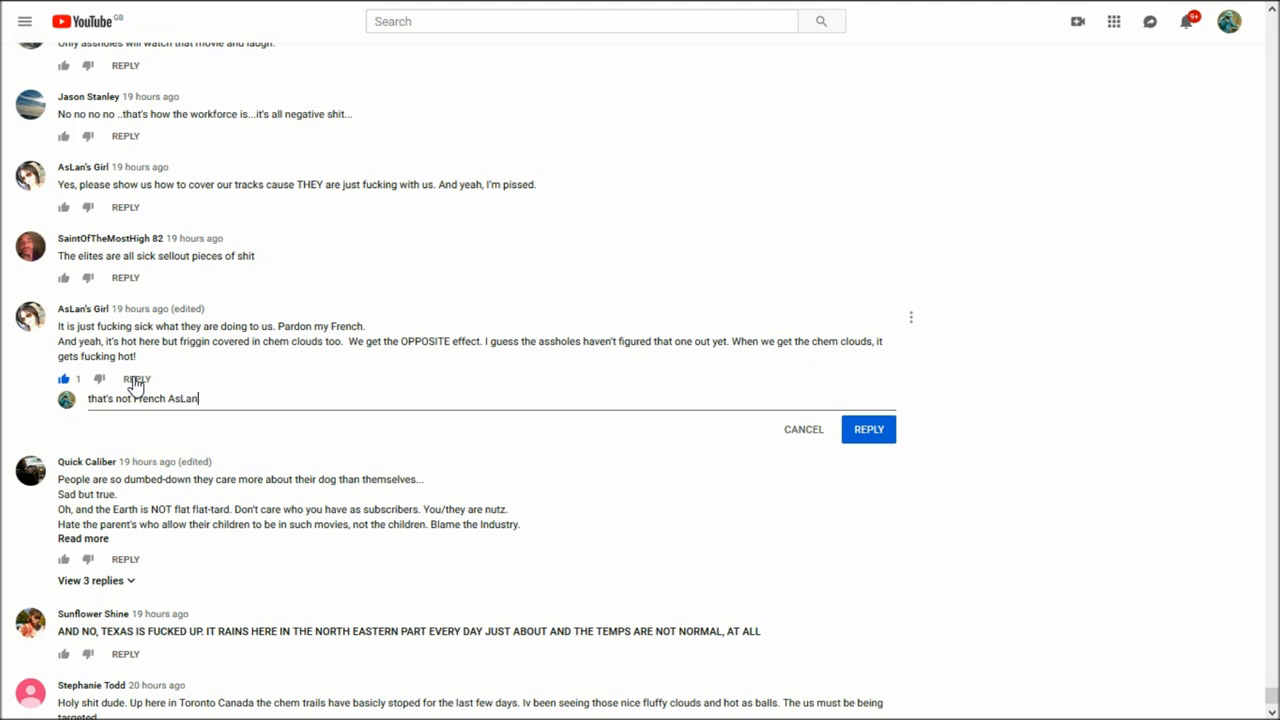
text('s)
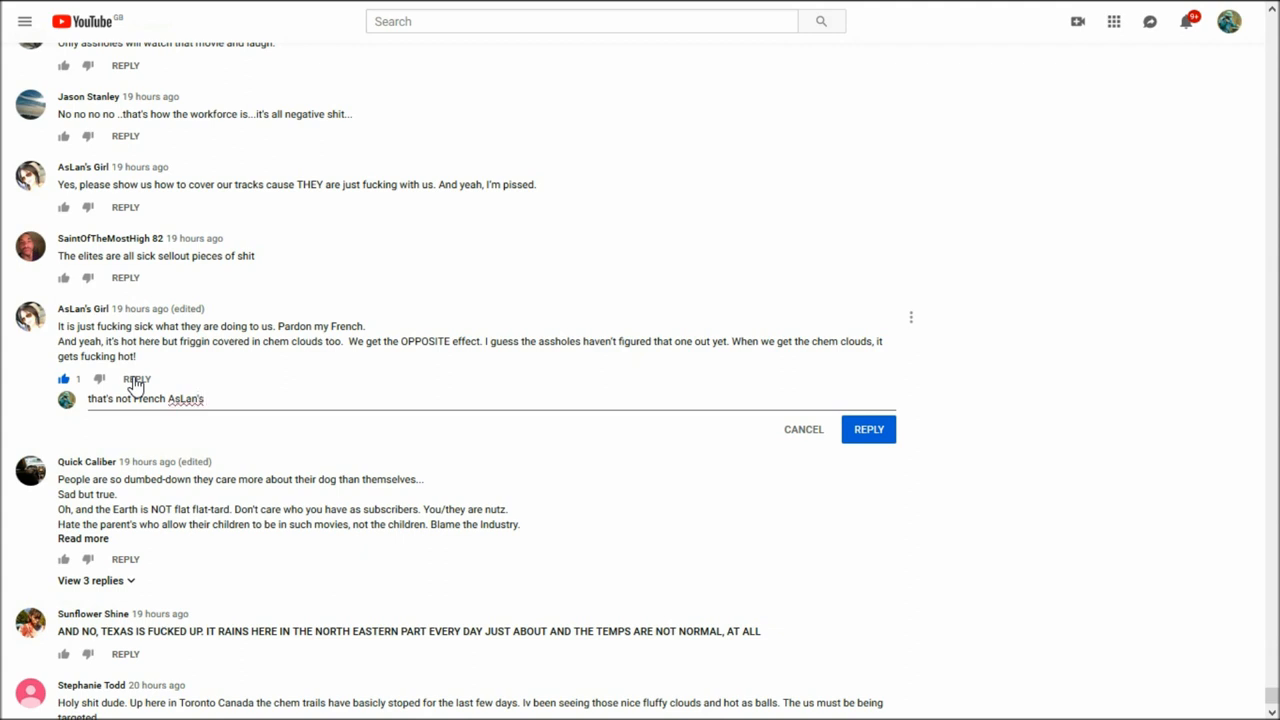
text(Girl)
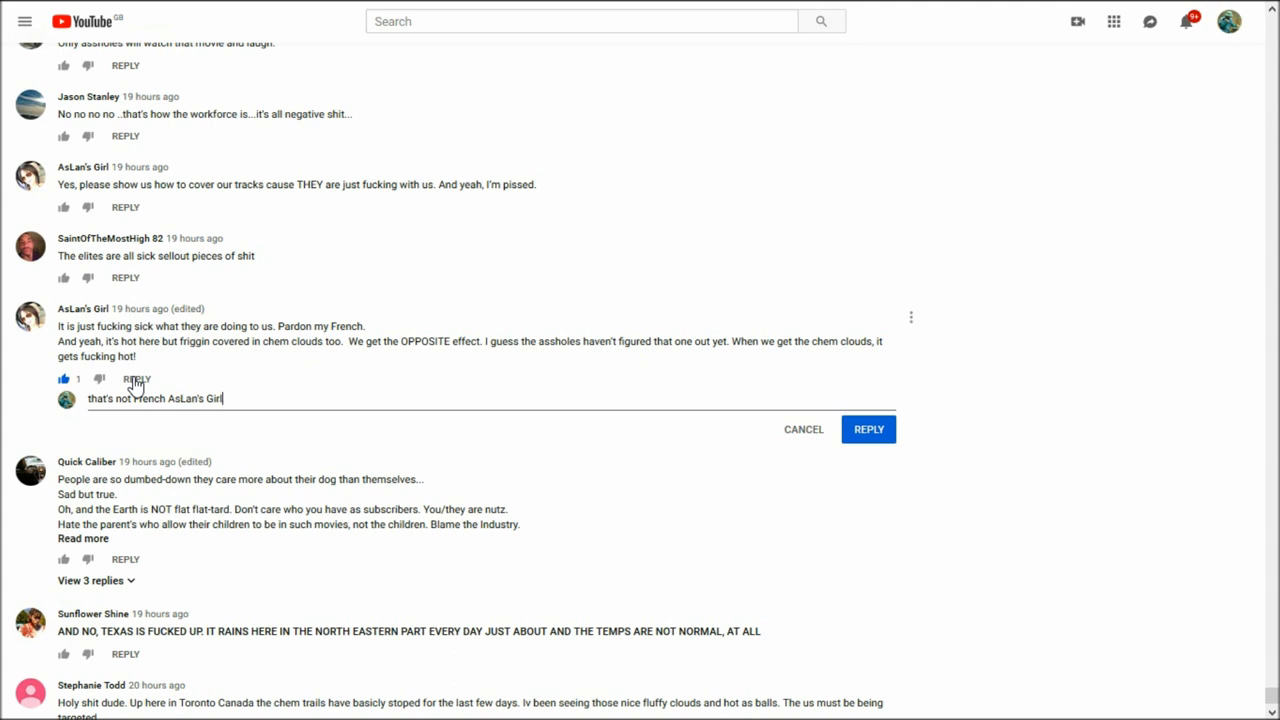
text(..)
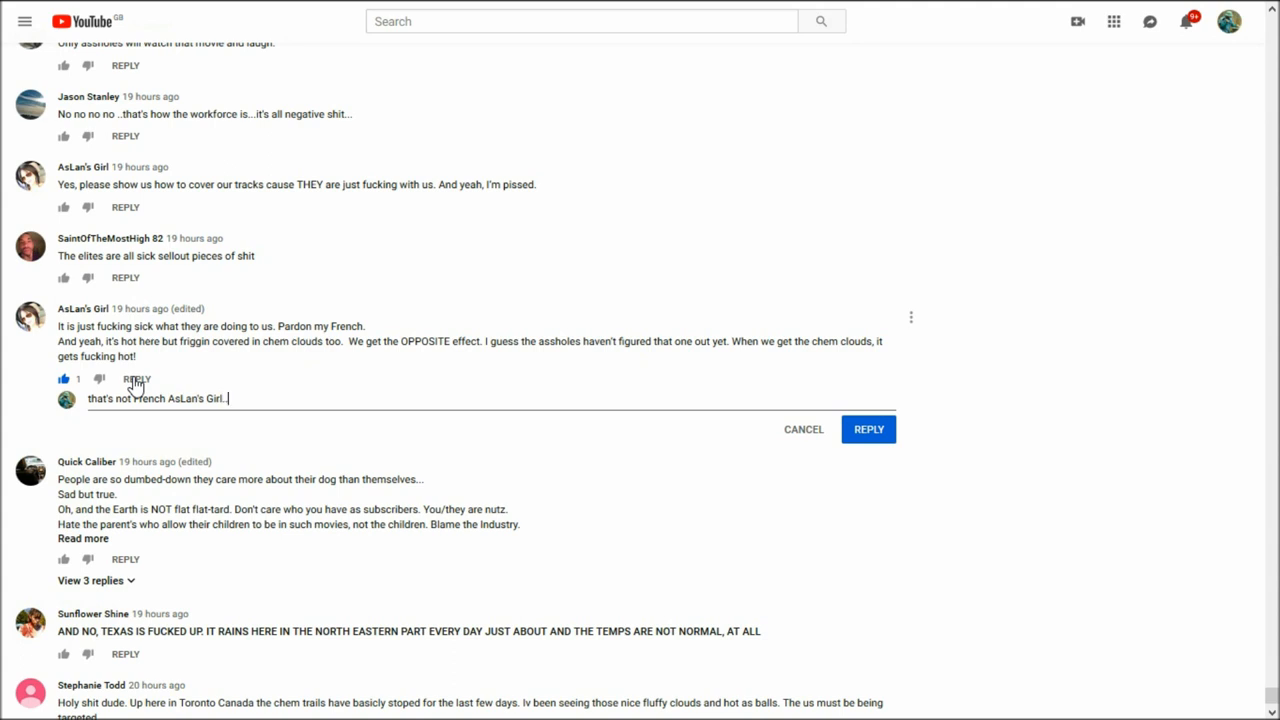
mouse_move(448, 407)
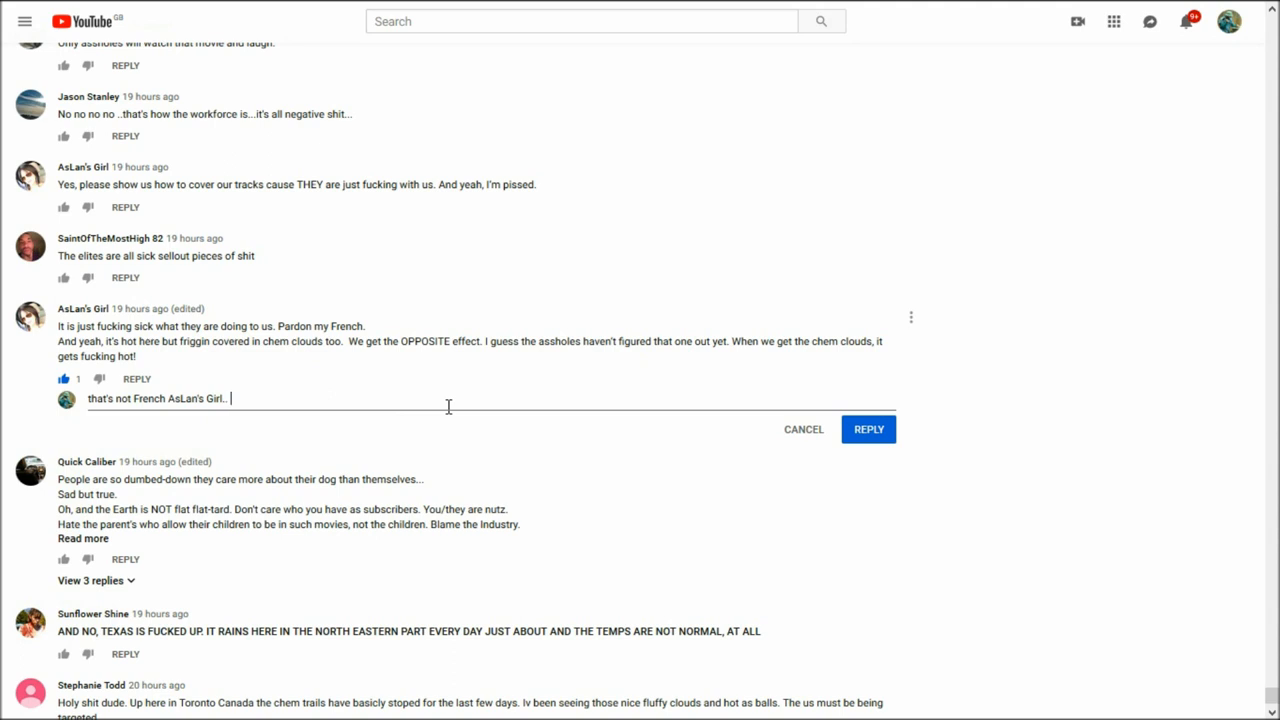
- Add 'only you are spot on with the rest' and post the reply
text(o)
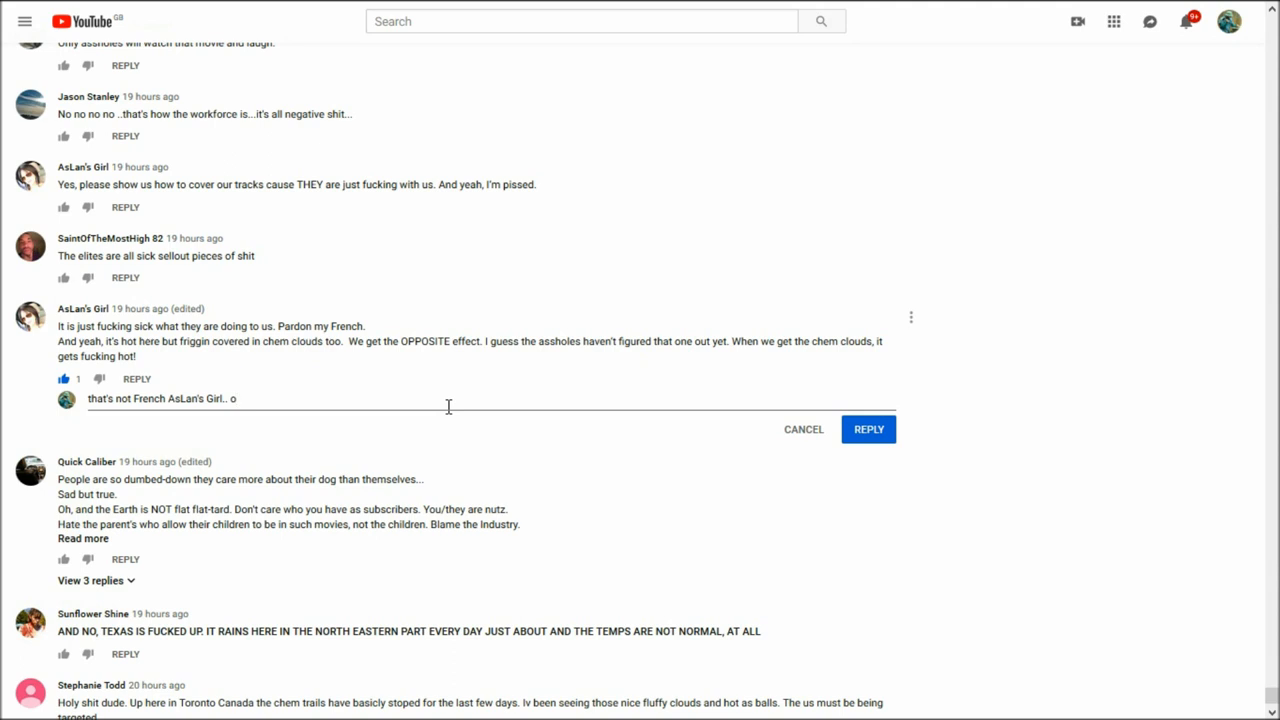
text(nly)
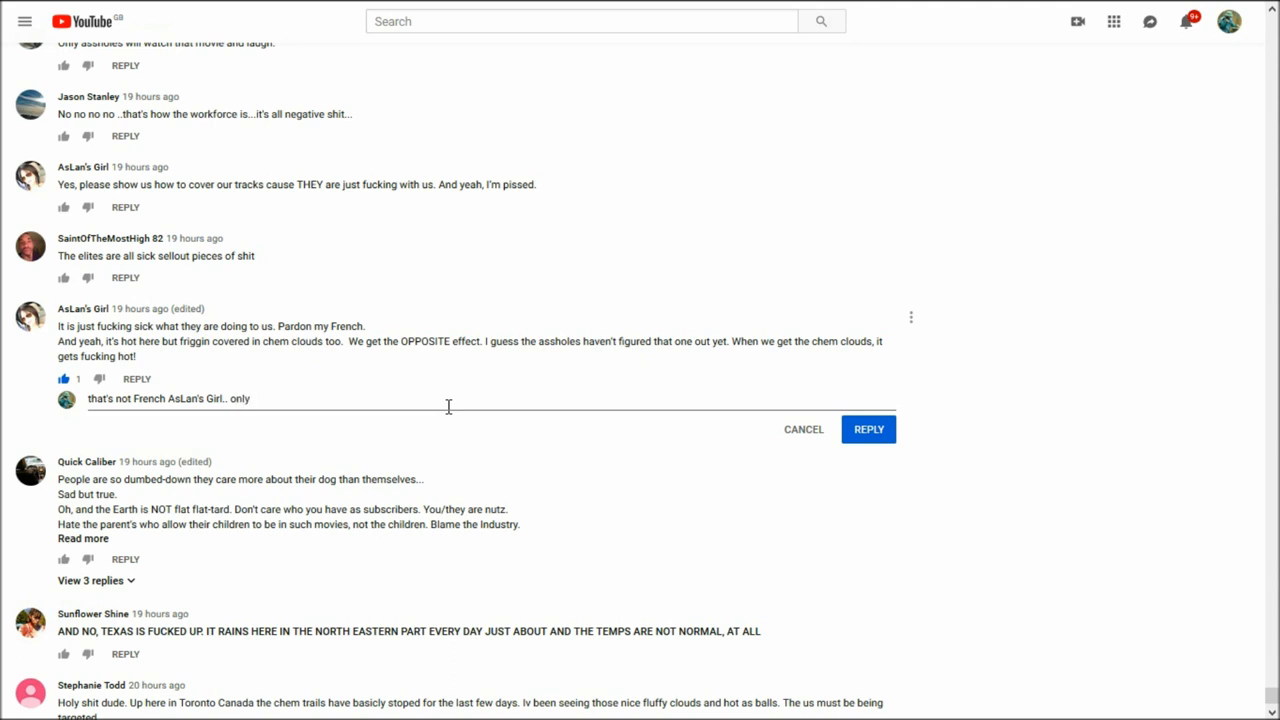
text(you are spot o)
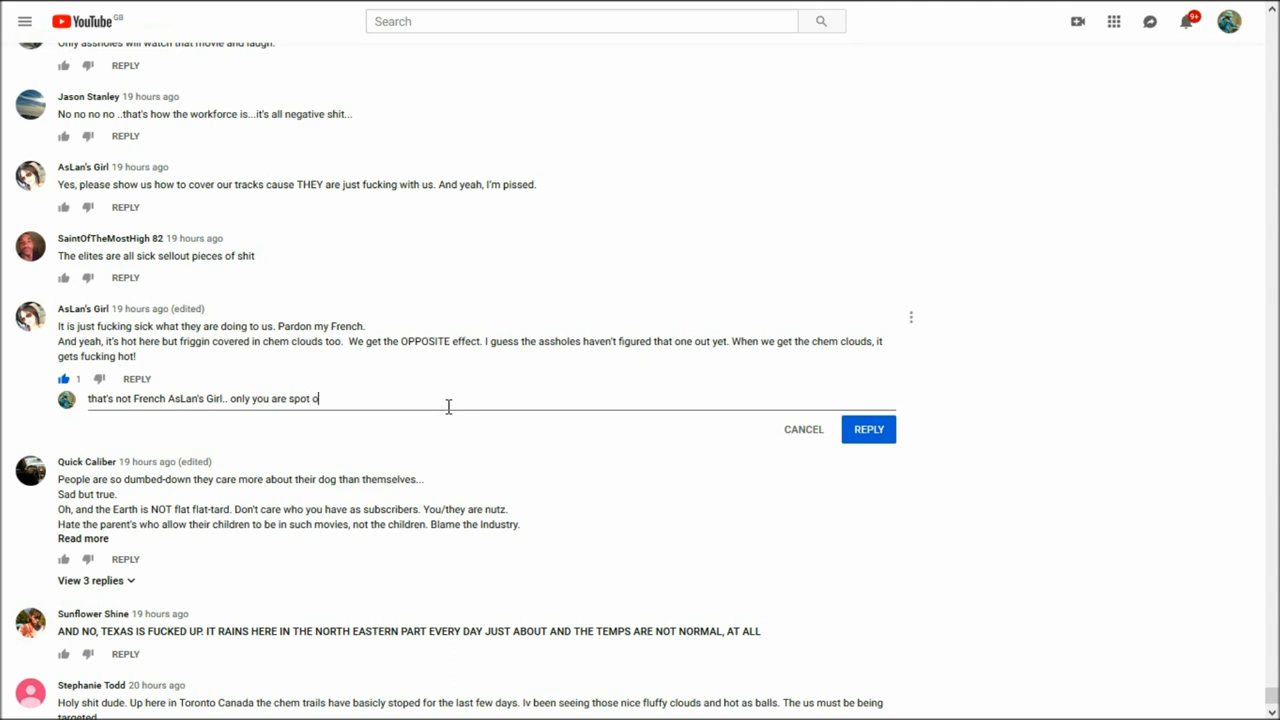
text(n with)
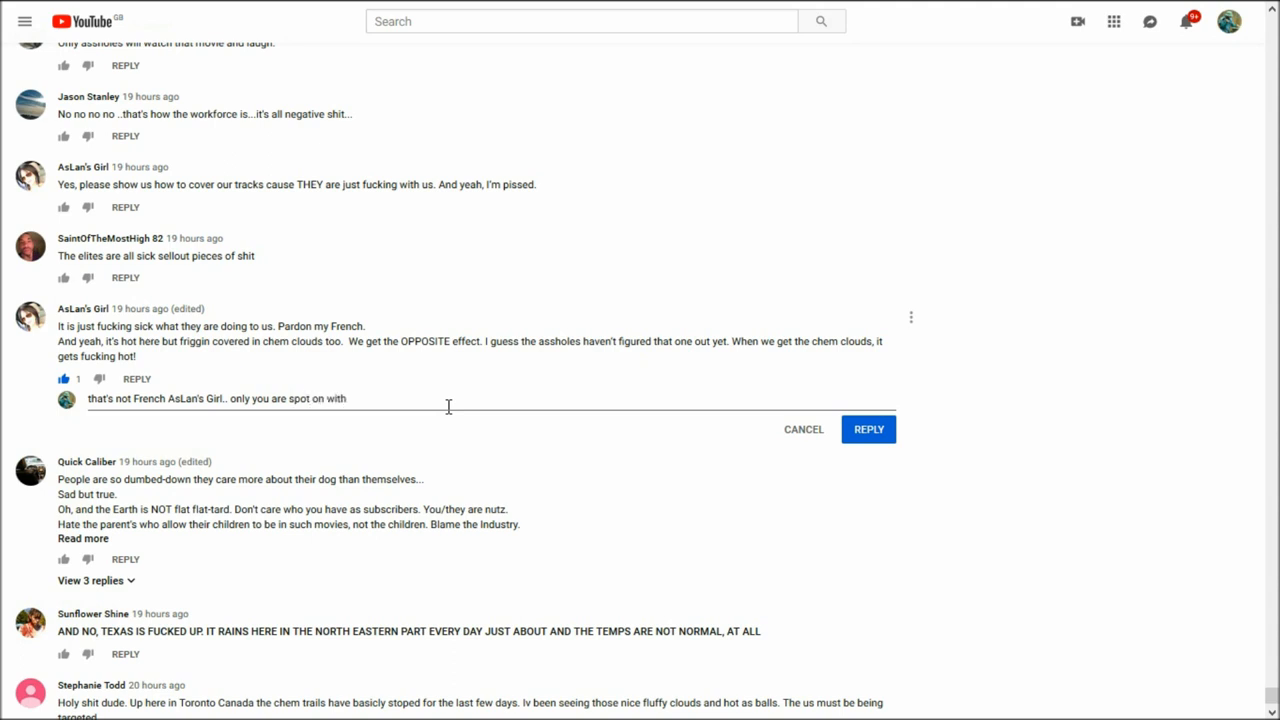
text(thr res)
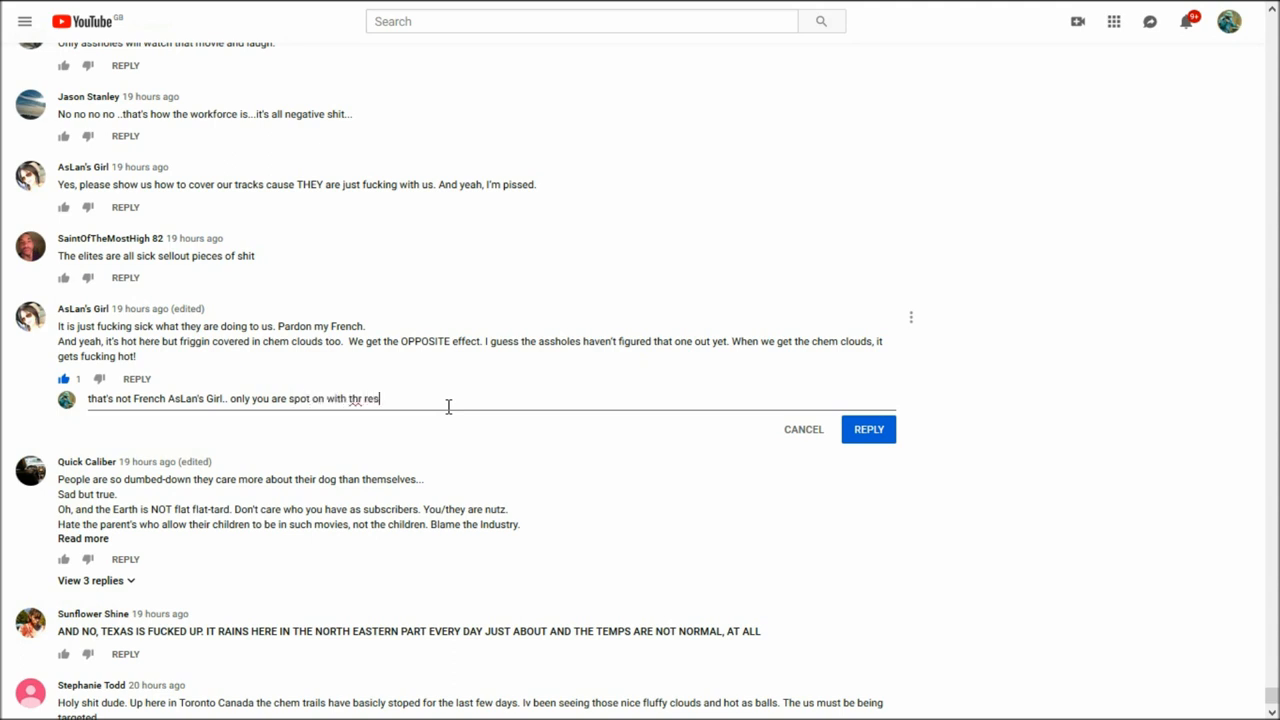
text(t.)
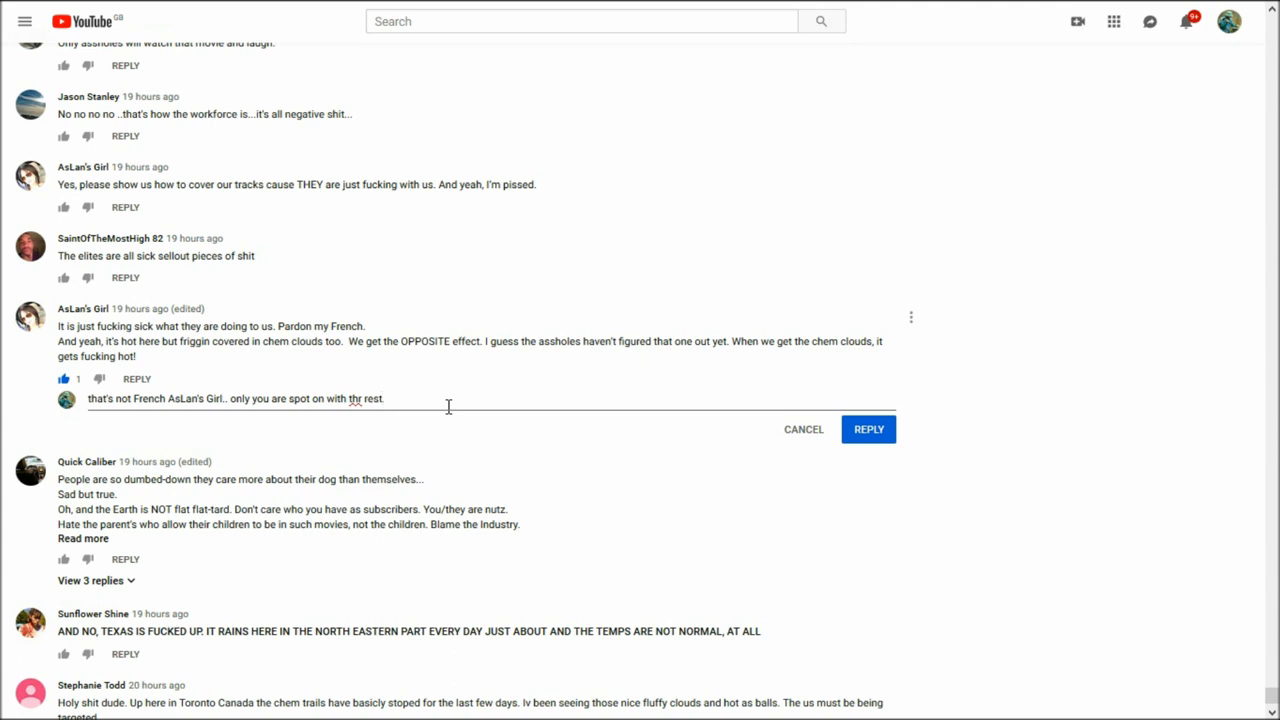
mouse_move(363, 398)
text(e)
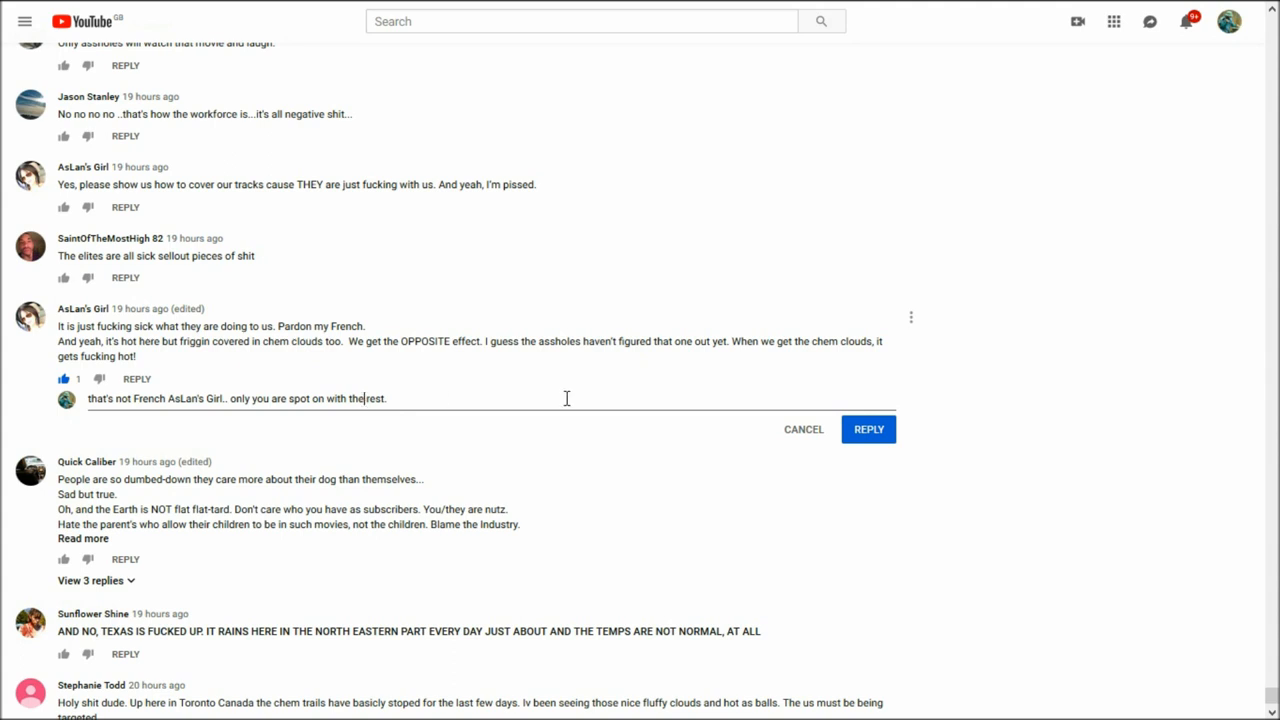
click(868, 429)
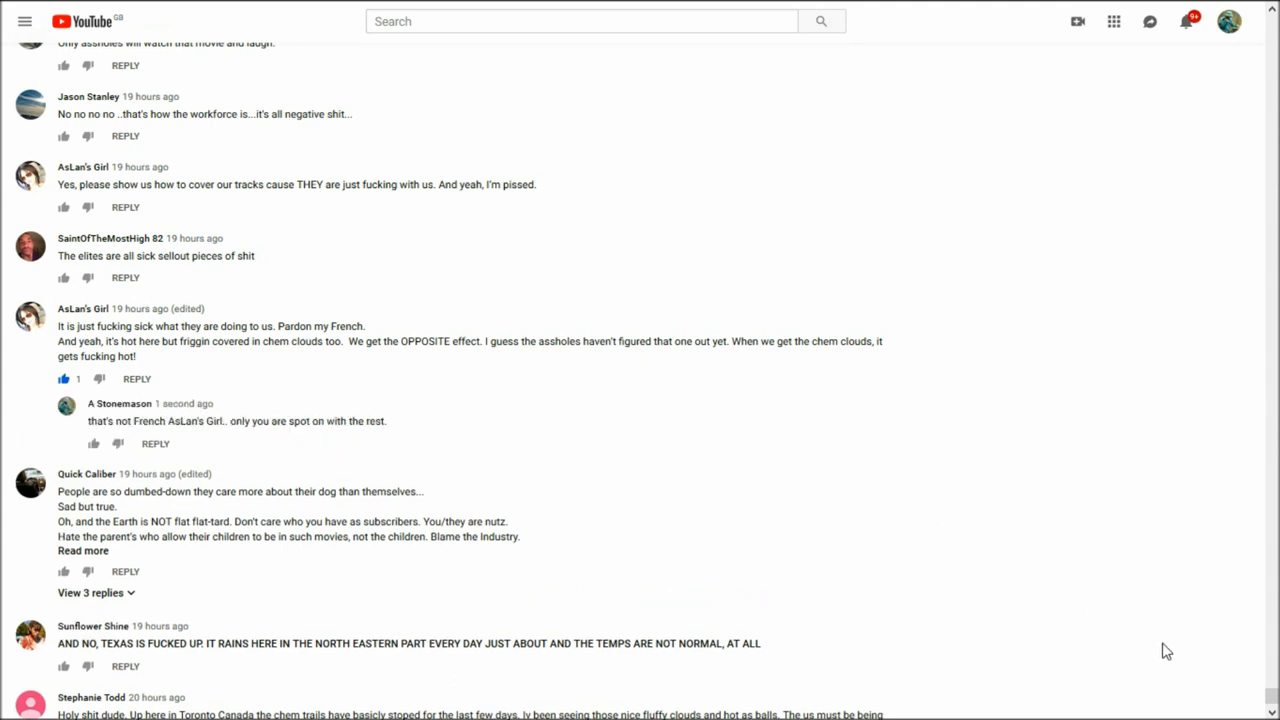
- Scroll back up to the 12–19-hour-old comments about Texas and Los Angeles heat
scroll(down, 3)
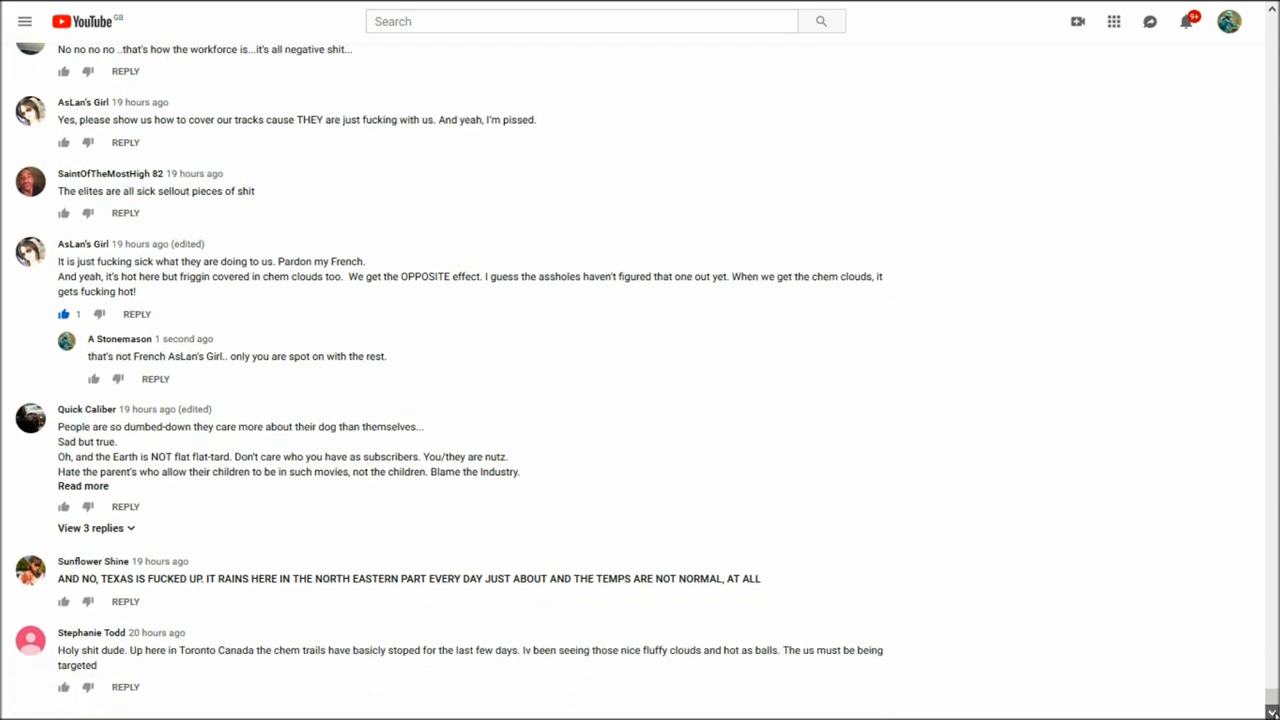
scroll(up, 3)
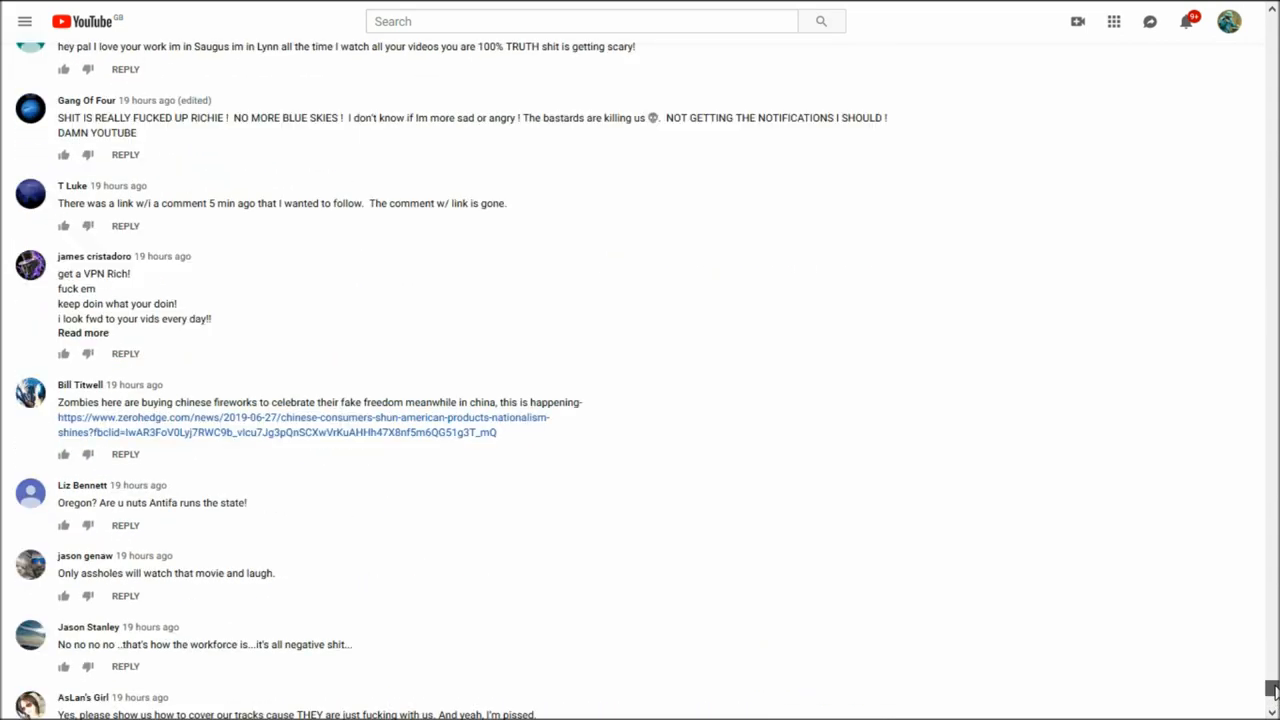
scroll(down, 3)
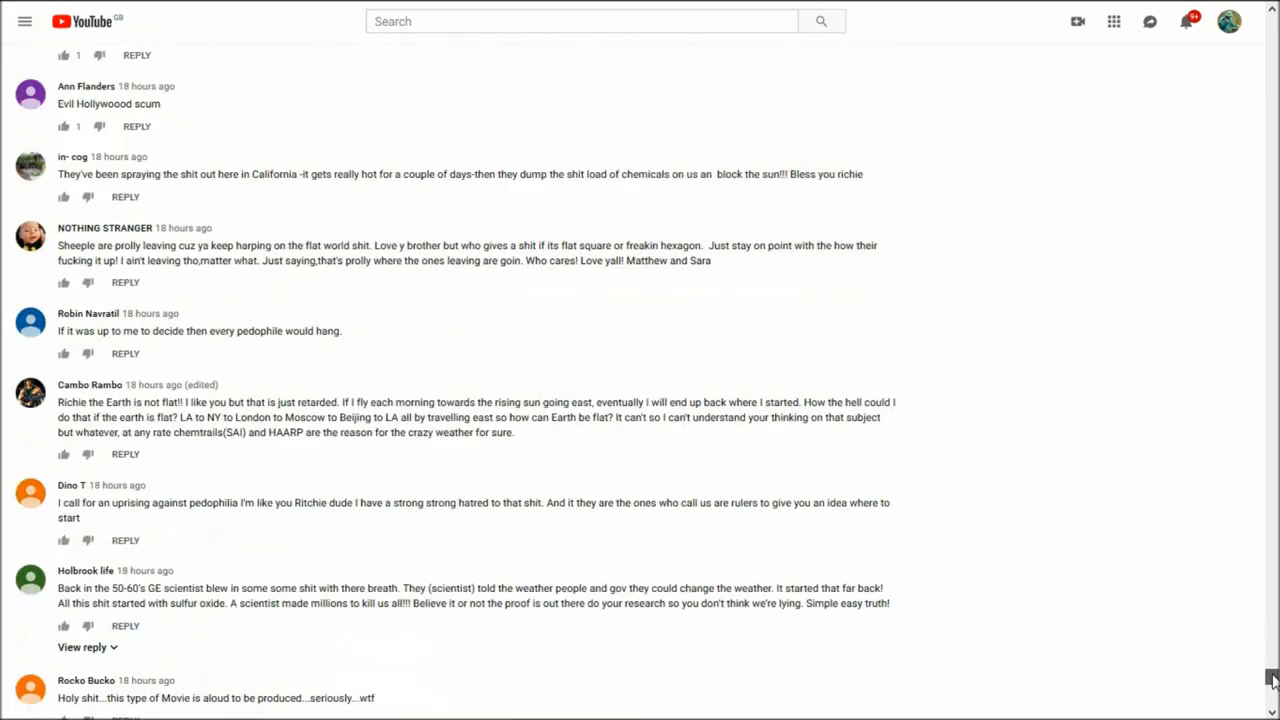
scroll(up, 3)
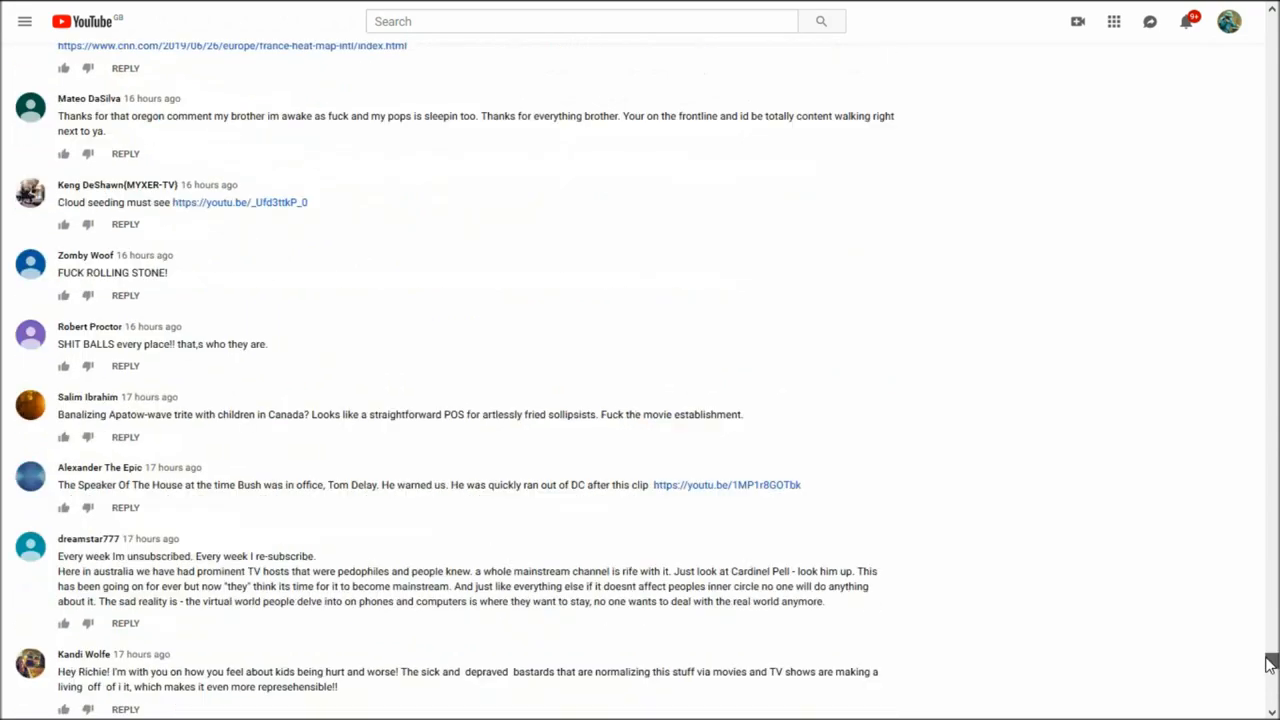
scroll(up, 3)
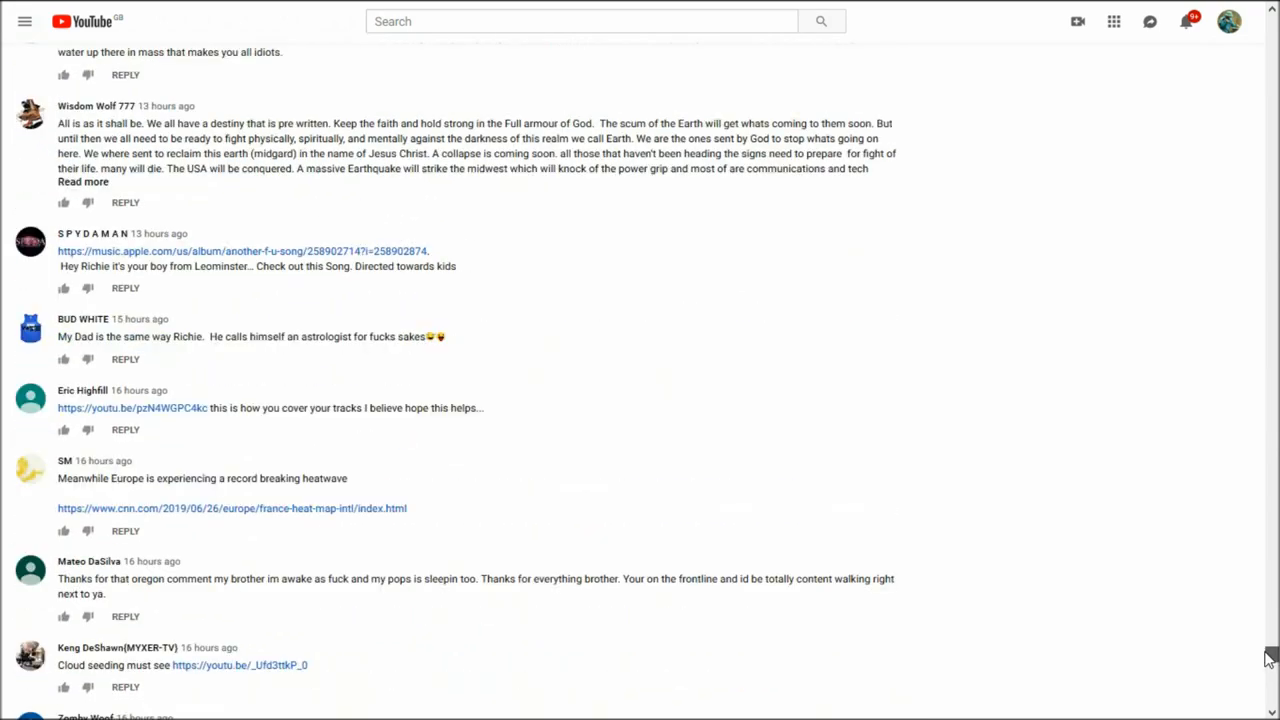
scroll(up, 3)
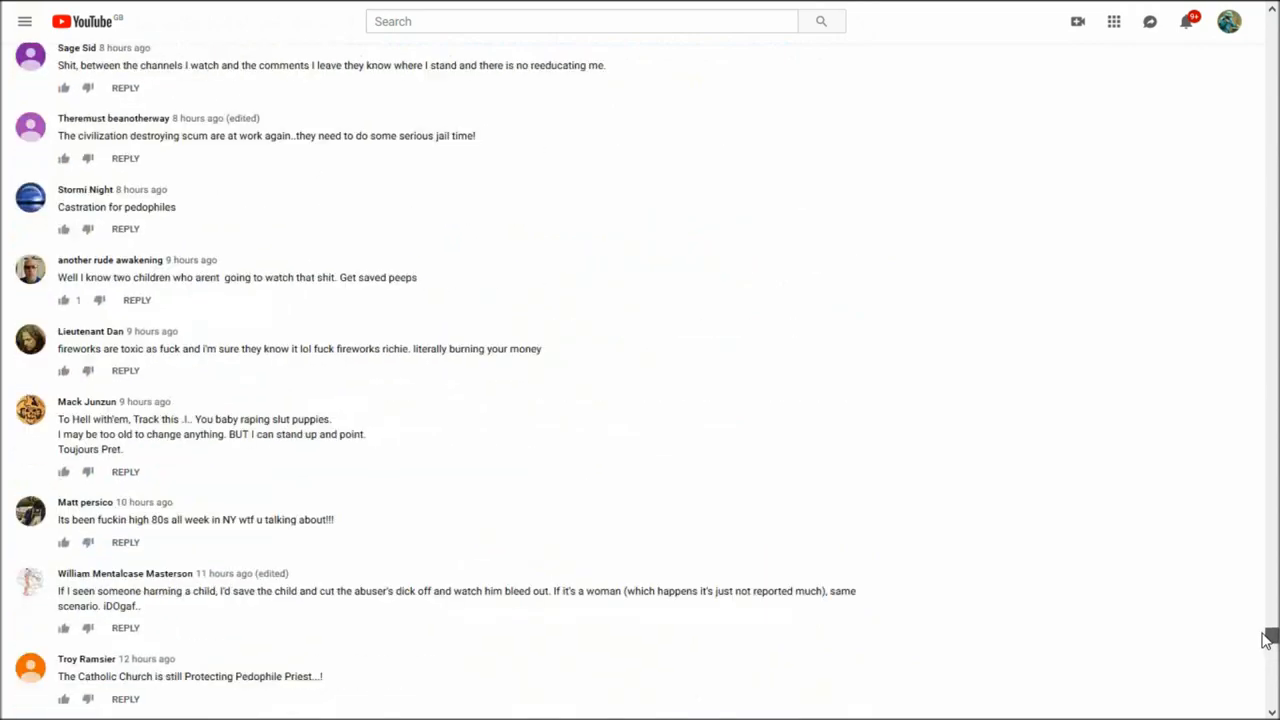
scroll(up, 3)
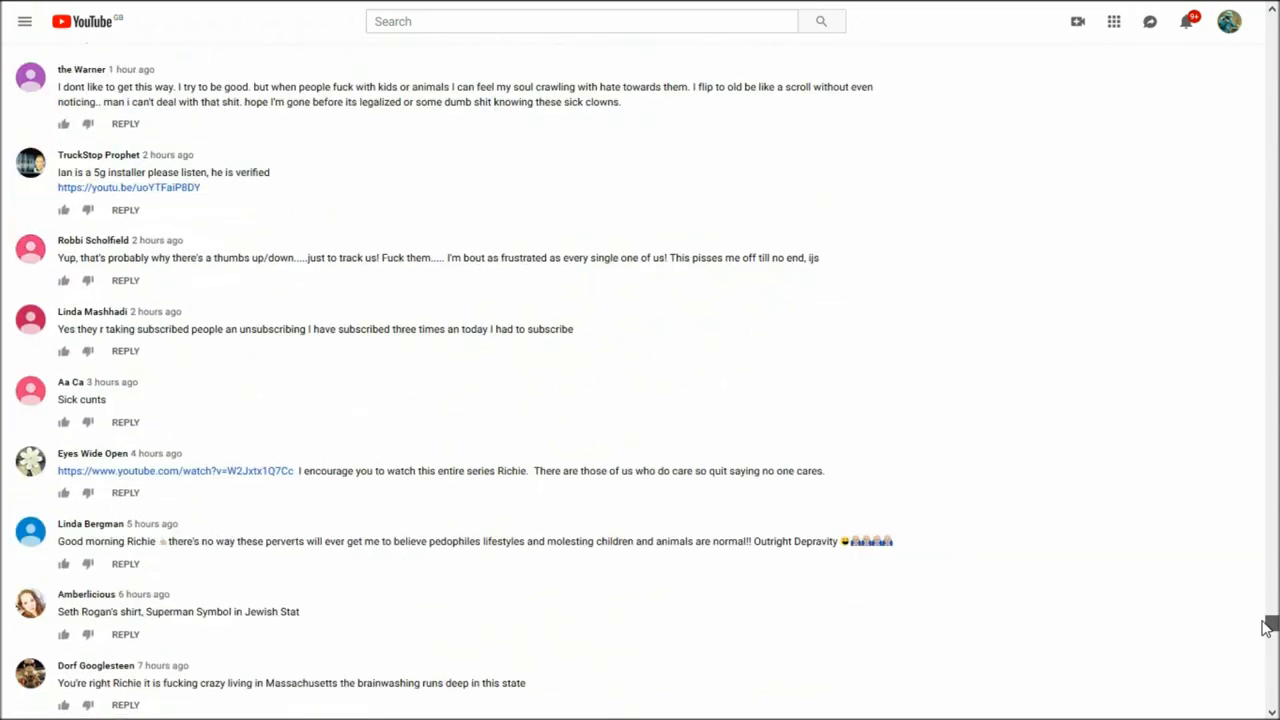
scroll(up, 3)
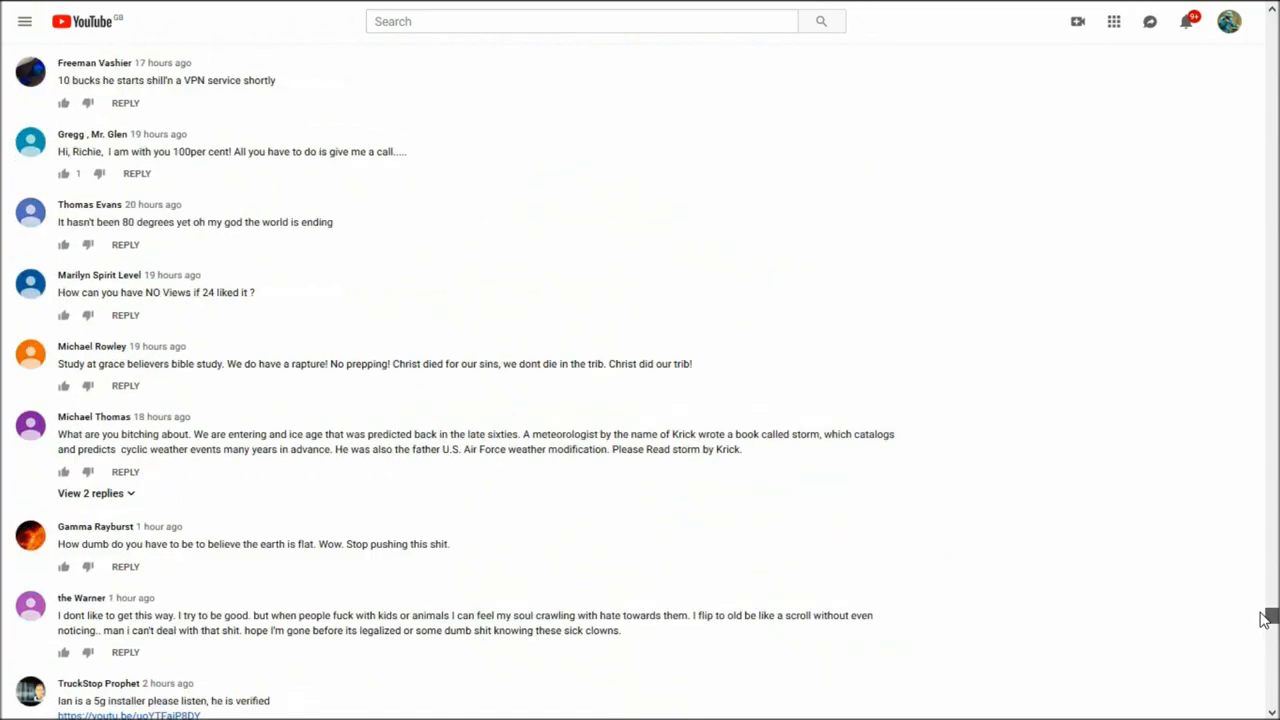
scroll(up, 3)
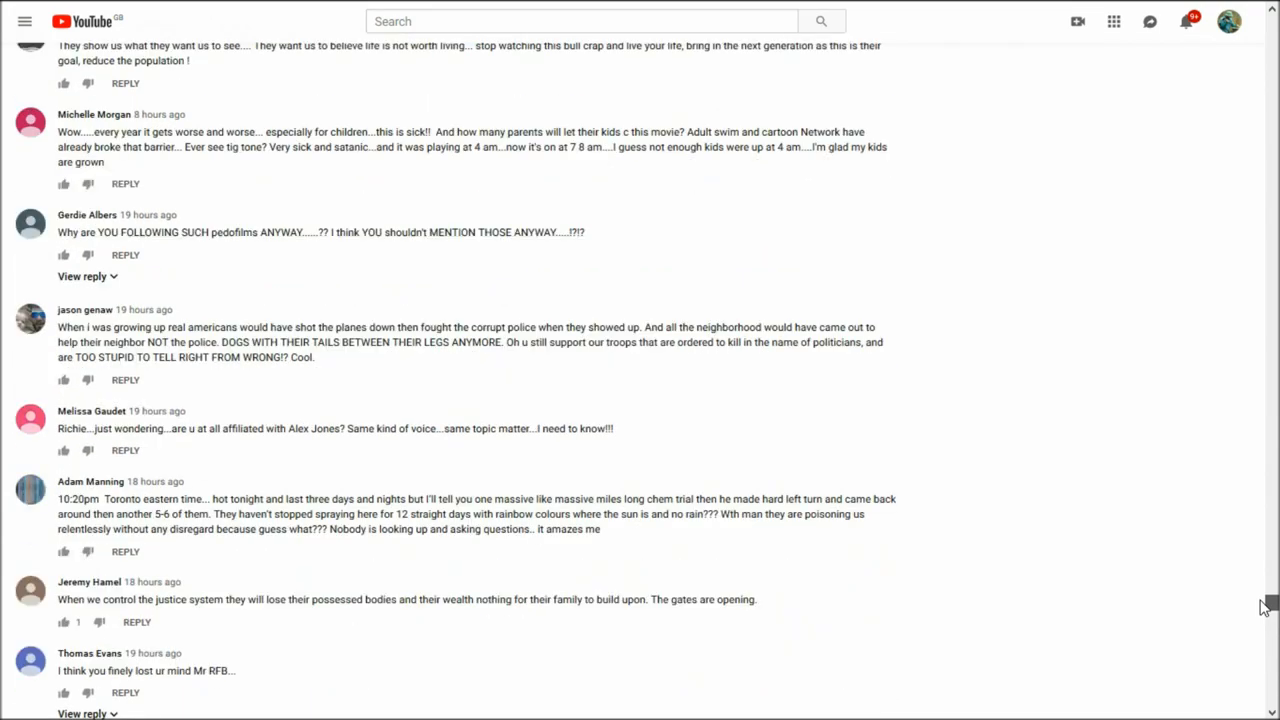
scroll(up, 3)
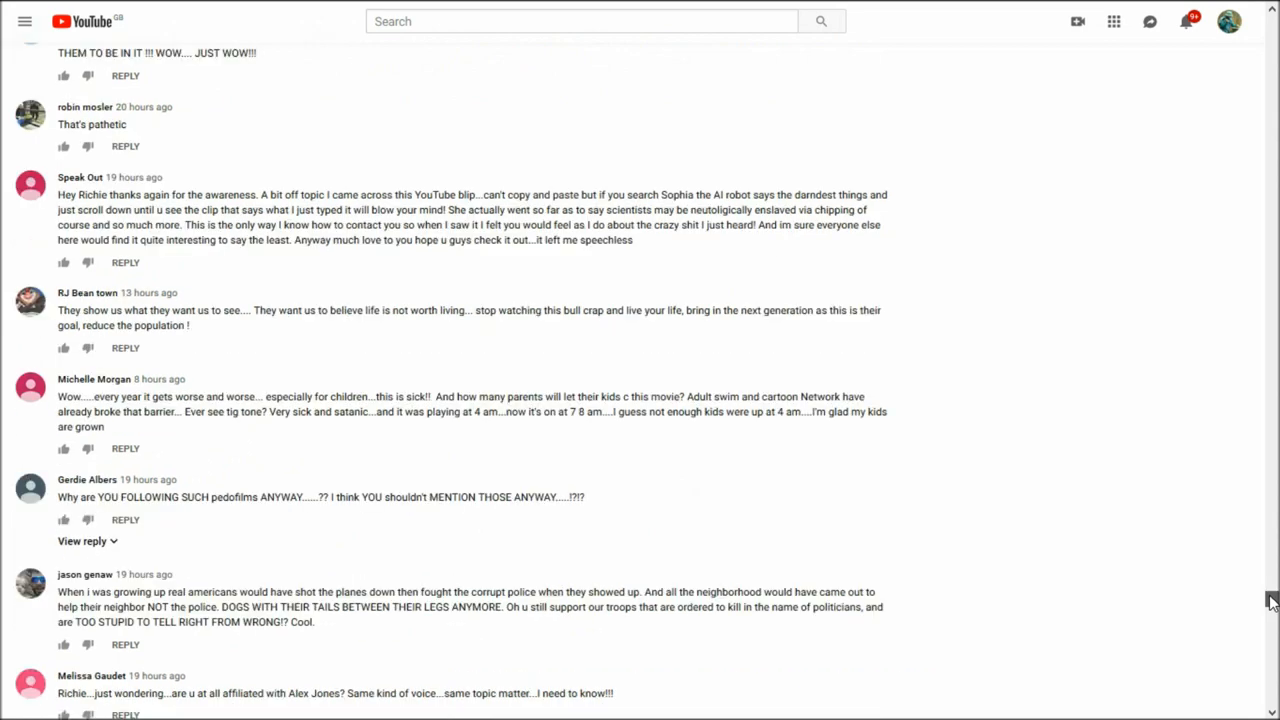
scroll(up, 3)
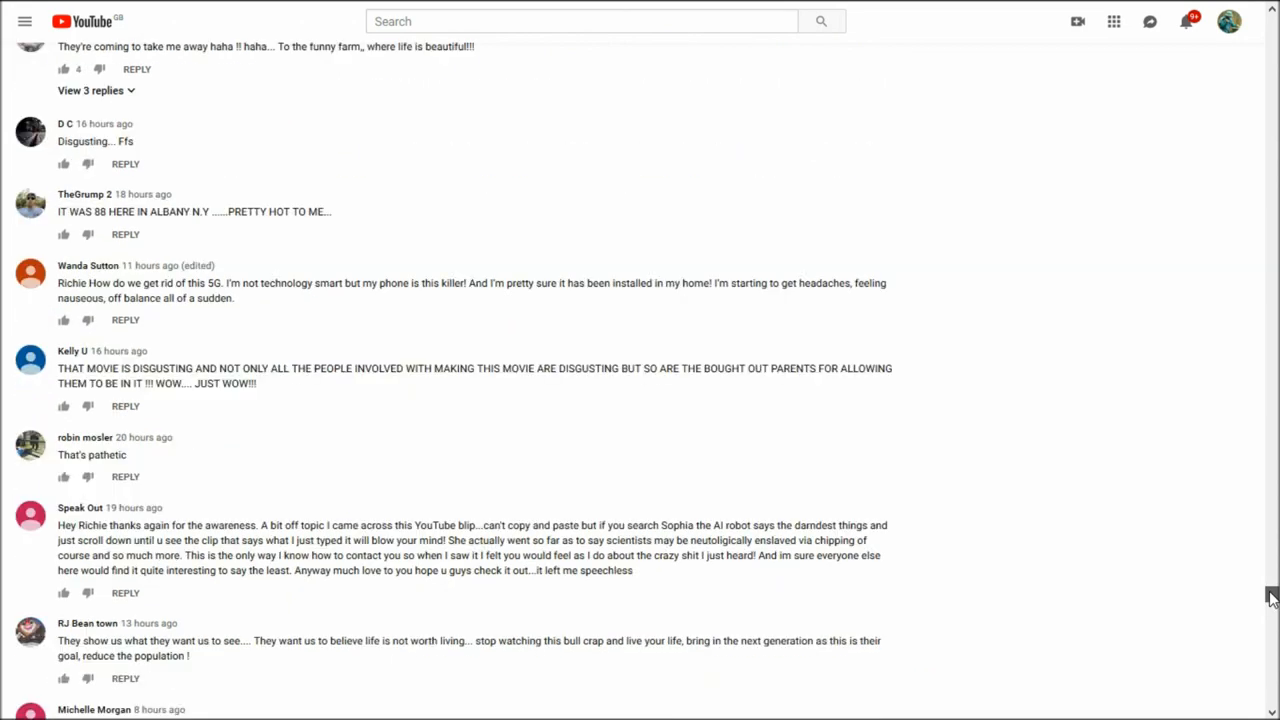
scroll(up, 3)
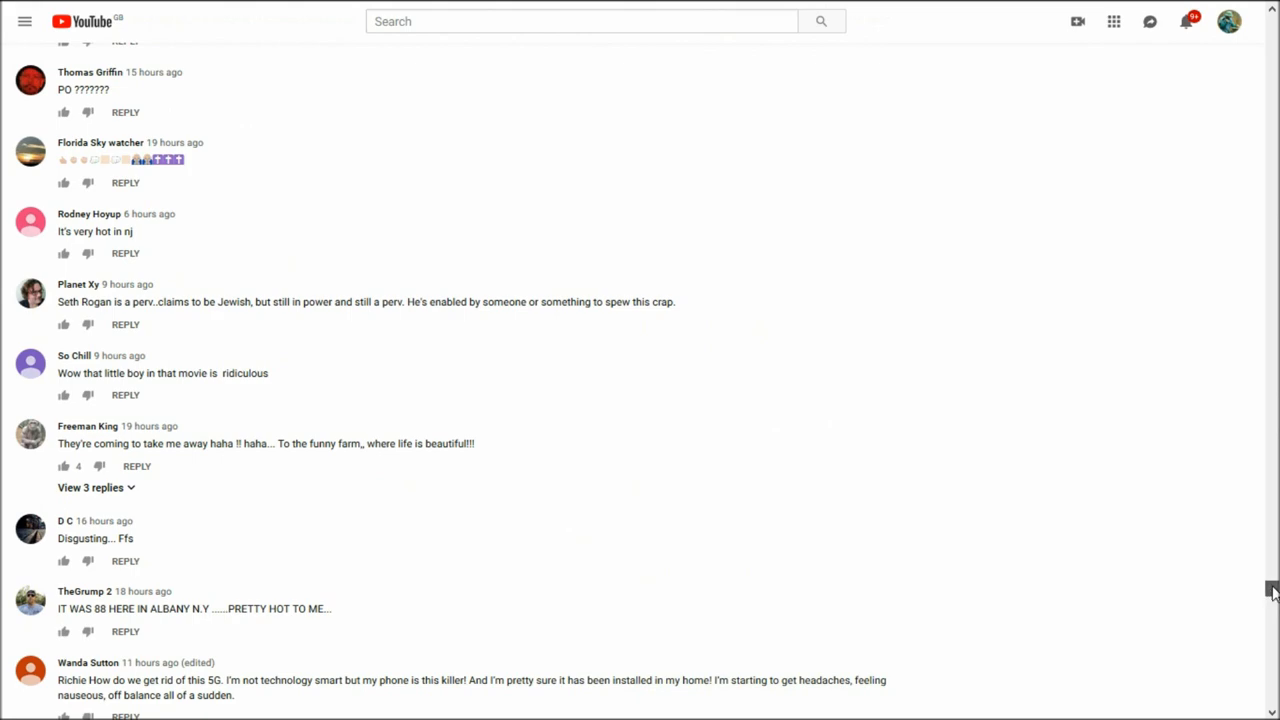
scroll(up, 3)
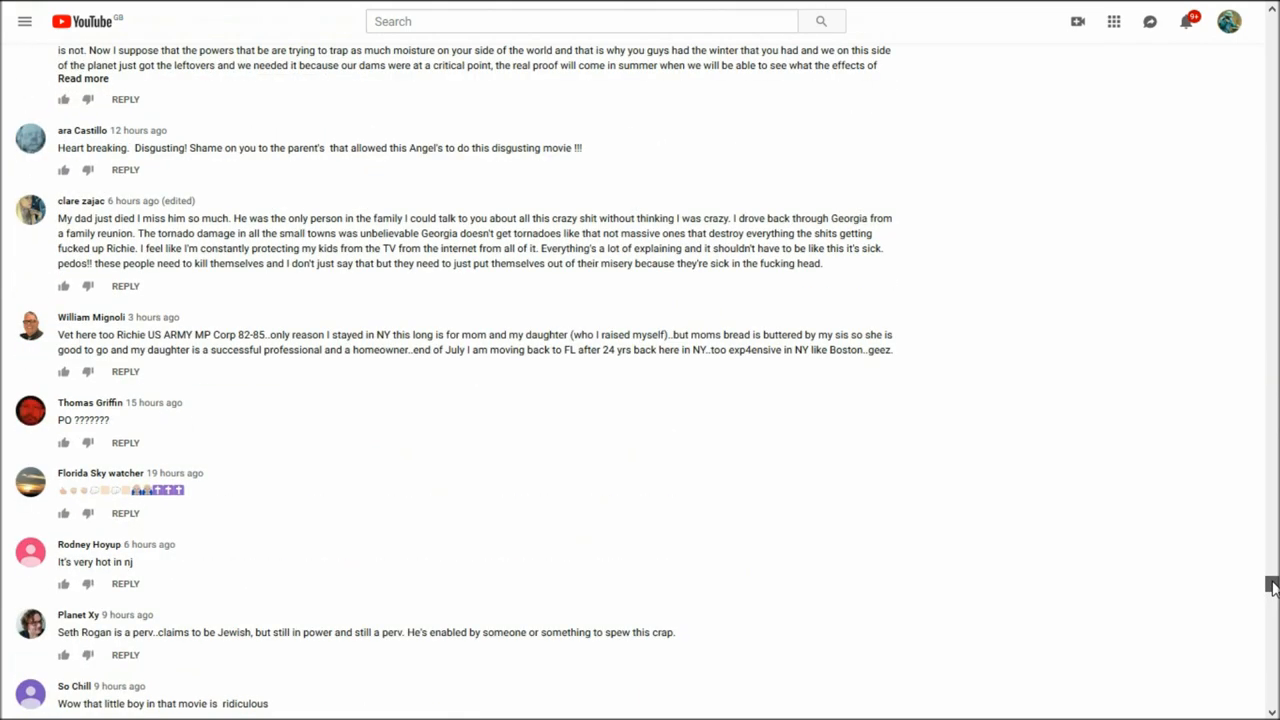
scroll(up, 3)
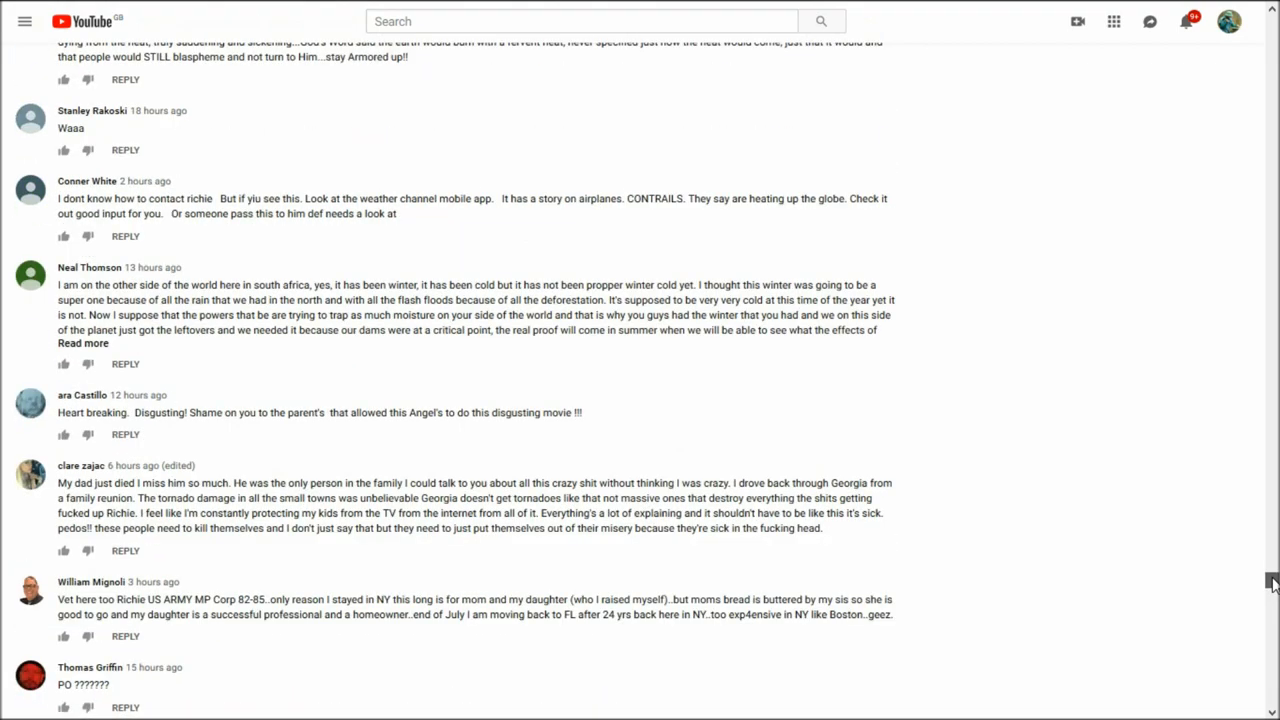
scroll(up, 3)
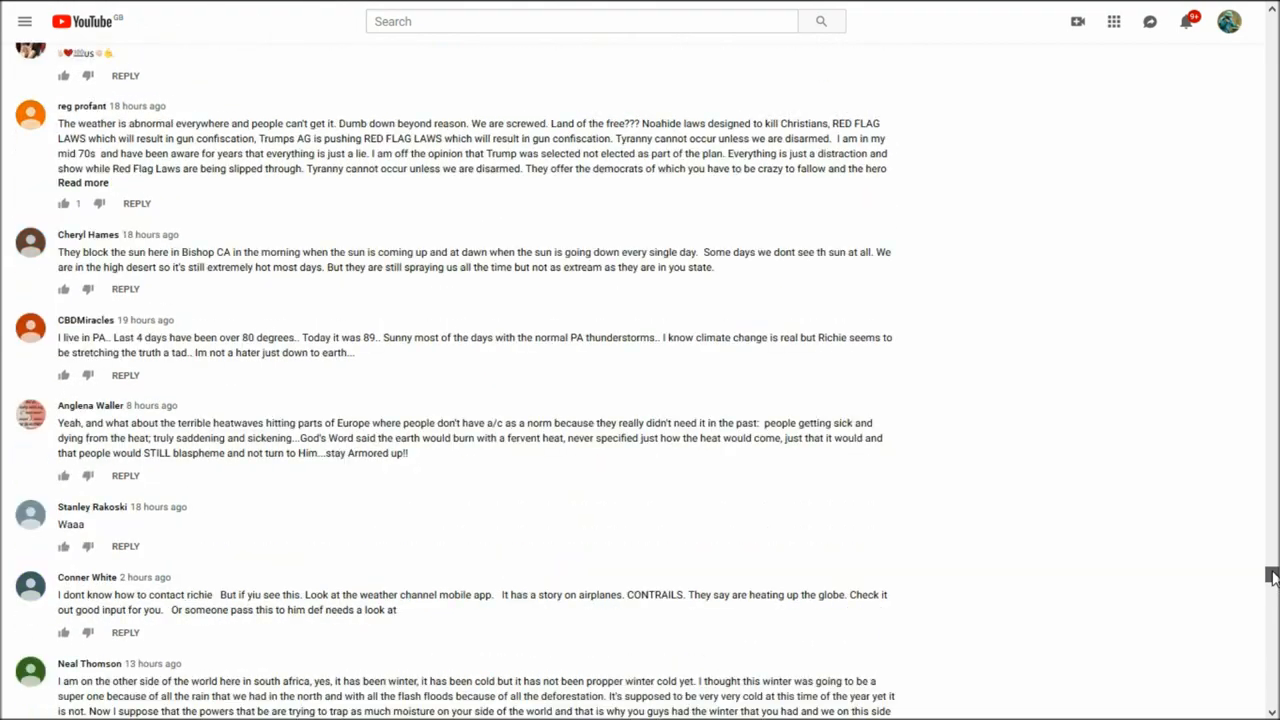
scroll(up, 3)
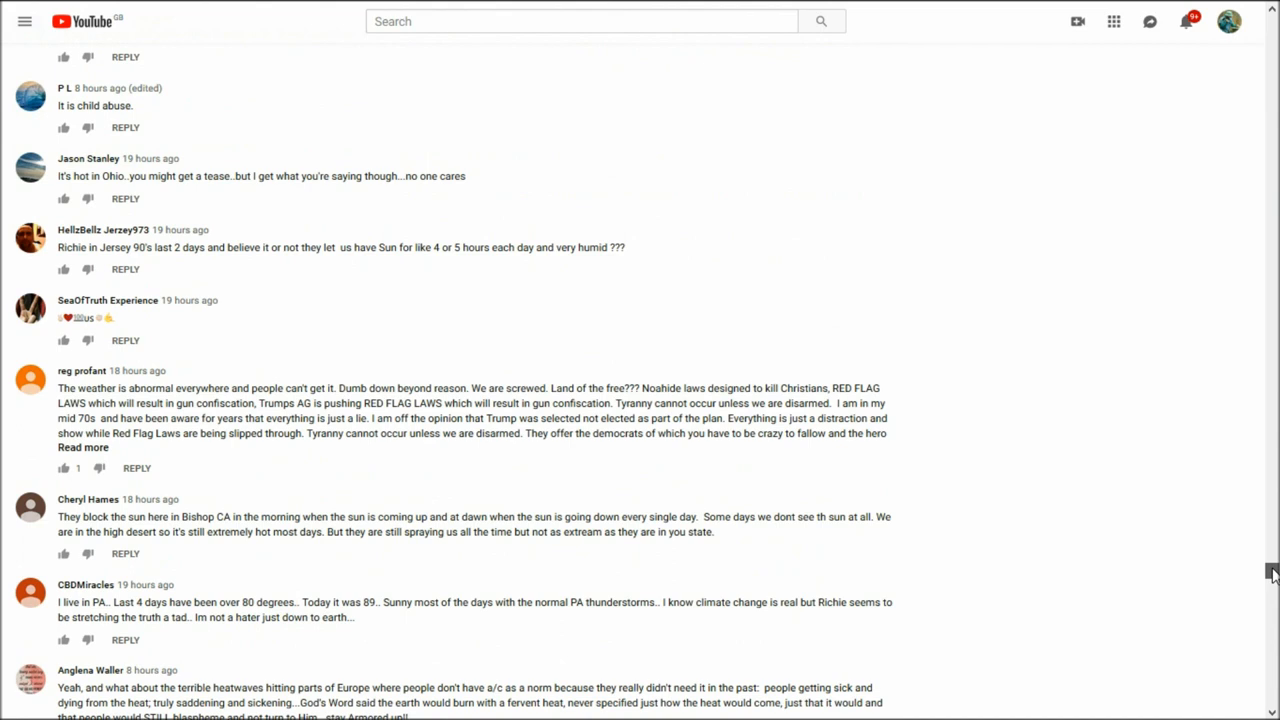
scroll(up, 3)
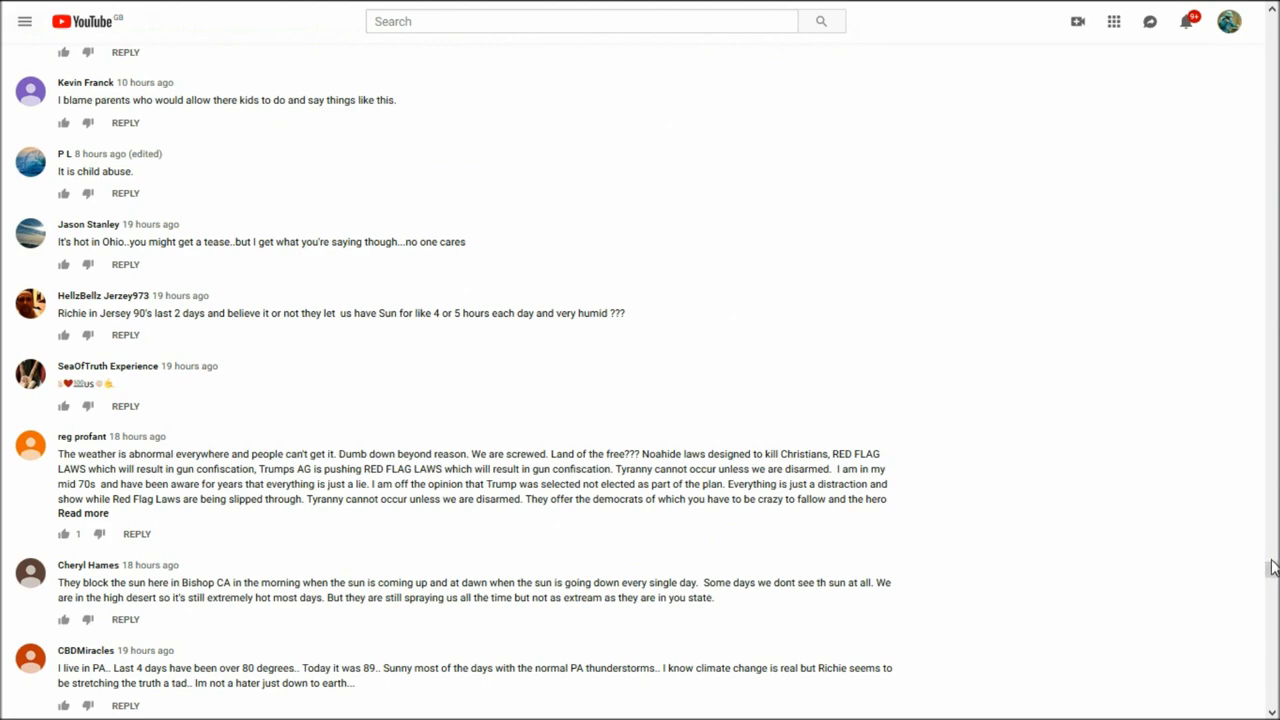
scroll(up, 3)
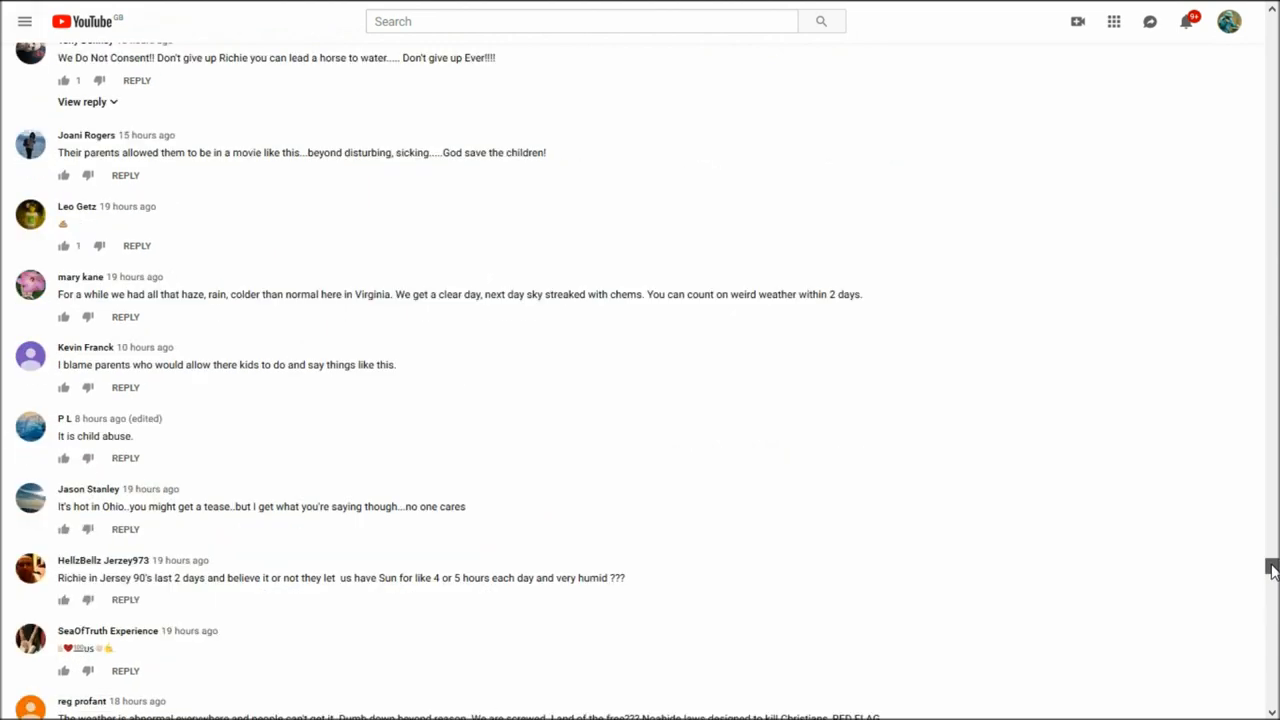
scroll(up, 3)
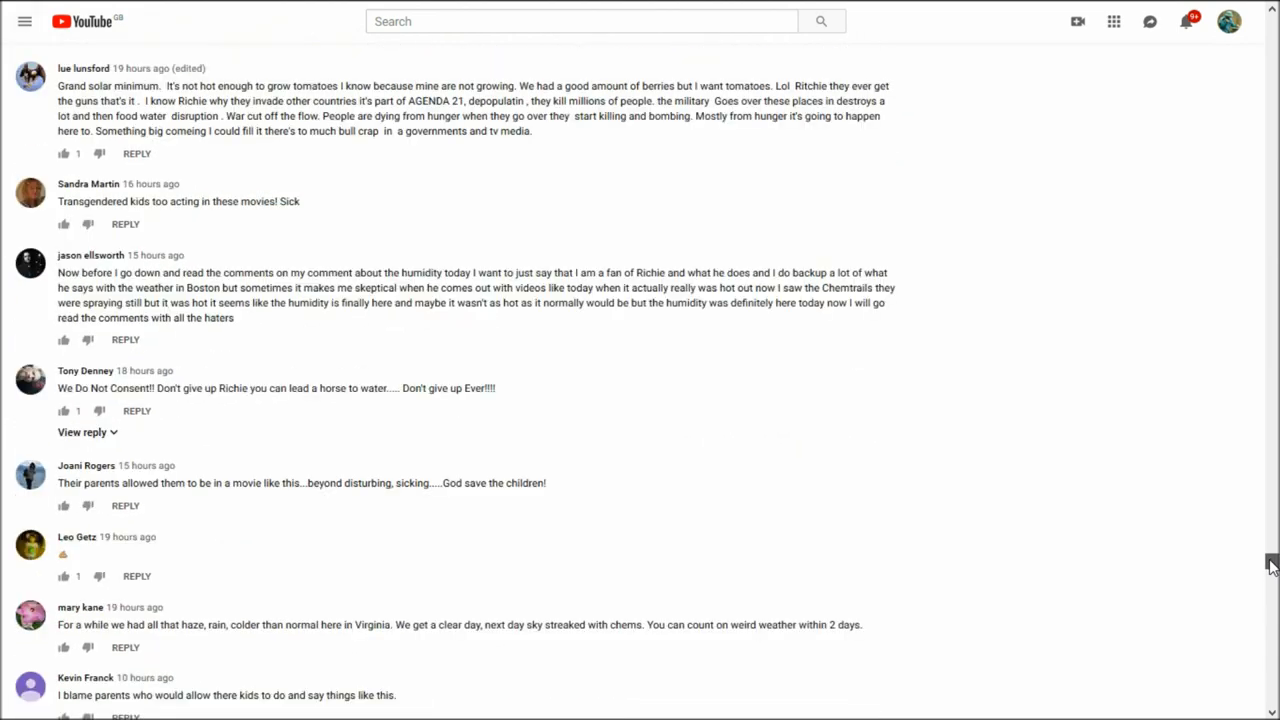
scroll(up, 3)
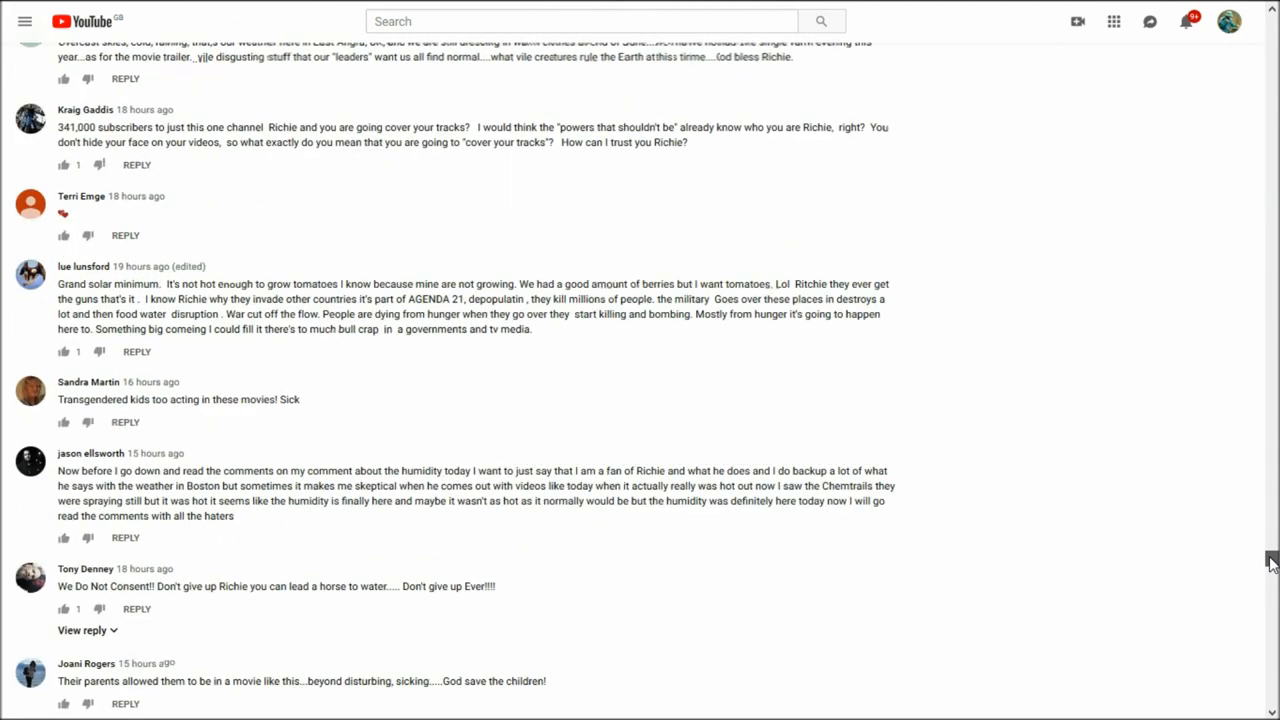
scroll(up, 3)
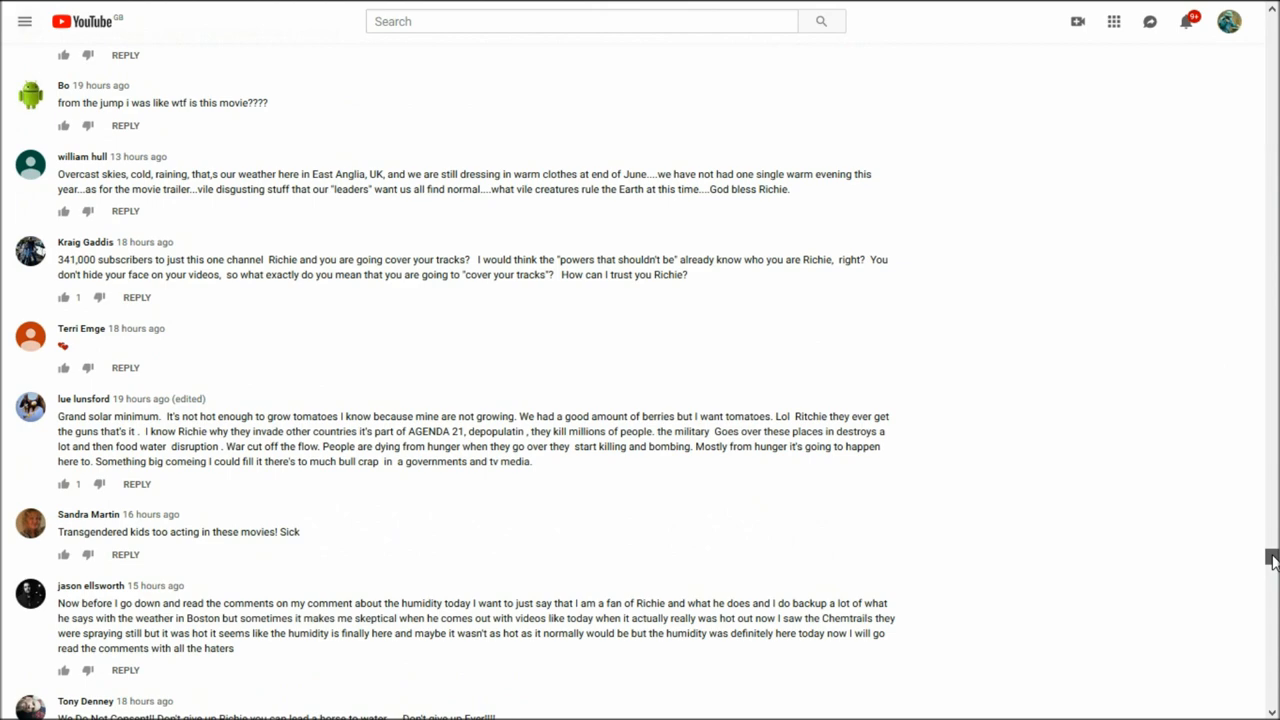
scroll(up, 3)
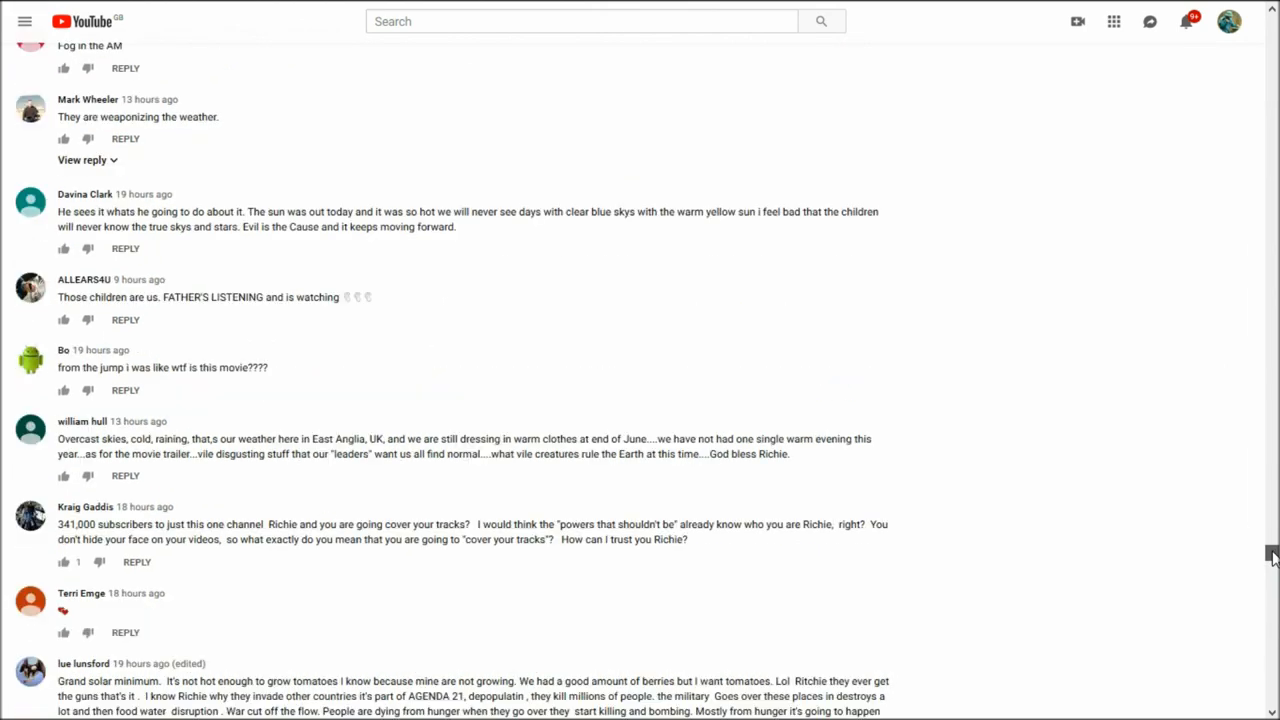
scroll(up, 3)
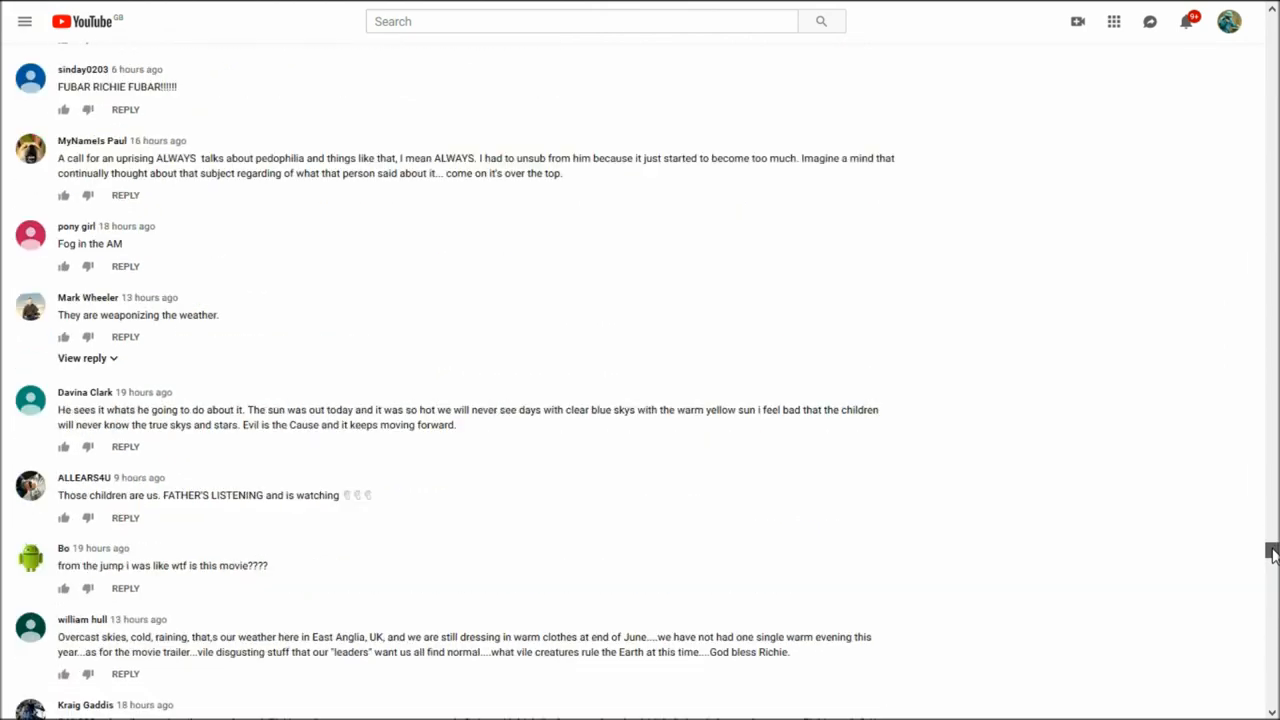
scroll(up, 3)
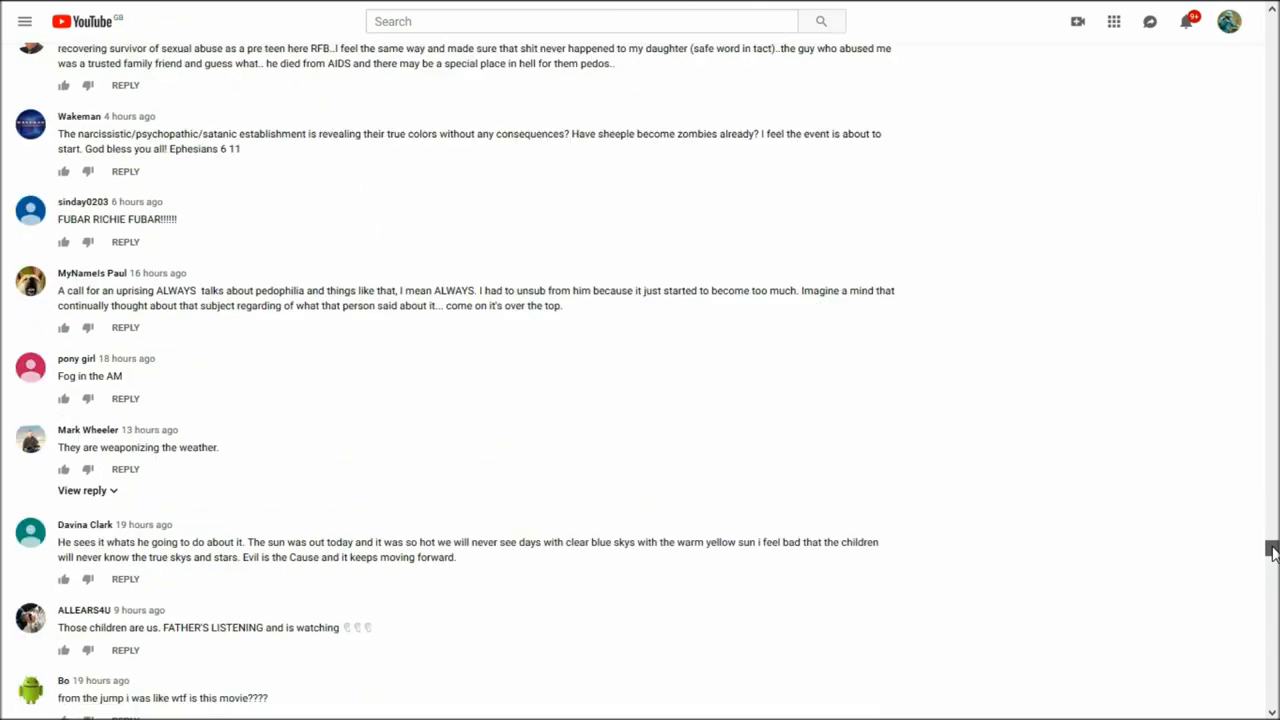
scroll(up, 3)
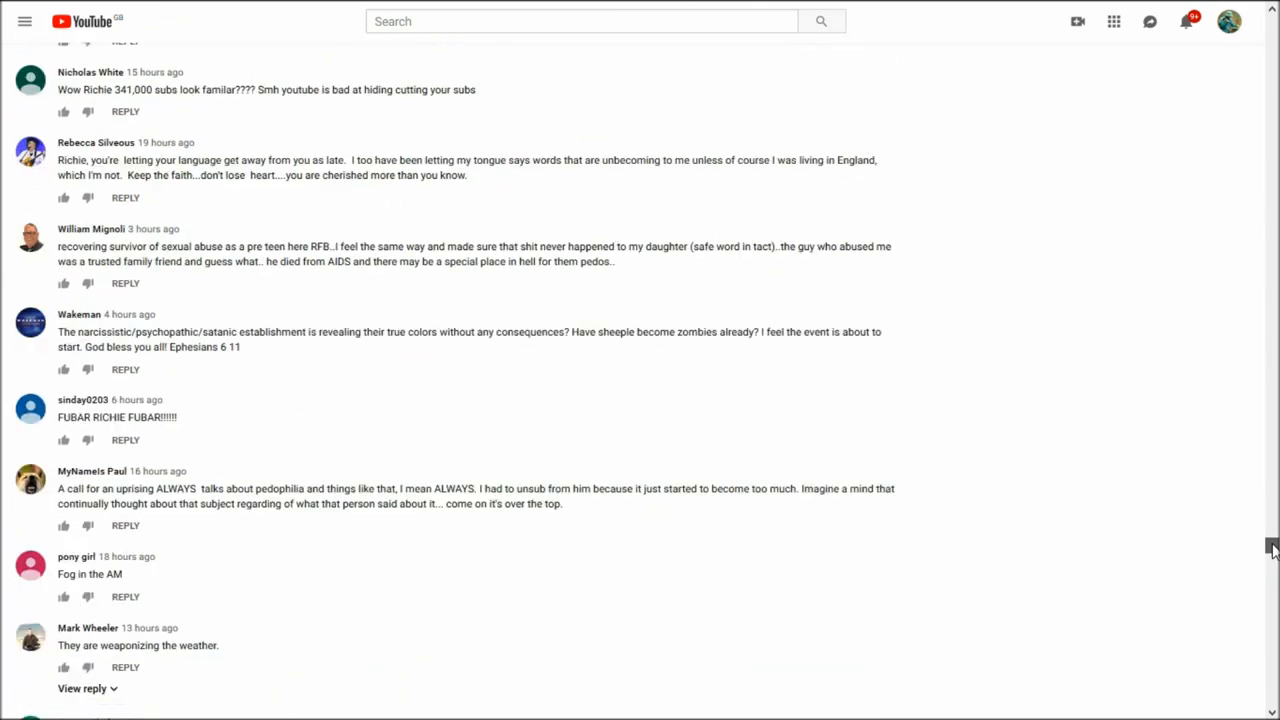
scroll(up, 3)
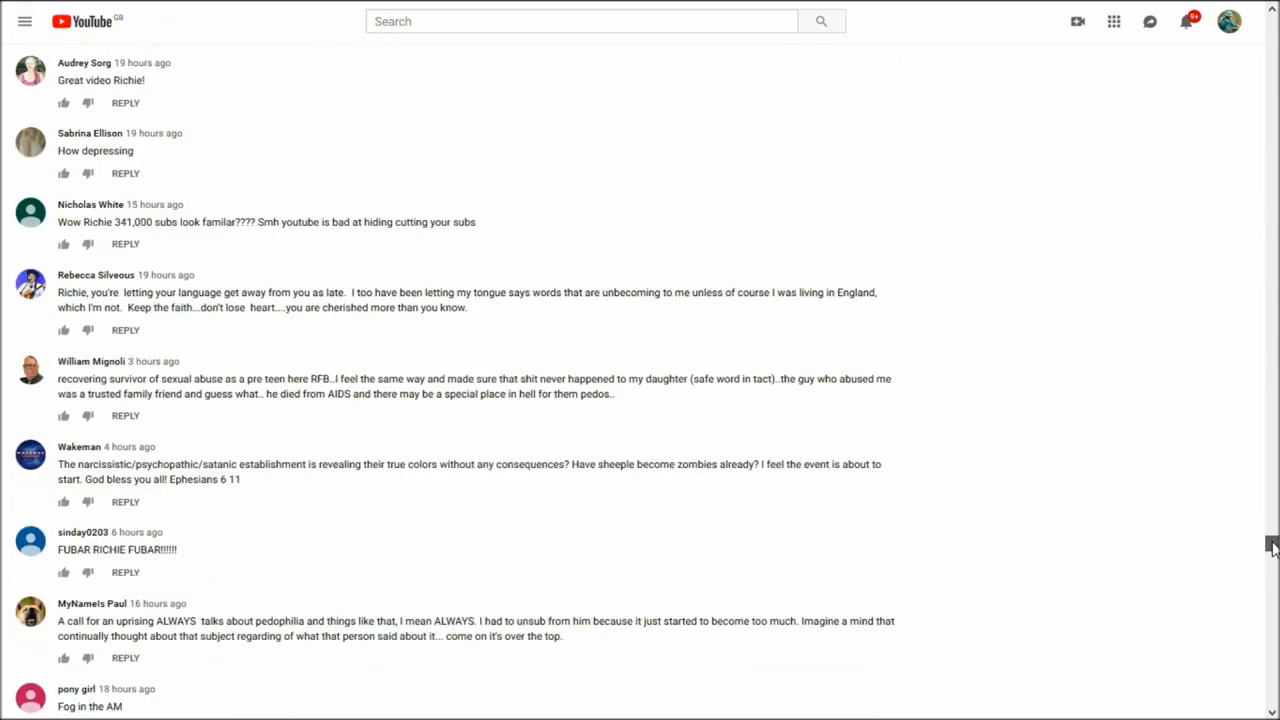
scroll(up, 3)
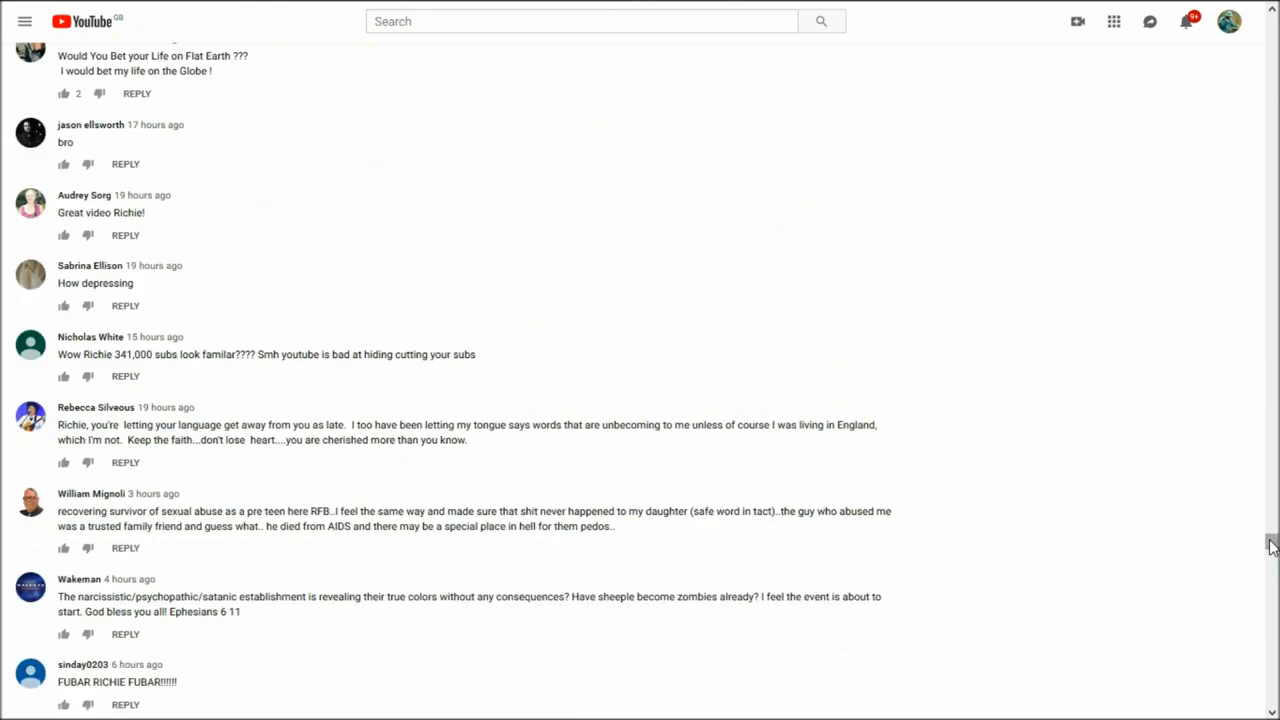
scroll(up, 3)
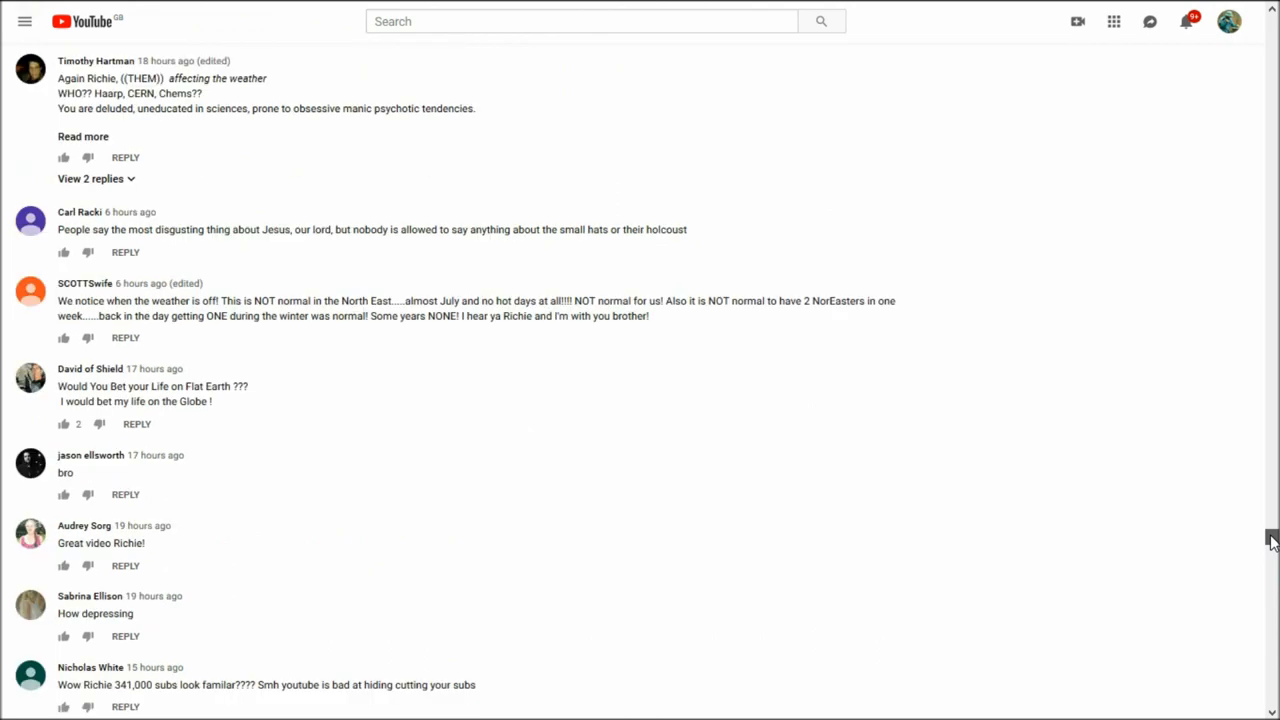
scroll(up, 3)
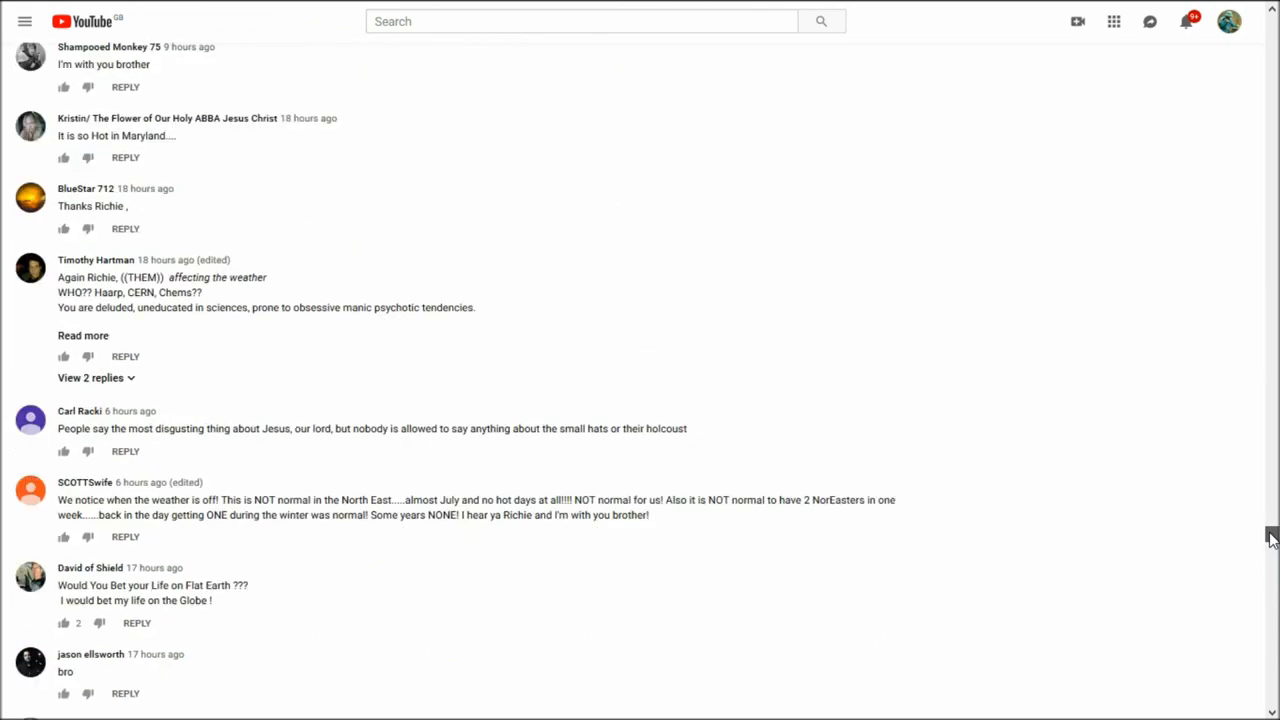
scroll(up, 3)
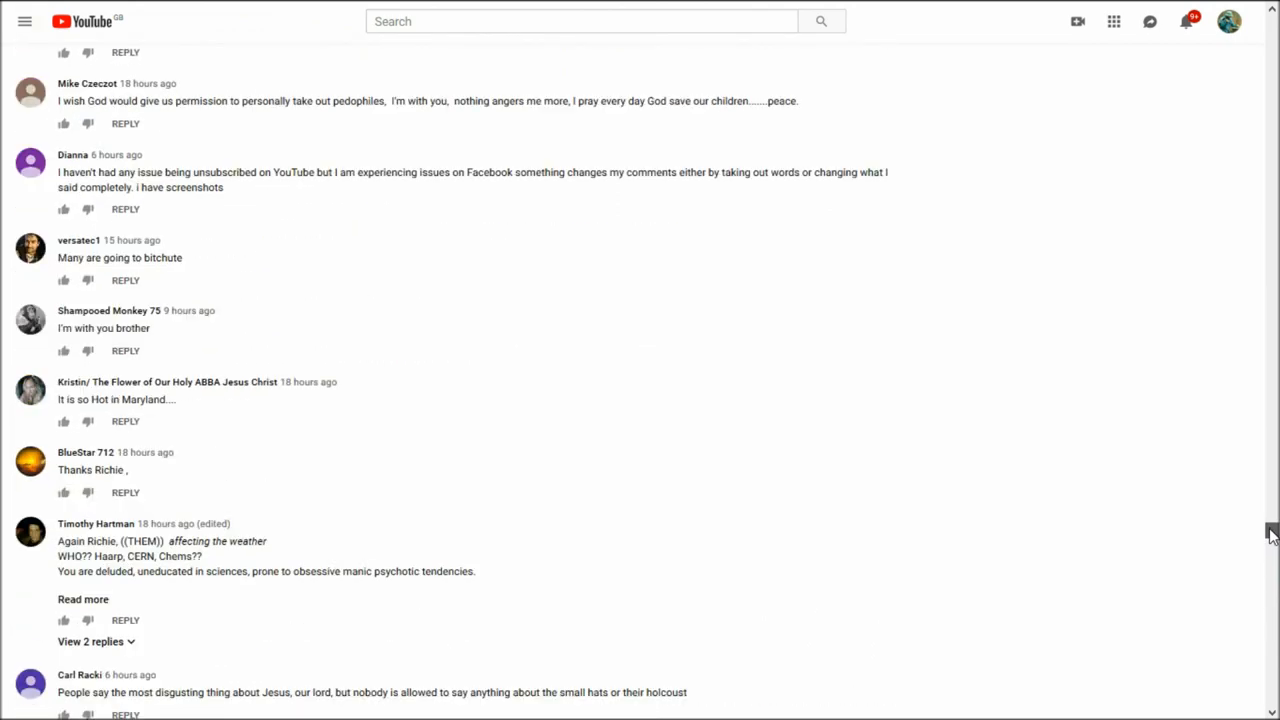
scroll(up, 3)
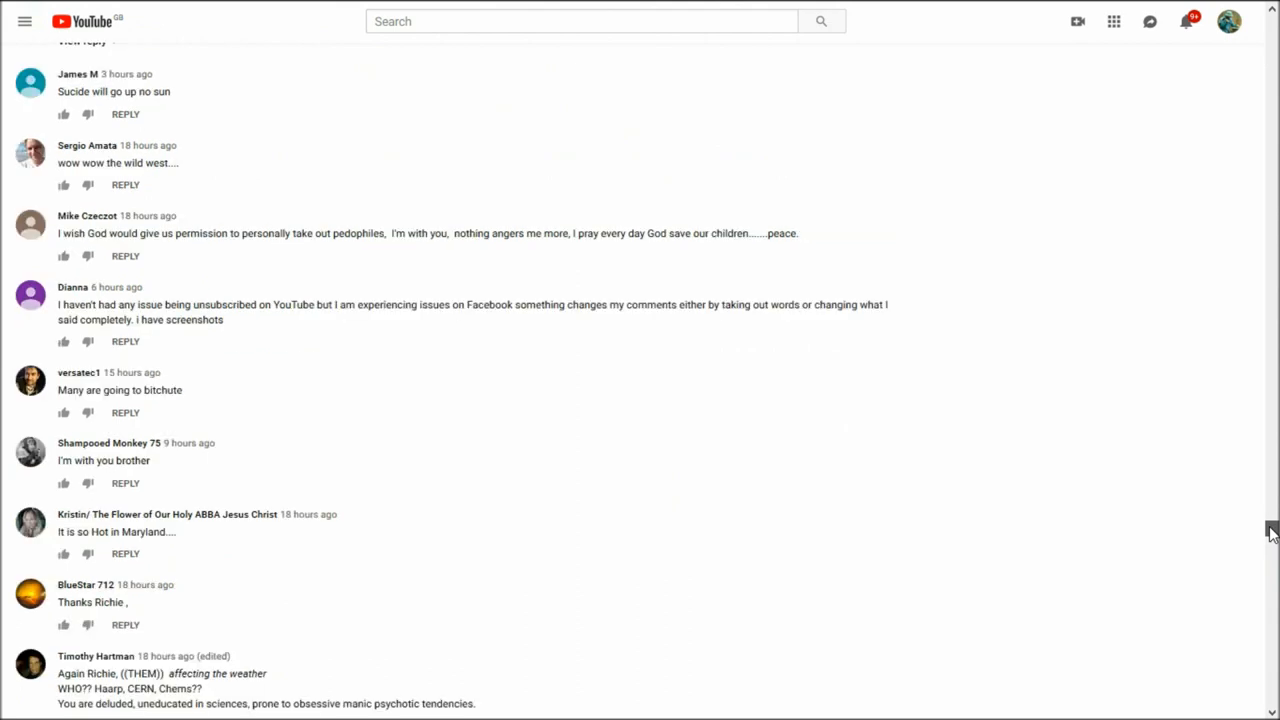
scroll(up, 3)
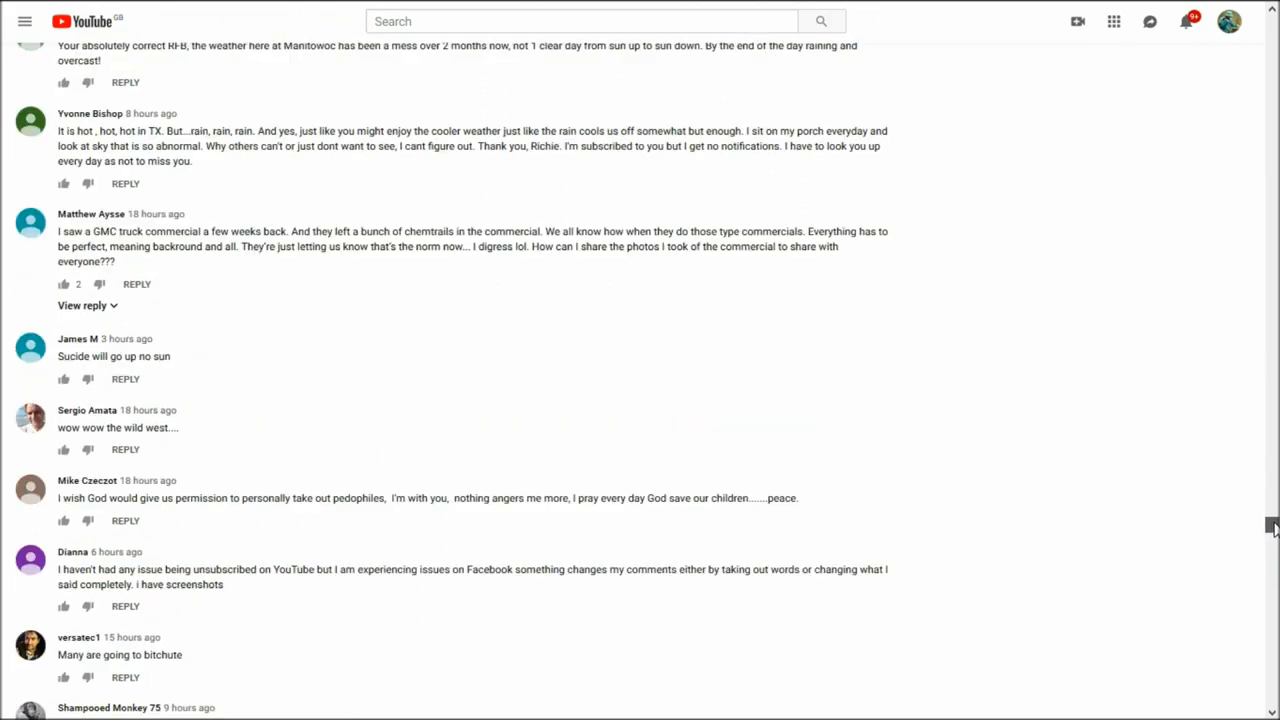
scroll(up, 3)
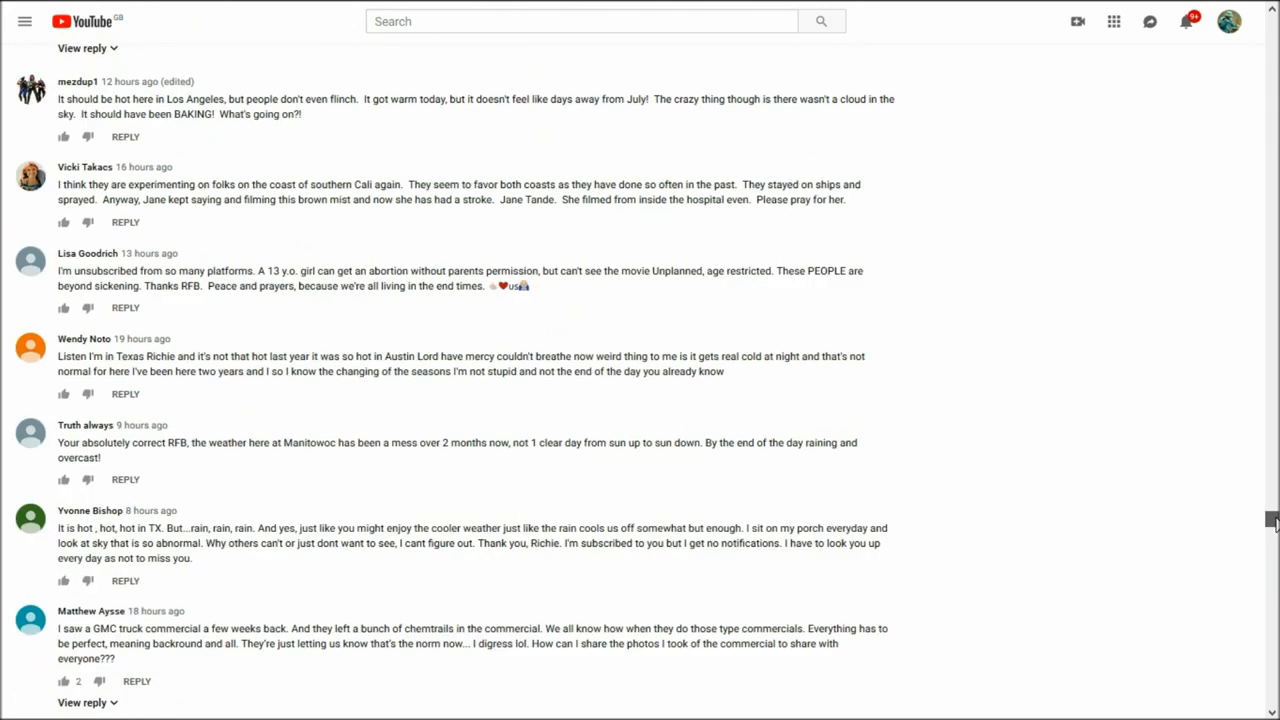